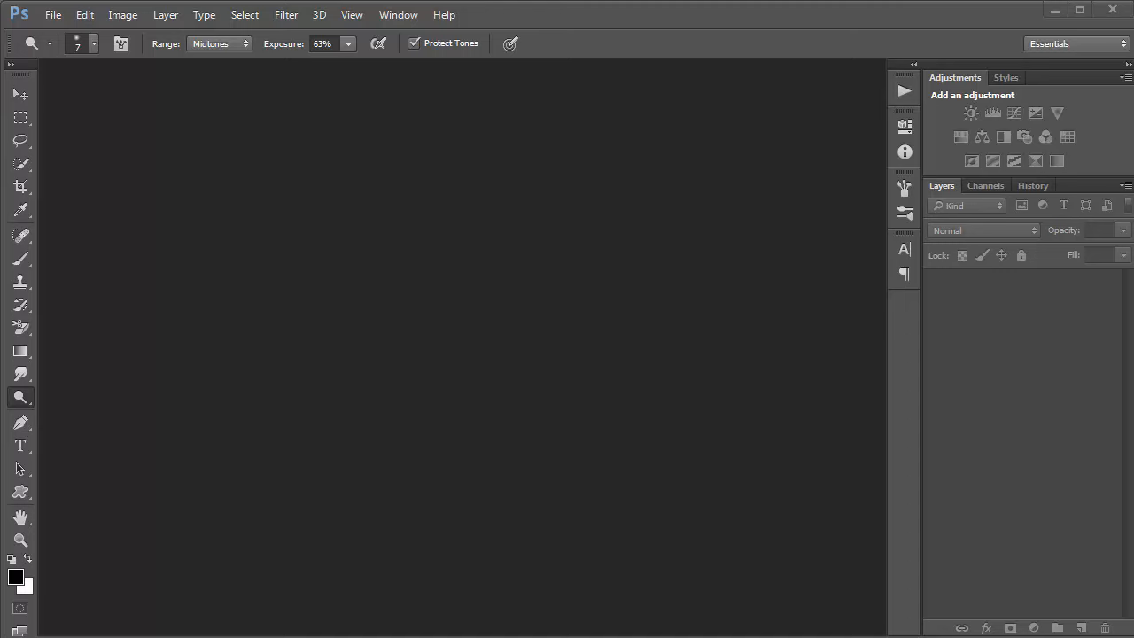
mouse_move(773, 609)
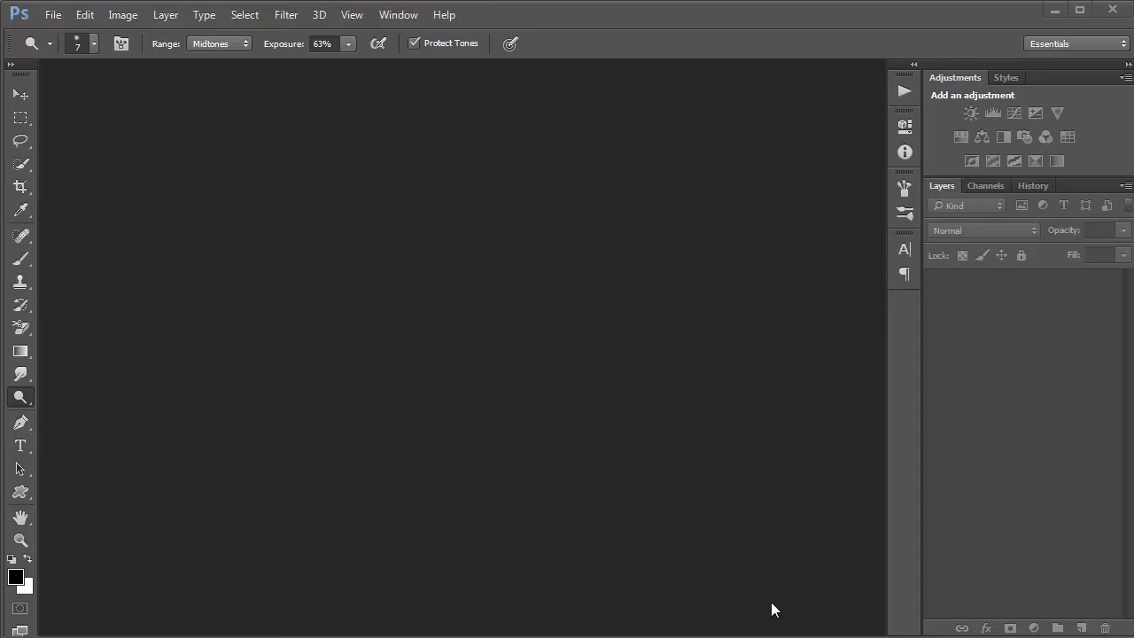
mouse_move(537, 310)
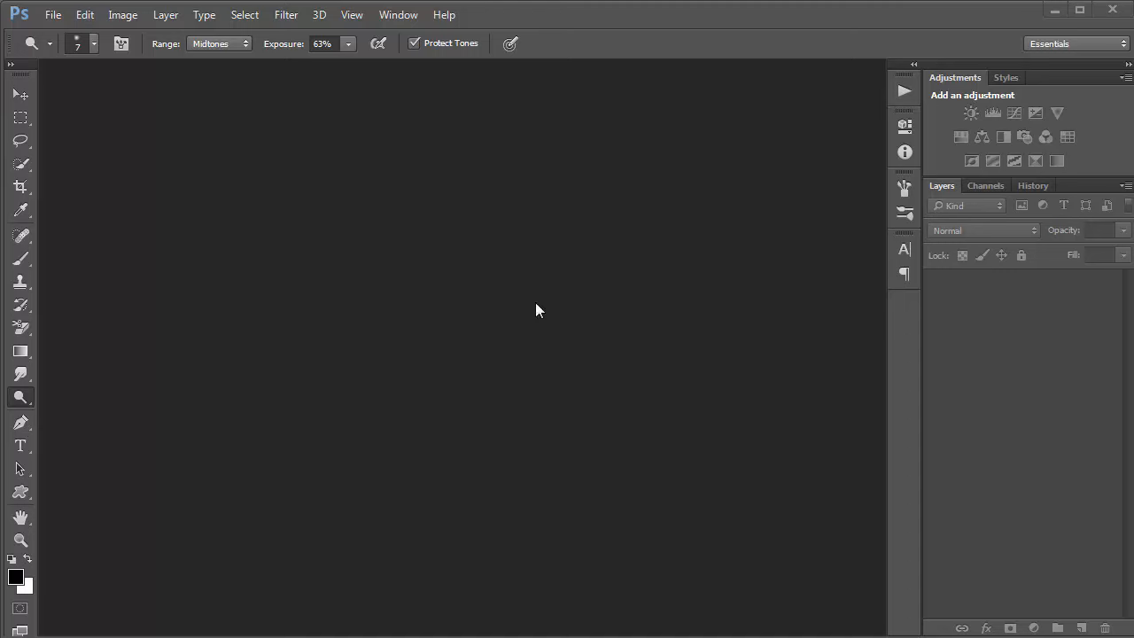
mouse_move(464, 32)
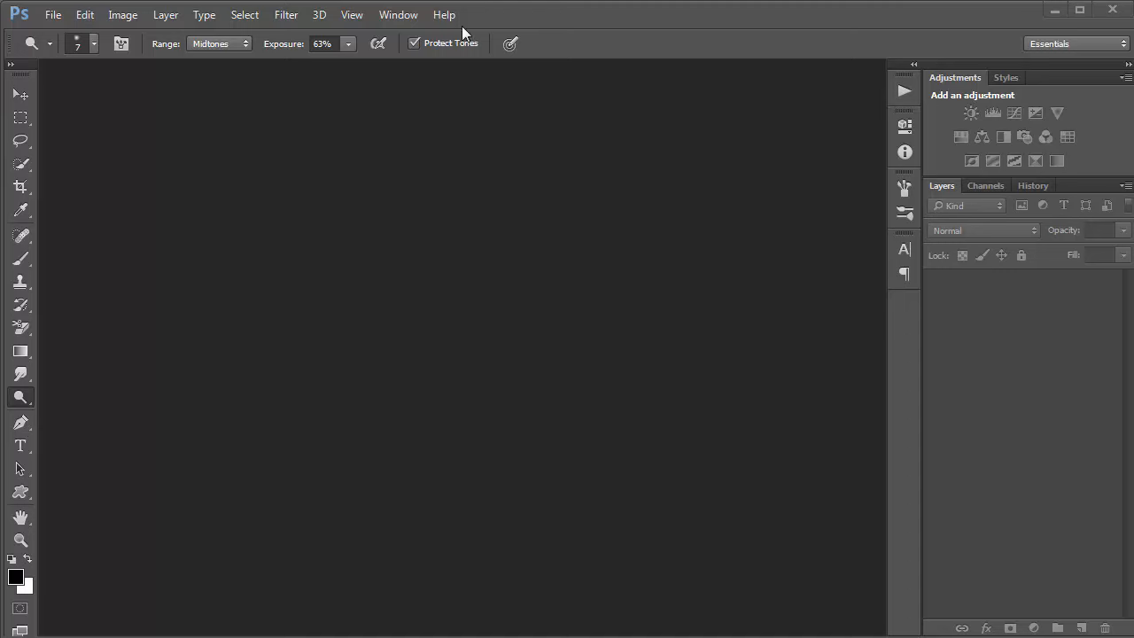
mouse_move(55, 16)
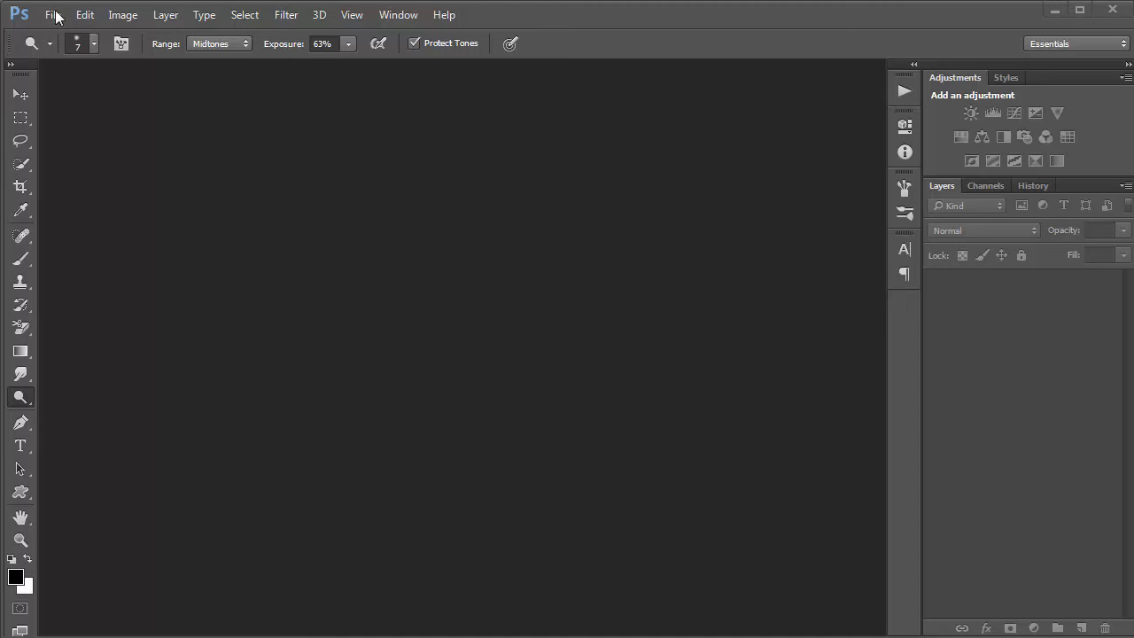
Step: Open the Contact Sheet II dialog from File > Automate
click(53, 14)
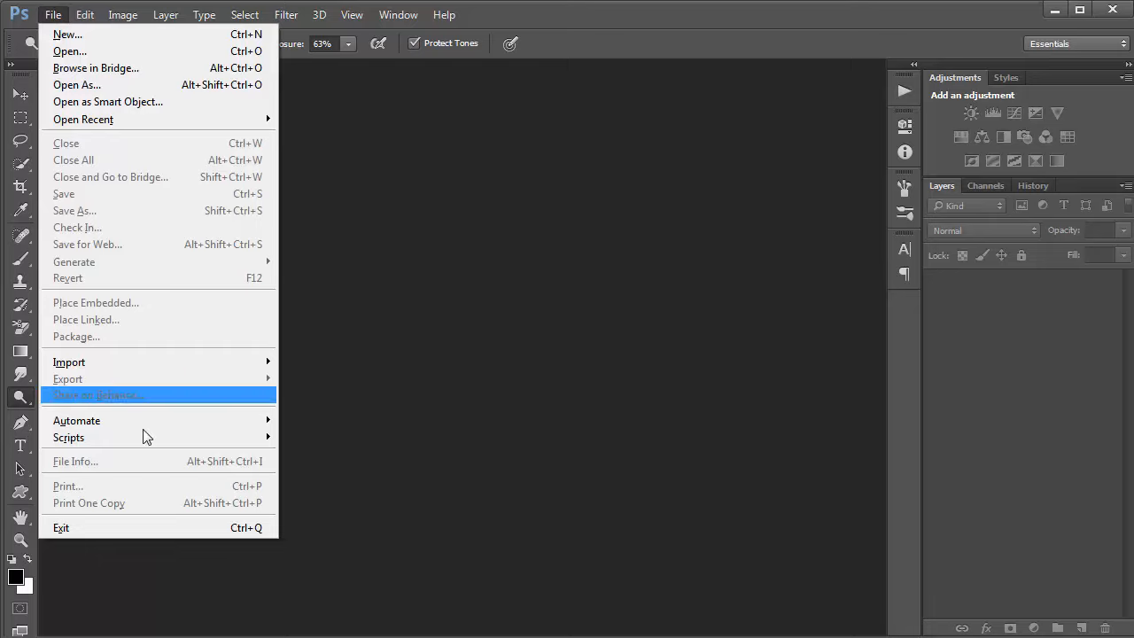
mouse_move(77, 420)
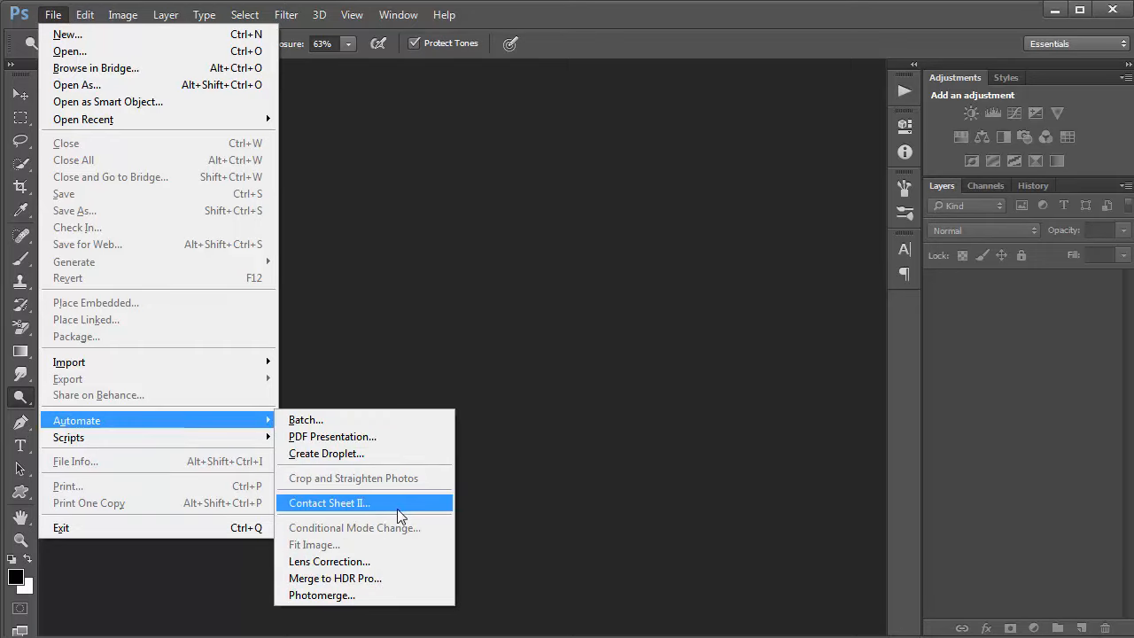
mouse_move(416, 509)
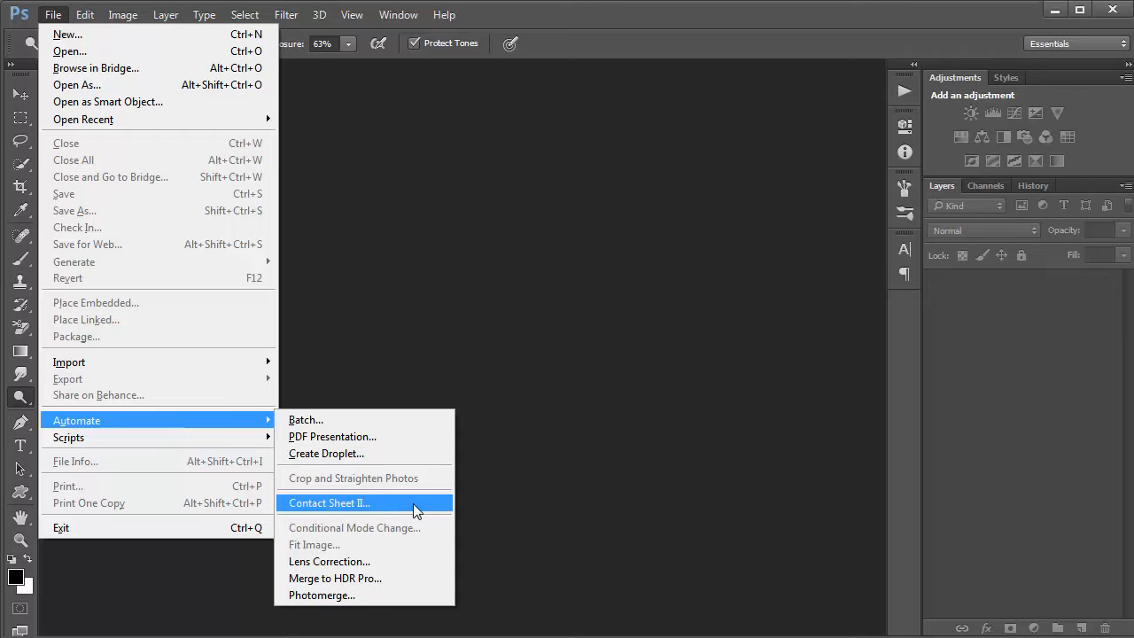
click(329, 502)
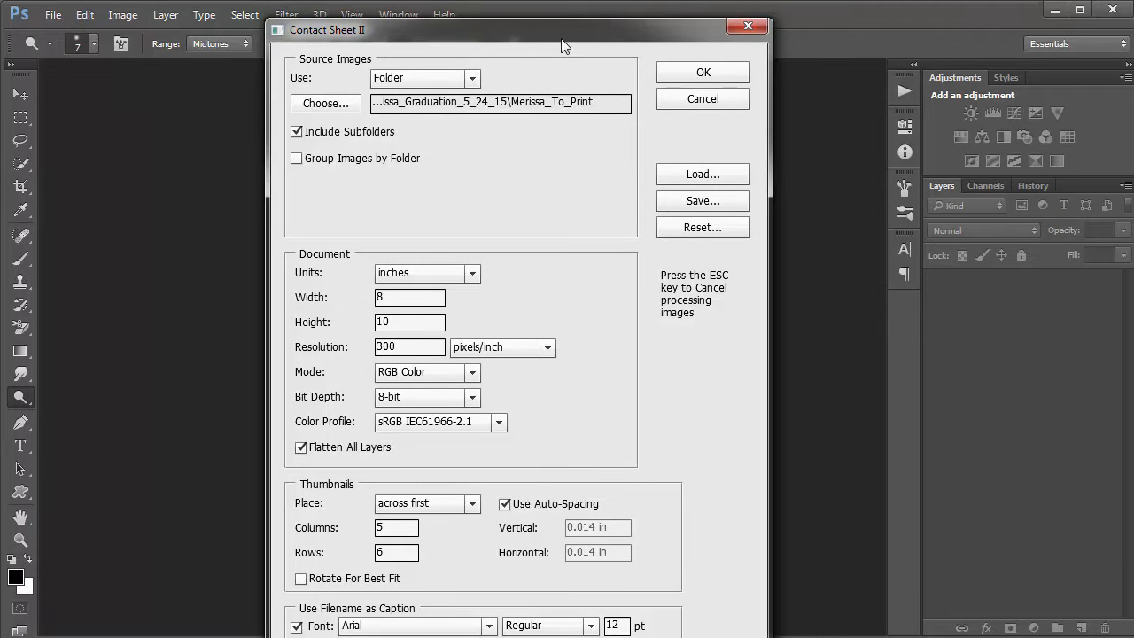
mouse_move(565, 87)
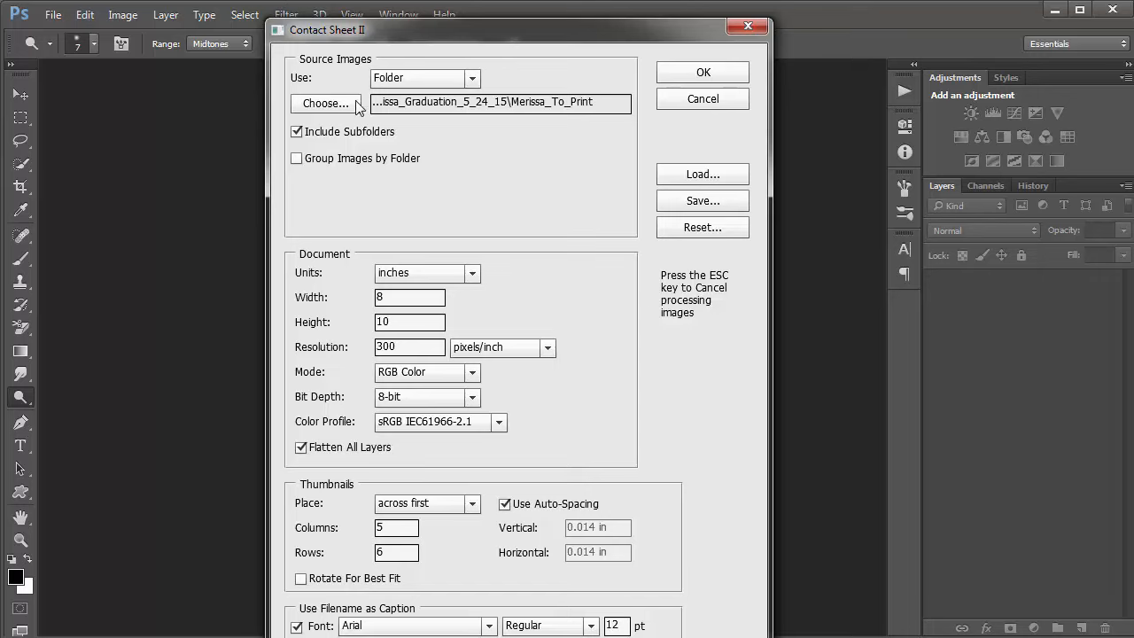
mouse_move(371, 113)
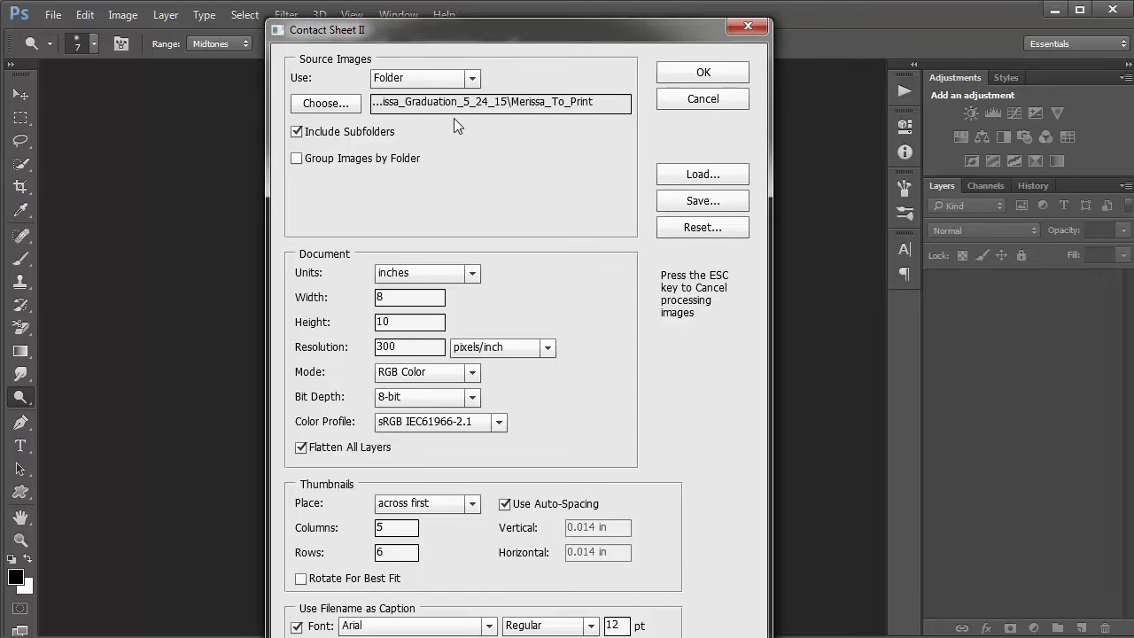
mouse_move(339, 110)
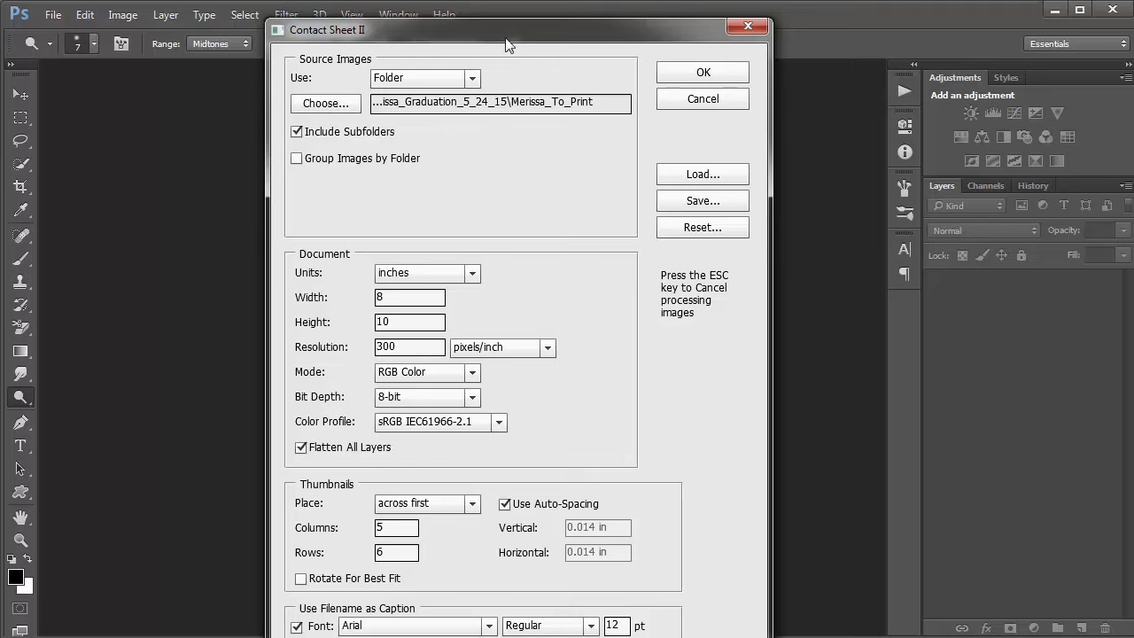
drag(509, 29, 509, 15)
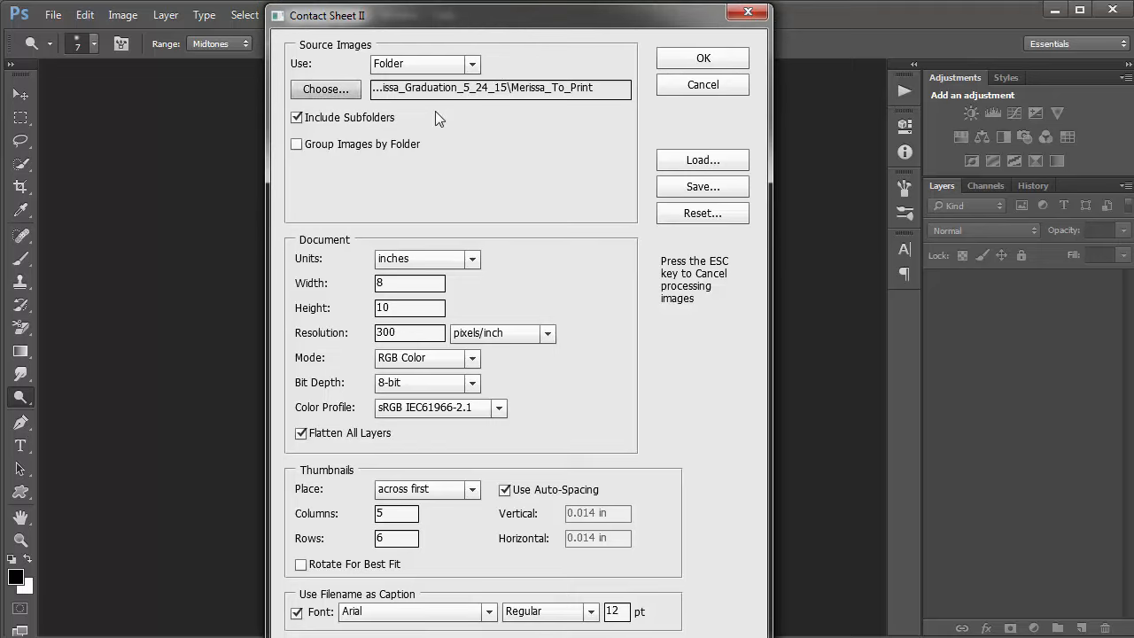
mouse_move(519, 148)
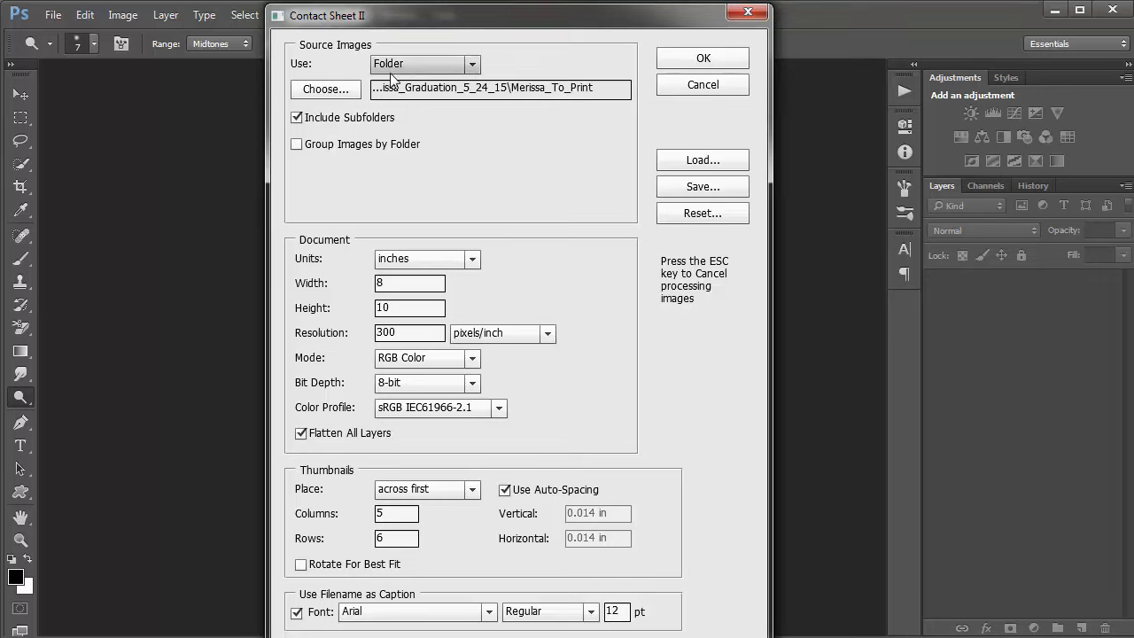
click(423, 63)
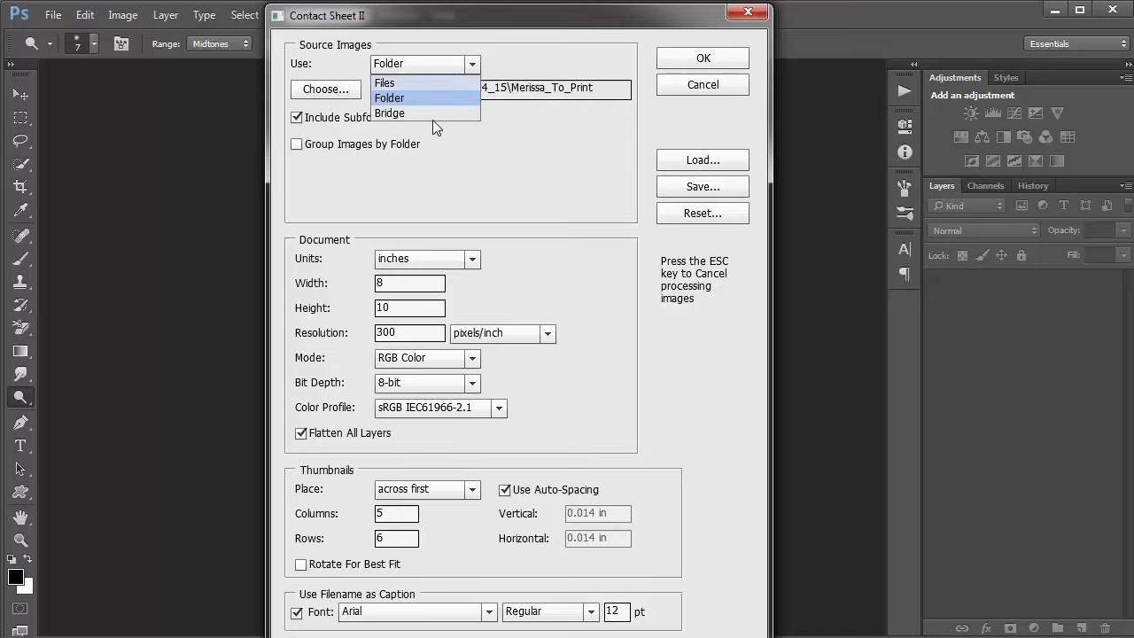
mouse_move(401, 118)
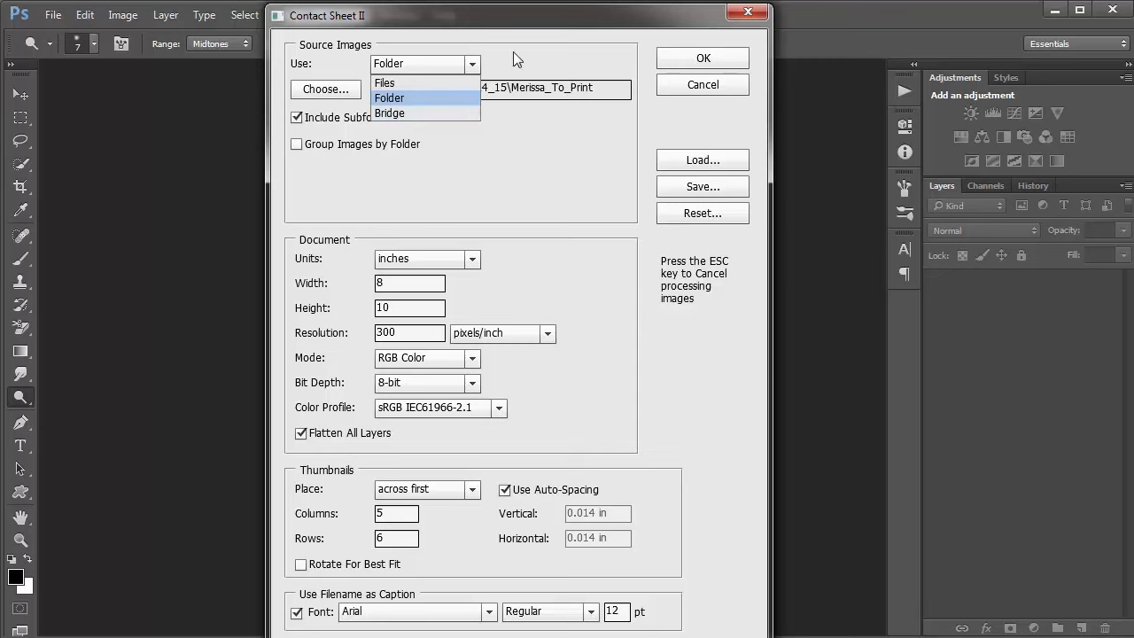
click(390, 97)
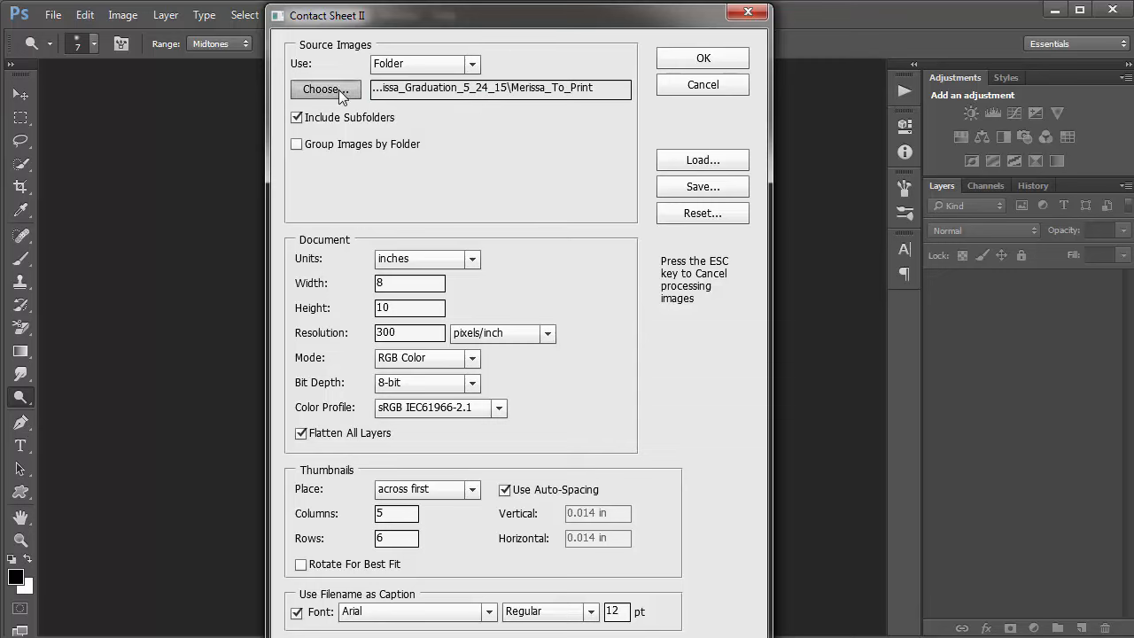
Step: Choose the graduation shoot's print folder on Classic (I:) as the source
click(325, 89)
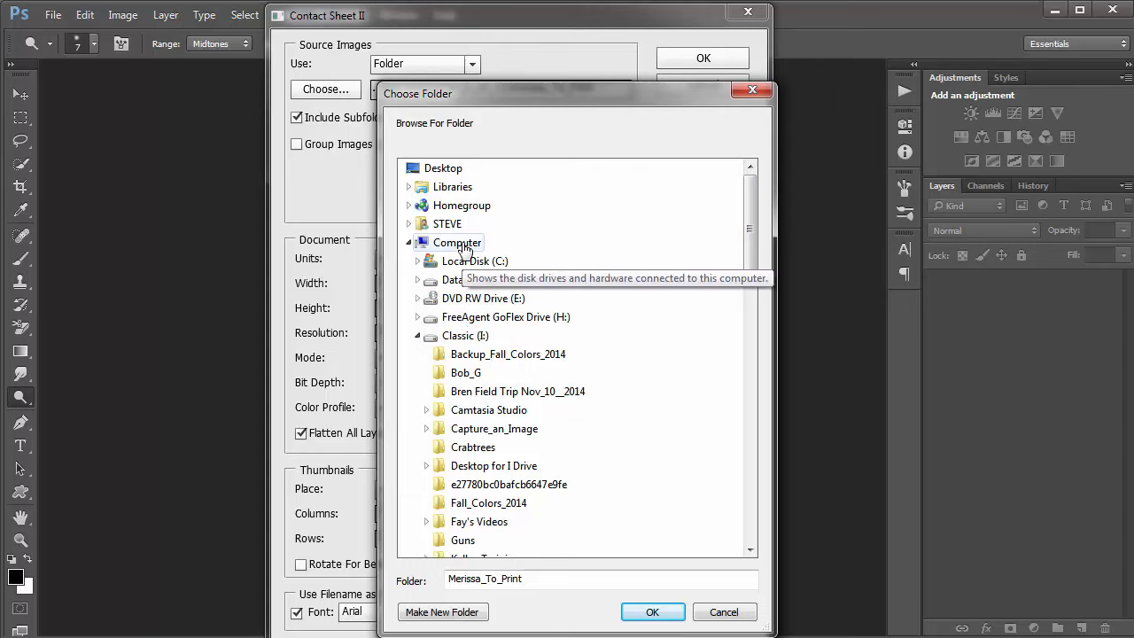
click(457, 241)
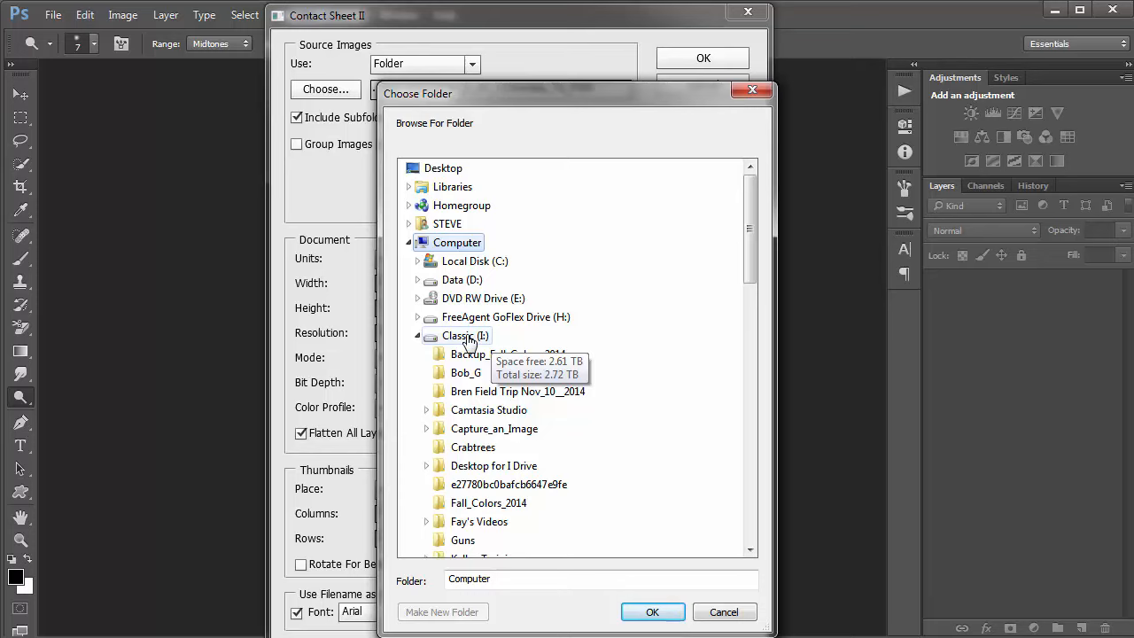
click(458, 334)
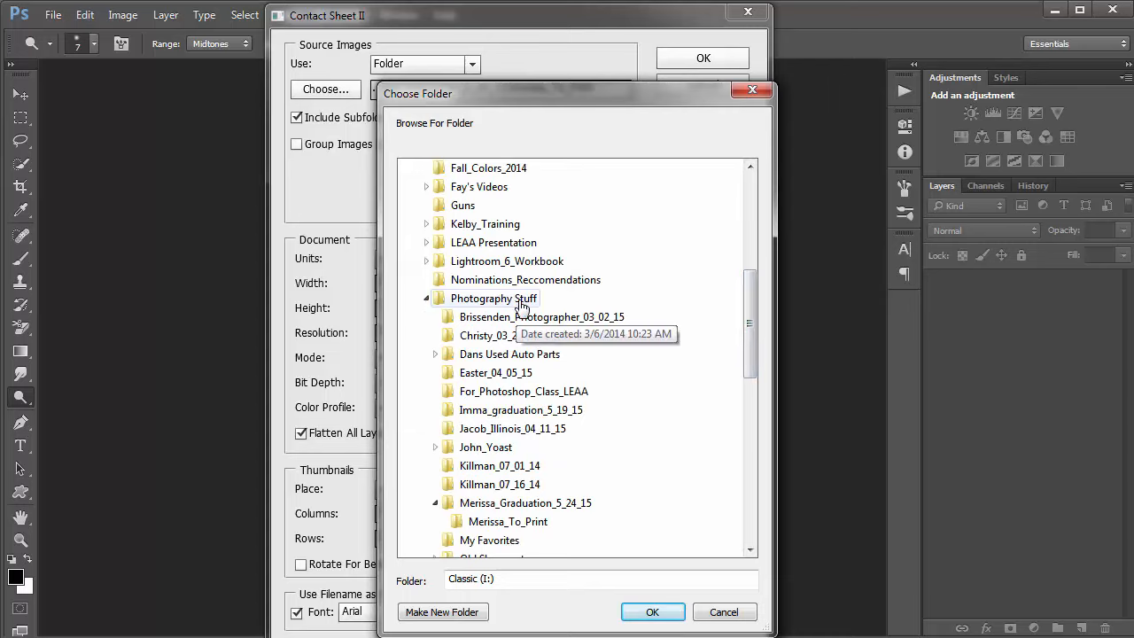
mouse_move(466, 314)
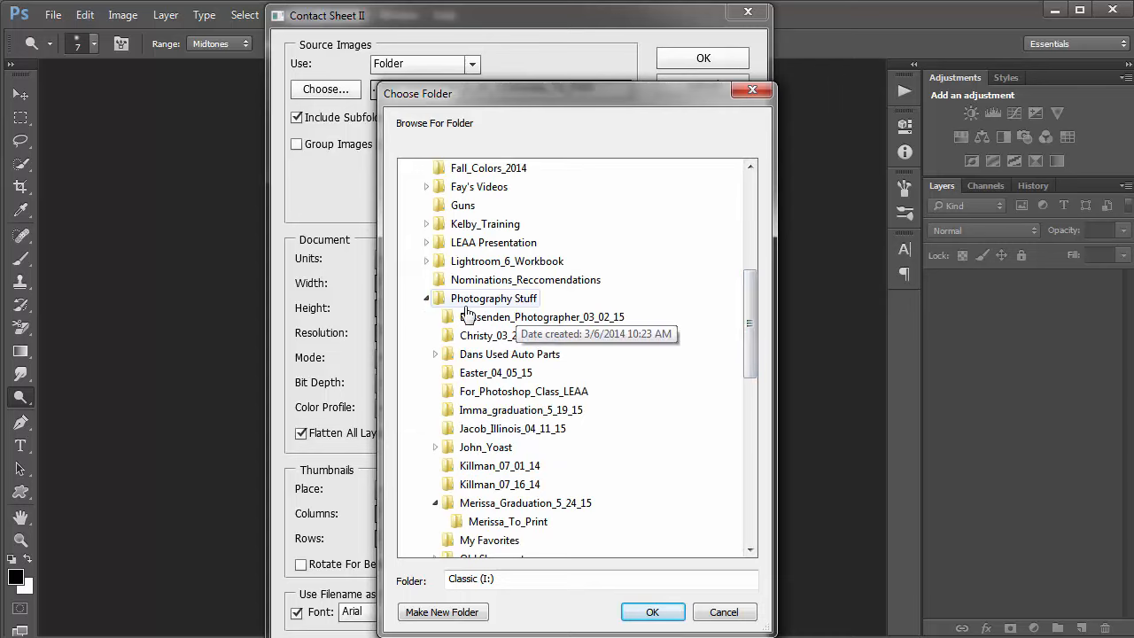
mouse_move(494, 305)
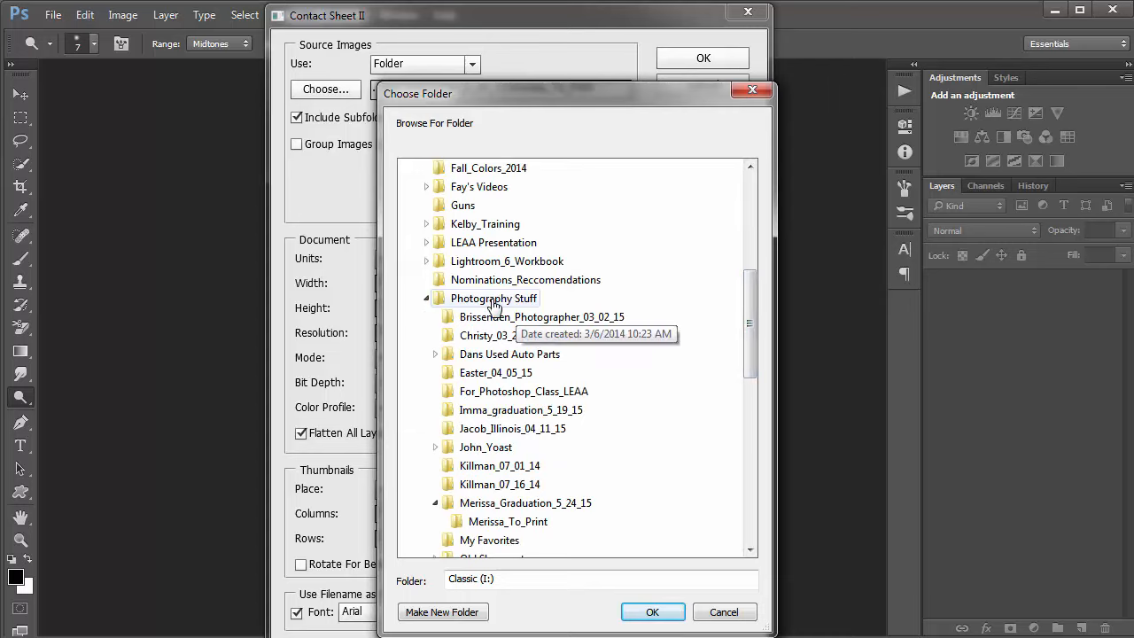
mouse_move(503, 520)
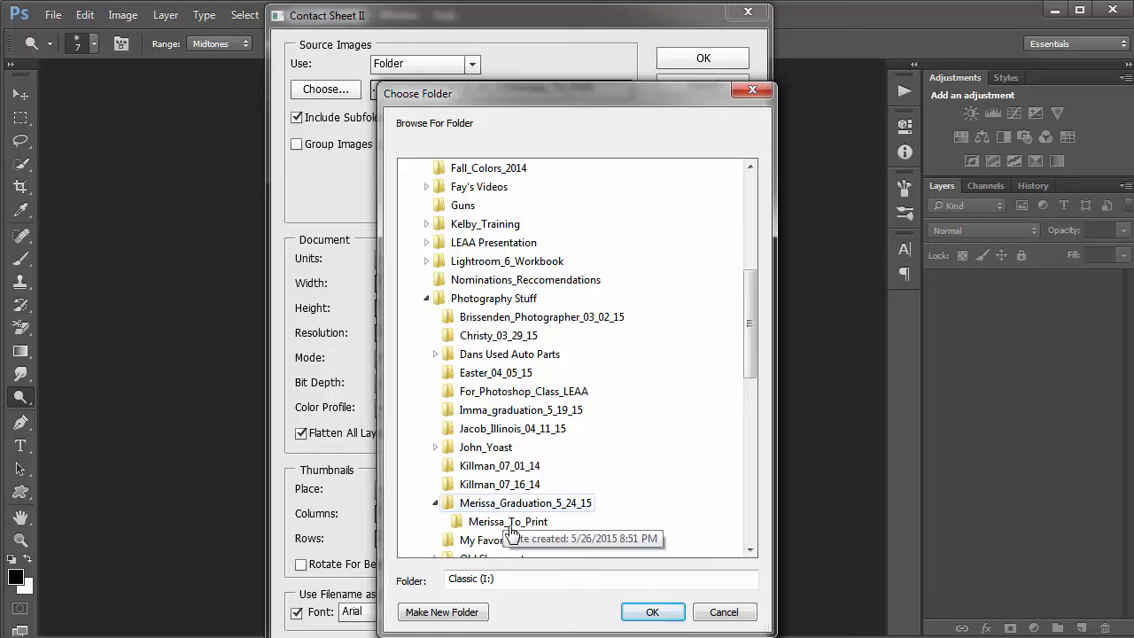
scroll(down, 3)
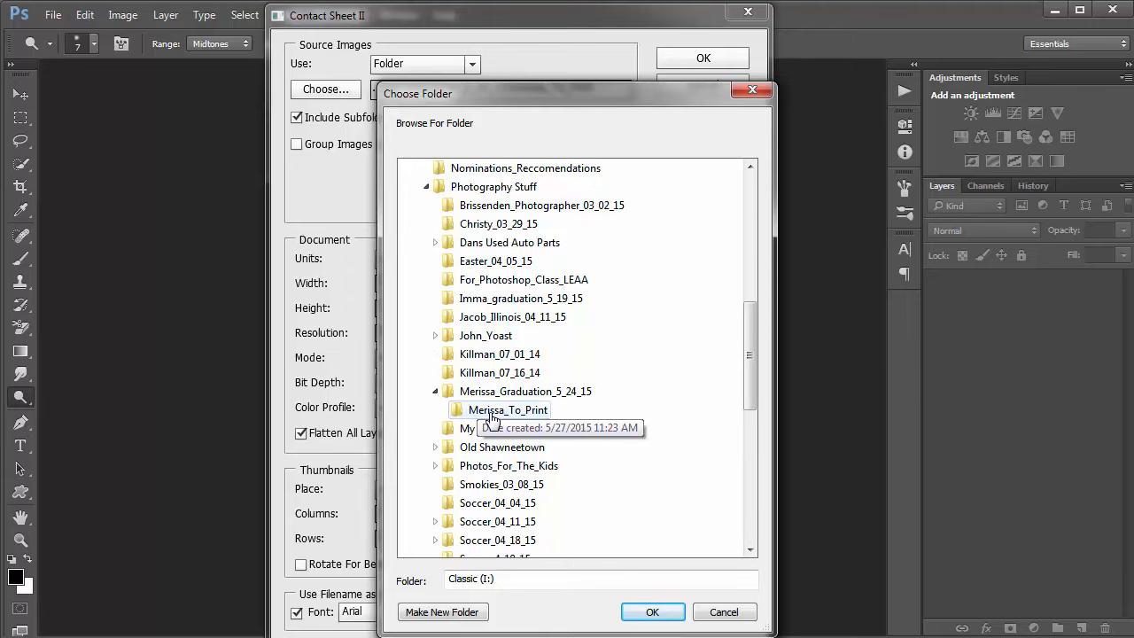
click(507, 409)
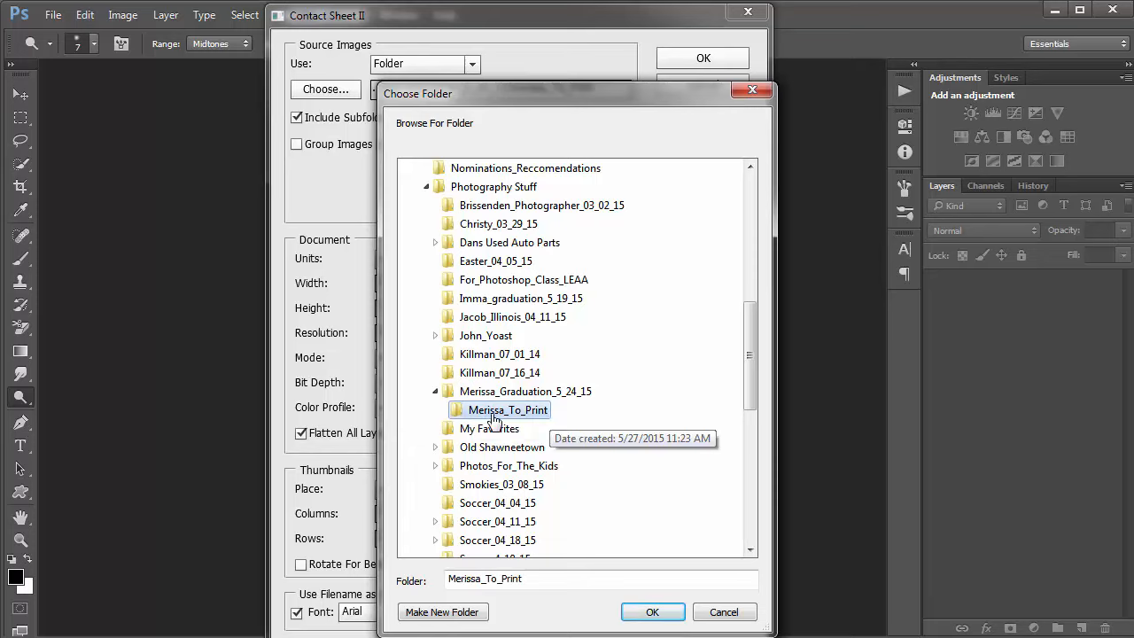
mouse_move(470, 416)
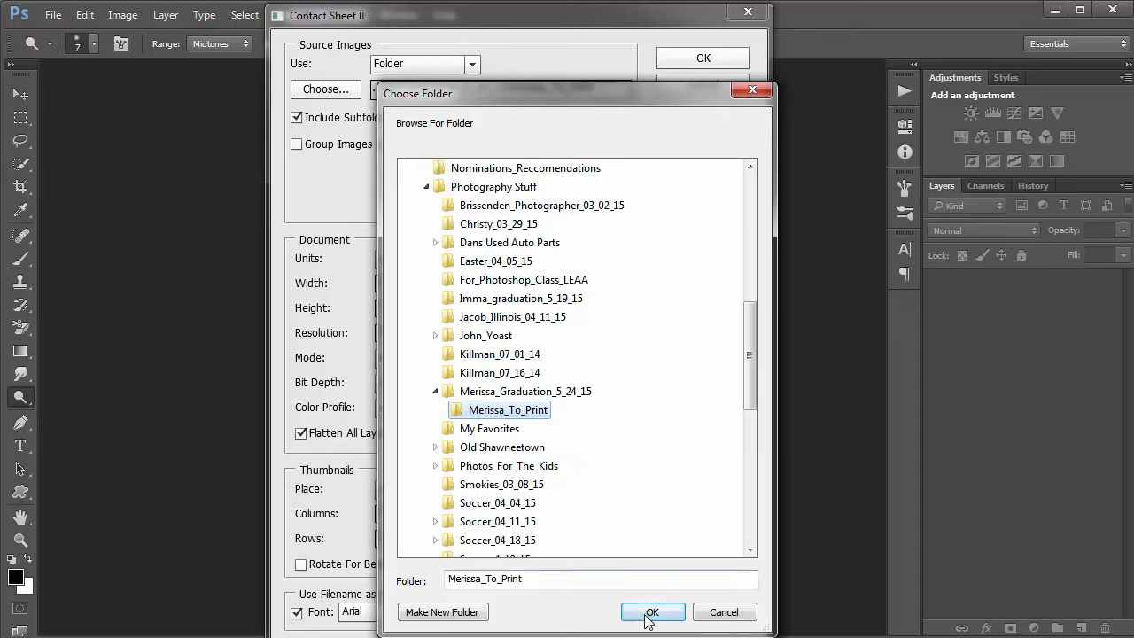
Step: Accept the to-print folder and return to the Contact Sheet II settings
click(653, 612)
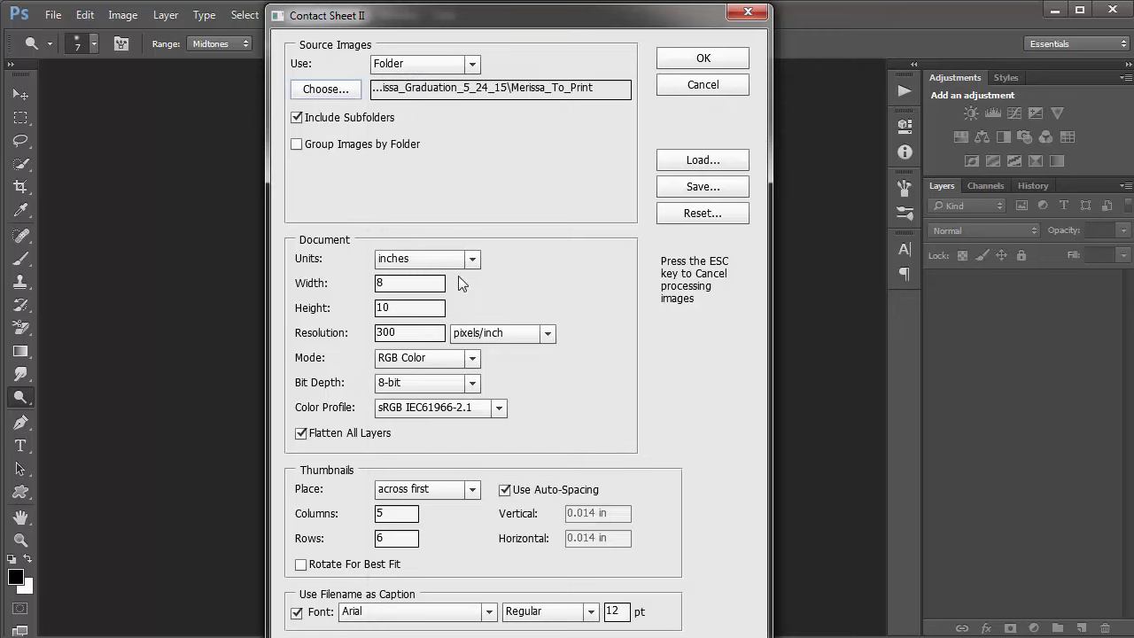
mouse_move(361, 280)
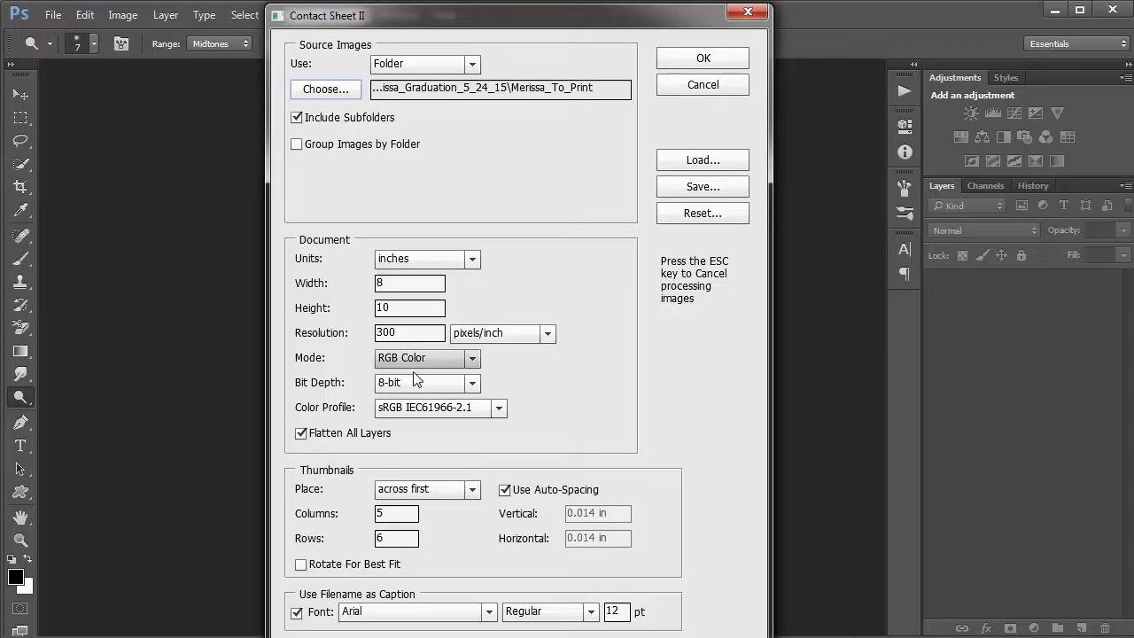
mouse_move(409, 465)
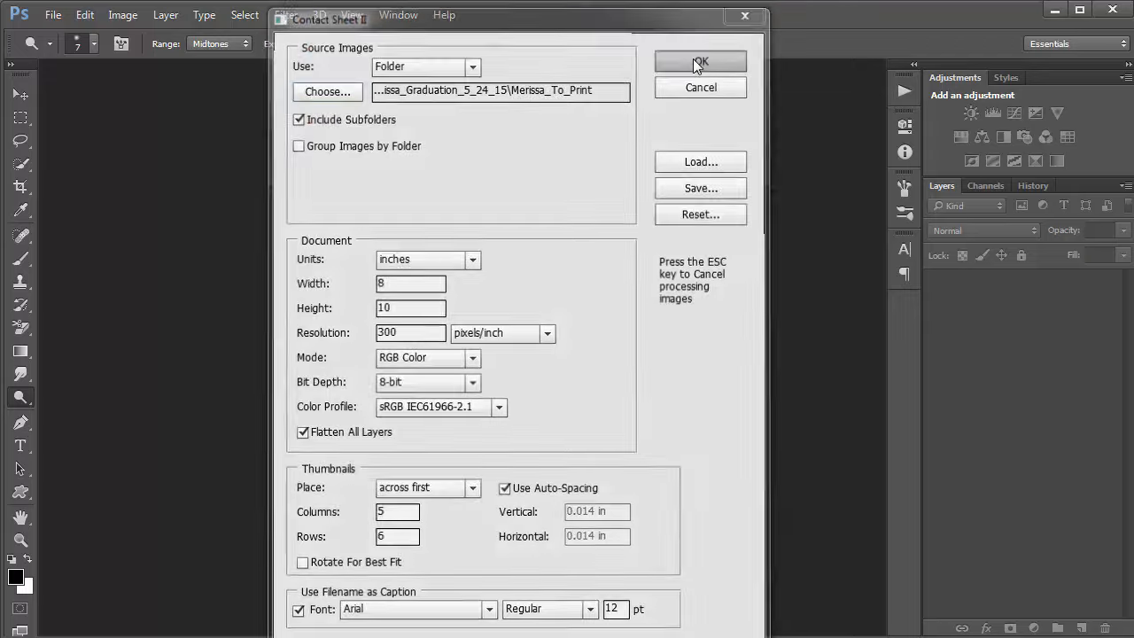
Step: Run Contact Sheet II and watch thumbnail and caption layers fill the Layers panel
click(700, 61)
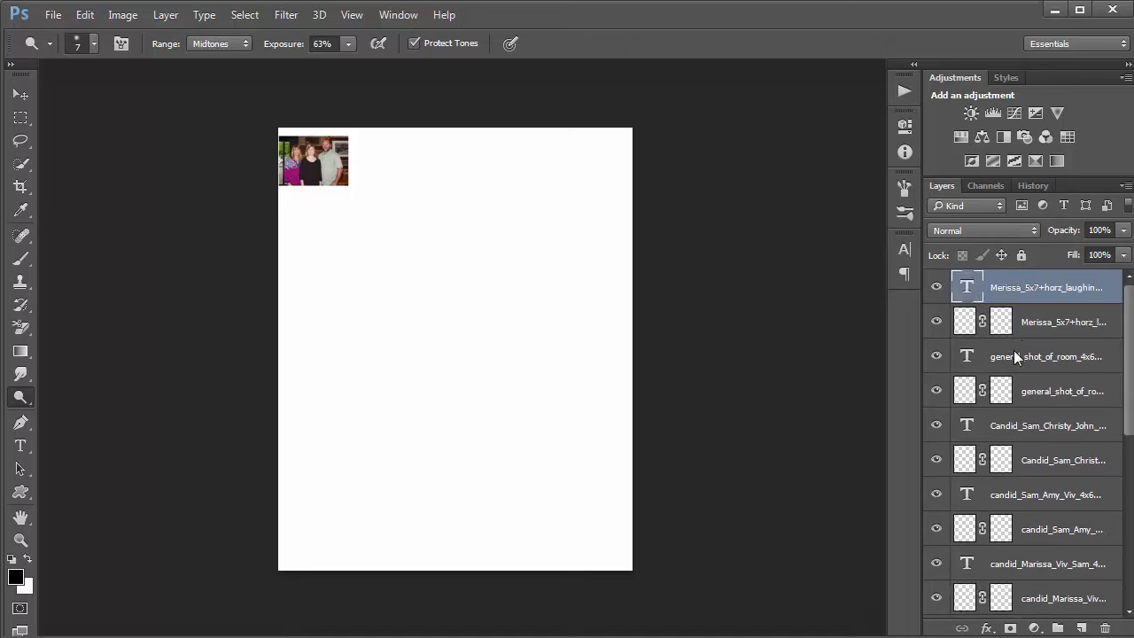
scroll(down, 3)
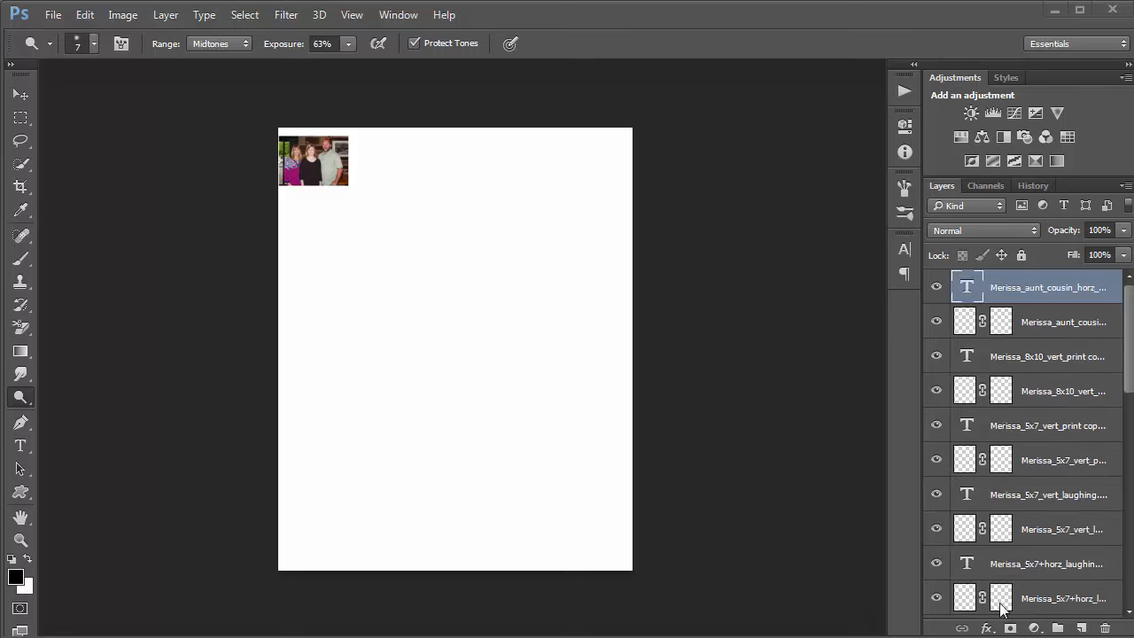
scroll(down, 3)
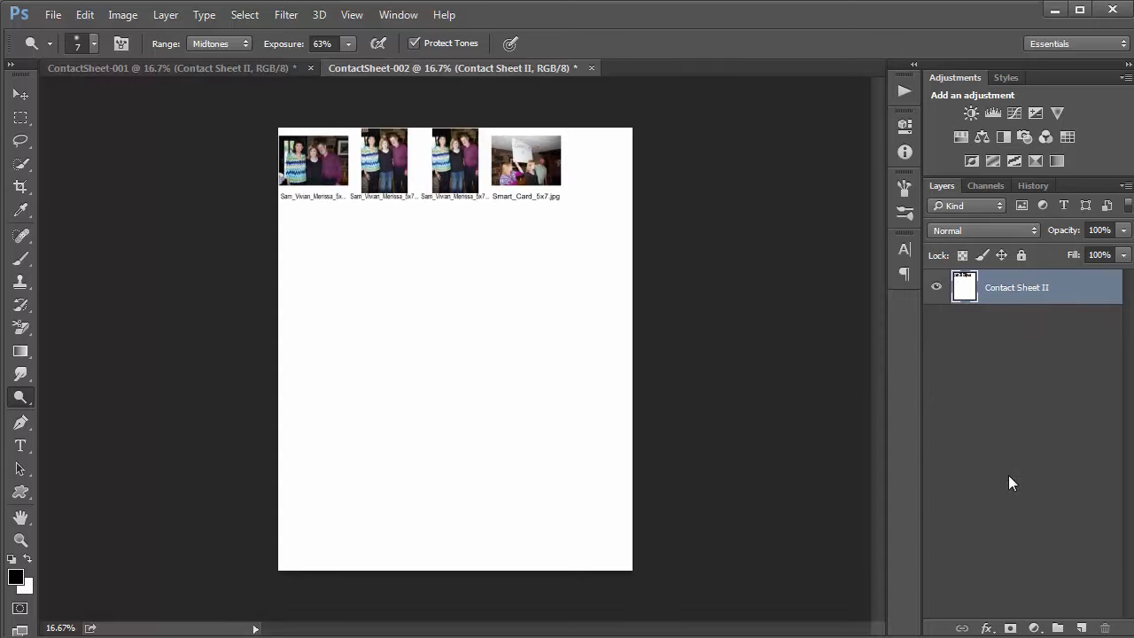
mouse_move(782, 368)
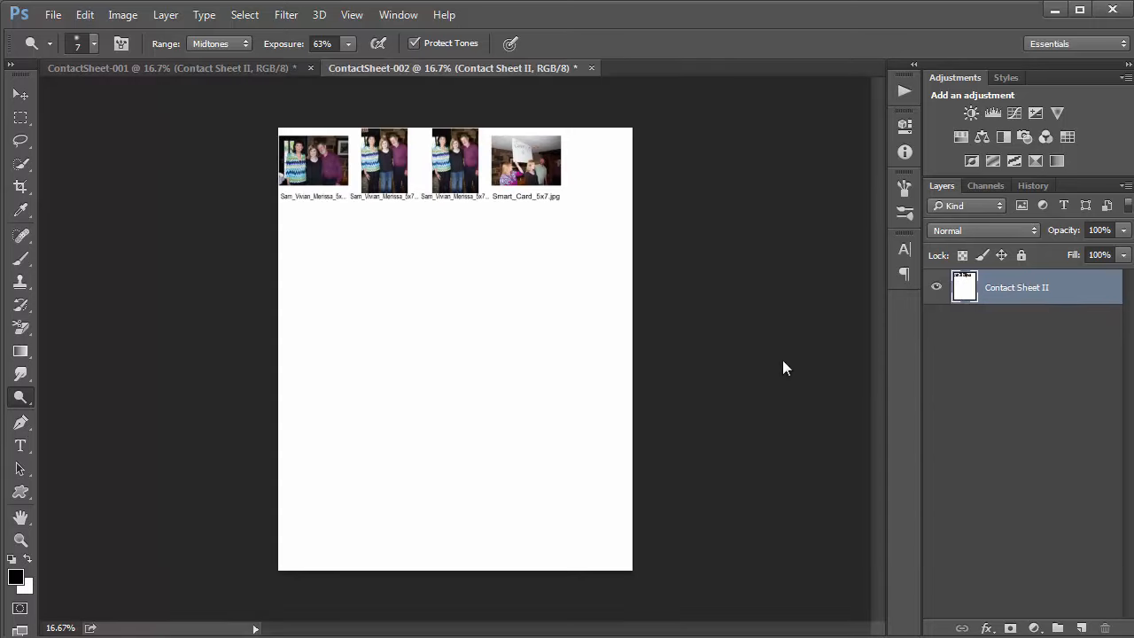
mouse_move(881, 228)
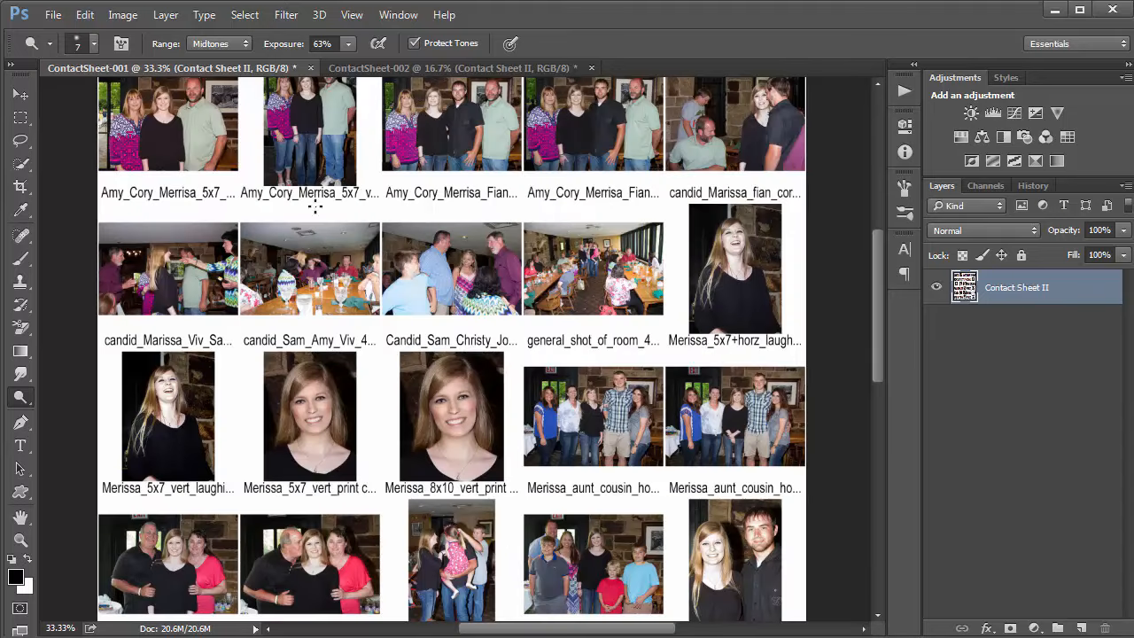
mouse_move(456, 209)
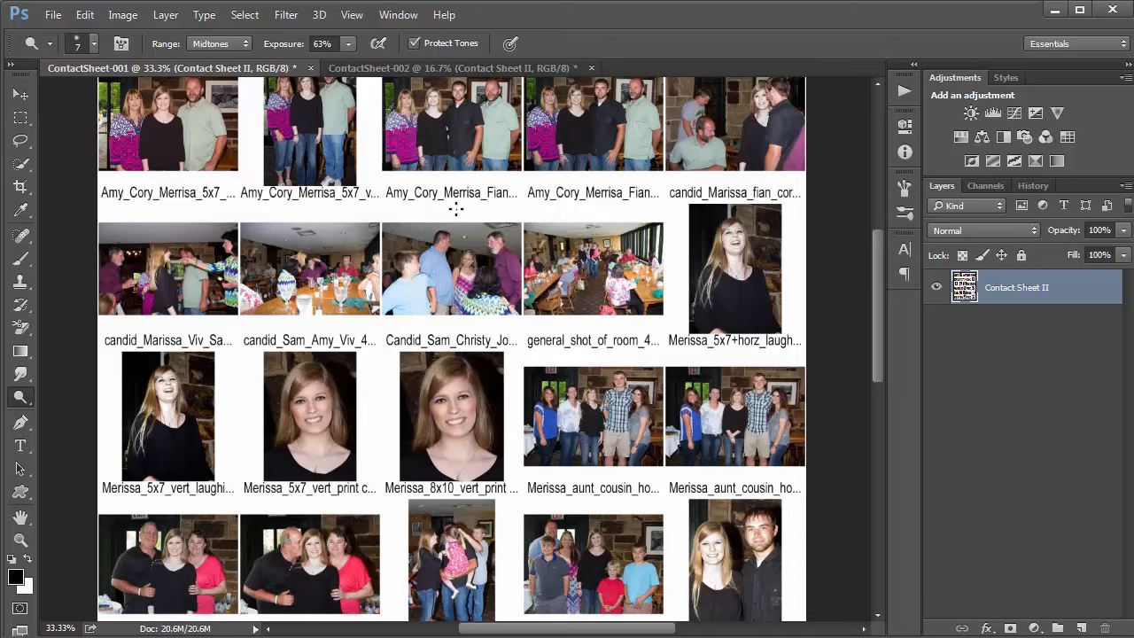
mouse_move(749, 356)
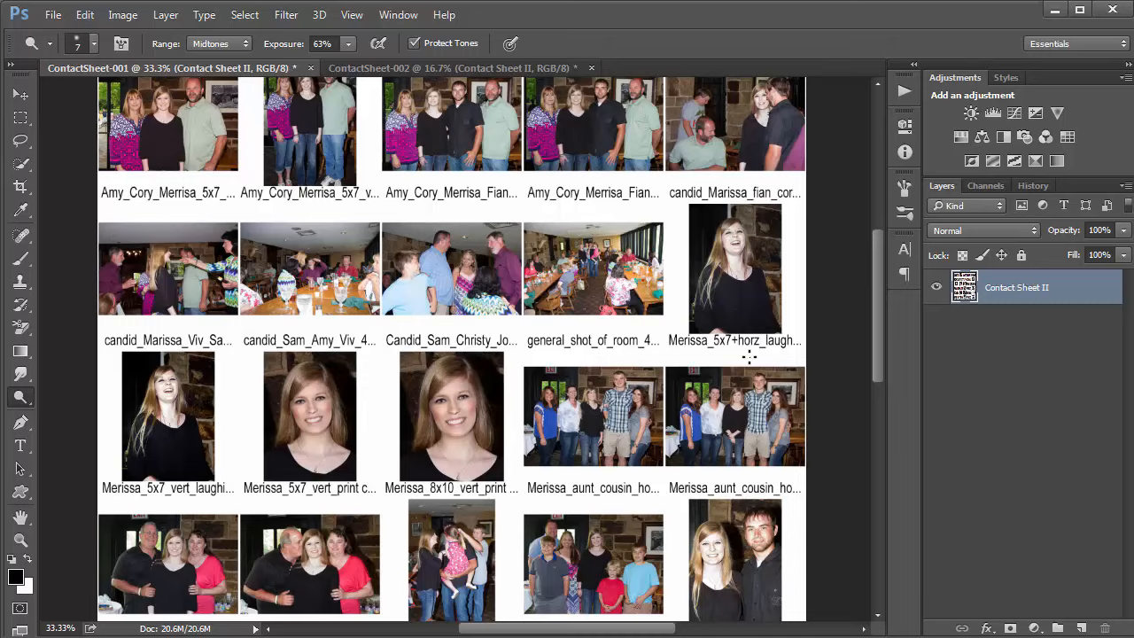
mouse_move(750, 227)
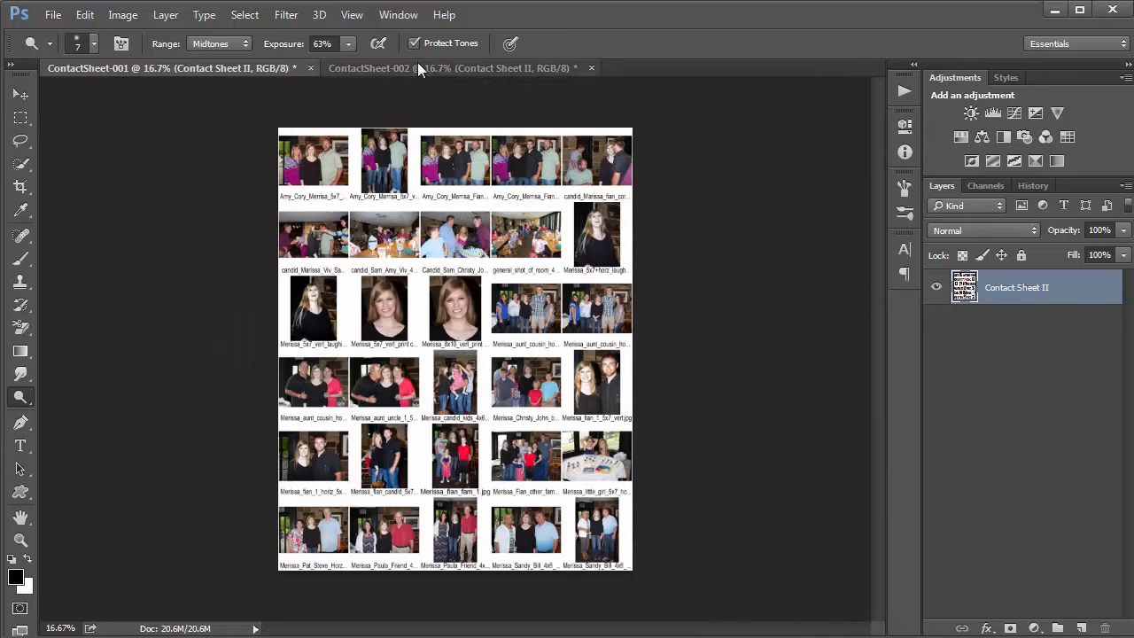
click(452, 68)
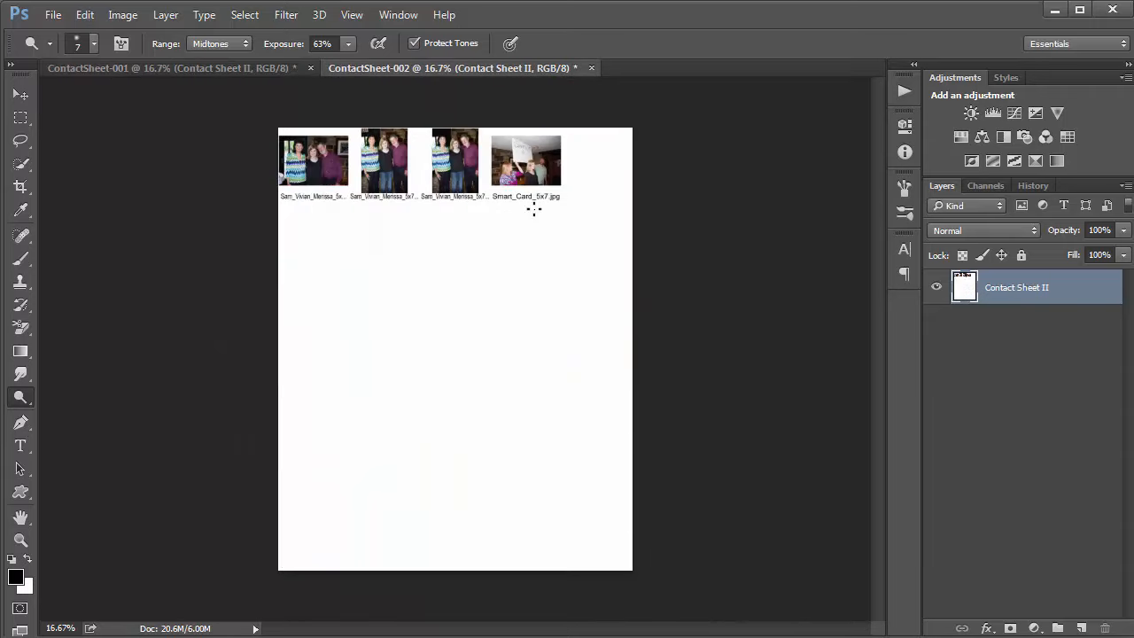
mouse_move(563, 219)
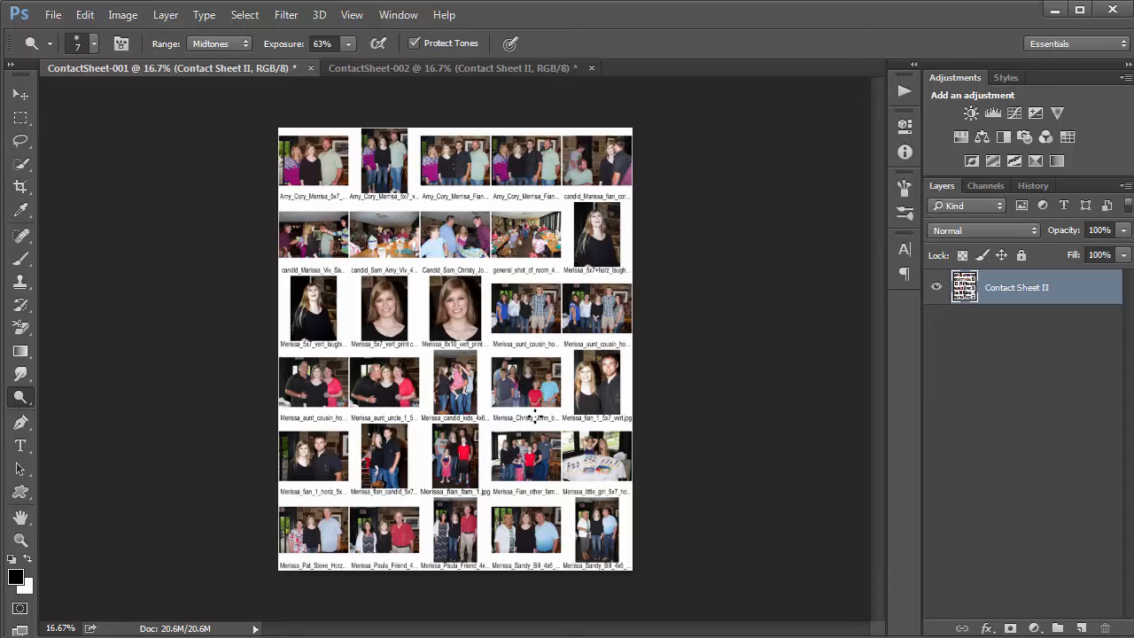
mouse_move(522, 525)
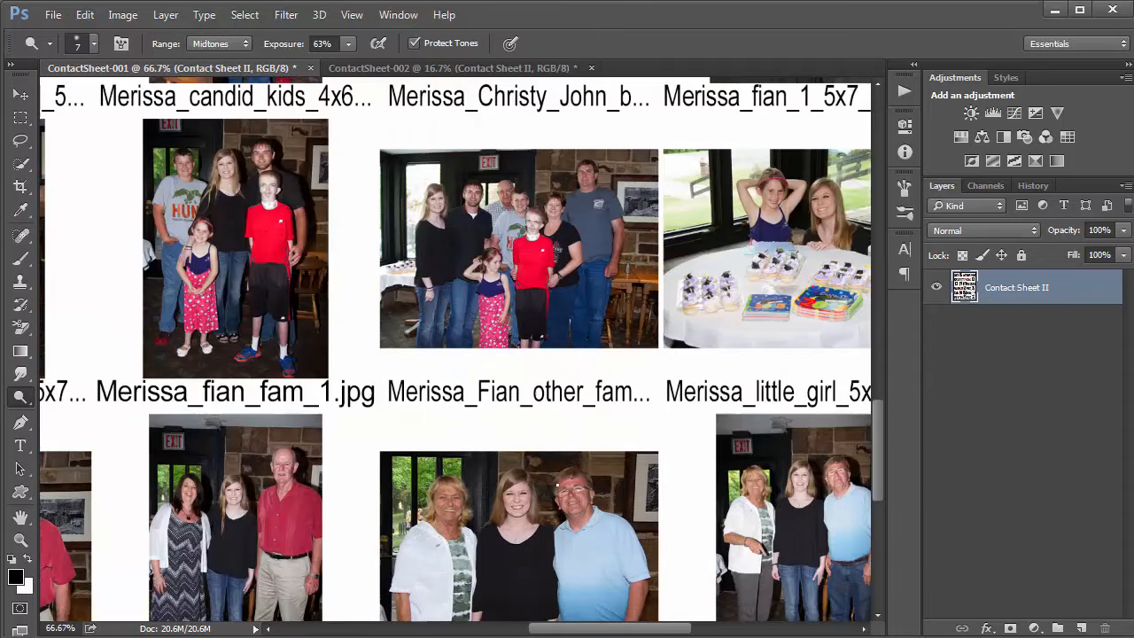
Step: Inspect ContactSheet-001 thumbnails closely, then zoom out on ContactSheet-002
scroll(down, 3)
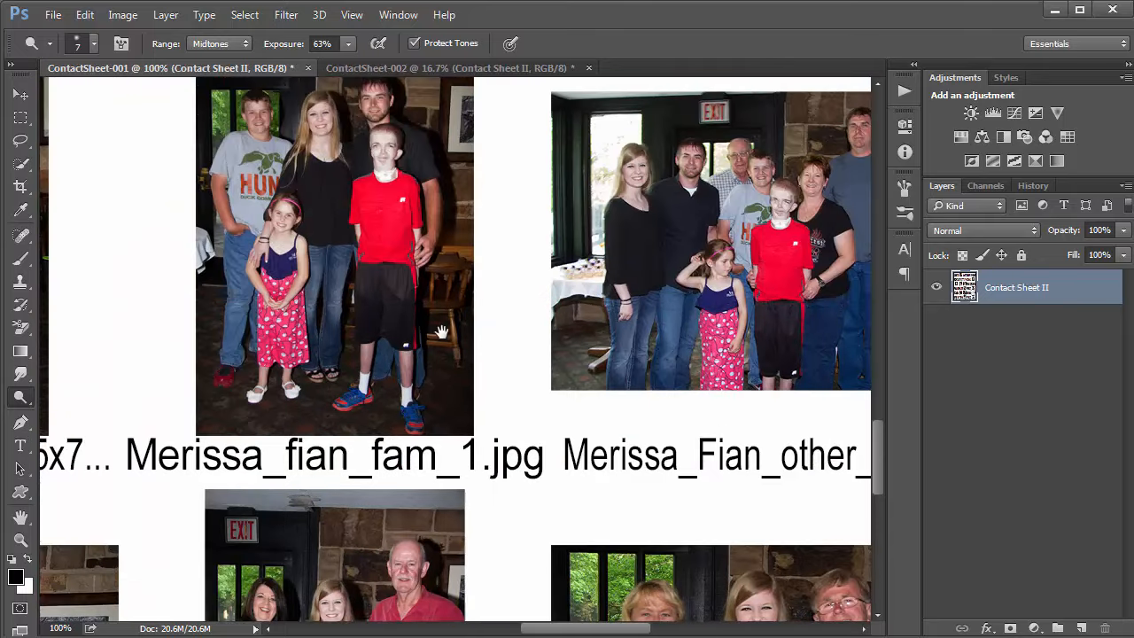
scroll(down, 3)
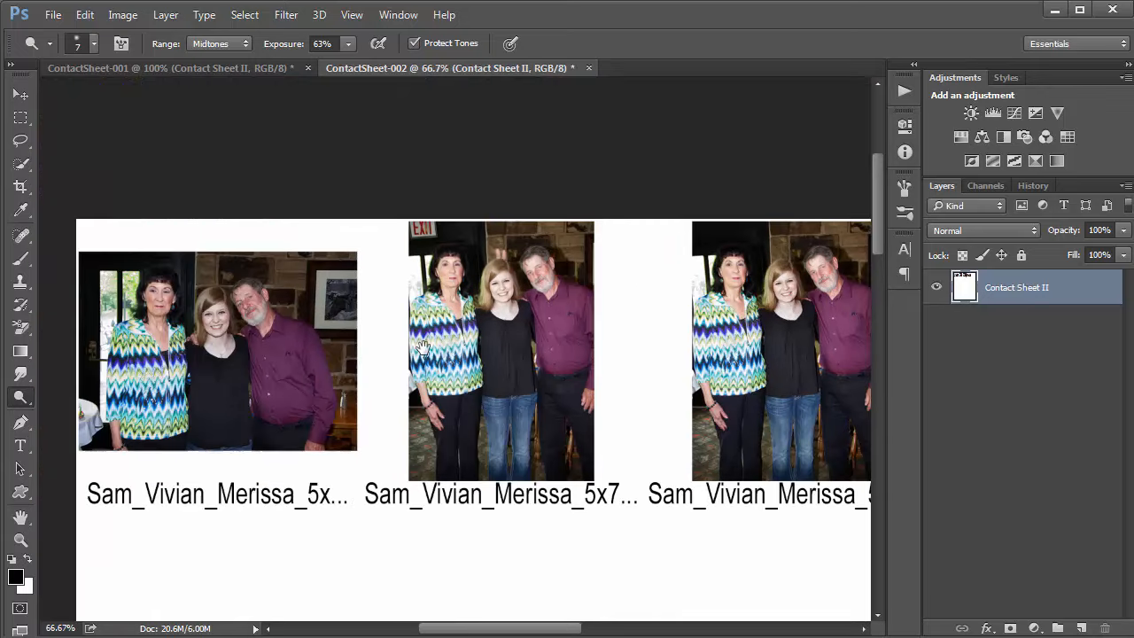
mouse_move(550, 334)
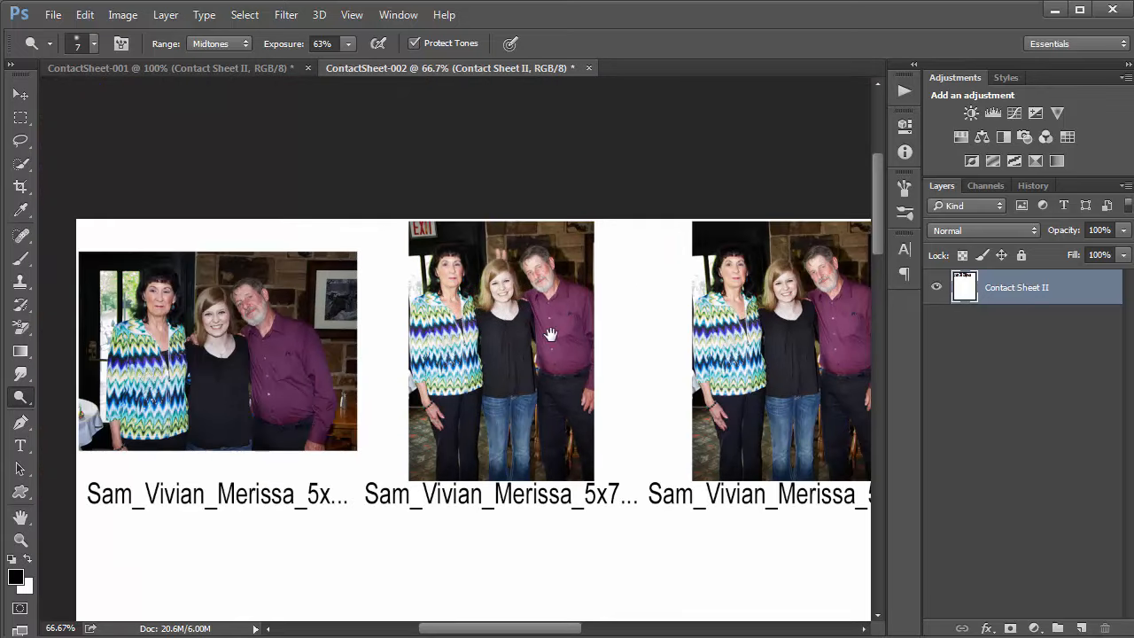
click(549, 333)
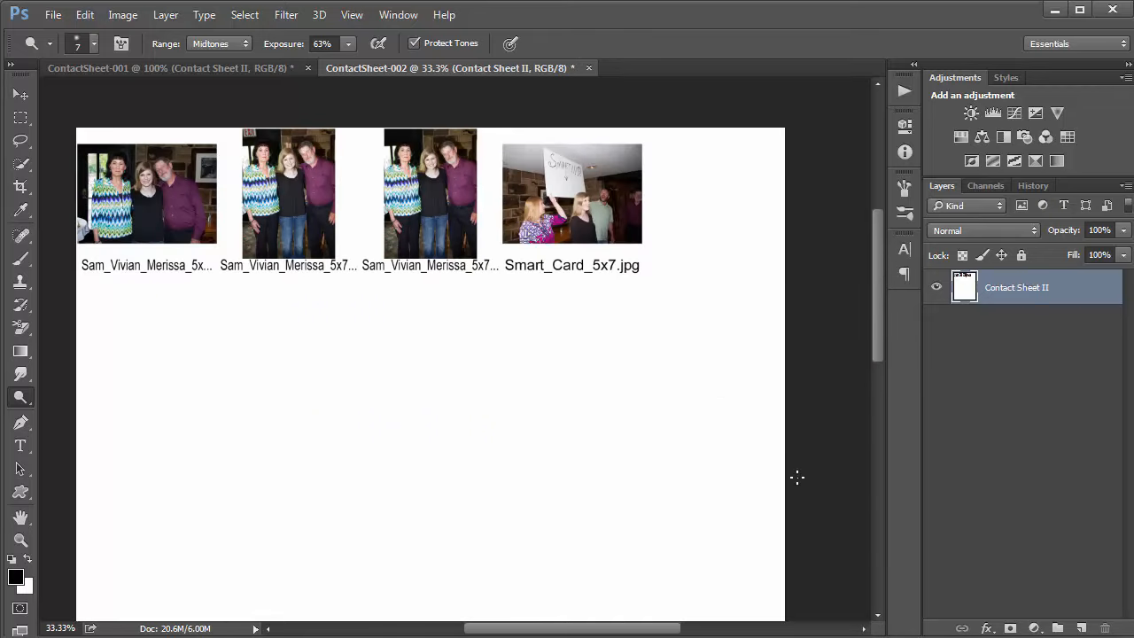
Step: Open the File menu to reach Automate > Contact Sheet II
click(53, 15)
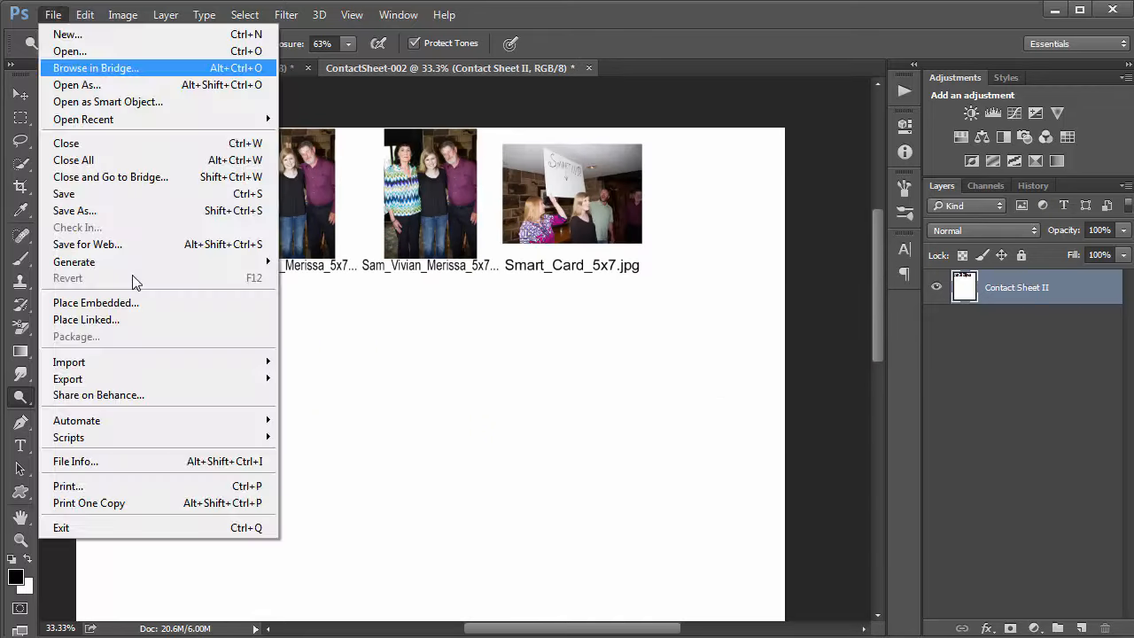
mouse_move(151, 345)
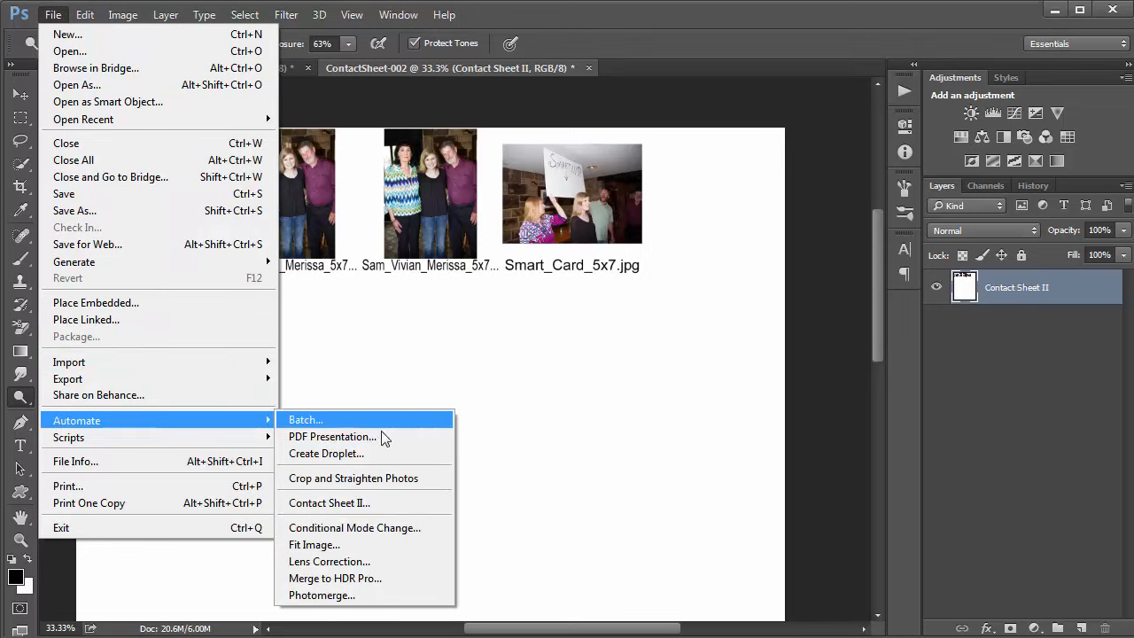
mouse_move(403, 503)
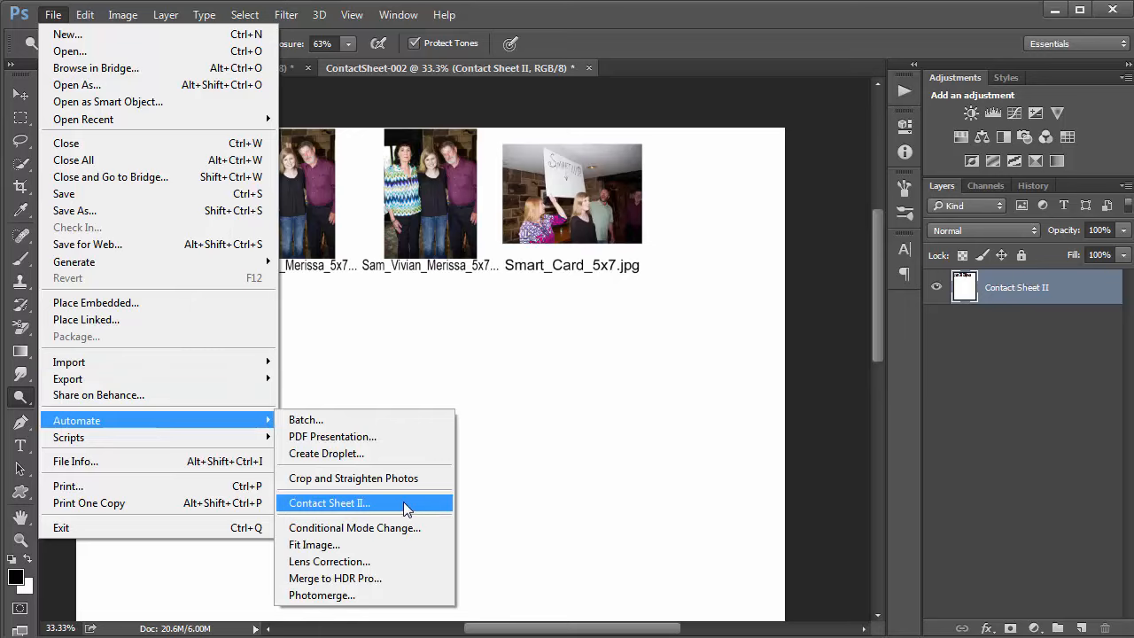
mouse_move(416, 504)
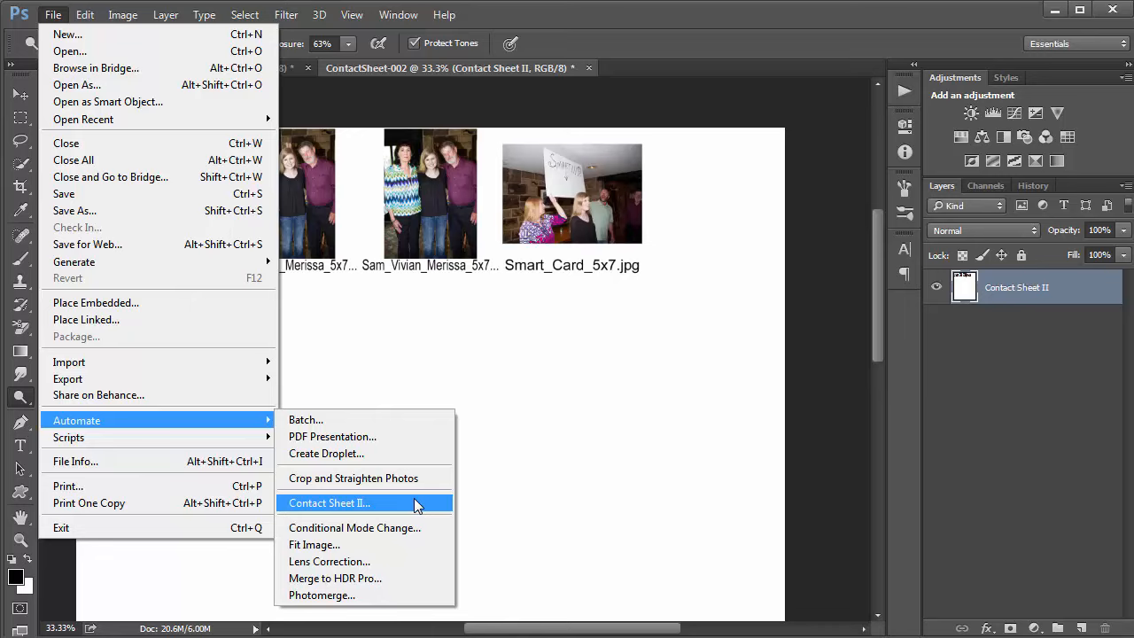
mouse_move(549, 281)
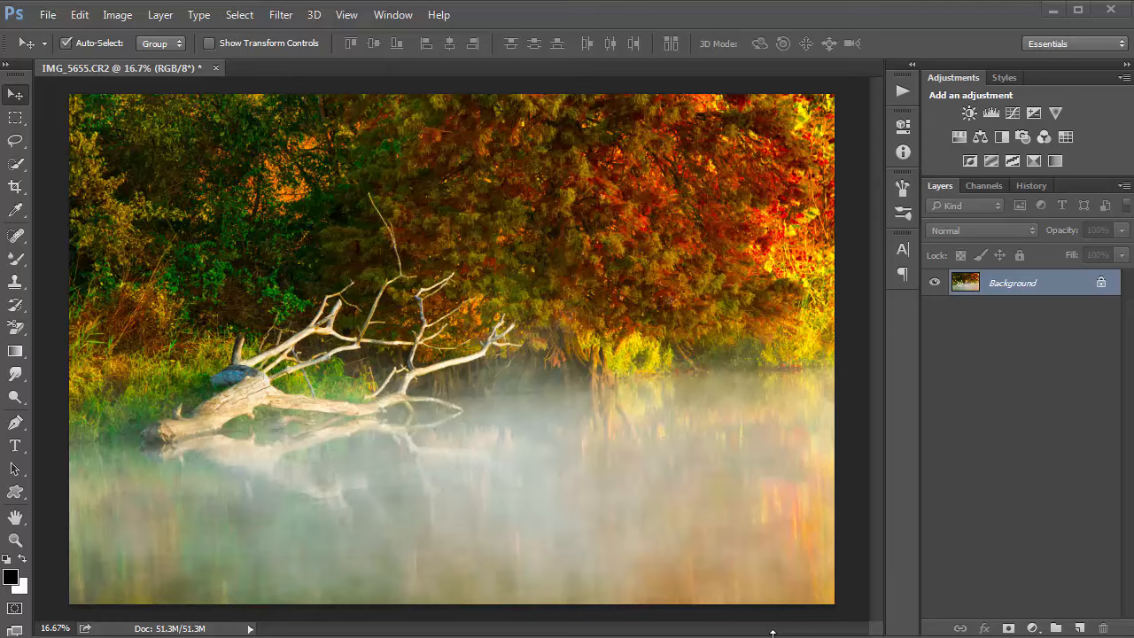
mouse_move(921, 301)
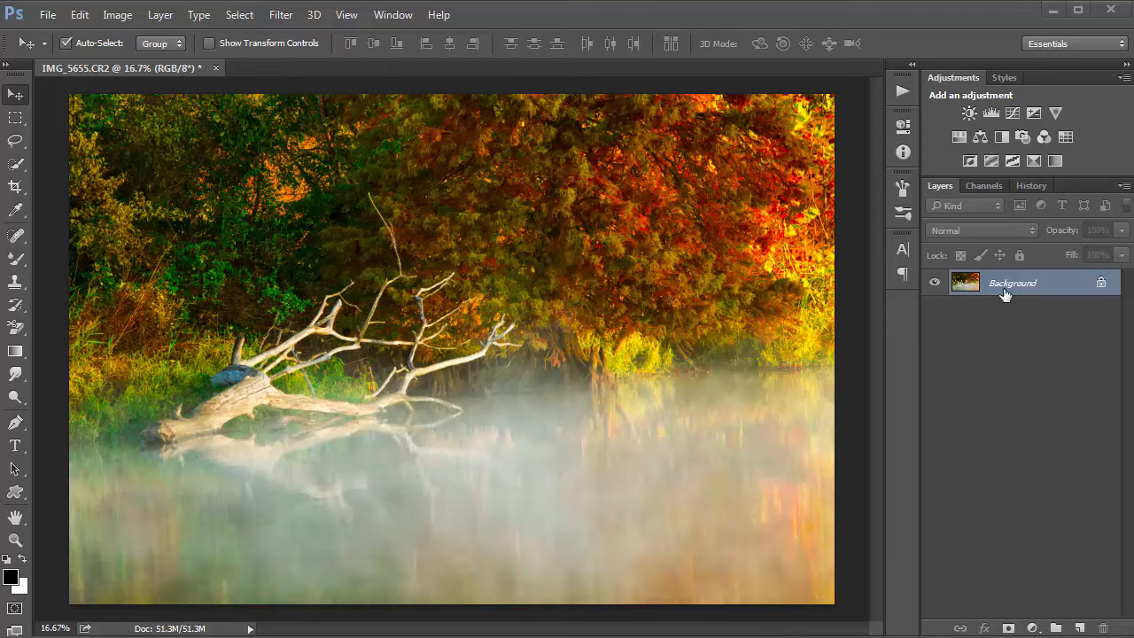
mouse_move(1003, 294)
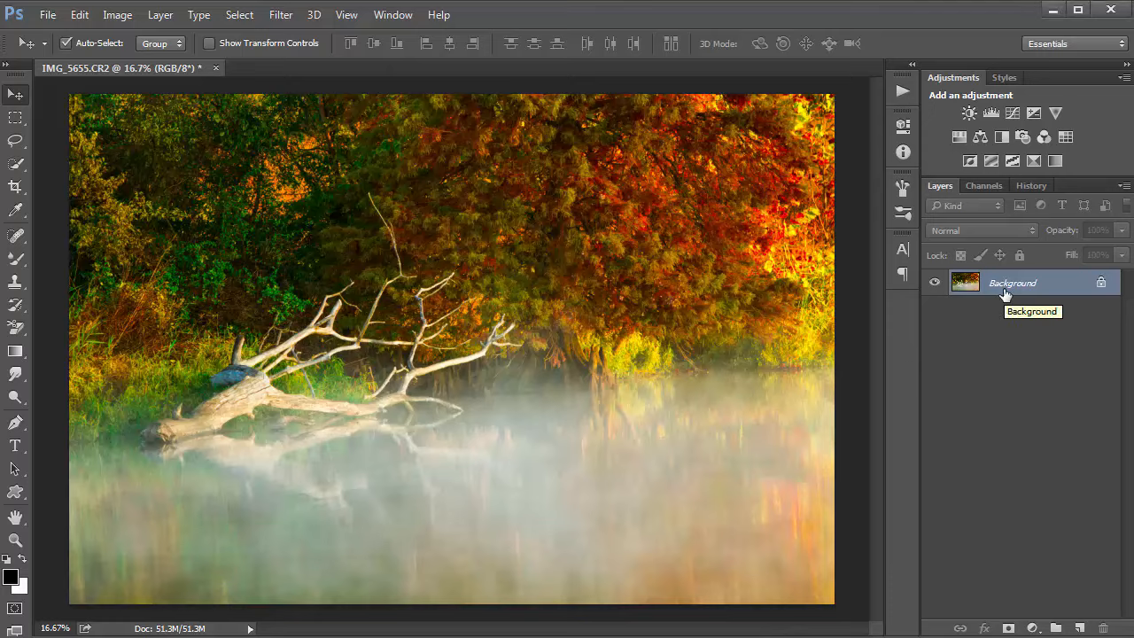
mouse_move(992, 288)
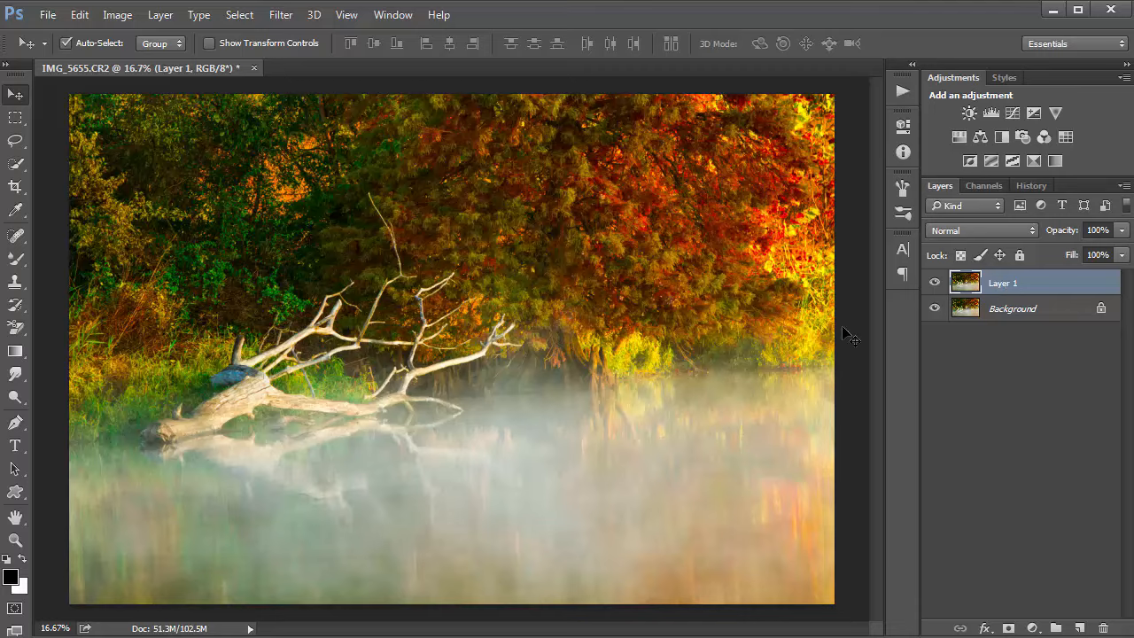
mouse_move(120, 465)
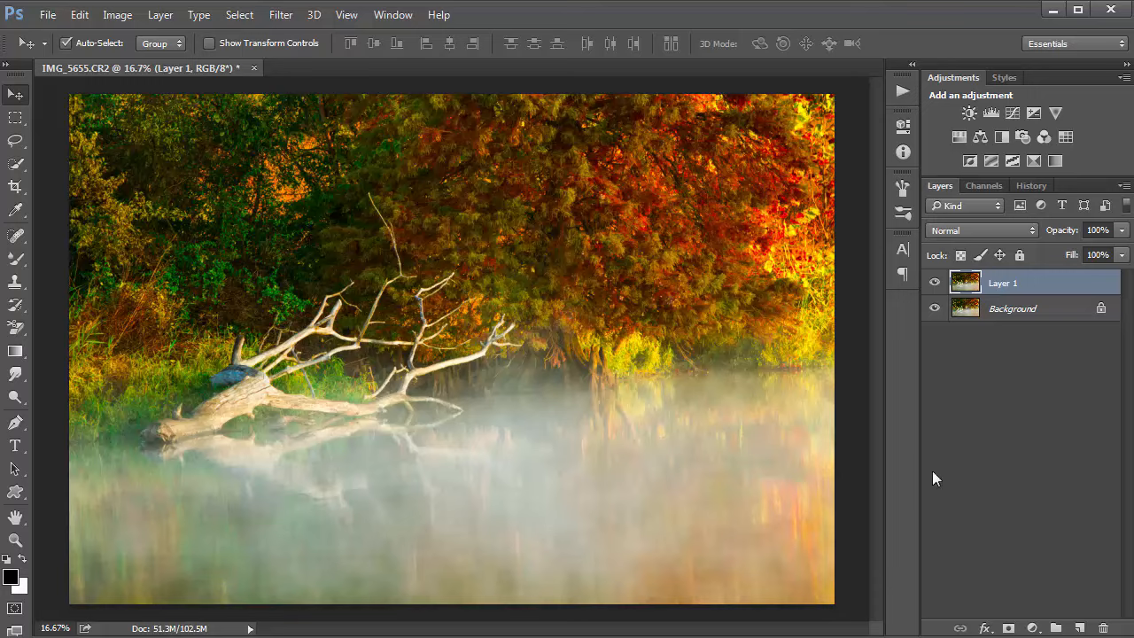
mouse_move(997, 549)
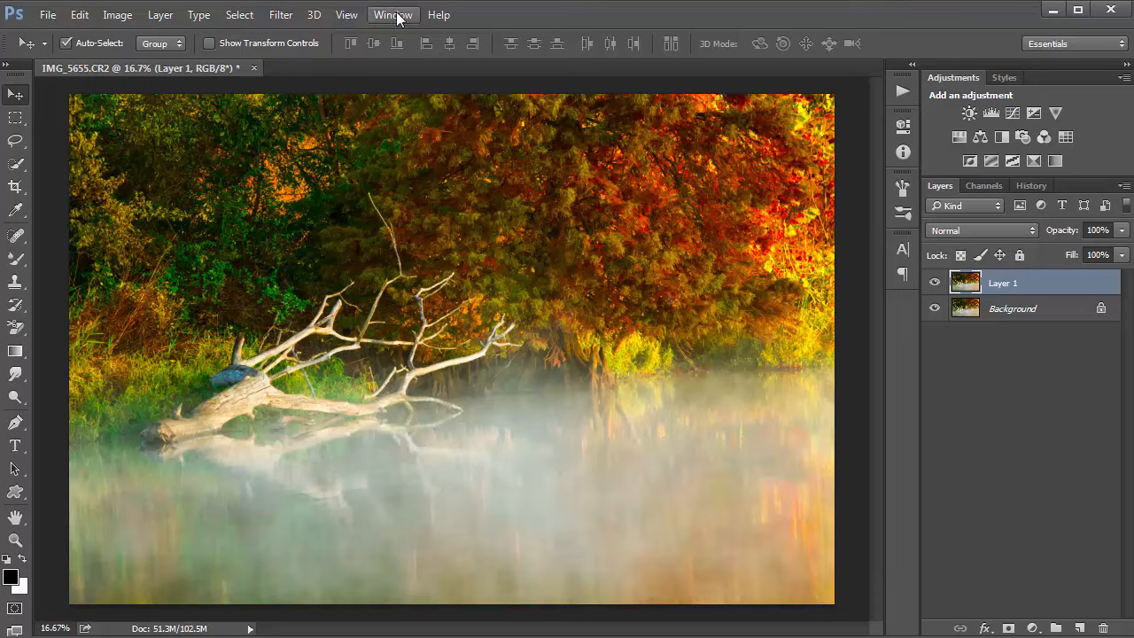
Step: Show the Actions panel from Window and collapse the Default Actions set
click(393, 14)
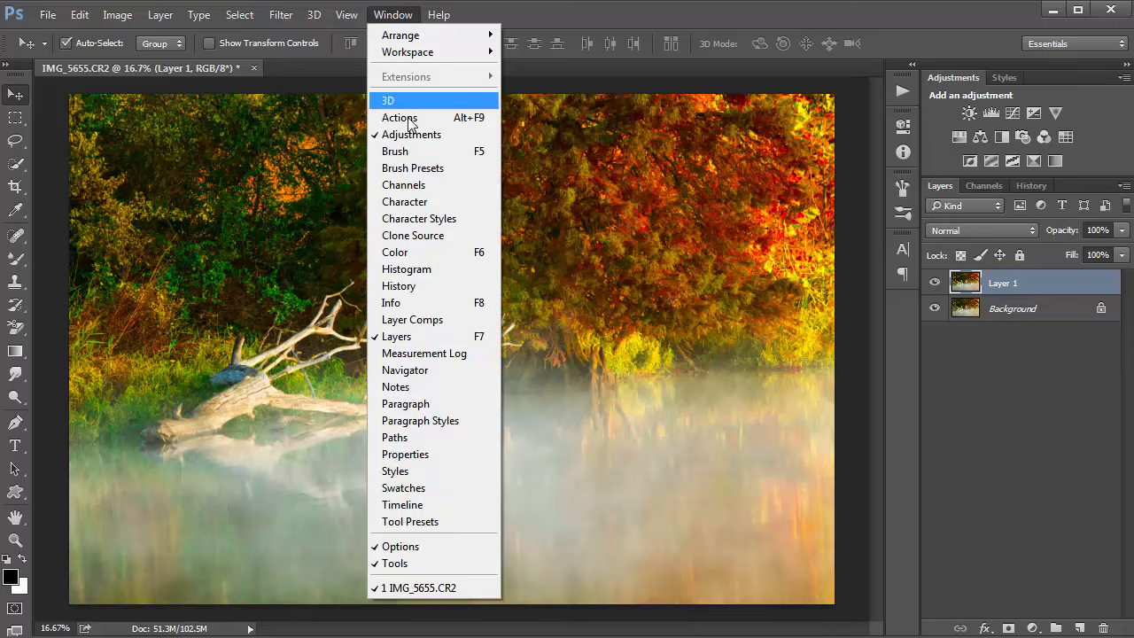
mouse_move(399, 117)
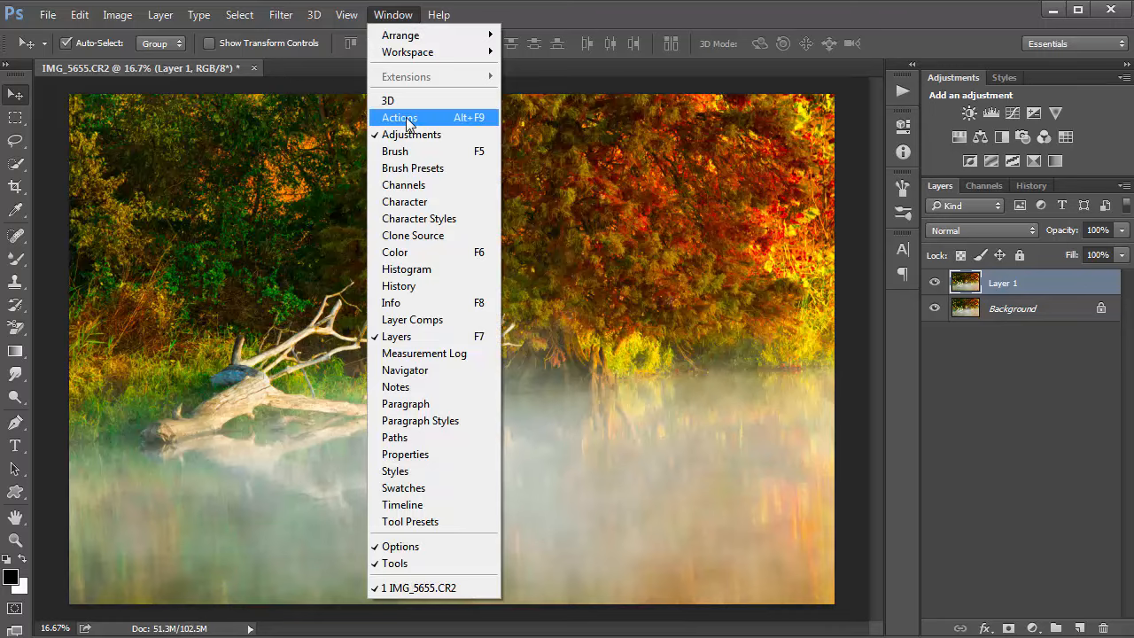
click(399, 117)
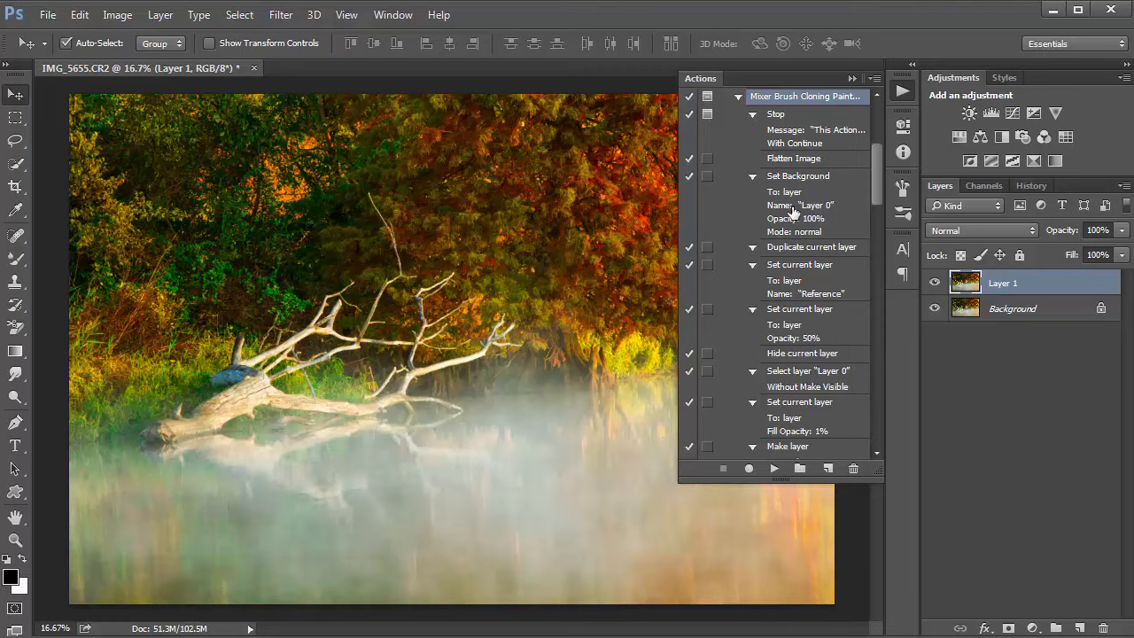
mouse_move(786, 236)
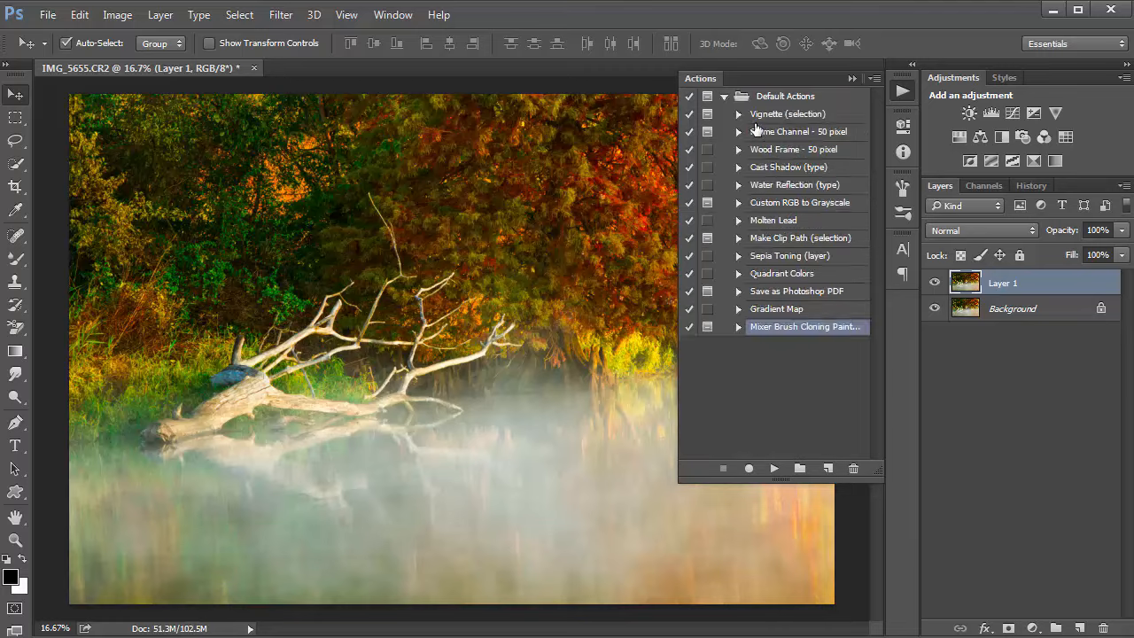
click(724, 95)
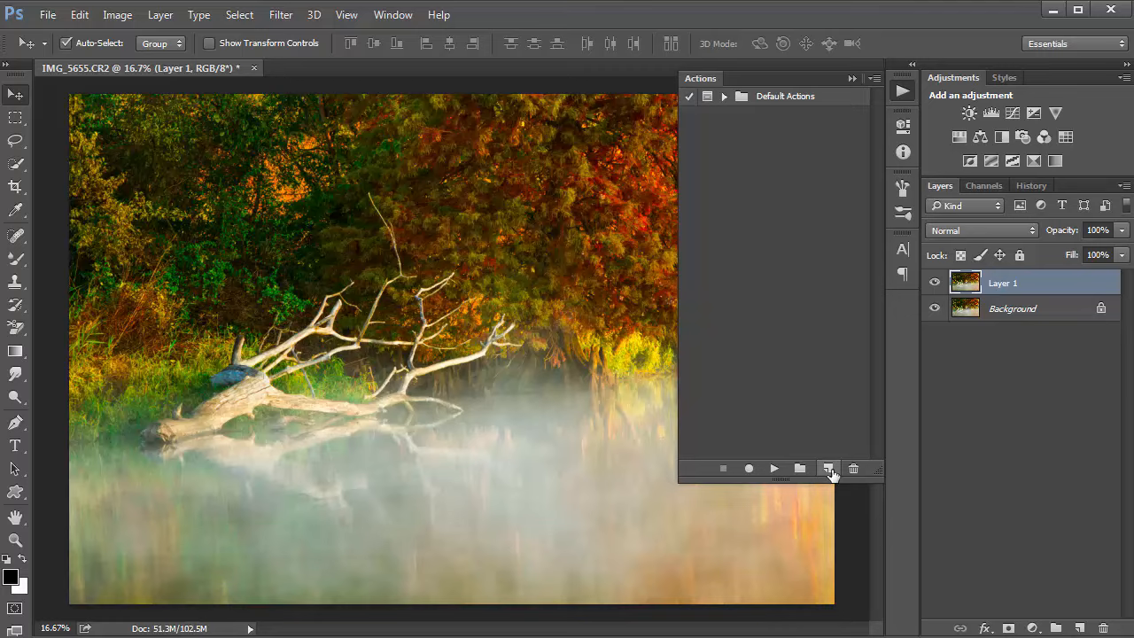
Step: Create a new action named "Steve's Watermark" and begin recording
click(828, 469)
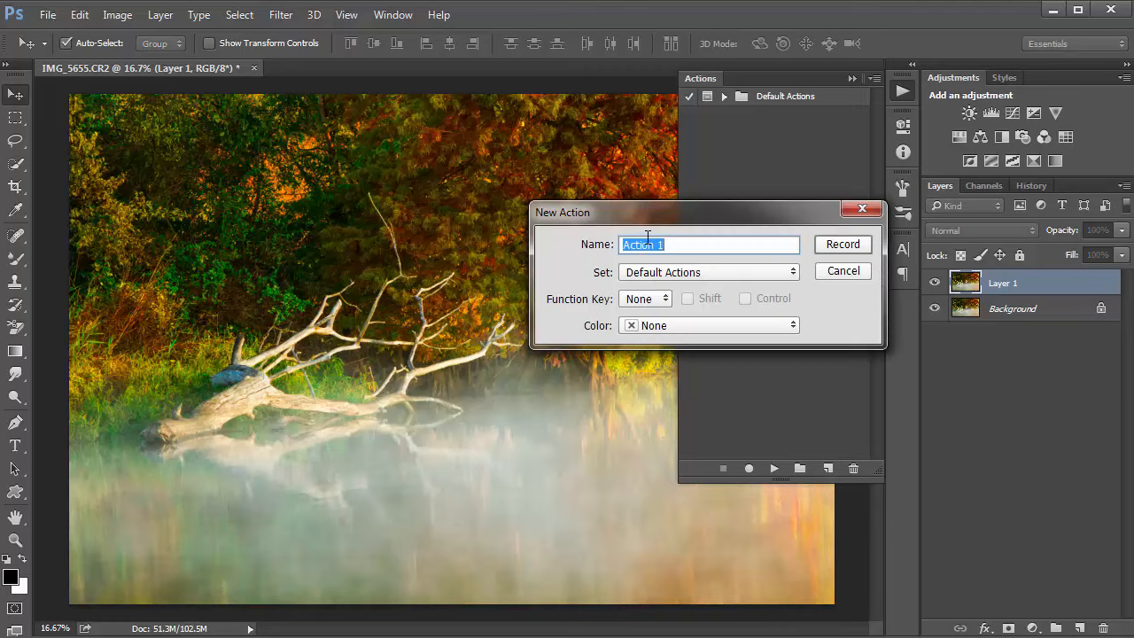
text(Steve's Watermark)
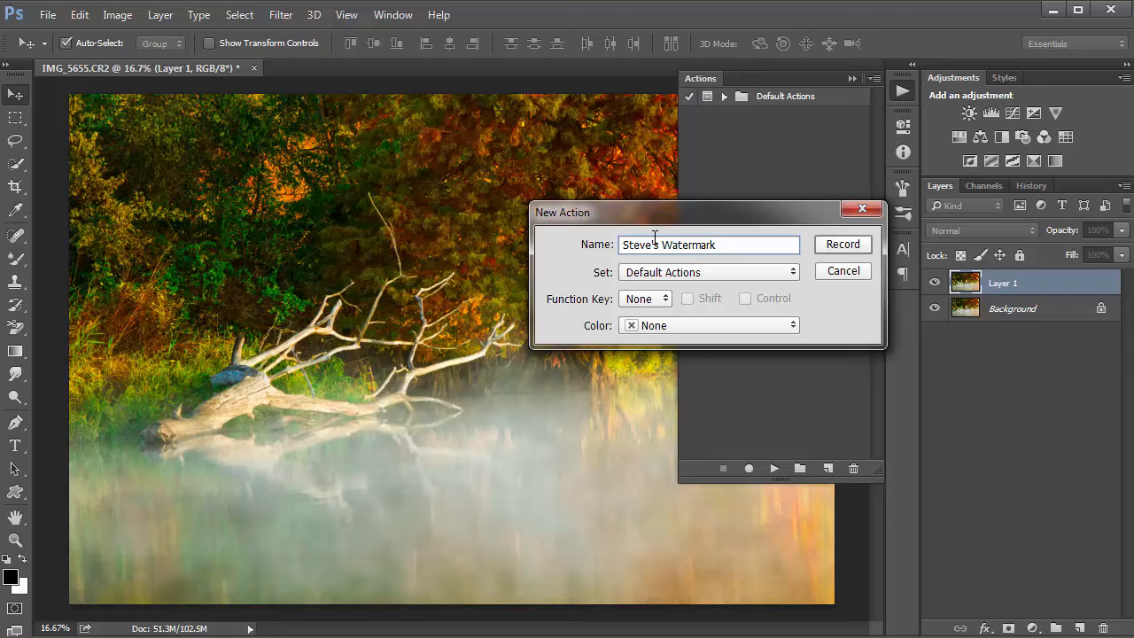
click(841, 243)
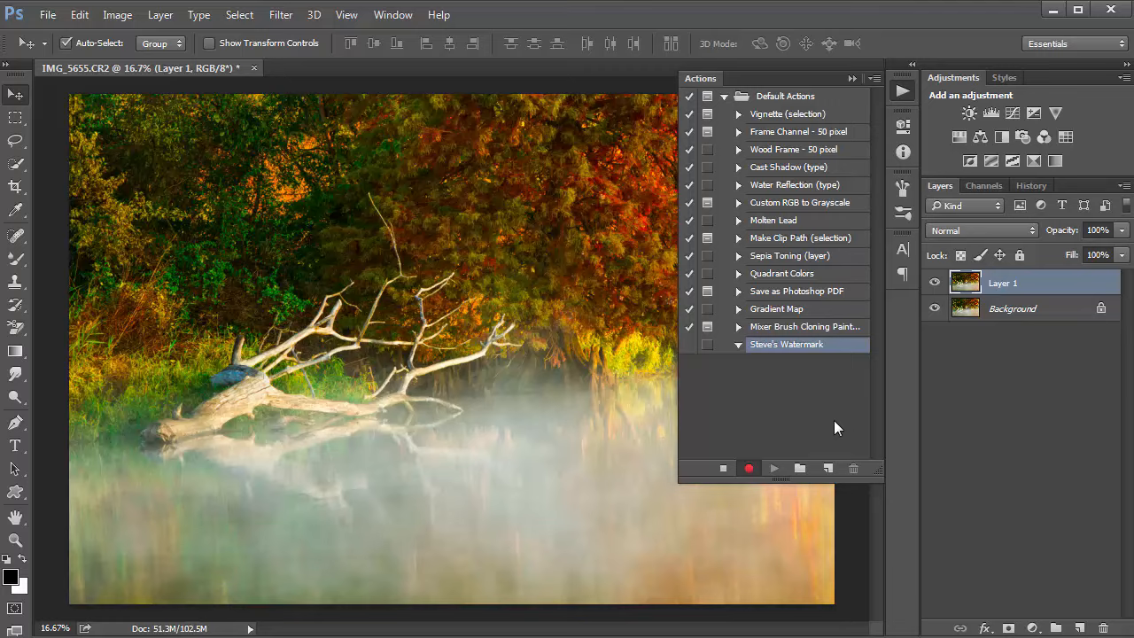
mouse_move(848, 372)
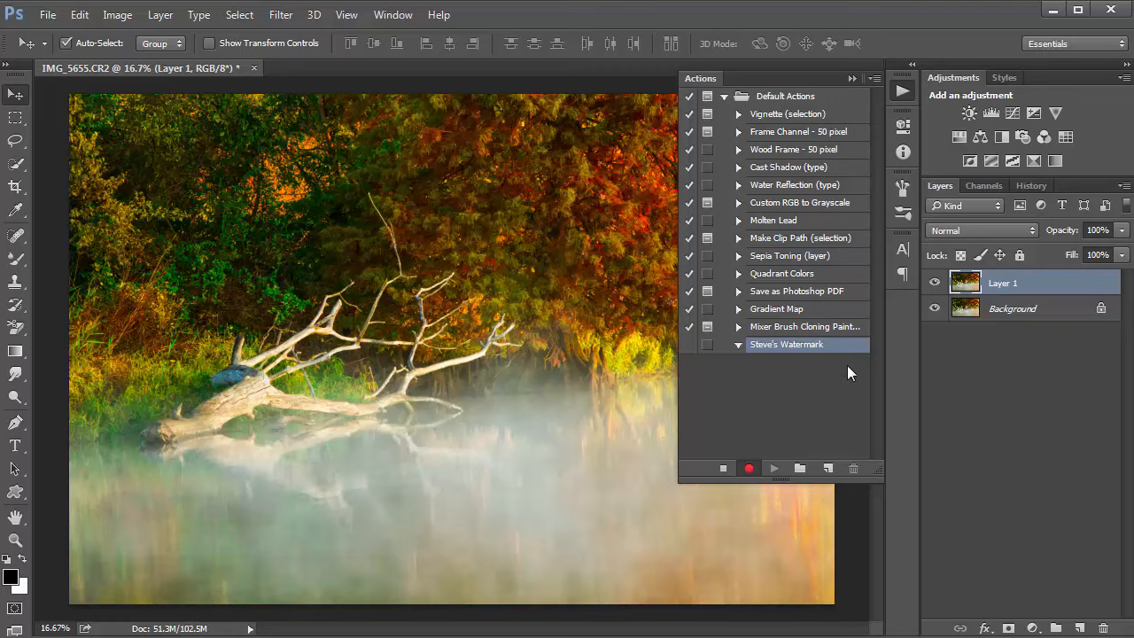
mouse_move(486, 406)
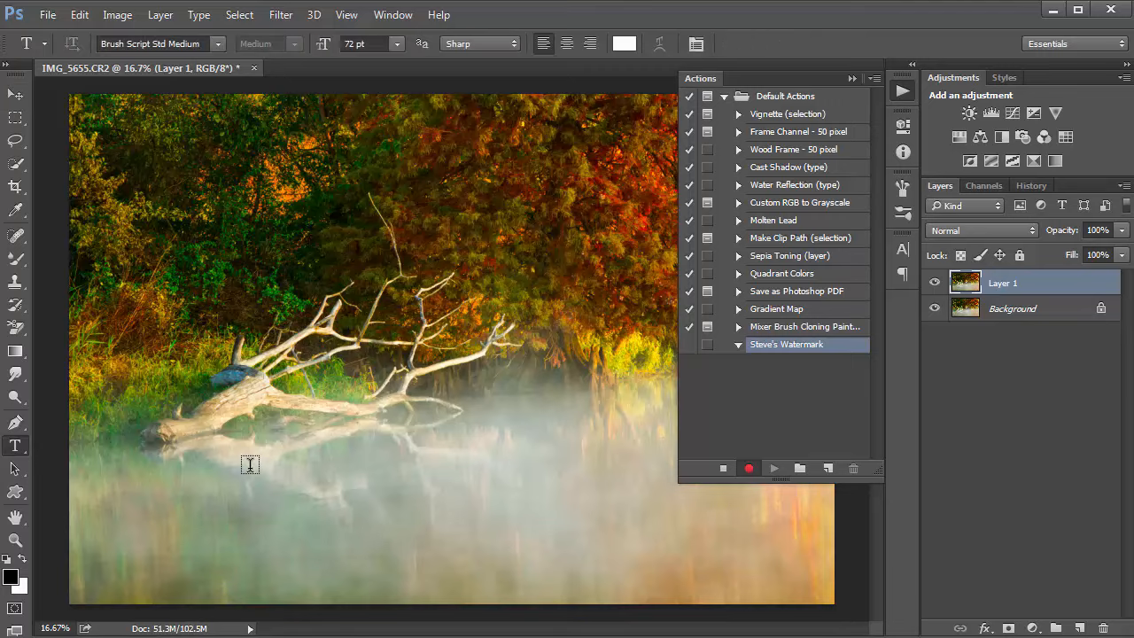
mouse_move(1030, 186)
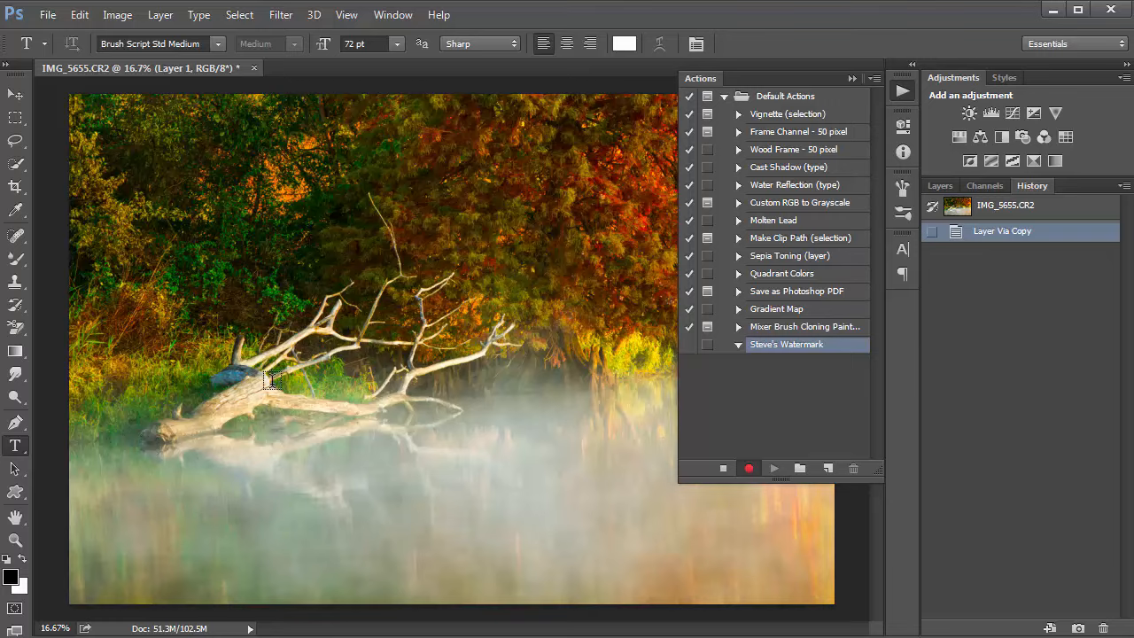
Step: Type "Steve McLaughlin" as watermark text on the photo and reposition it
click(272, 381)
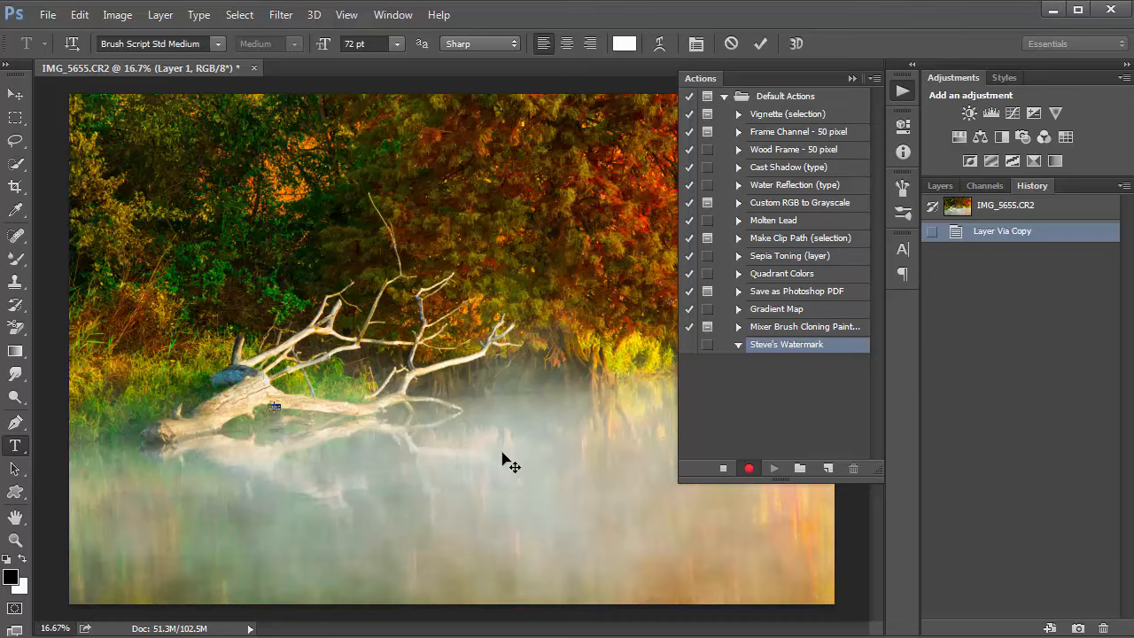
mouse_move(224, 407)
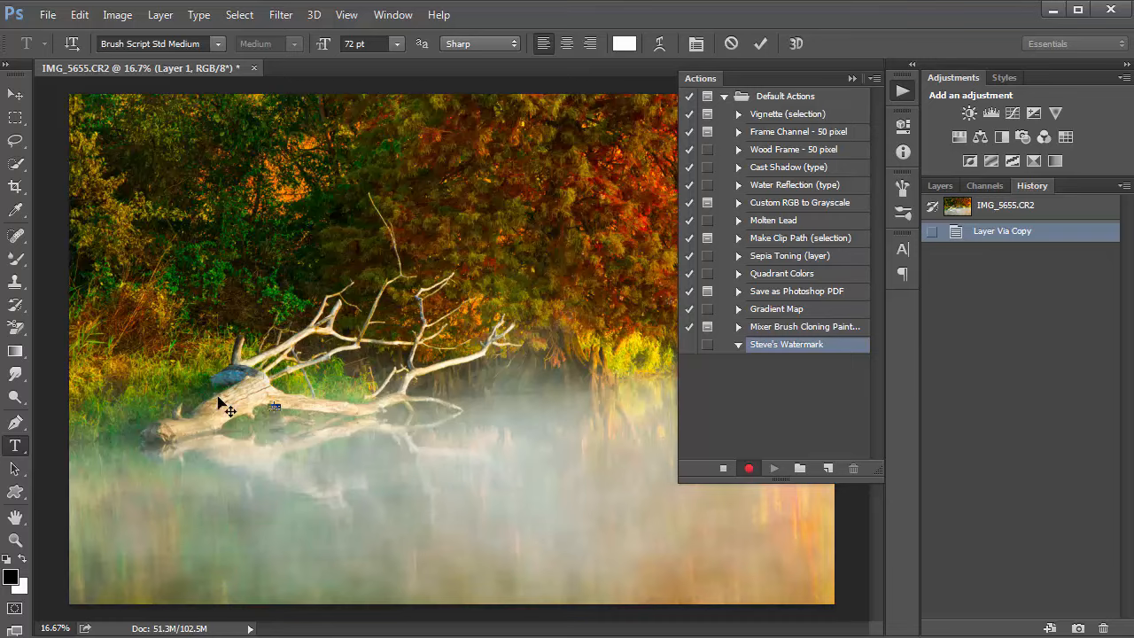
mouse_move(372, 442)
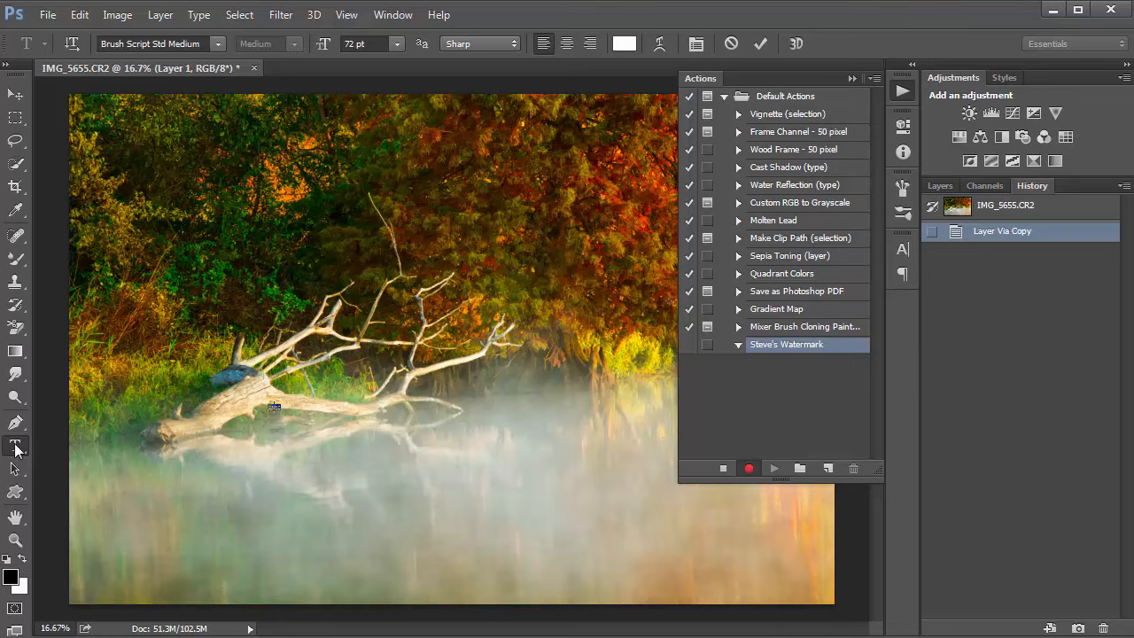
mouse_move(196, 397)
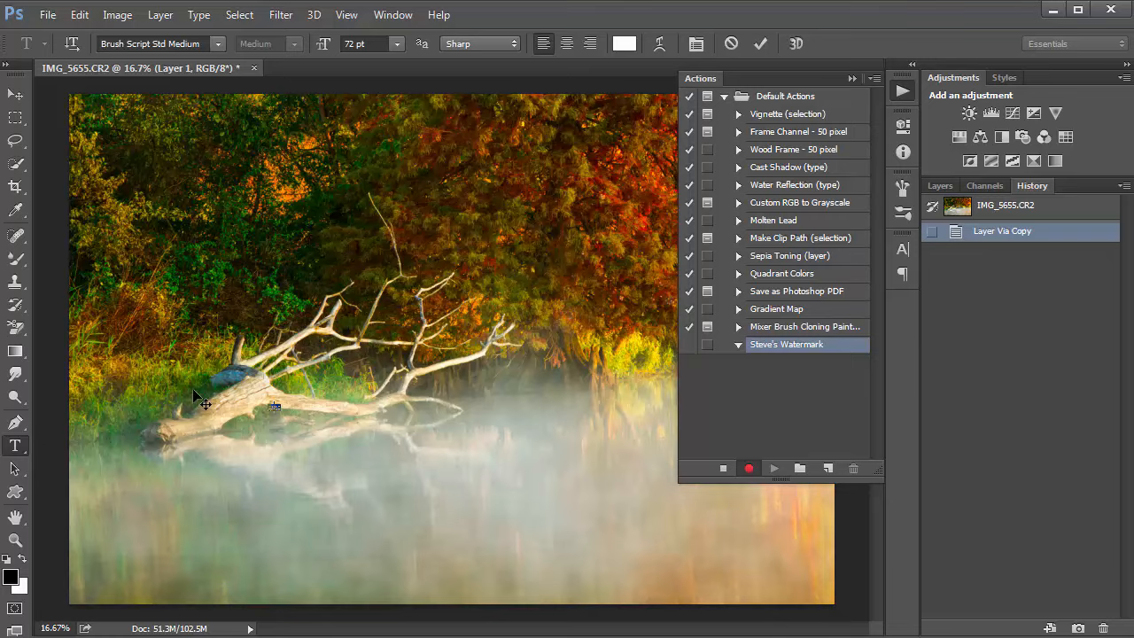
mouse_move(341, 434)
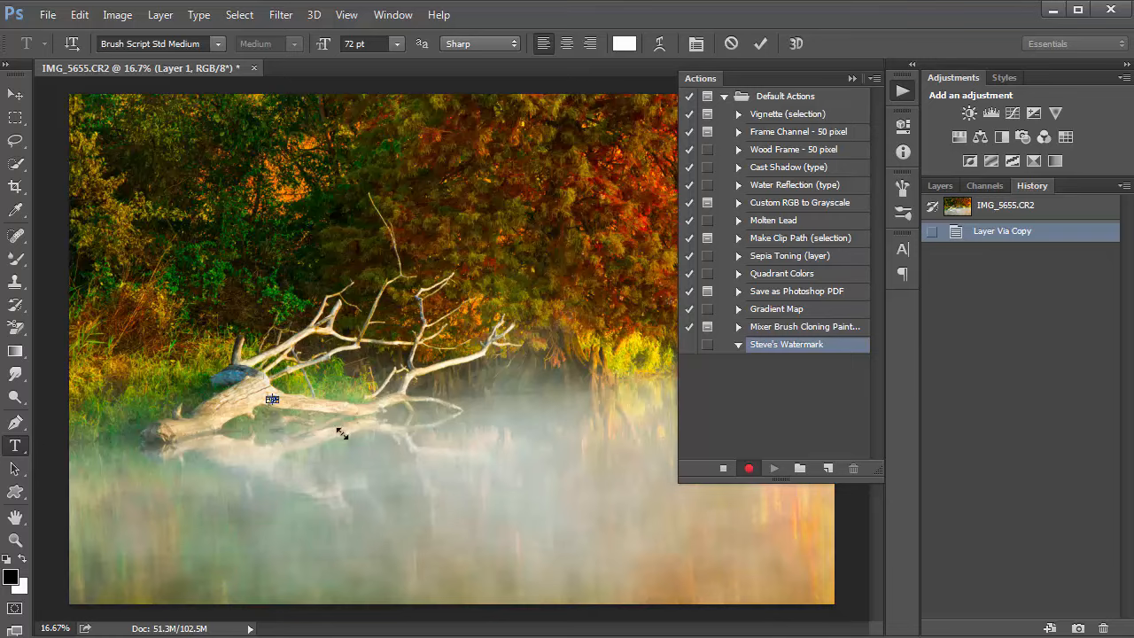
text(Steve McLaughlin)
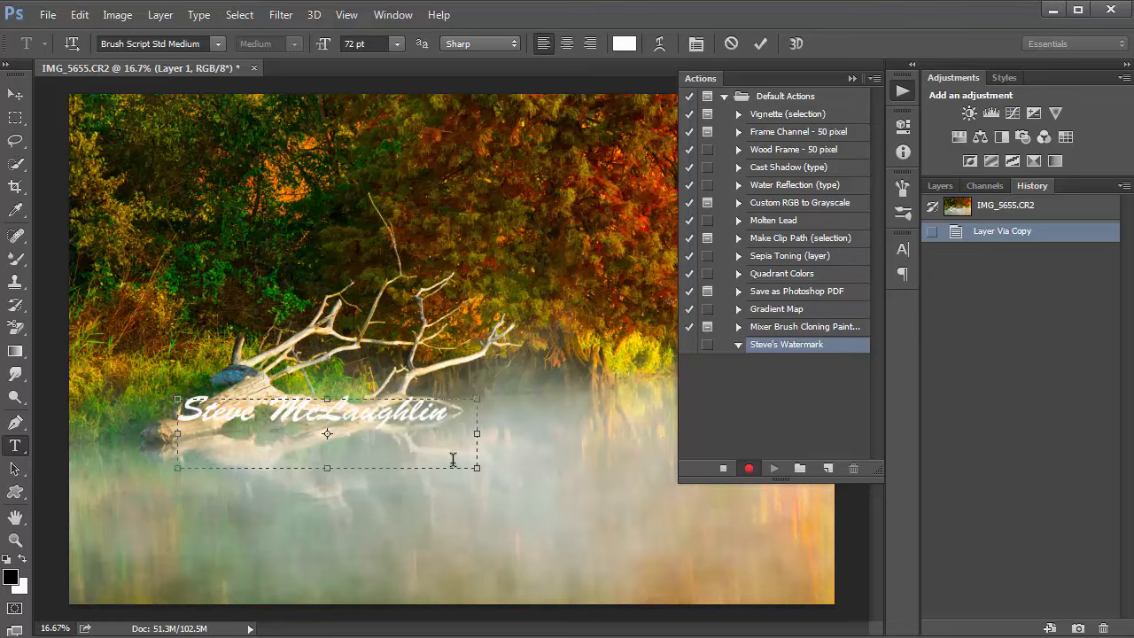
drag(476, 467, 457, 447)
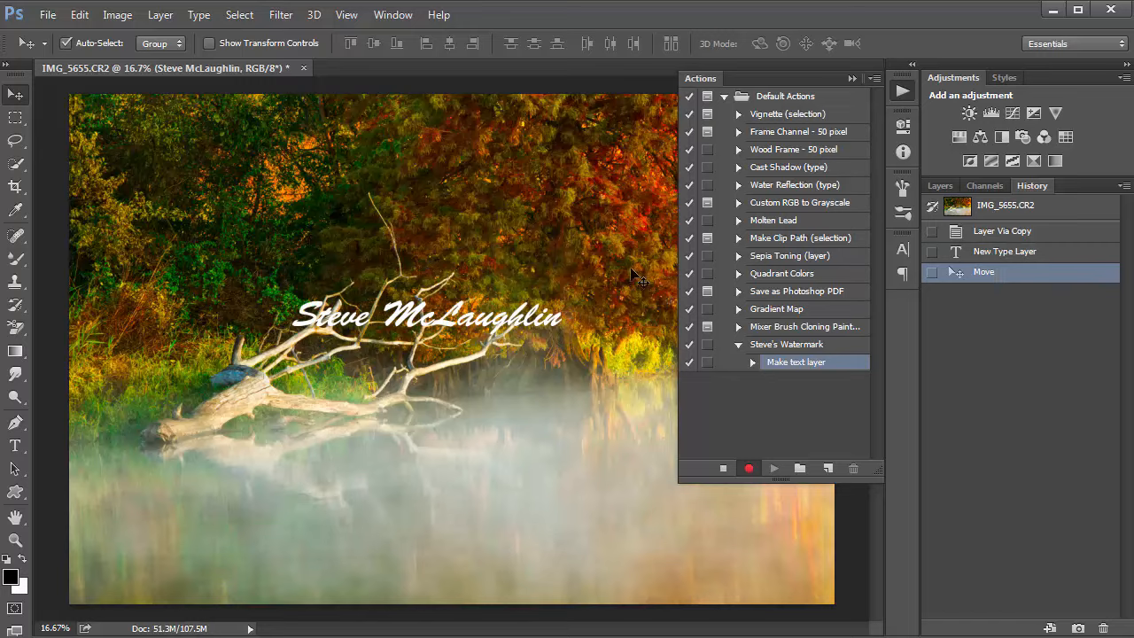
mouse_move(633, 283)
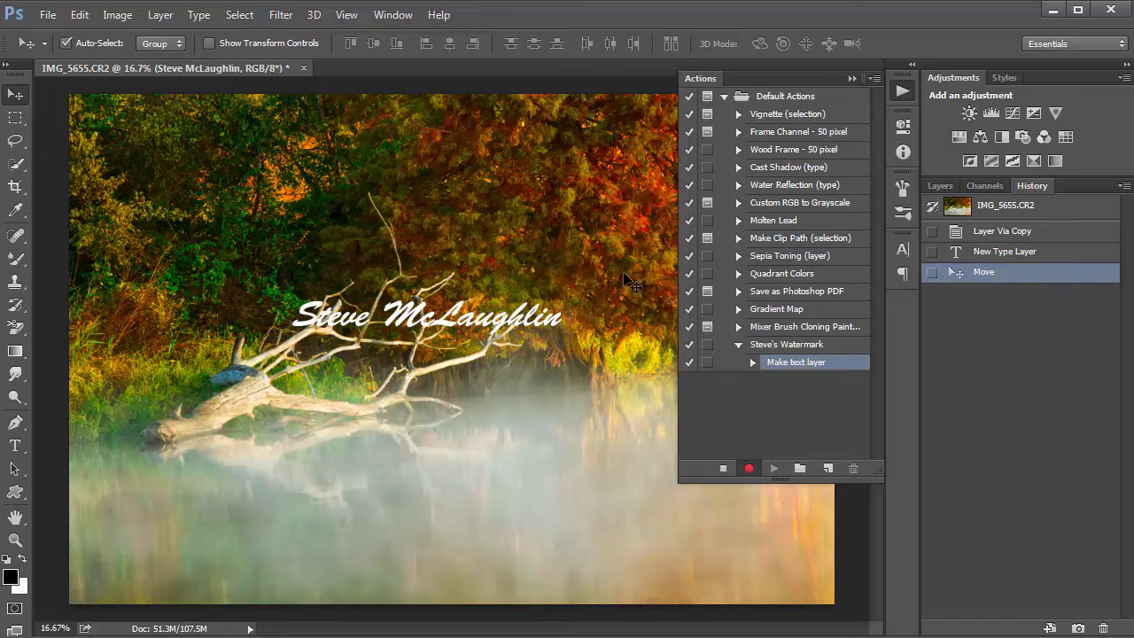
mouse_move(625, 297)
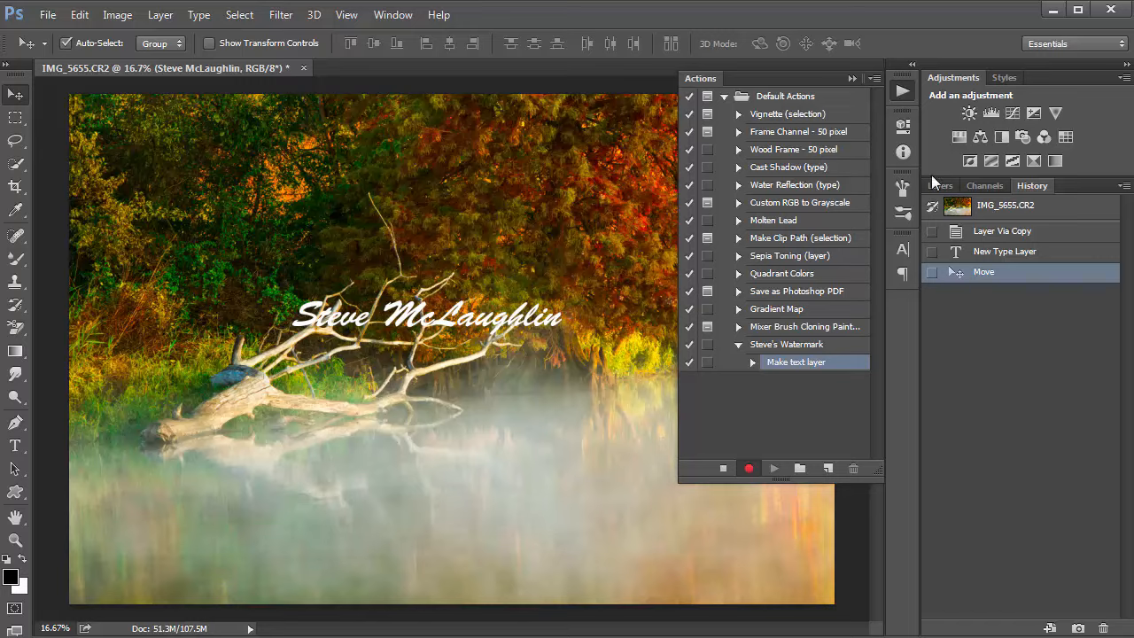
Step: Lower the watermark type layer's opacity to 63% in the Layers panel
click(939, 185)
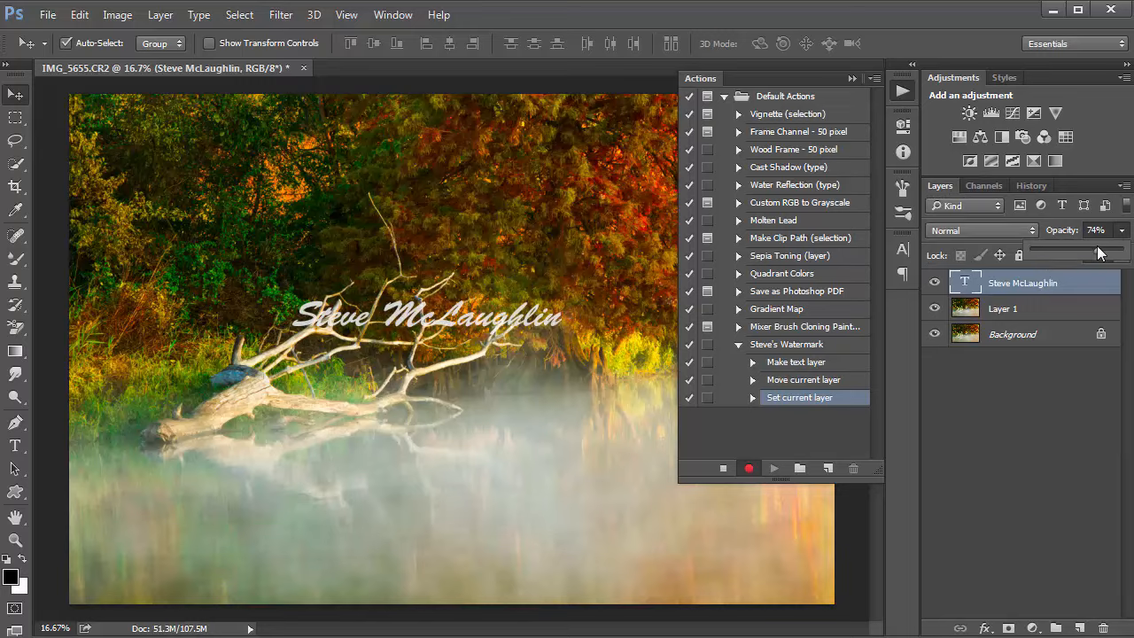
mouse_move(1091, 255)
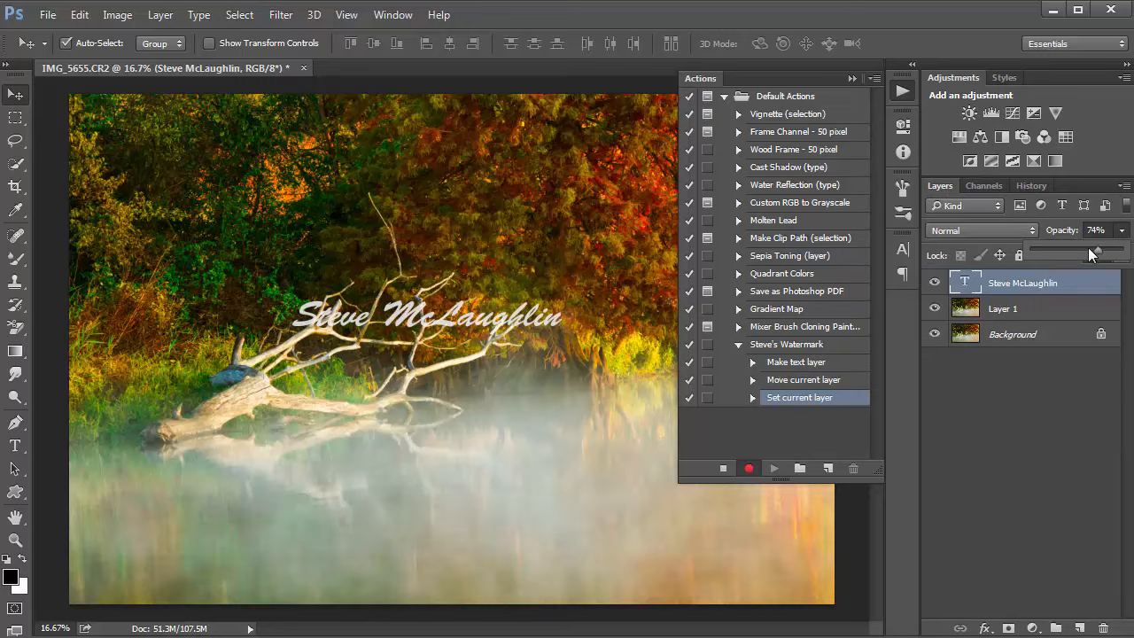
drag(1098, 255, 1085, 255)
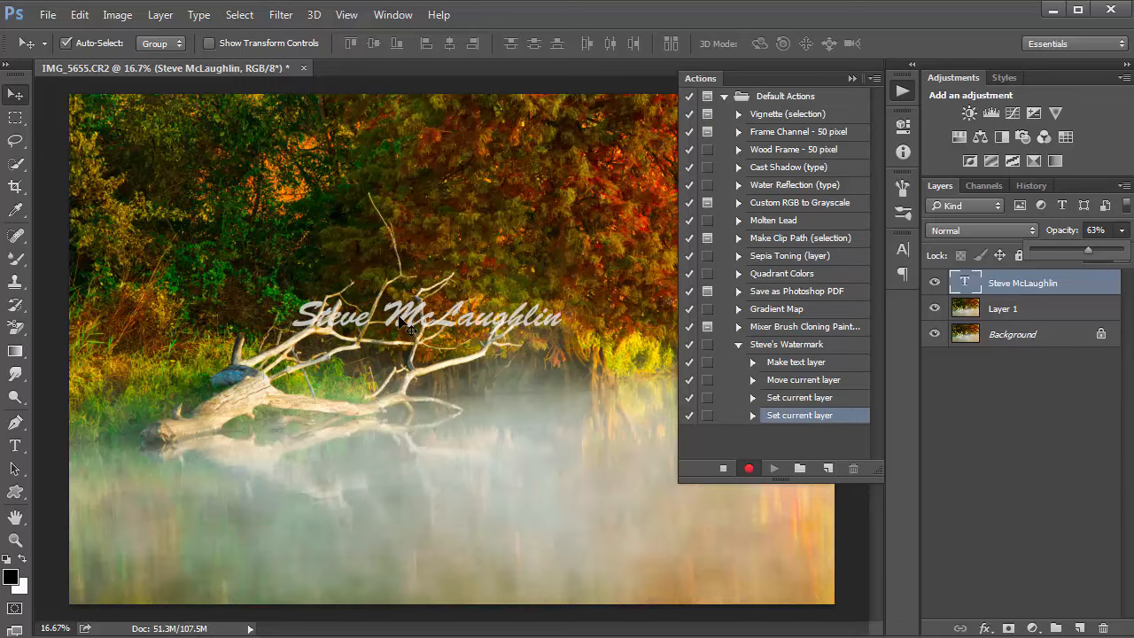
mouse_move(912, 303)
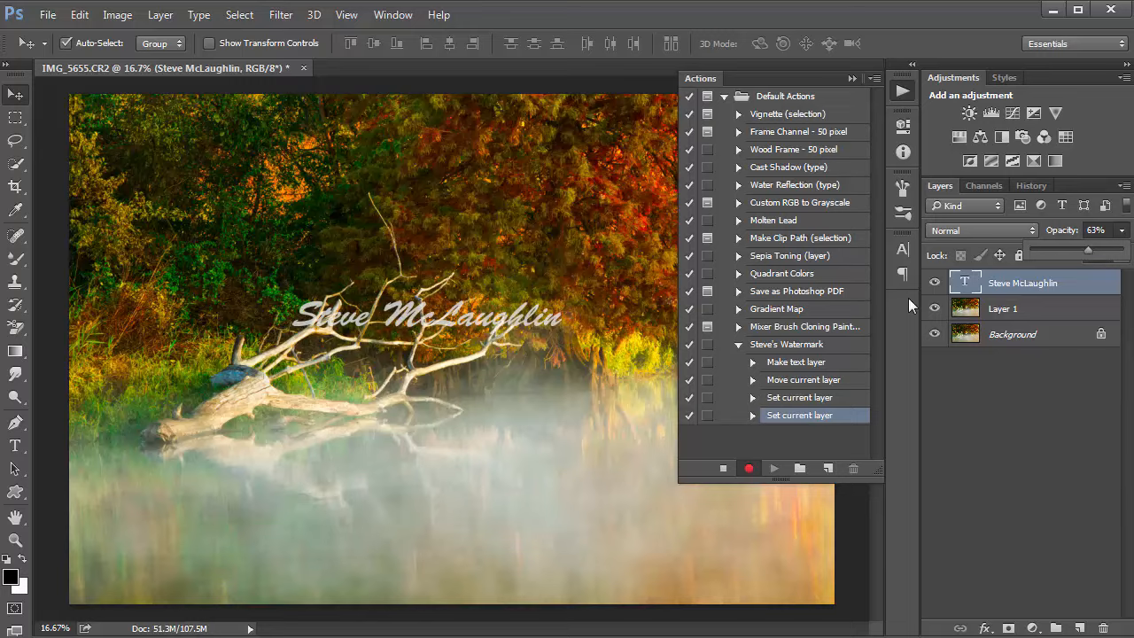
mouse_move(900, 341)
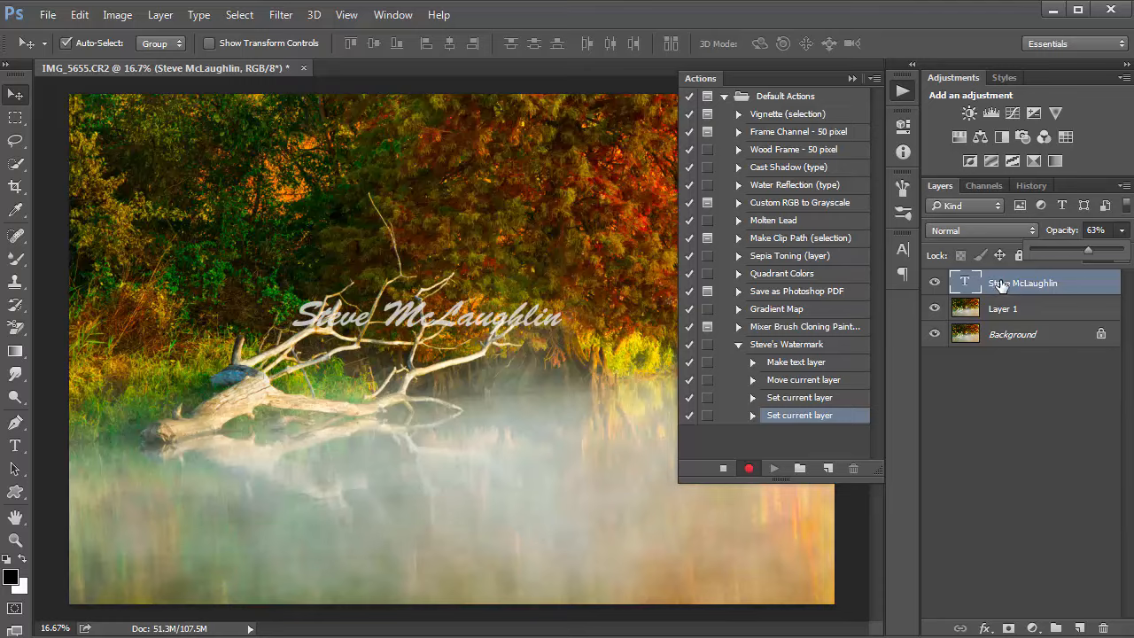
mouse_move(1017, 309)
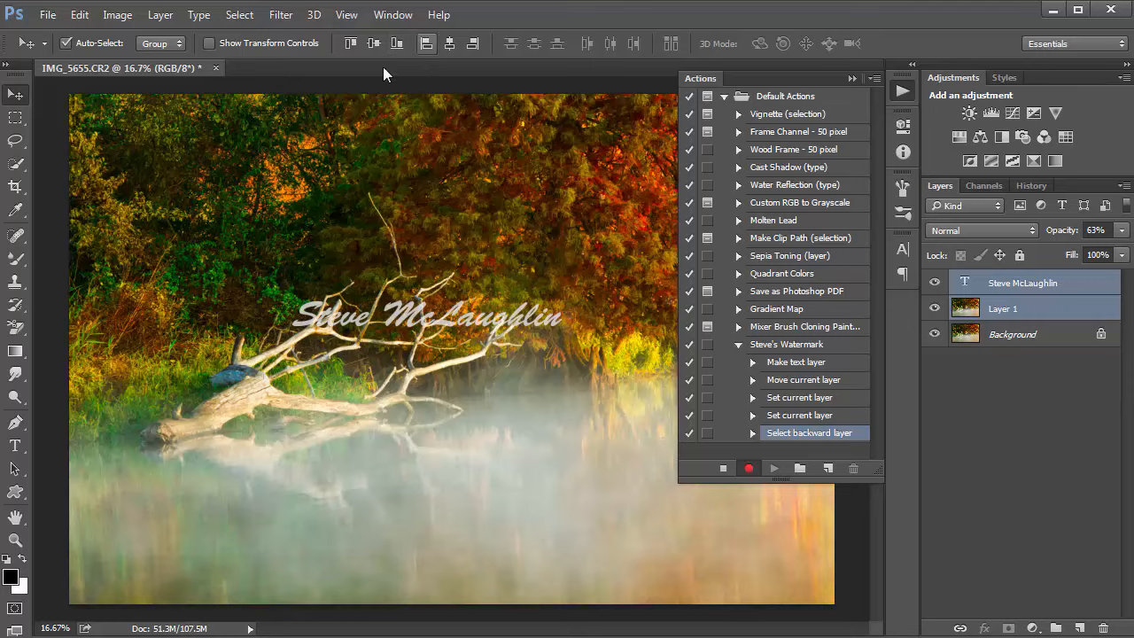
mouse_move(416, 66)
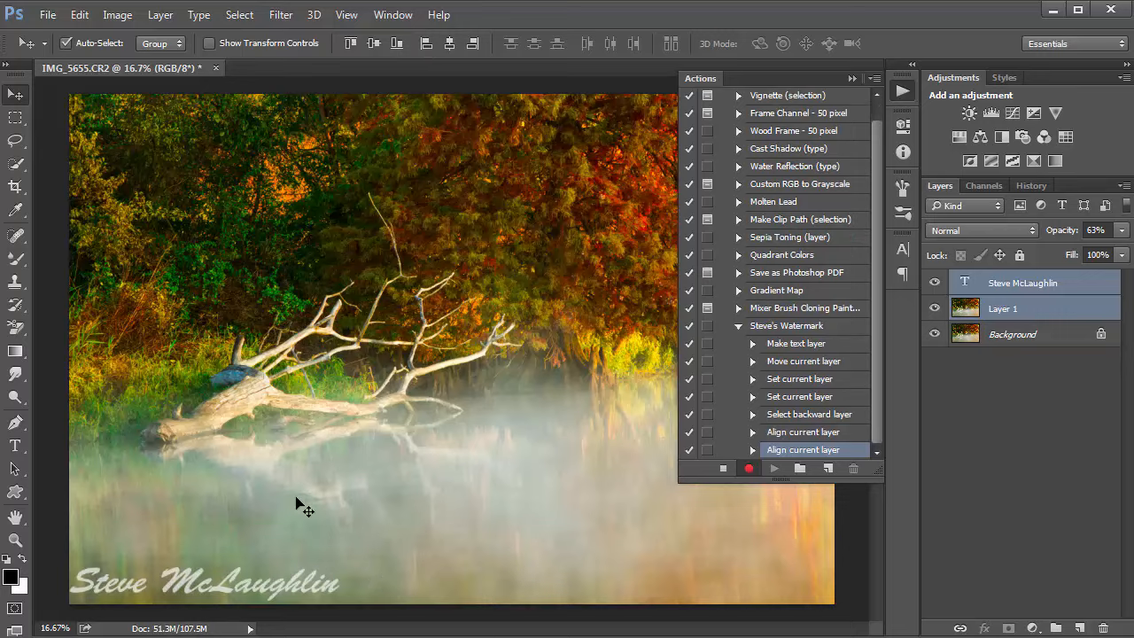
mouse_move(354, 572)
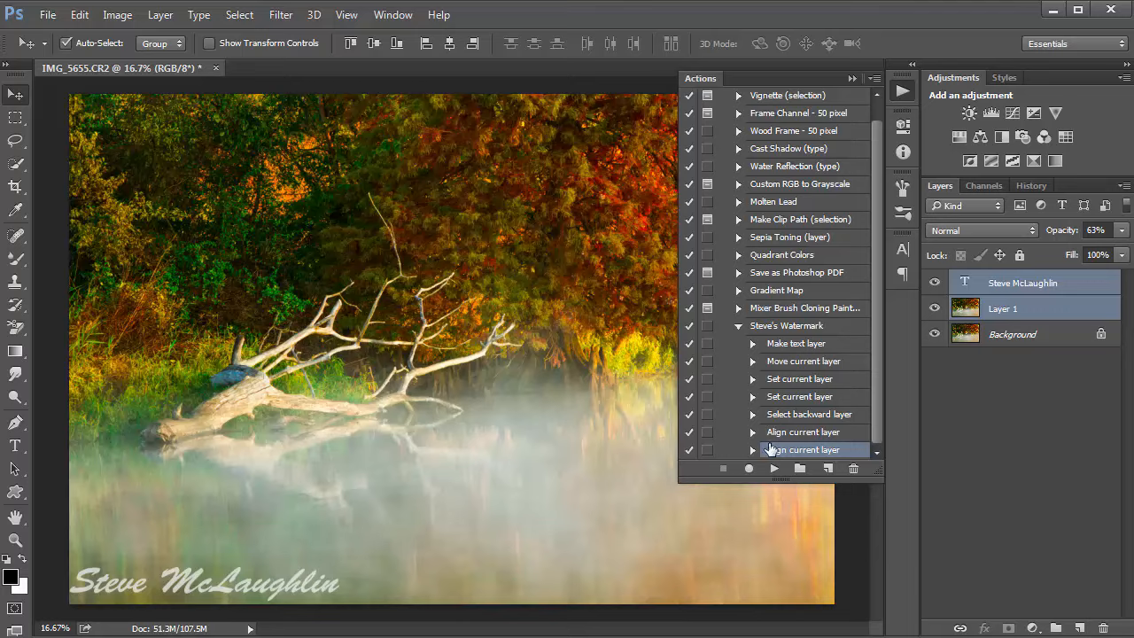
mouse_move(778, 449)
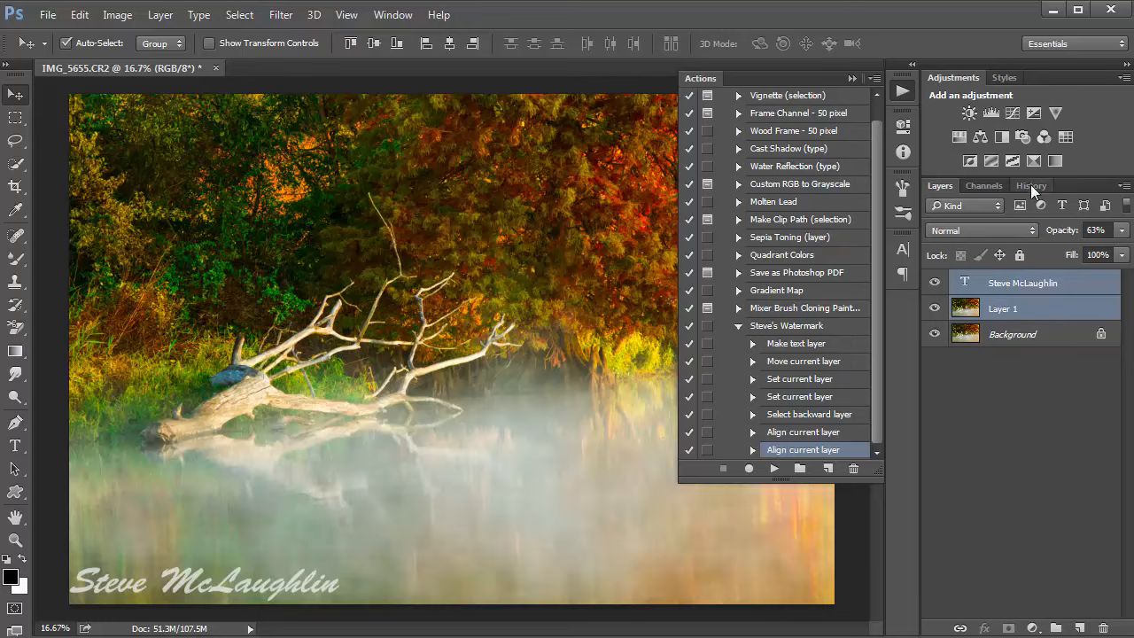
Step: Revert the lake photo to its original IMG_5655.CR2 history snapshot
click(1031, 185)
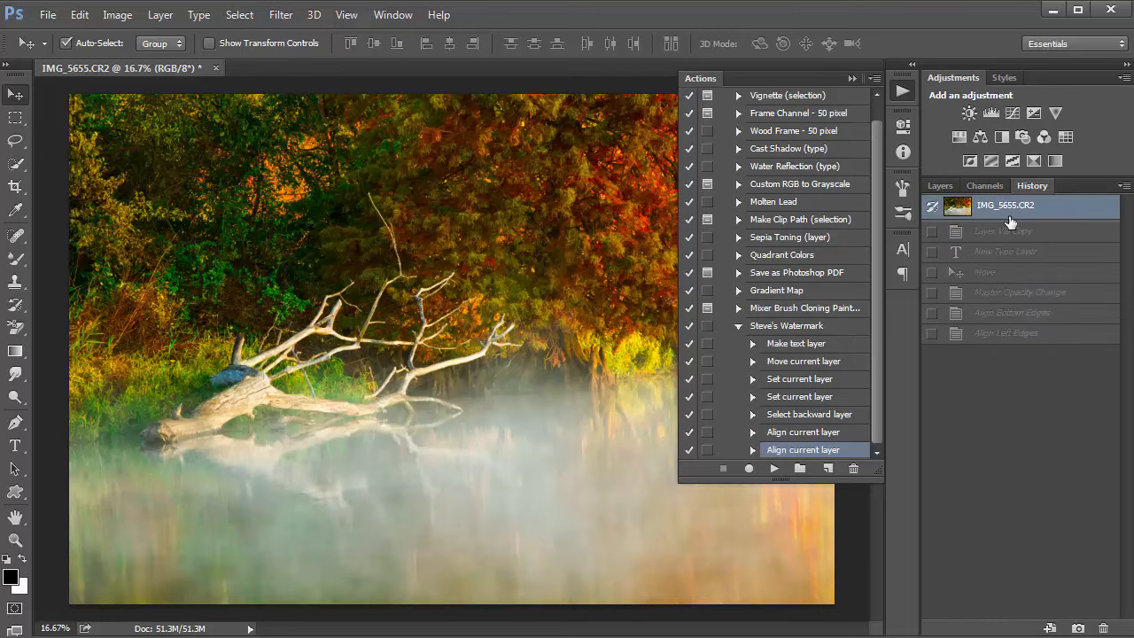
mouse_move(1035, 245)
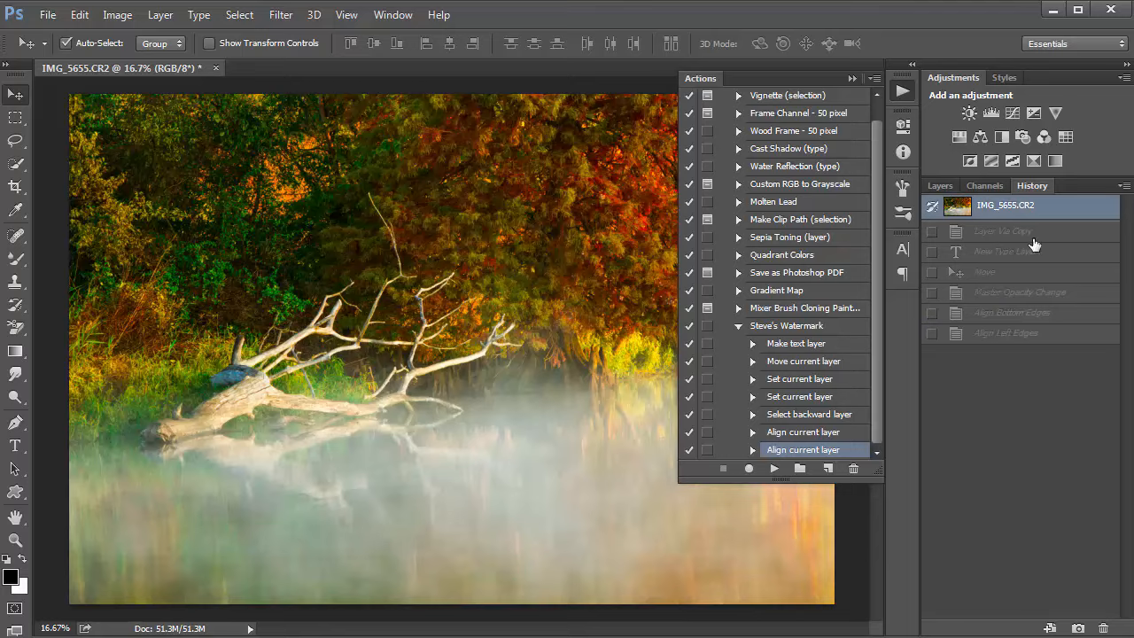
mouse_move(1073, 321)
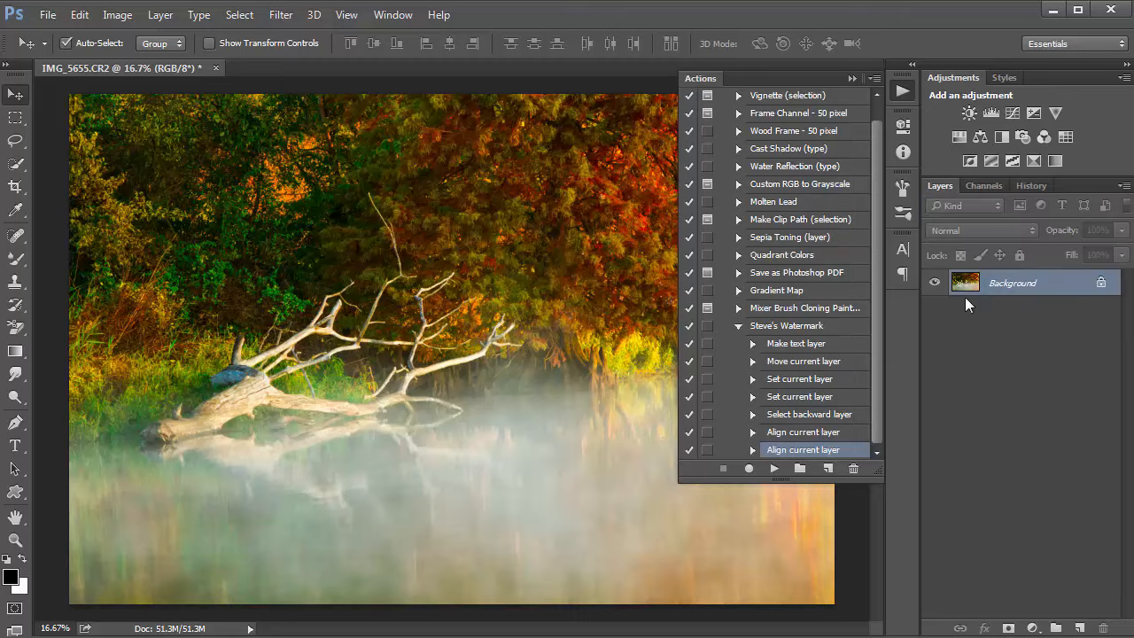
mouse_move(963, 315)
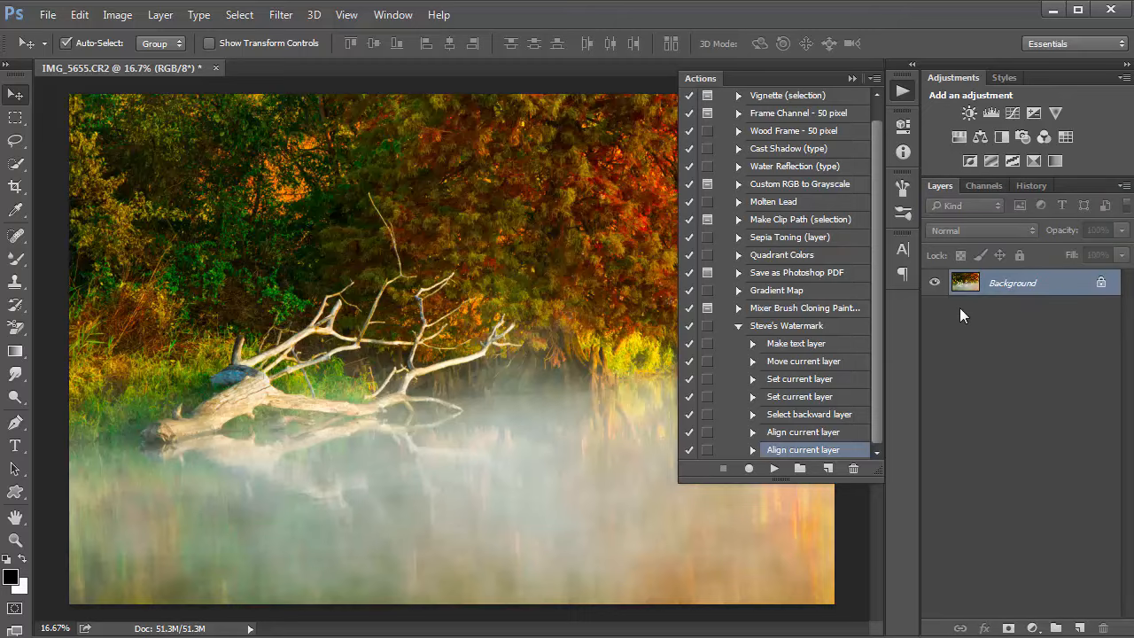
mouse_move(828, 339)
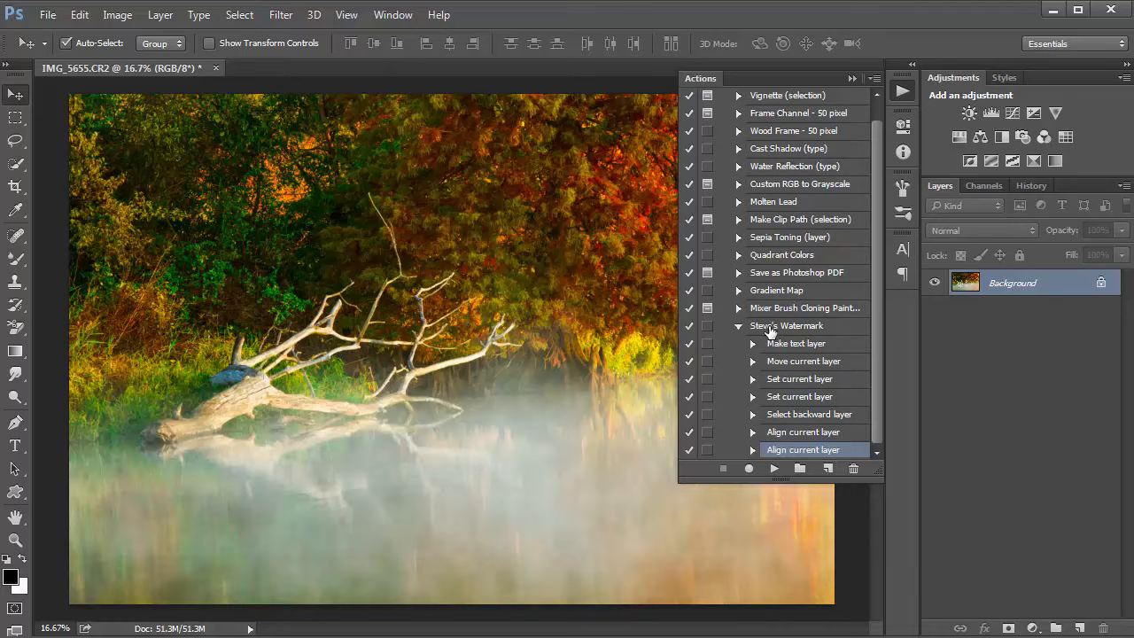
mouse_move(779, 329)
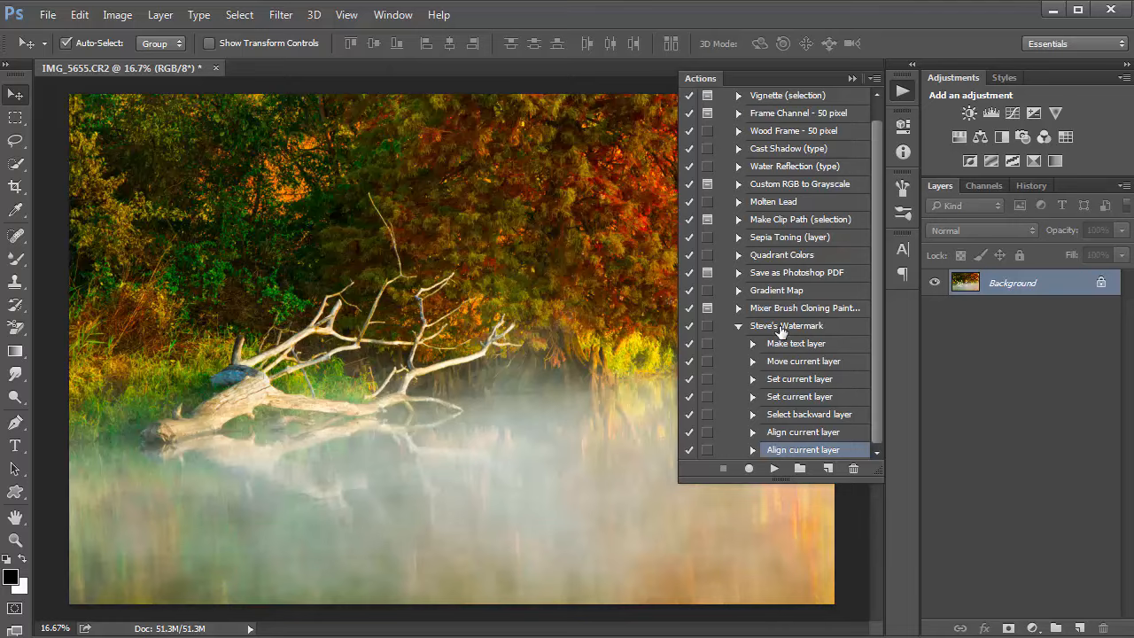
Step: Play the recorded watermark action to stamp 'Steve McLaughlin' at the bottom-left
click(786, 325)
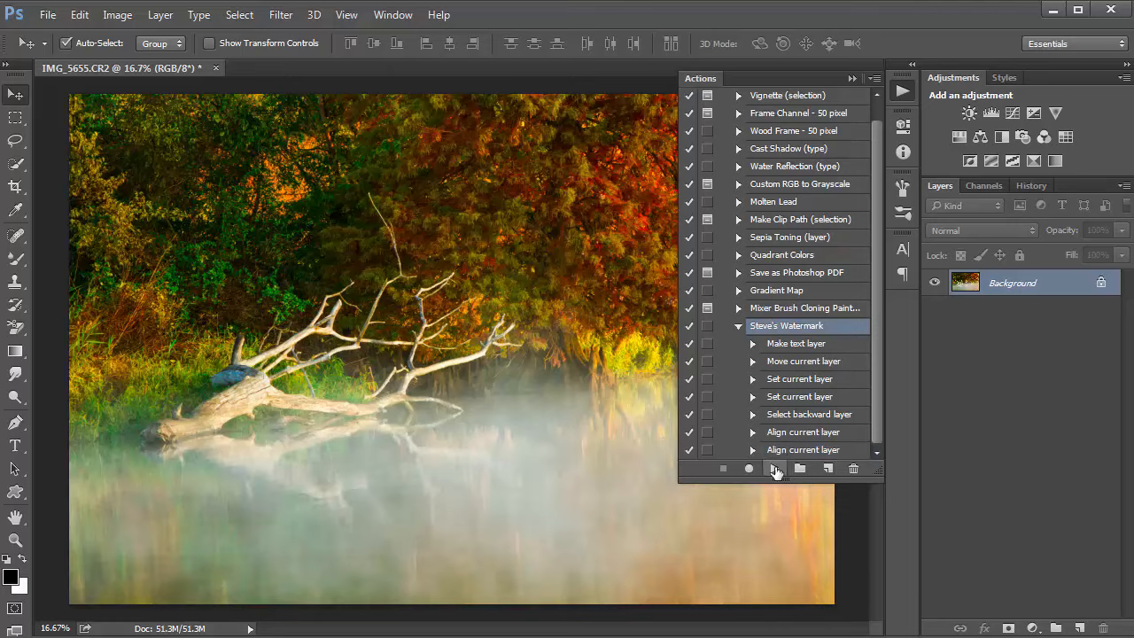
click(774, 467)
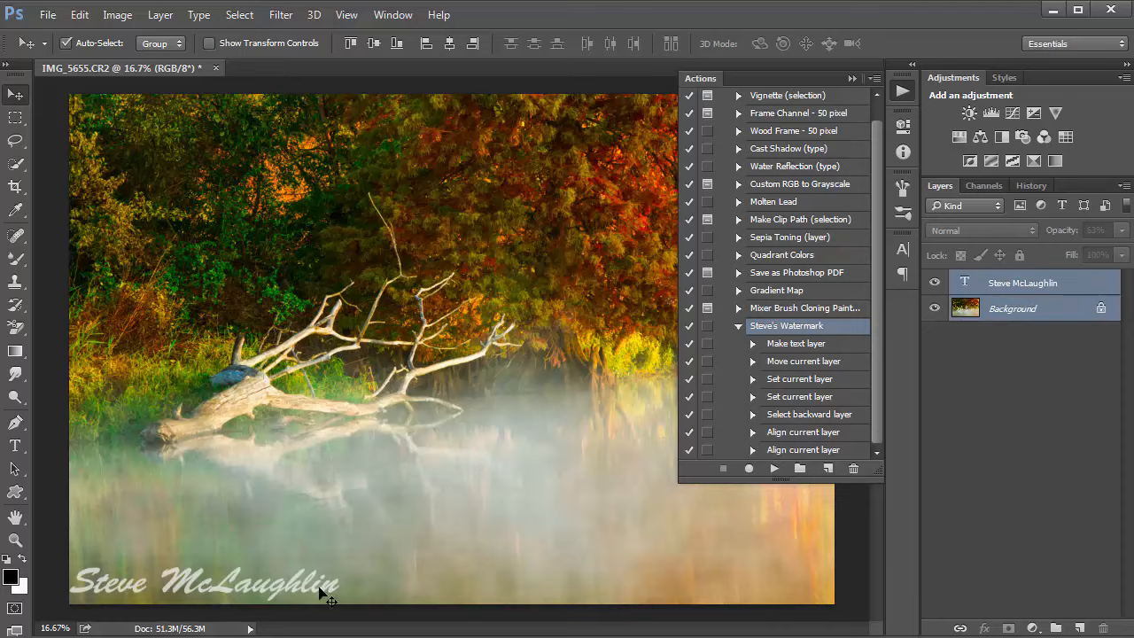
mouse_move(392, 582)
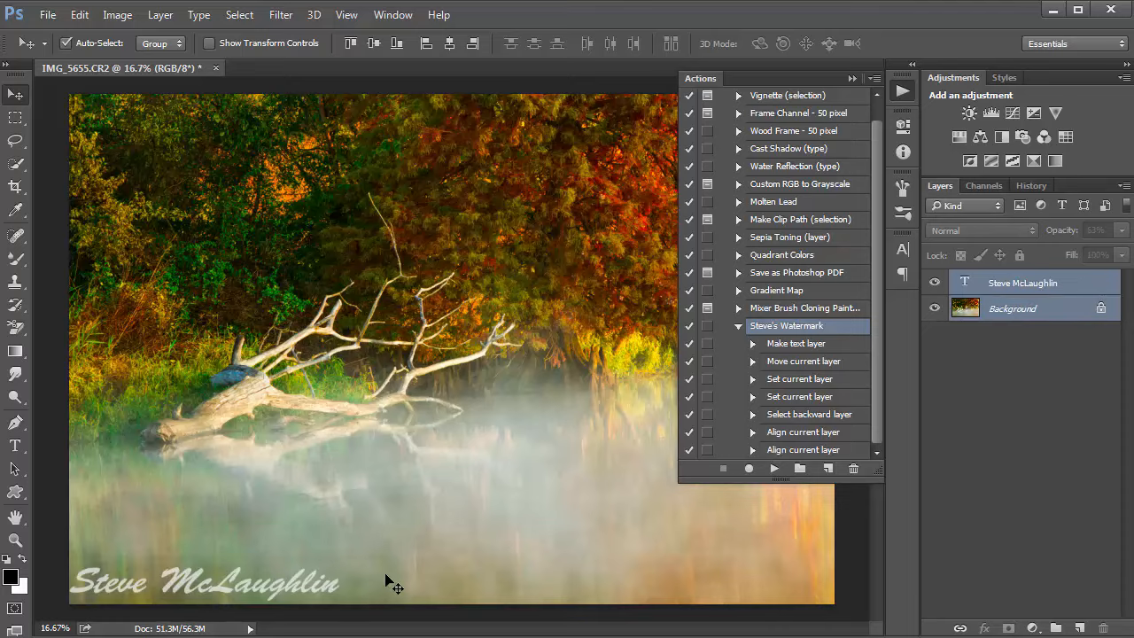
mouse_move(452, 474)
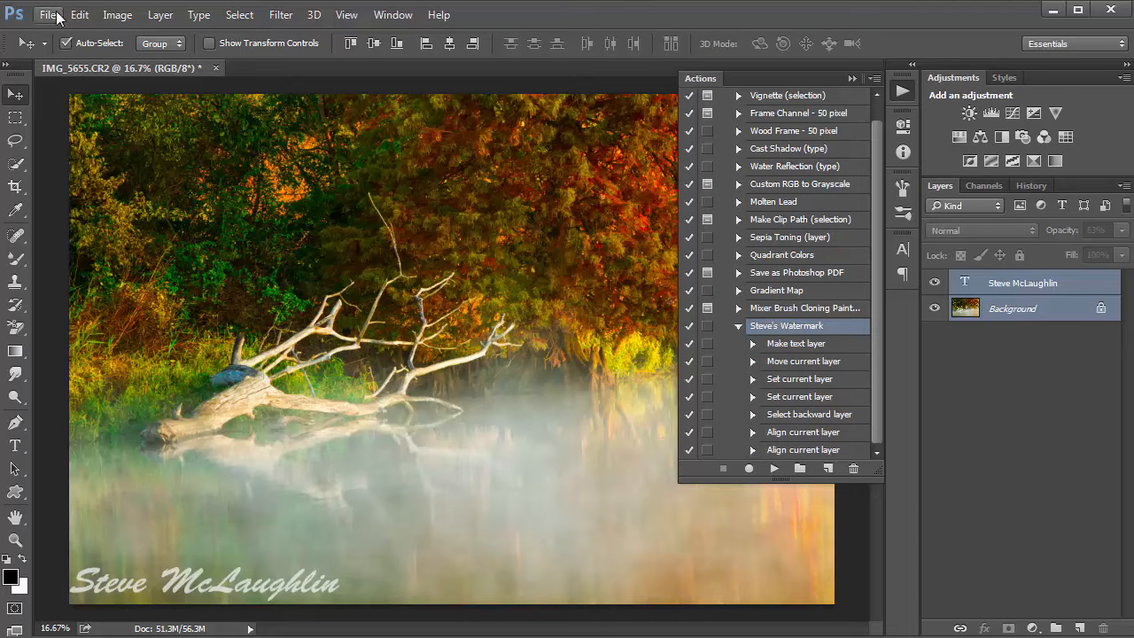
Step: Open Dead_leaves_with_Color.psd from the File menu's recent files
click(47, 14)
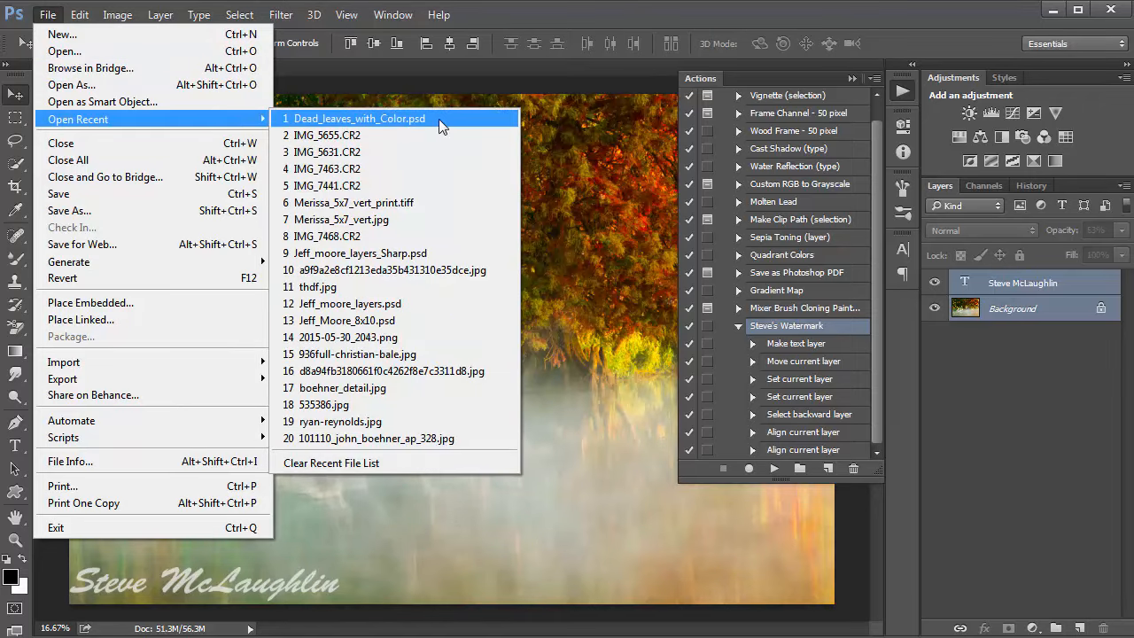
click(326, 135)
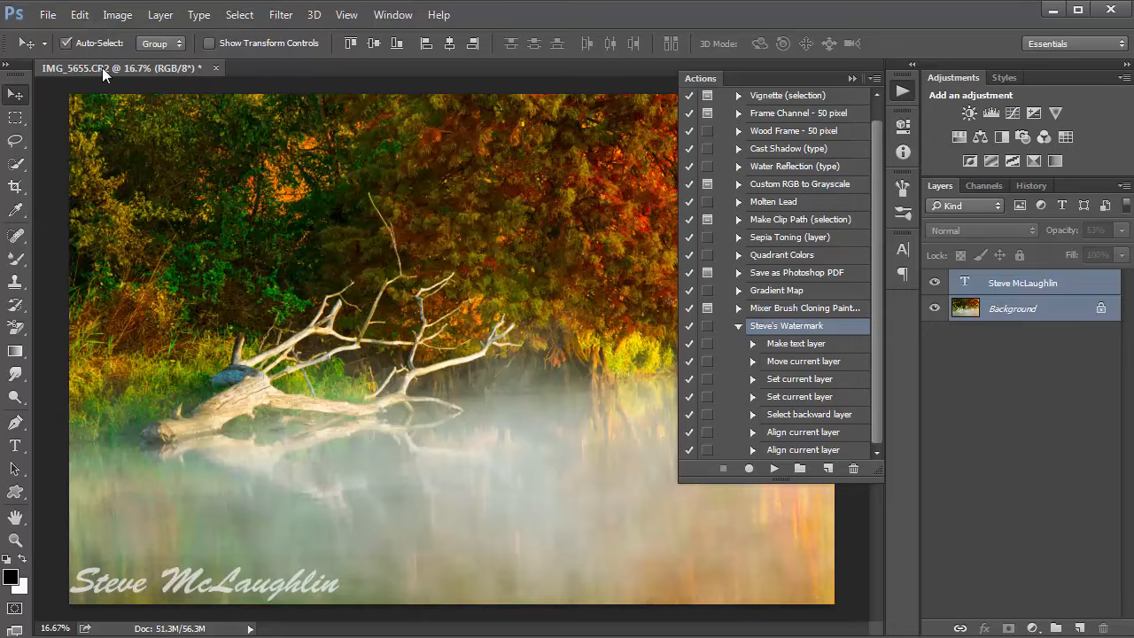
mouse_move(105, 68)
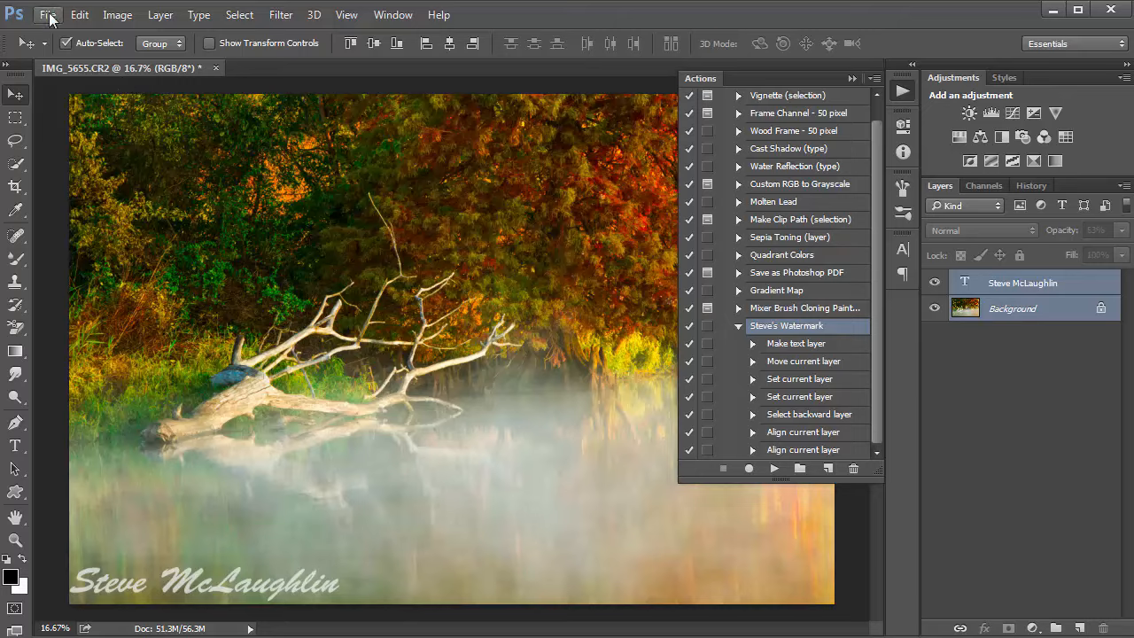
click(47, 15)
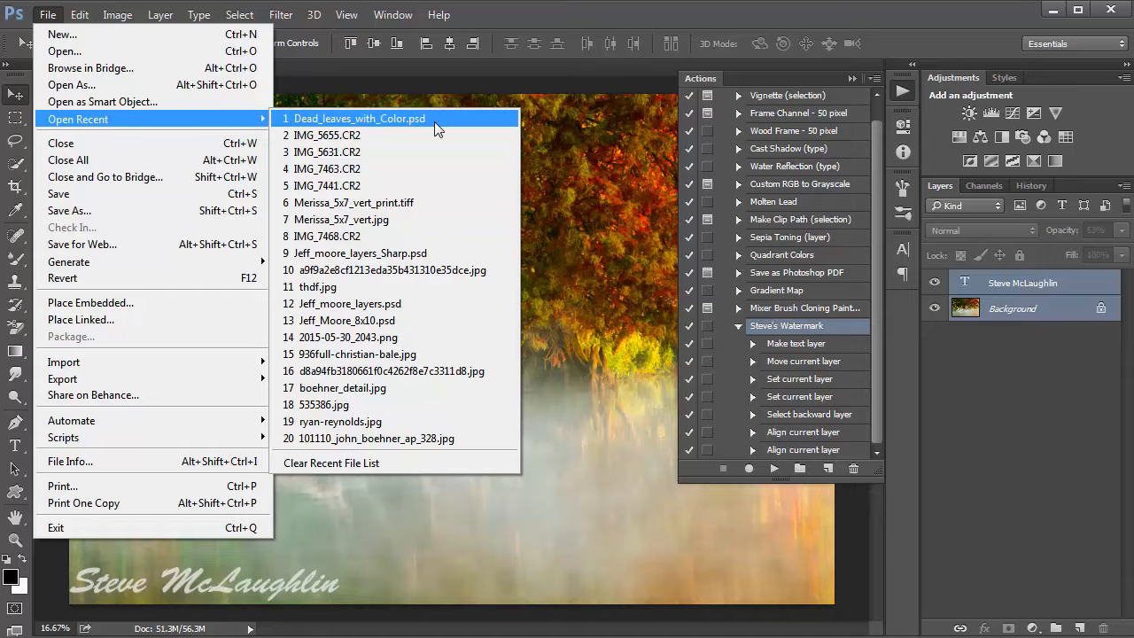
click(358, 118)
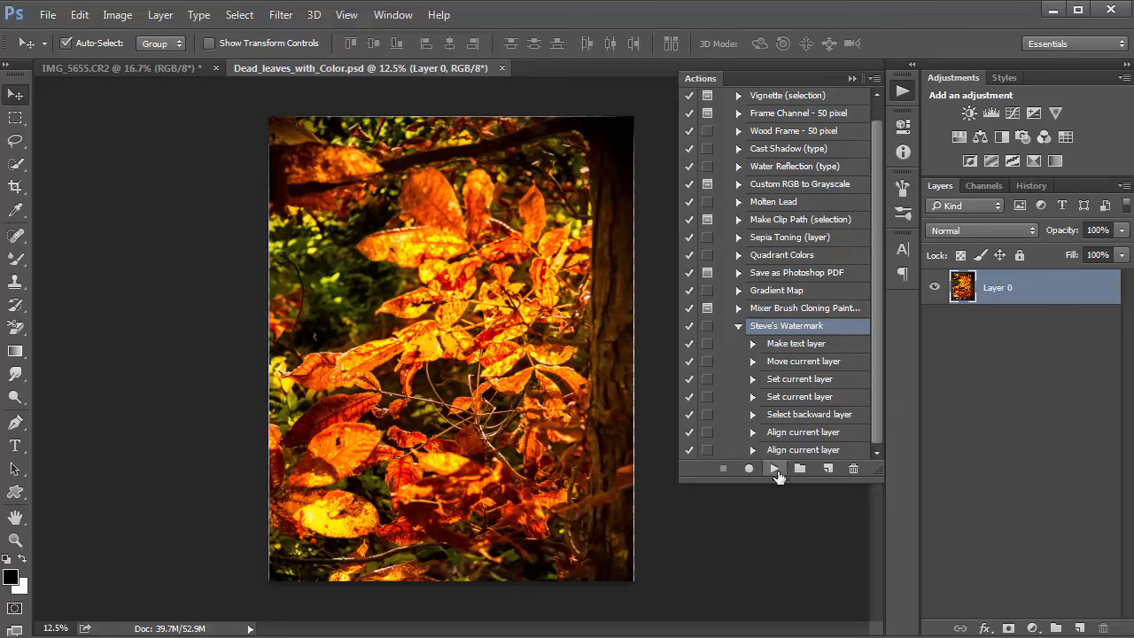
Step: Play the watermark action on the autumn leaves photo to add the signature
click(772, 467)
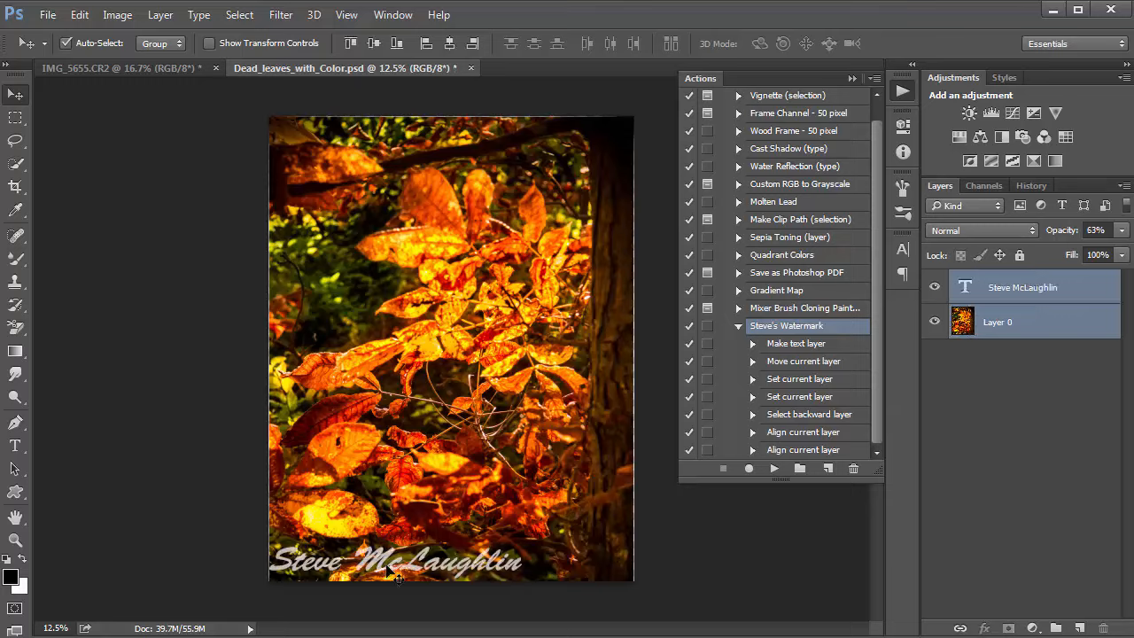
mouse_move(623, 431)
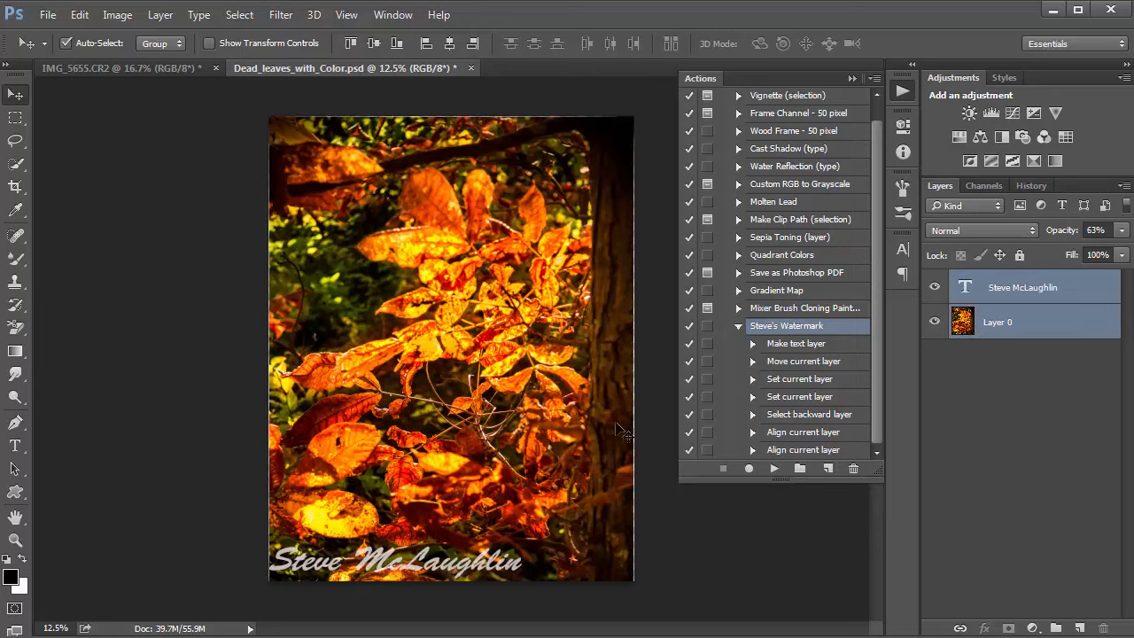
mouse_move(385, 576)
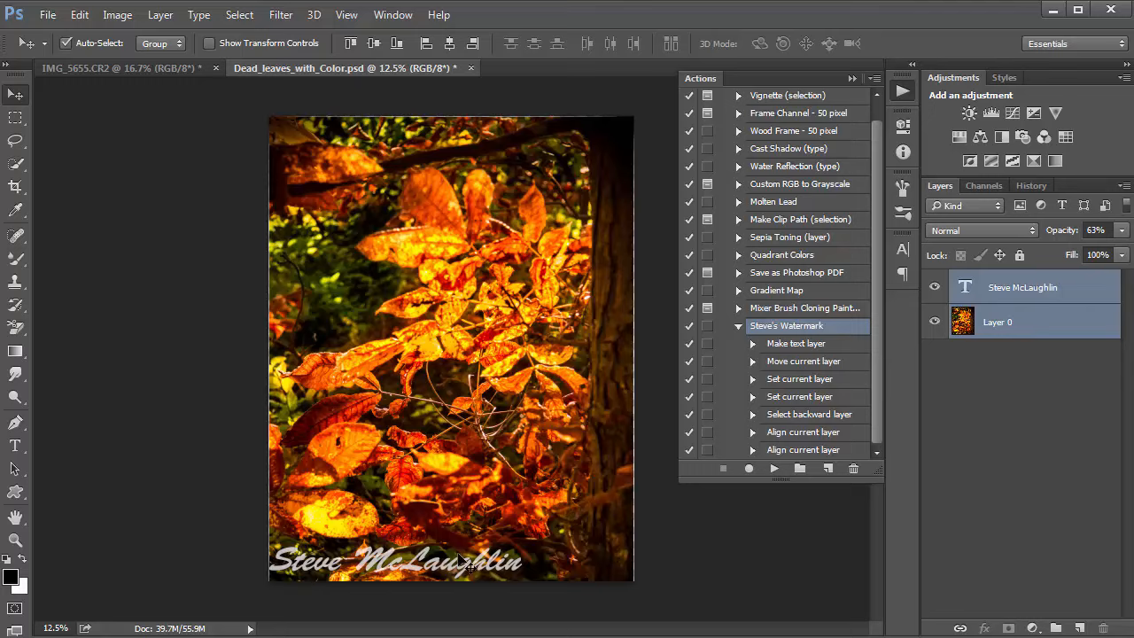
mouse_move(549, 527)
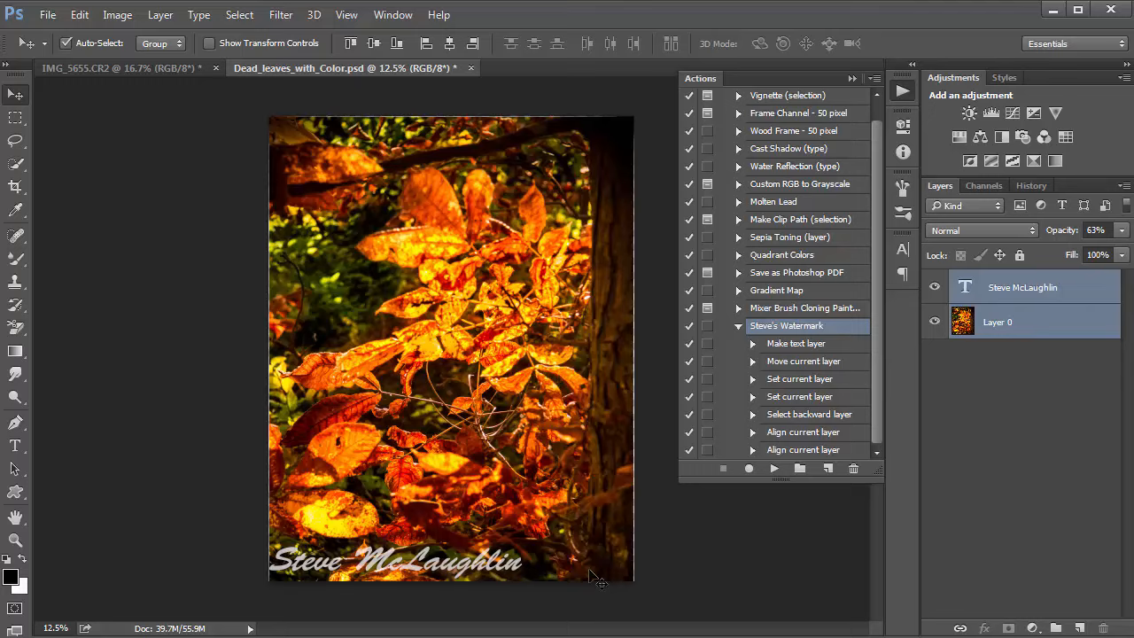
mouse_move(540, 478)
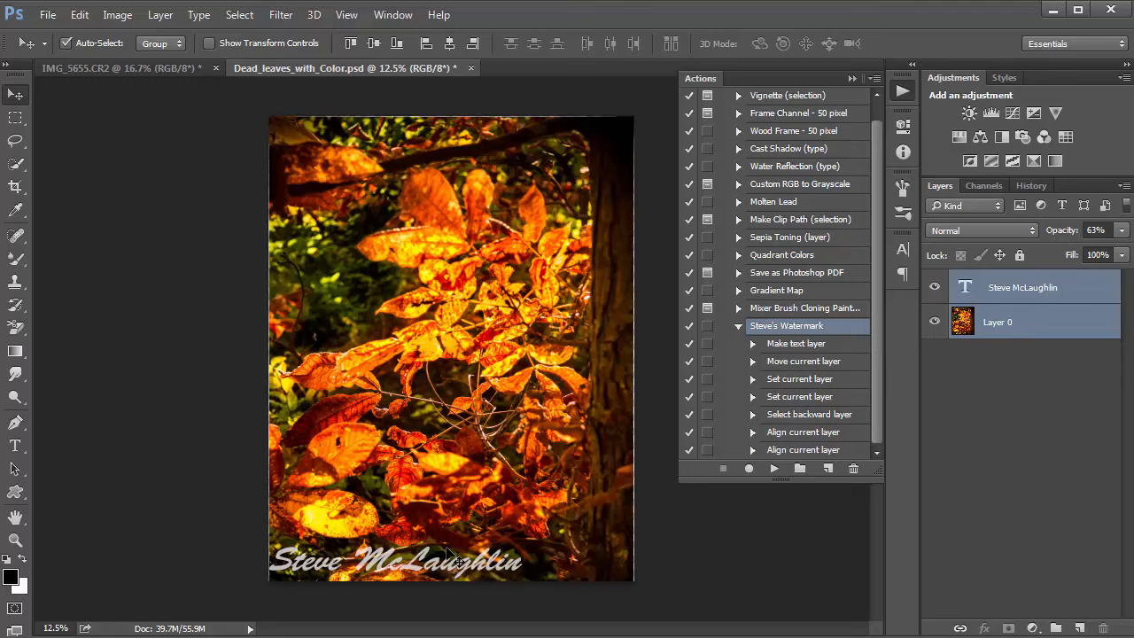
mouse_move(427, 531)
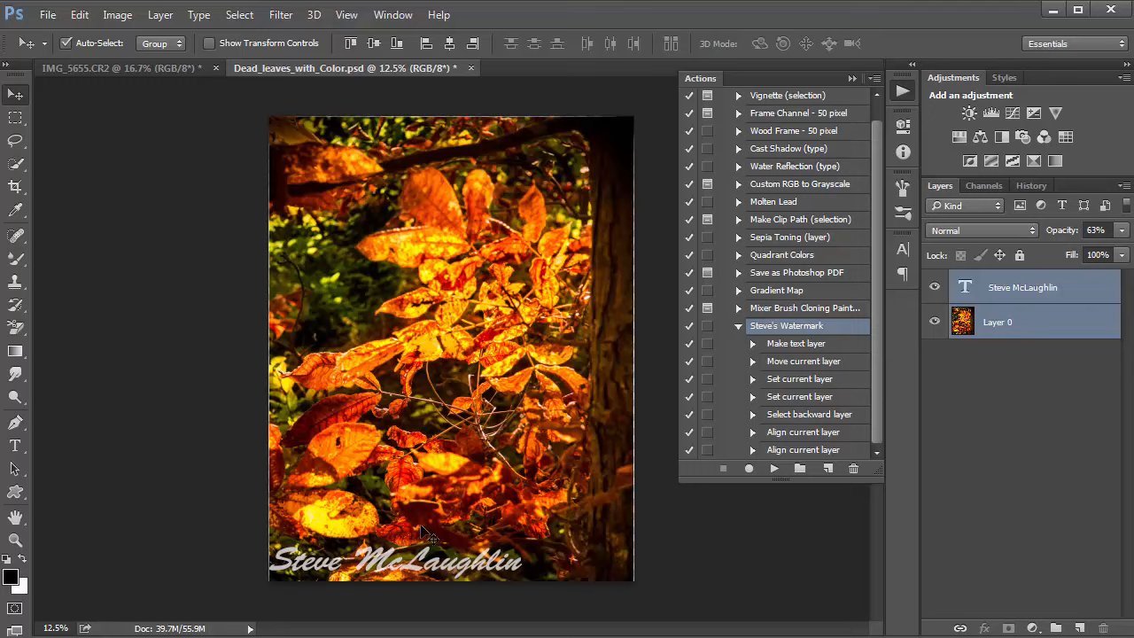
mouse_move(452, 557)
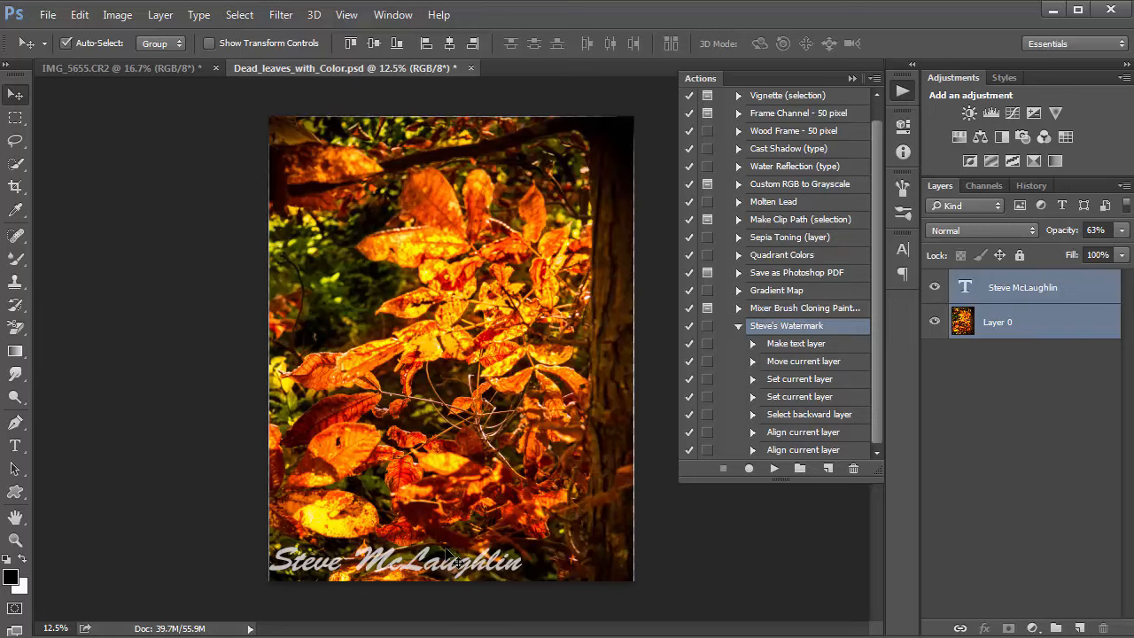
mouse_move(837, 93)
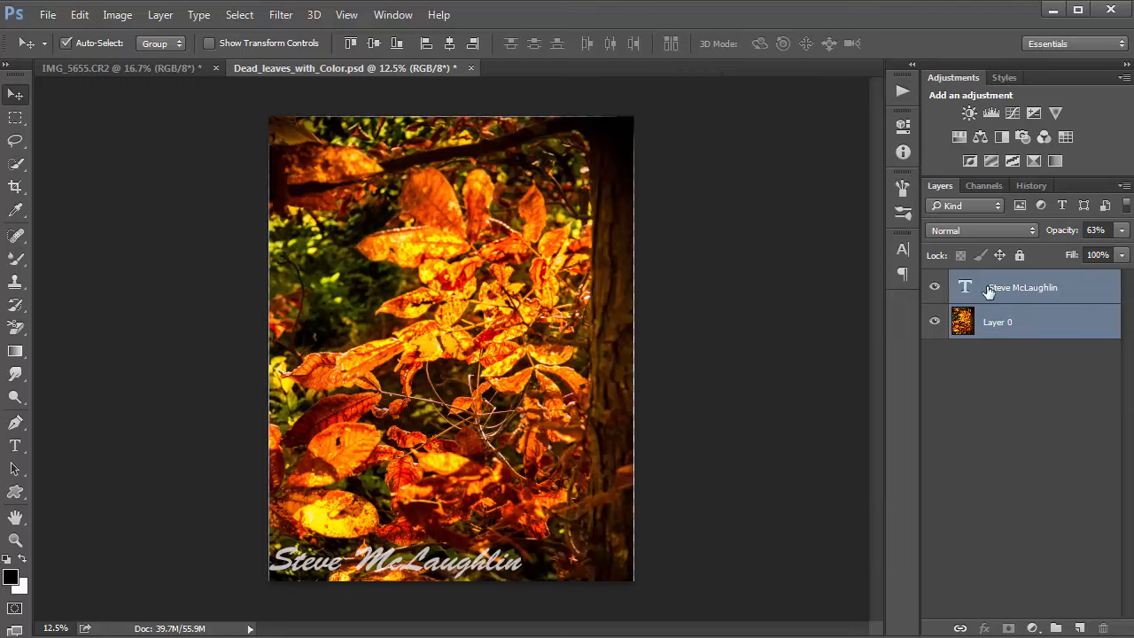
Step: Revert the leaves photo in History, then restore the watermark steps from Actions
click(1031, 185)
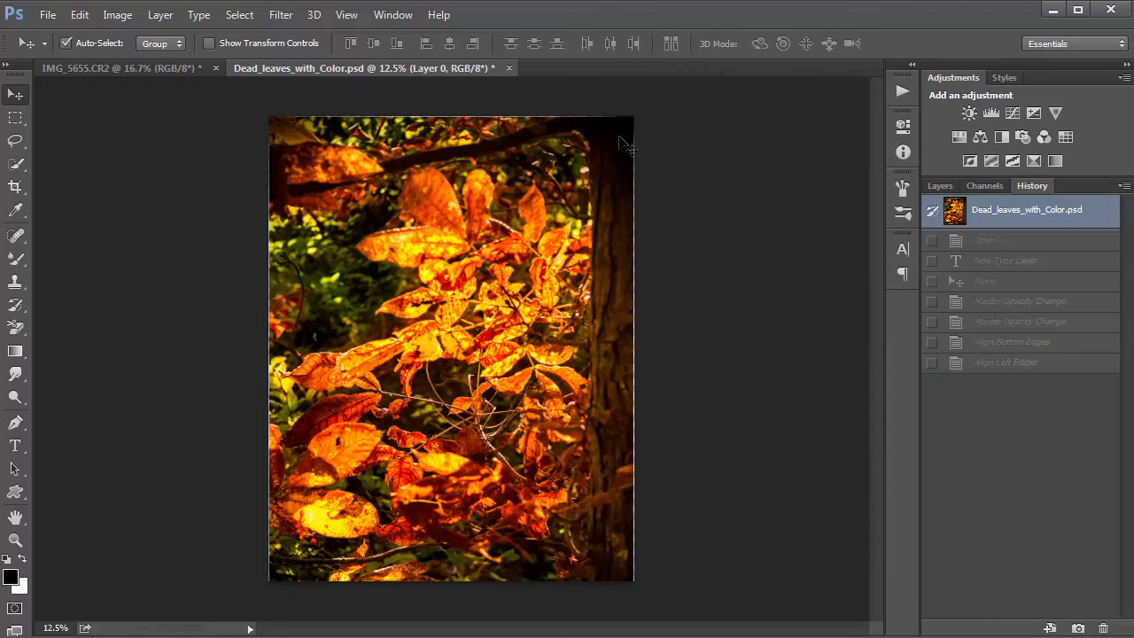
click(393, 14)
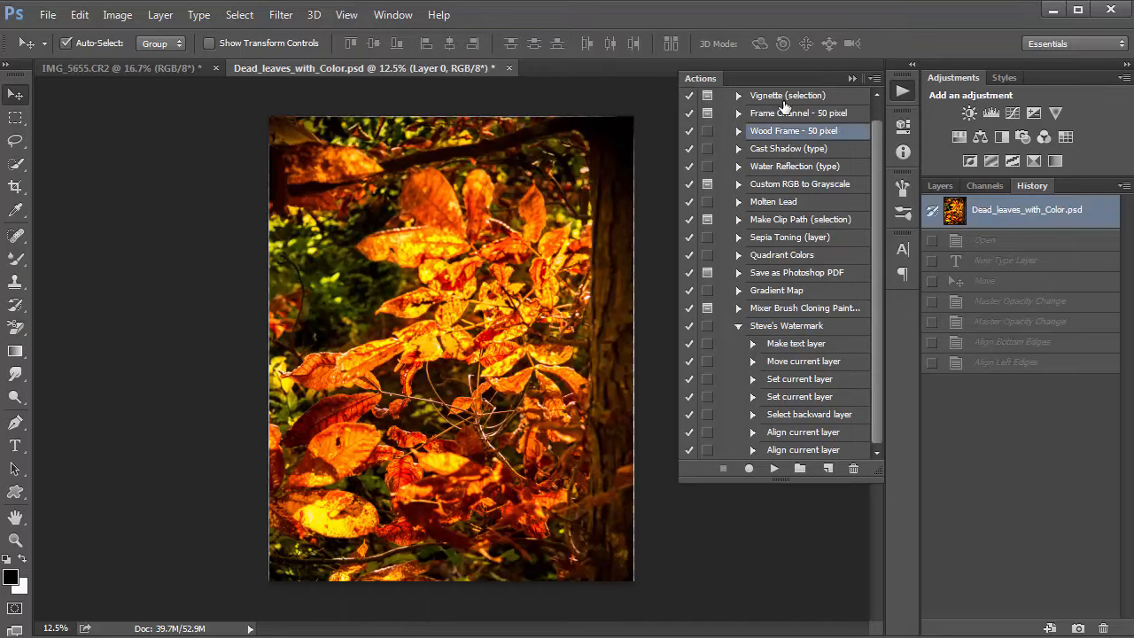
click(786, 325)
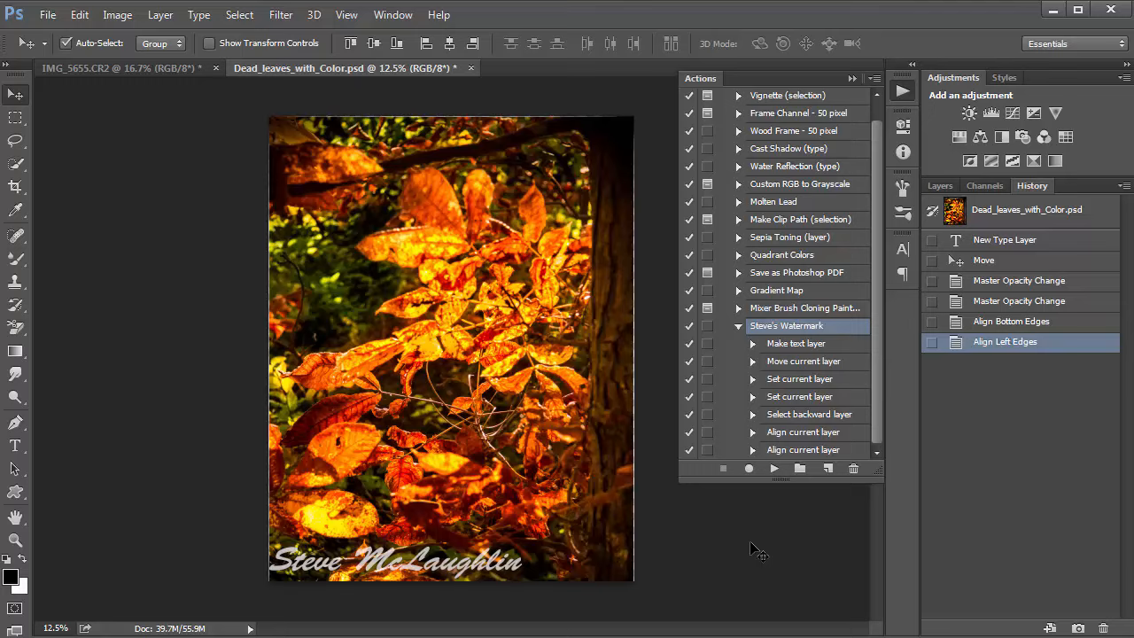
mouse_move(765, 542)
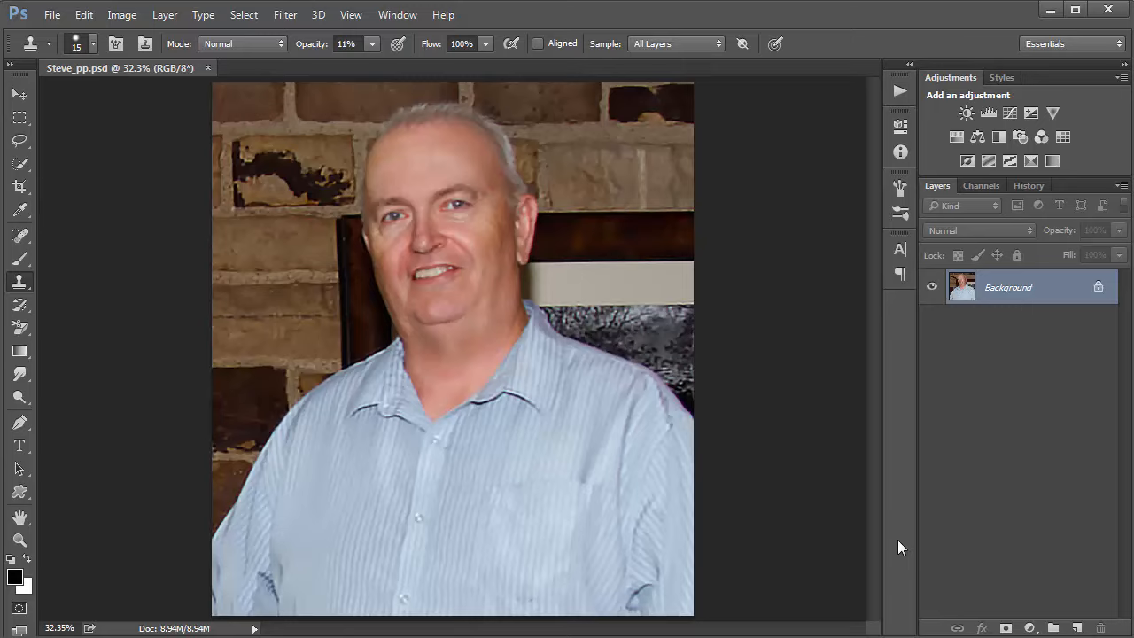
mouse_move(1083, 455)
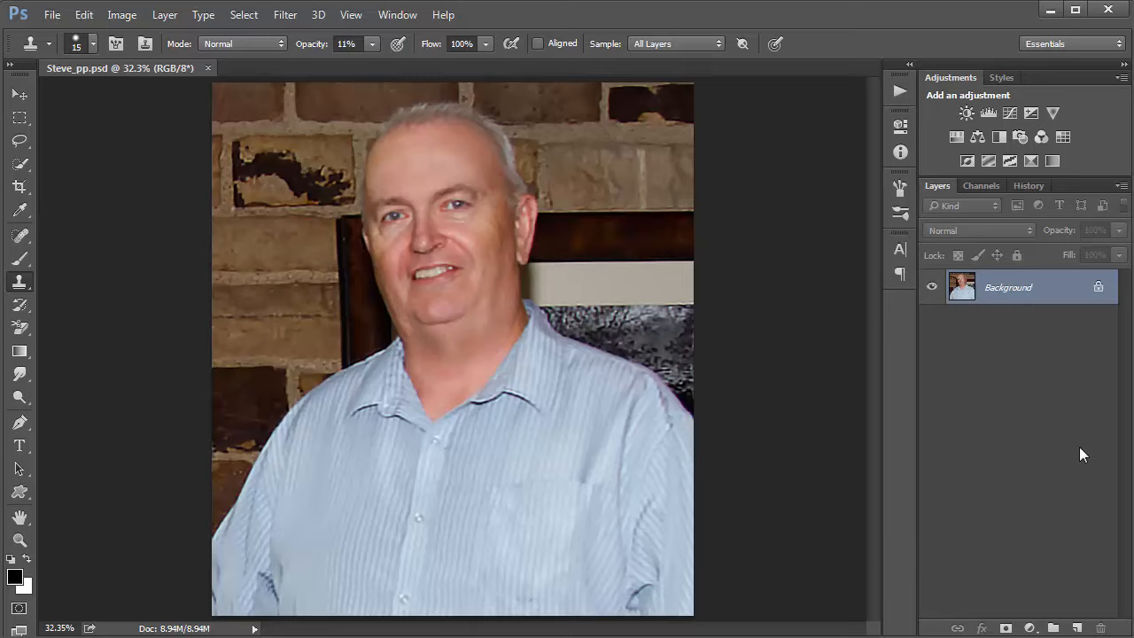
mouse_move(987, 343)
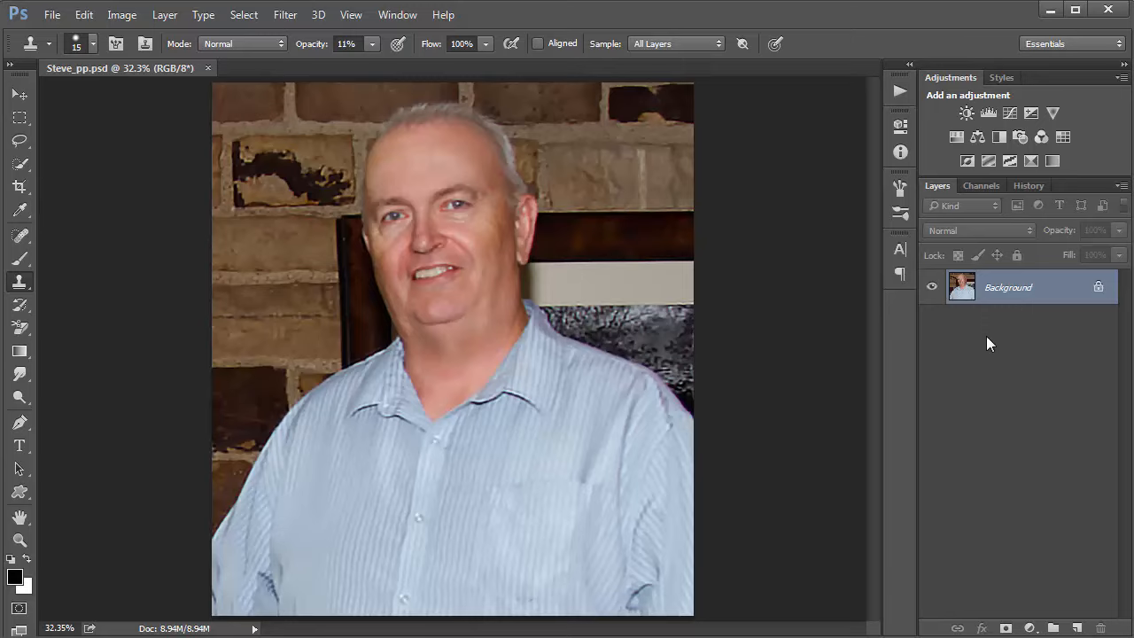
mouse_move(1021, 591)
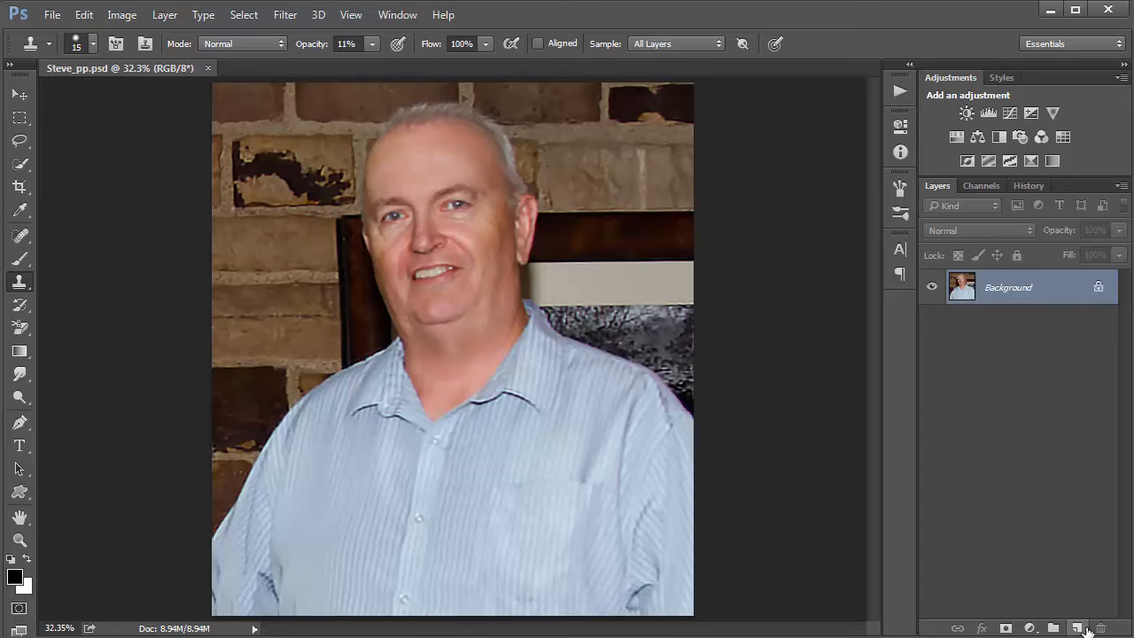
Step: Add two new layers, rename them Dodge and Burn, and select Dodge
click(1078, 627)
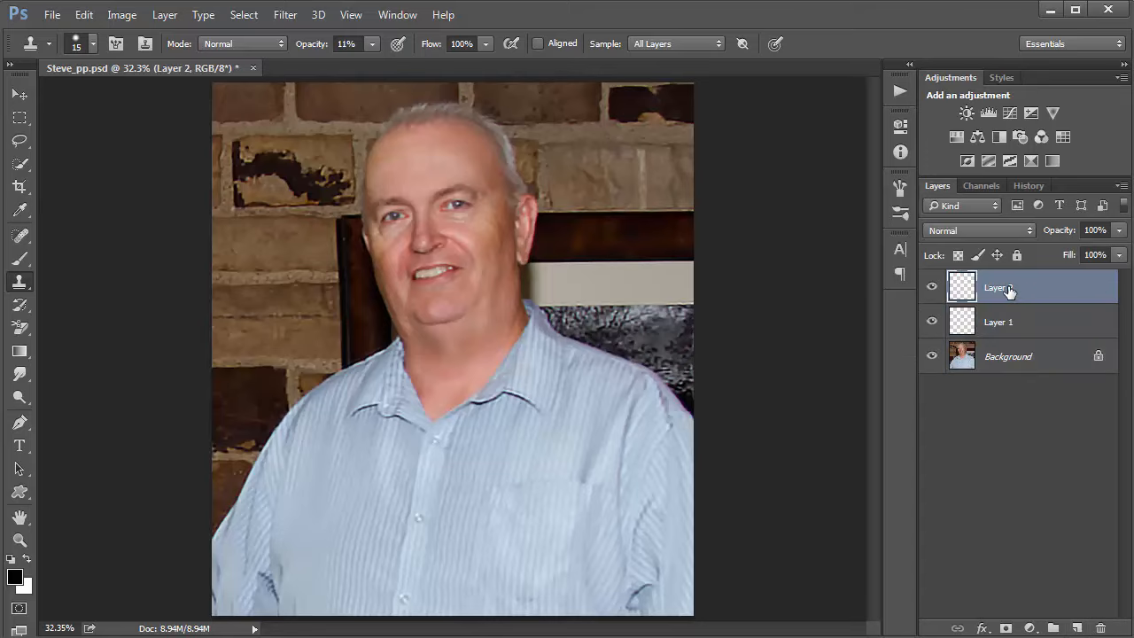
double_click(998, 287)
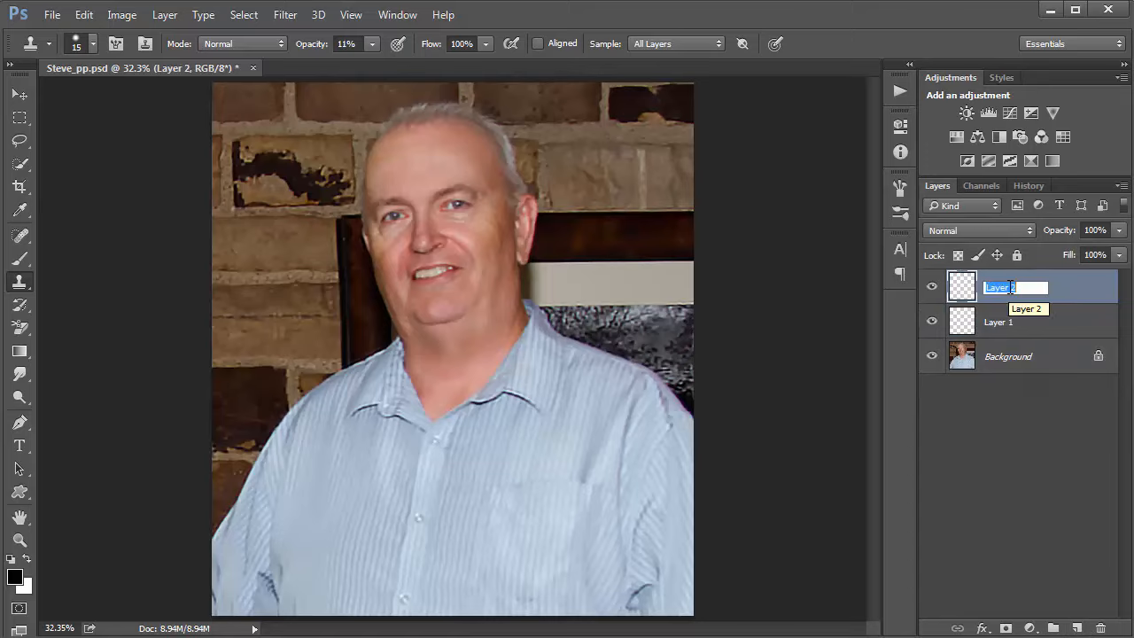
text(Dodge)
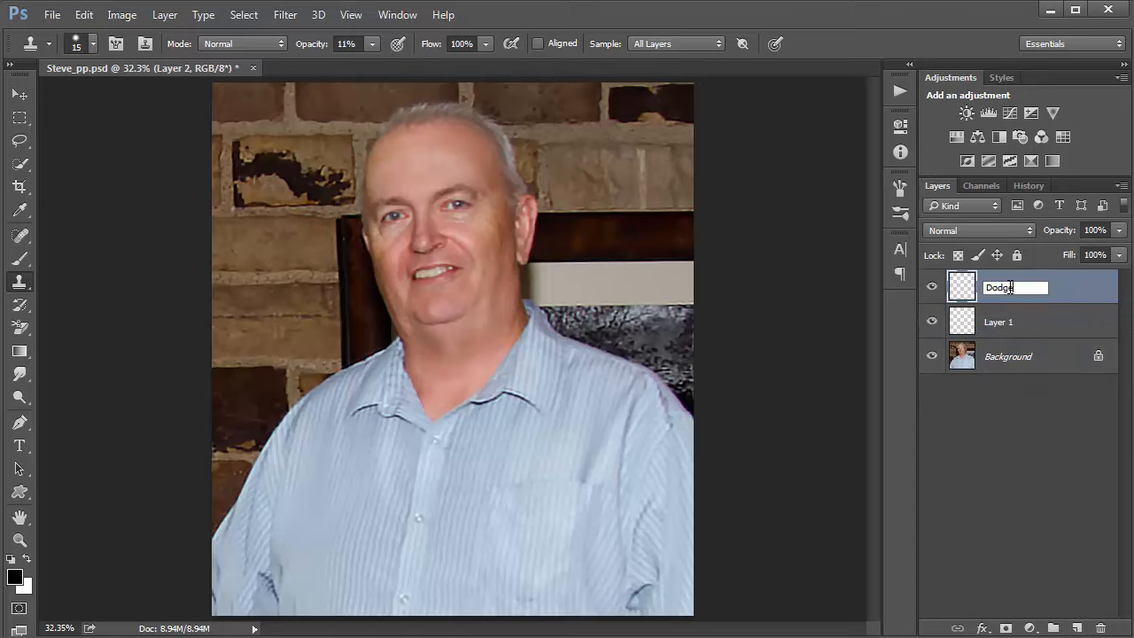
double_click(998, 321)
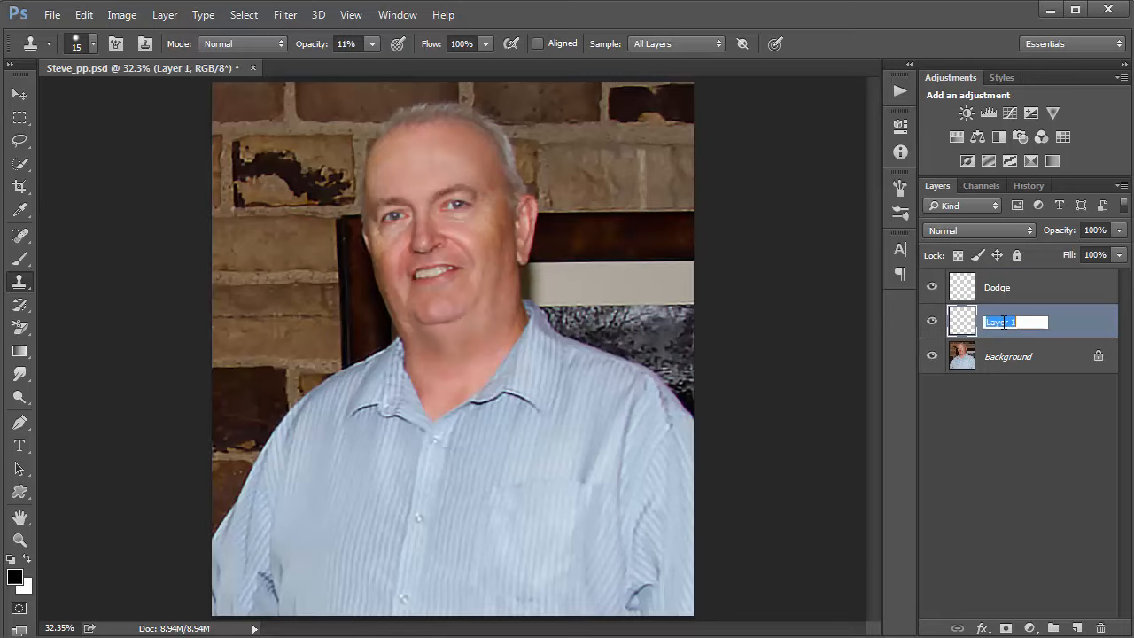
text(B)
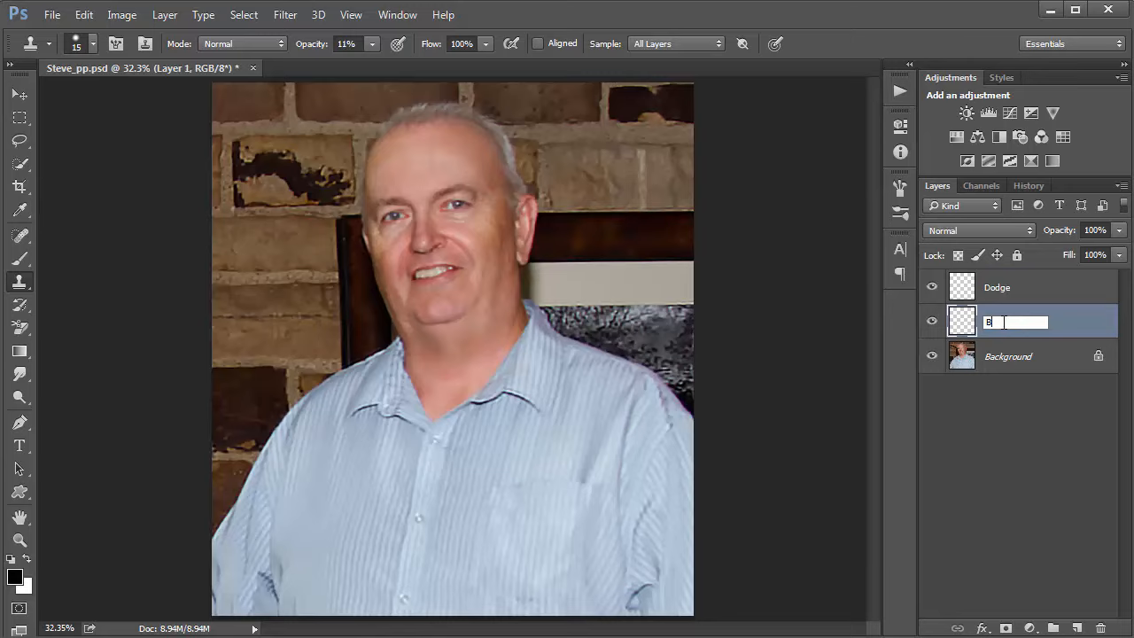
text(urn)
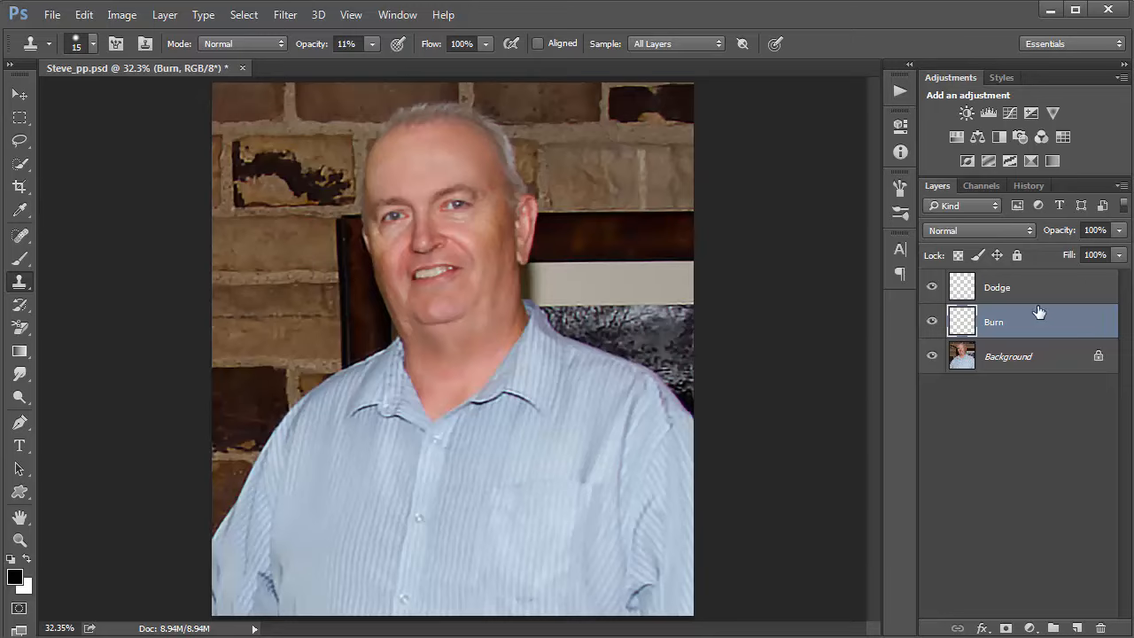
mouse_move(1005, 291)
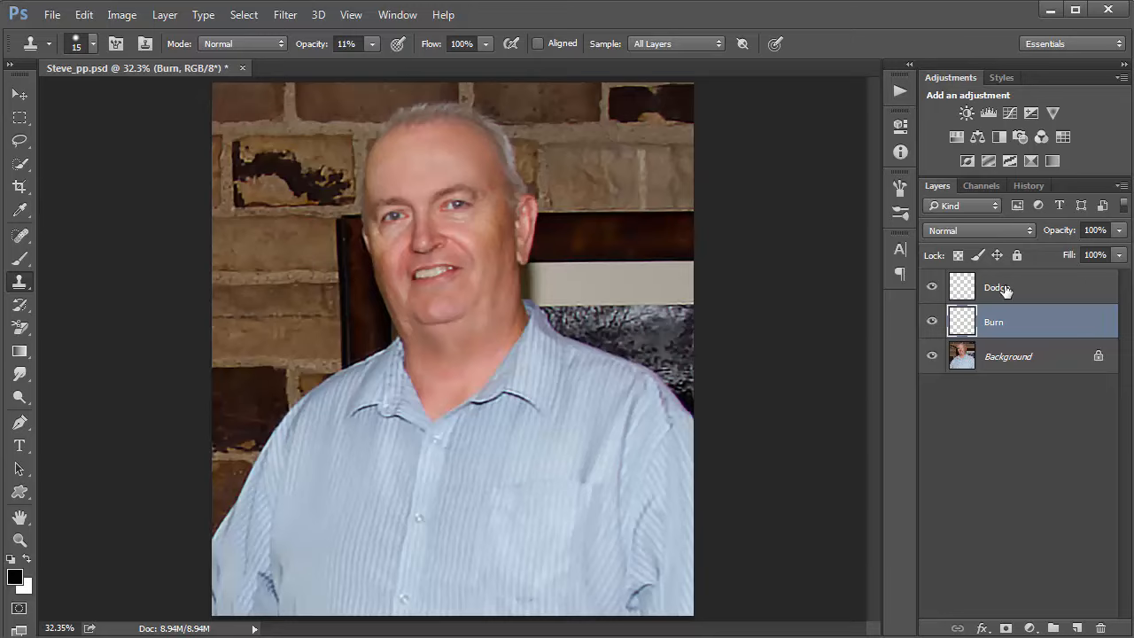
click(997, 287)
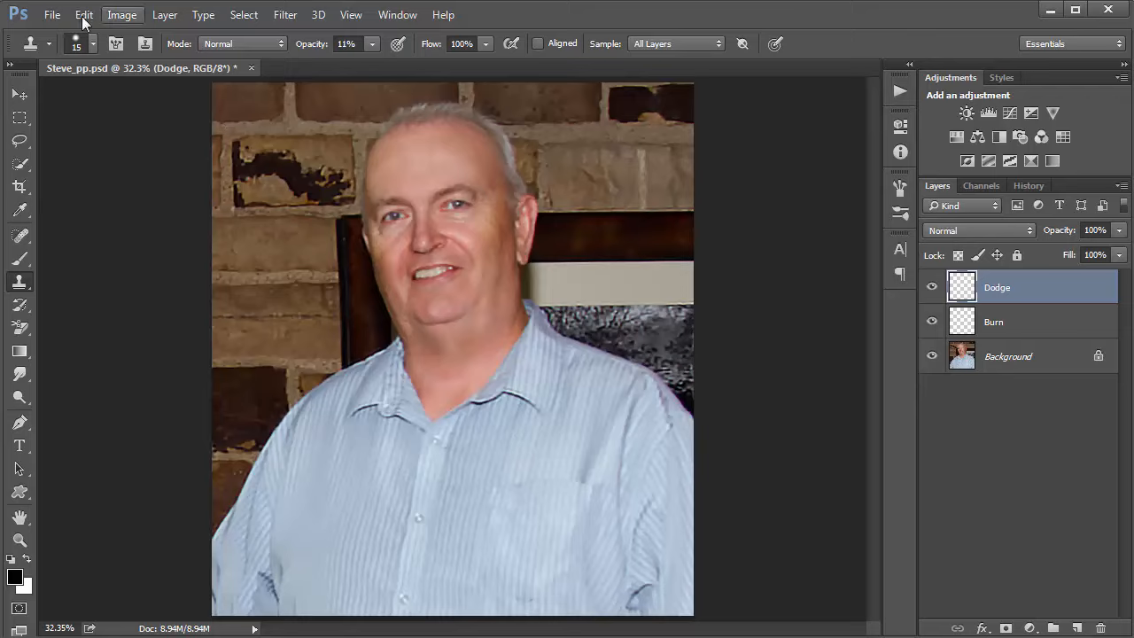
click(84, 15)
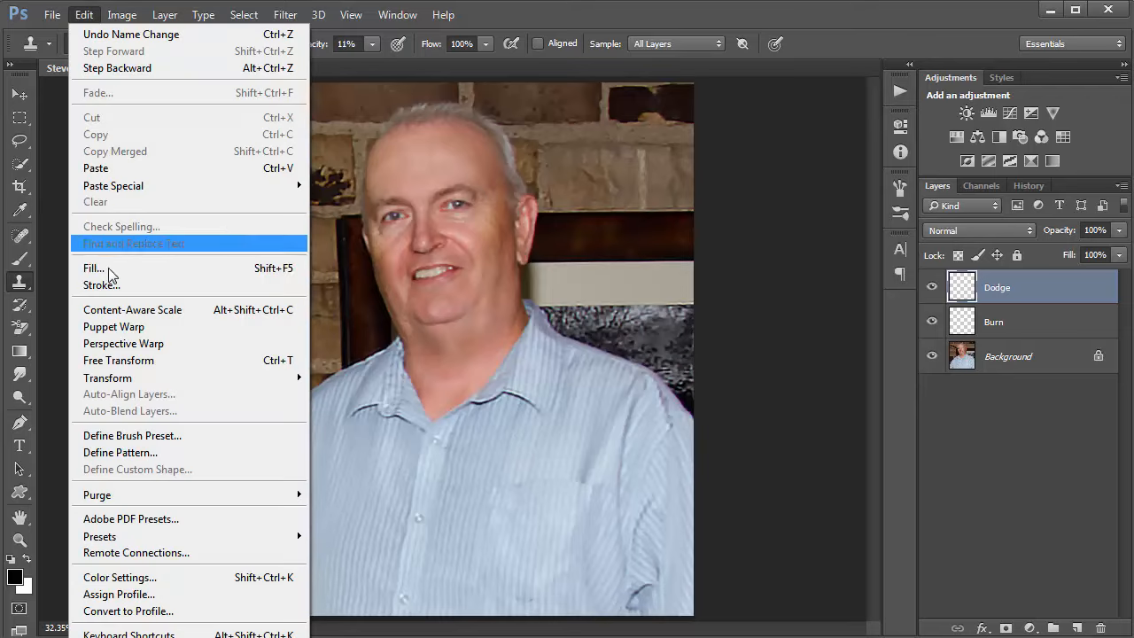
mouse_move(93, 267)
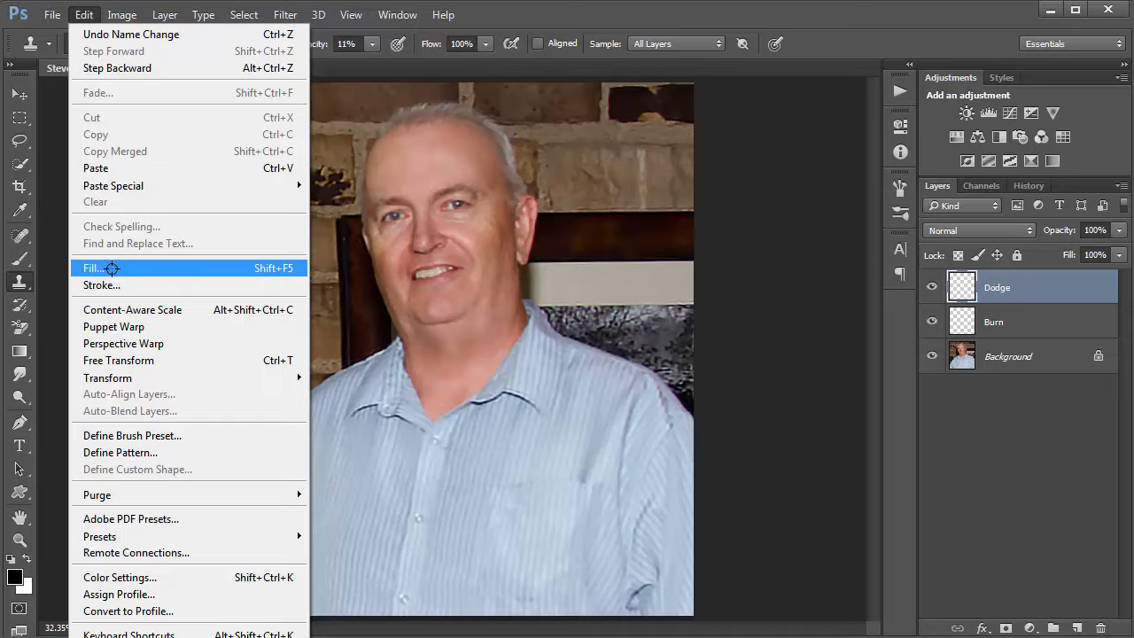
Step: Fill the Dodge layer with 50% Gray
click(92, 268)
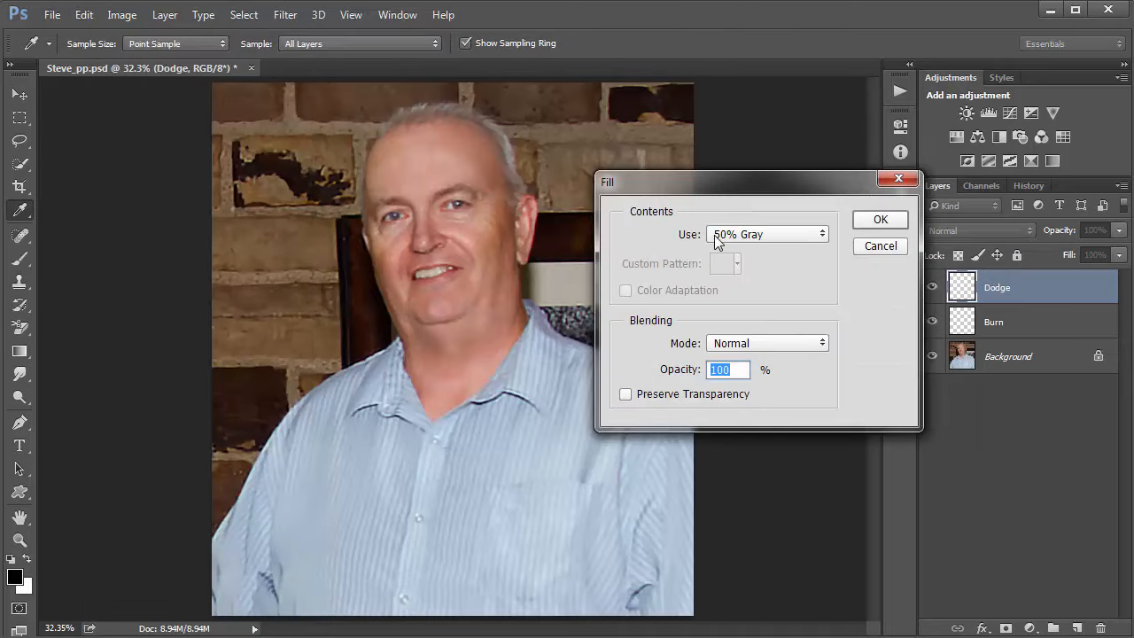
click(767, 234)
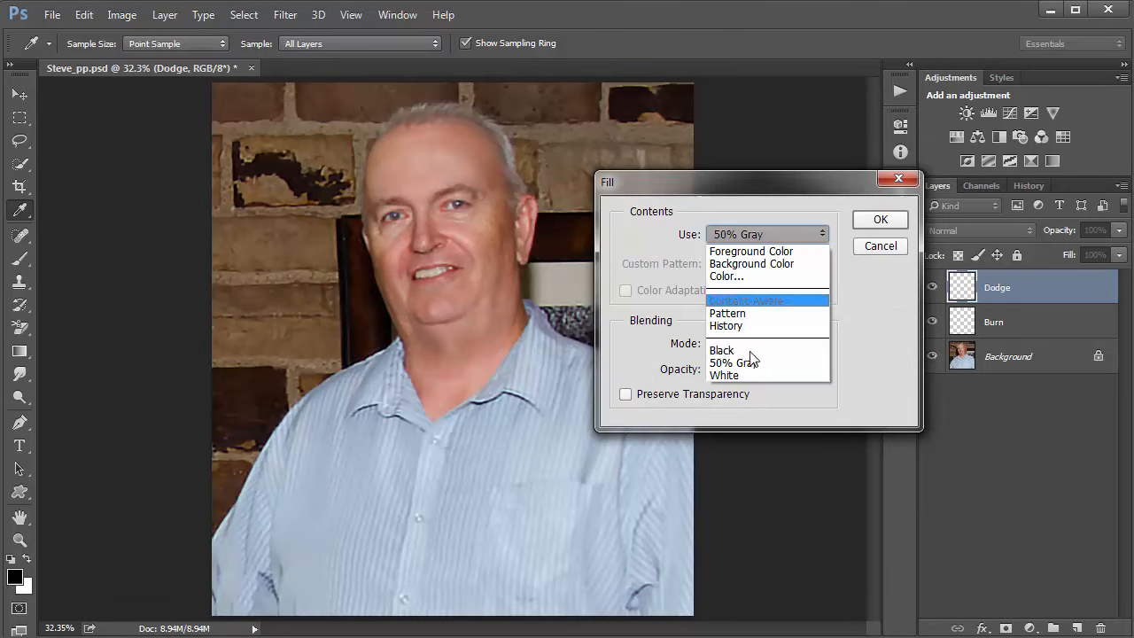
mouse_move(733, 363)
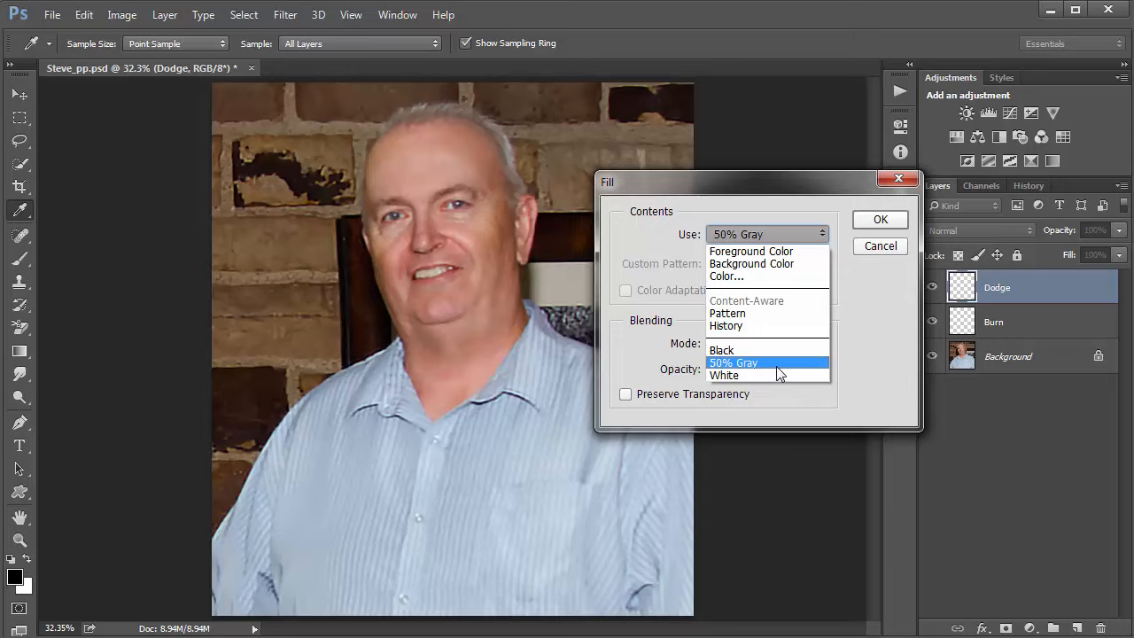
click(732, 362)
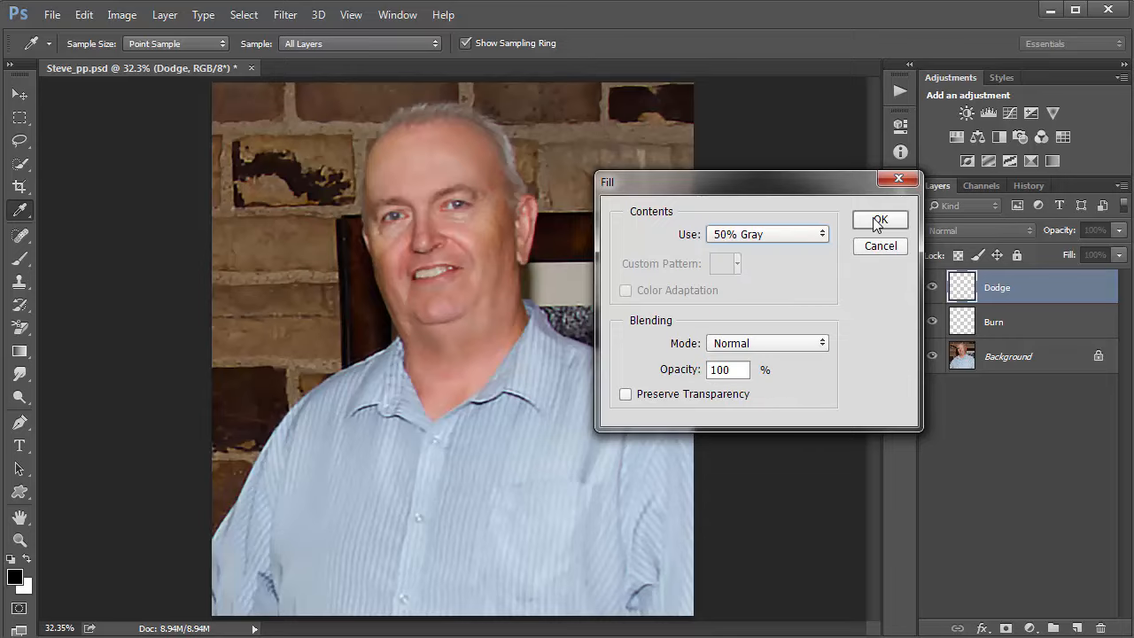
click(880, 219)
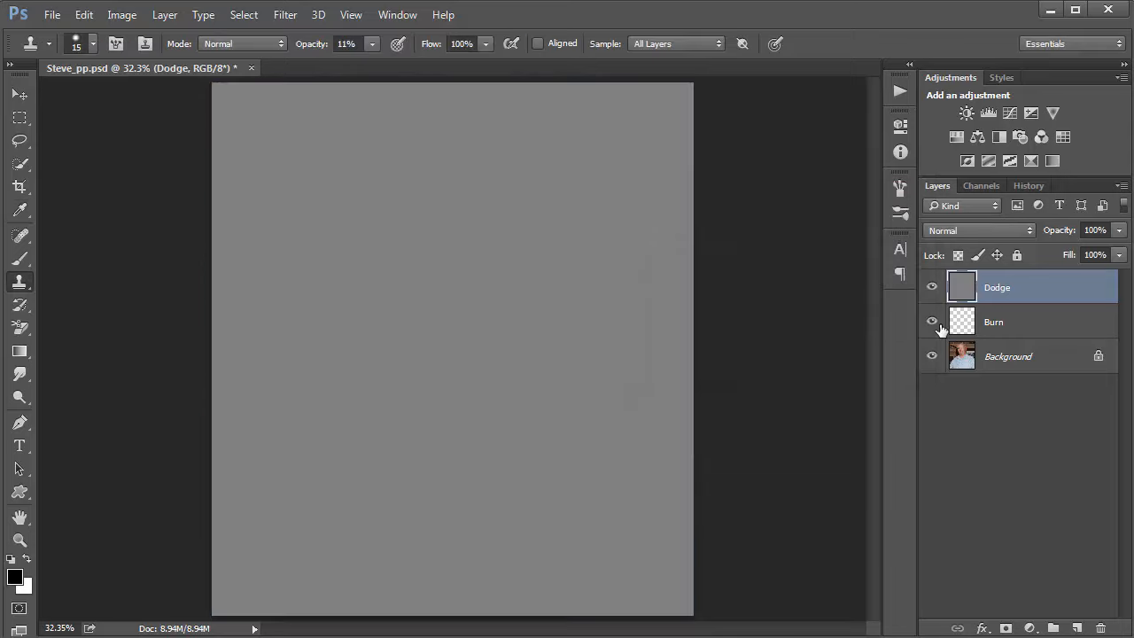
Step: Select the Burn layer and fill it with 50% Gray
click(992, 321)
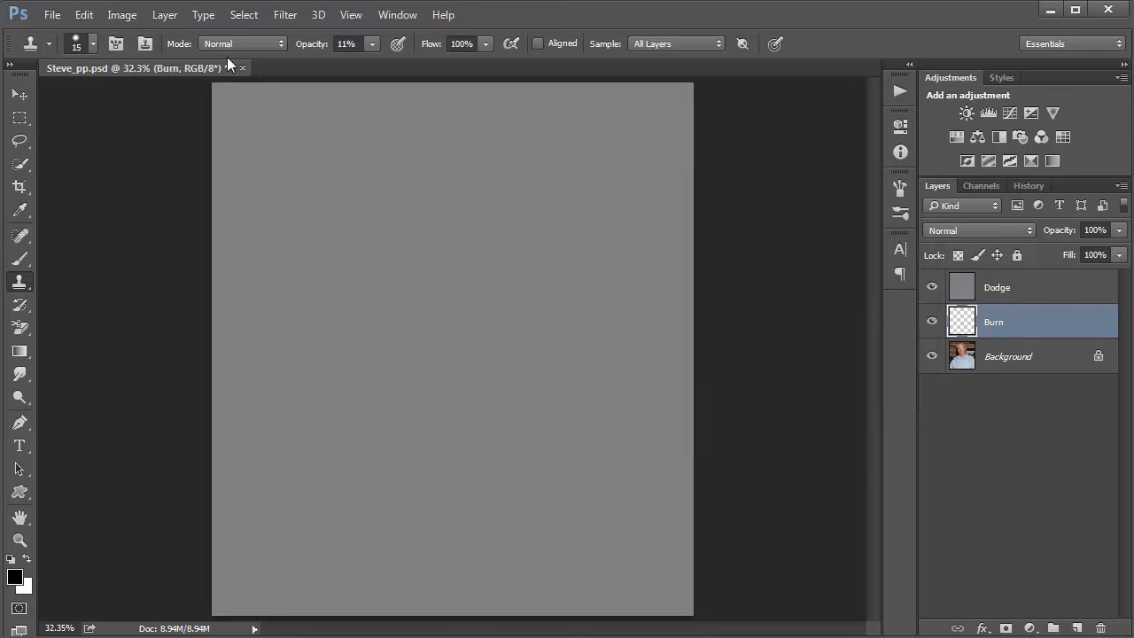
click(83, 15)
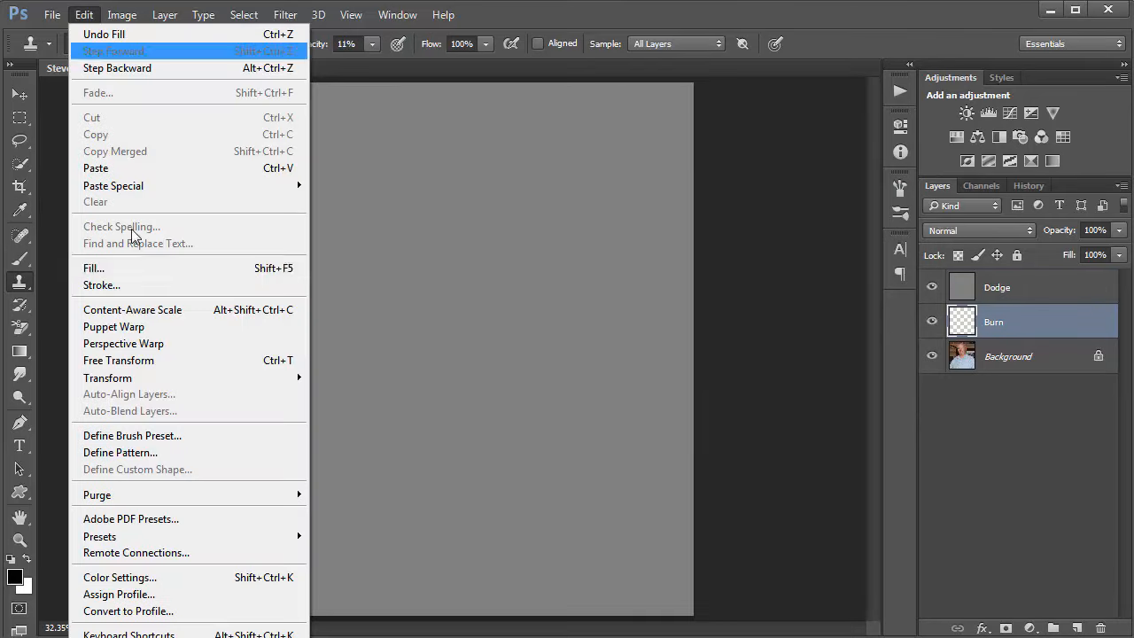
click(94, 268)
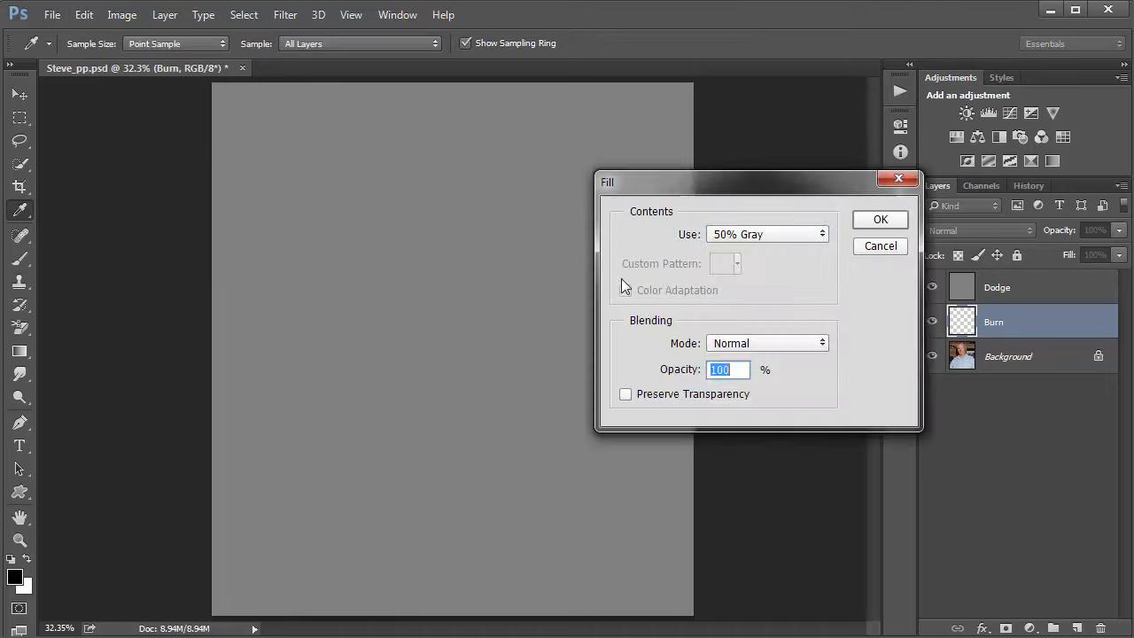
click(766, 234)
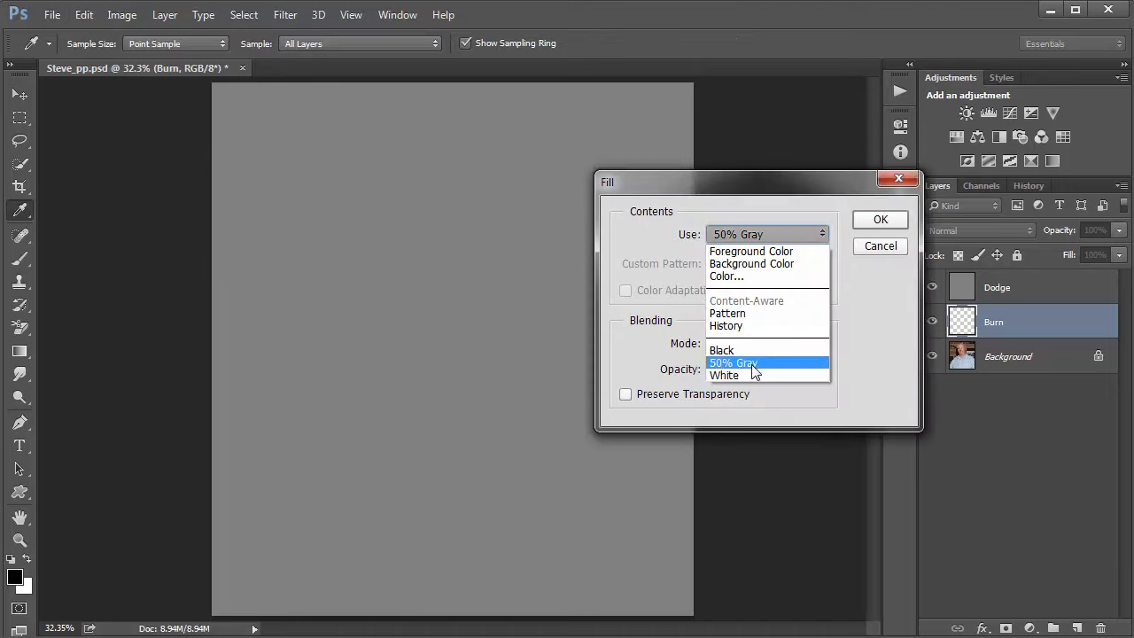
click(732, 362)
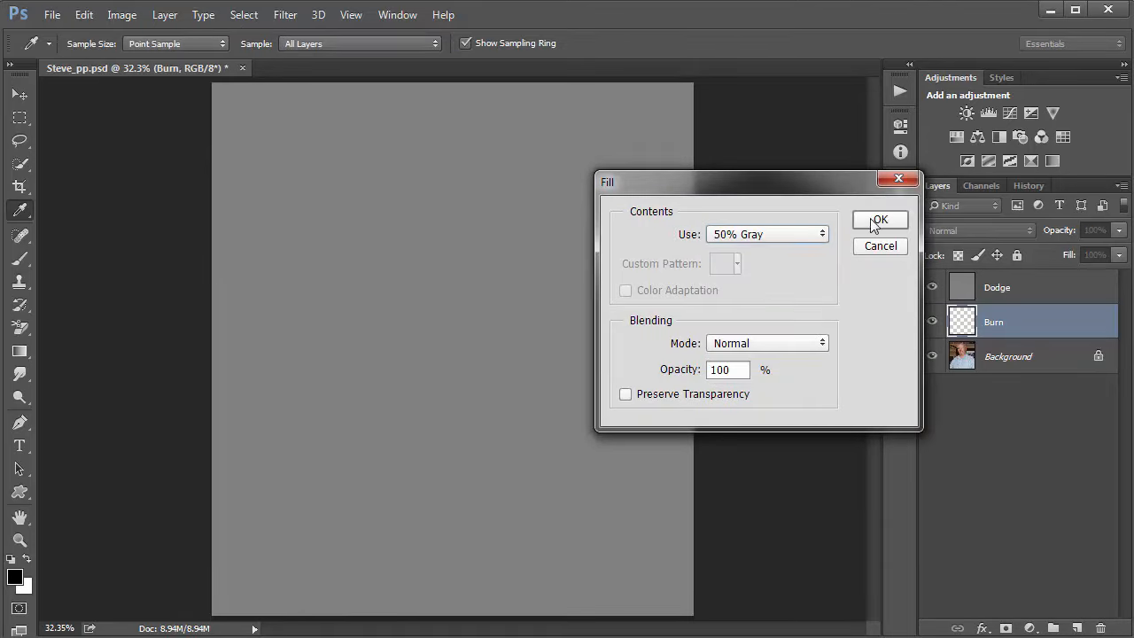
click(878, 220)
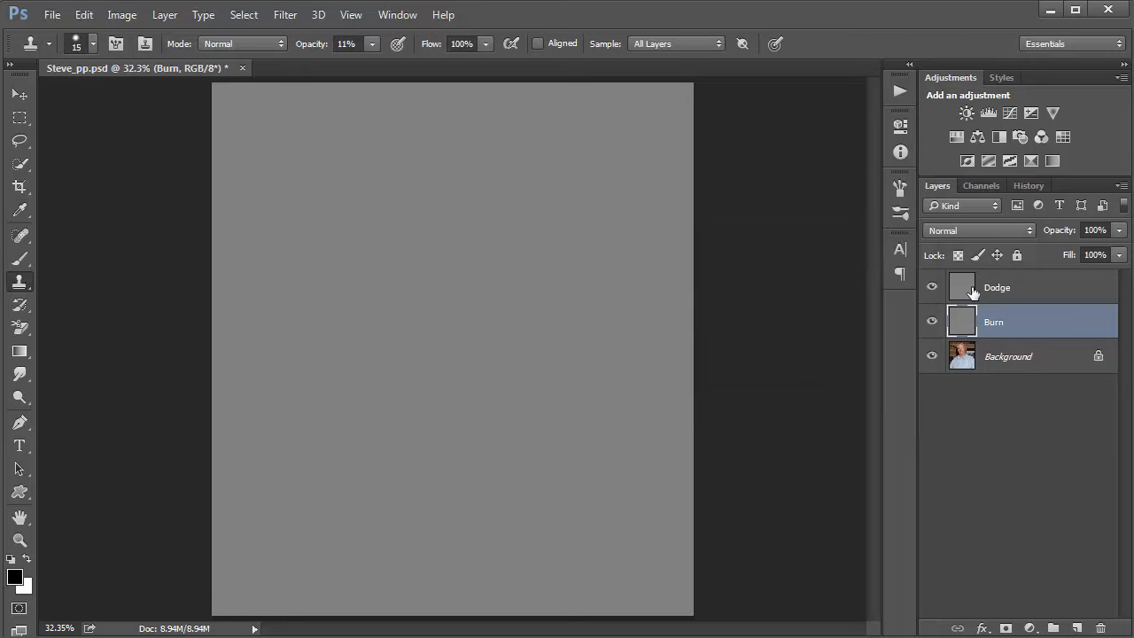
Step: Set the blend mode of both the Dodge and Burn layers to Overlay
click(996, 287)
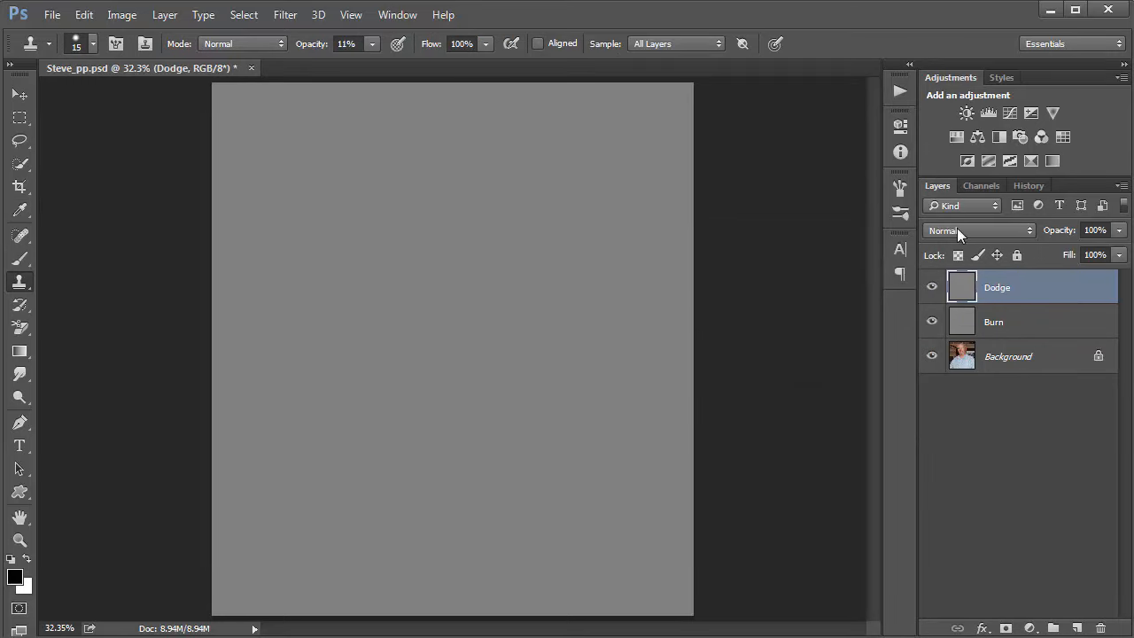
mouse_move(963, 237)
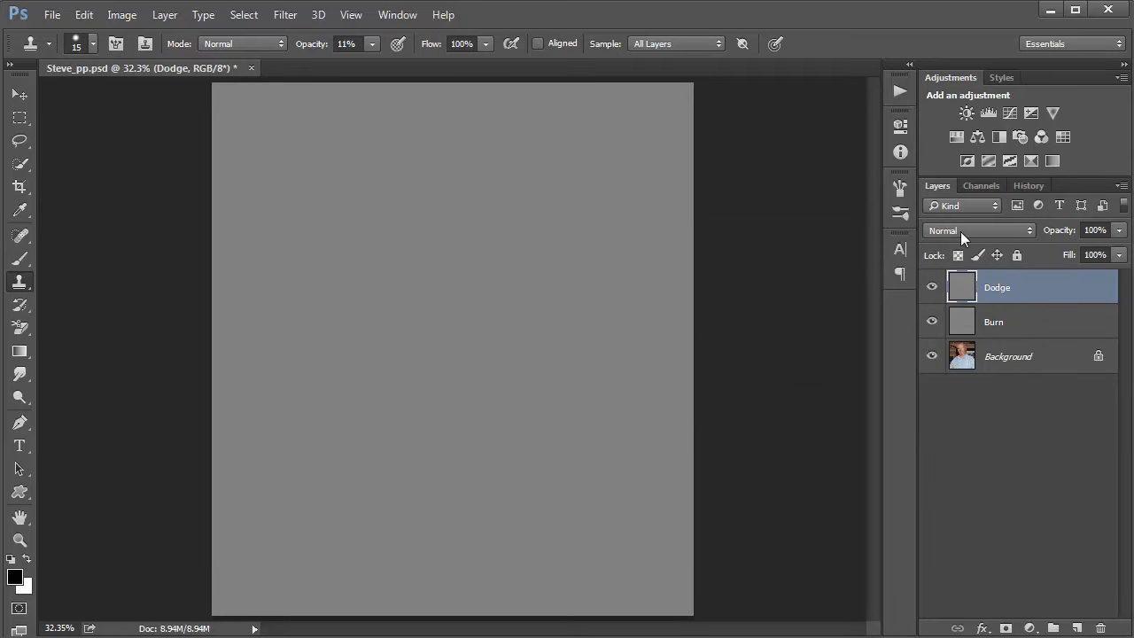
click(978, 230)
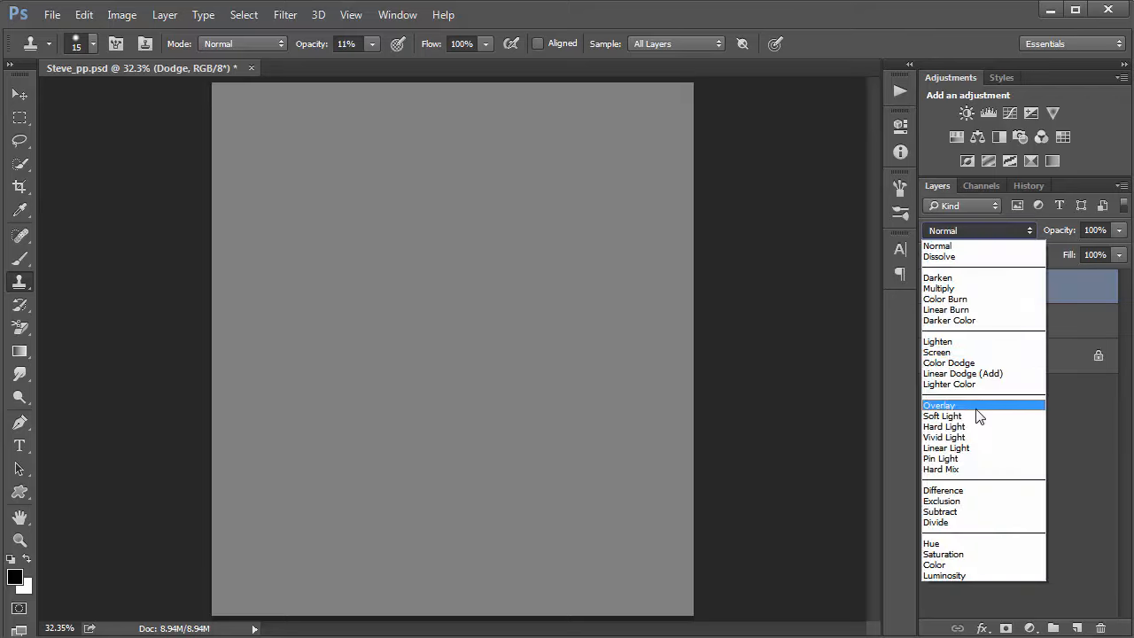
click(939, 405)
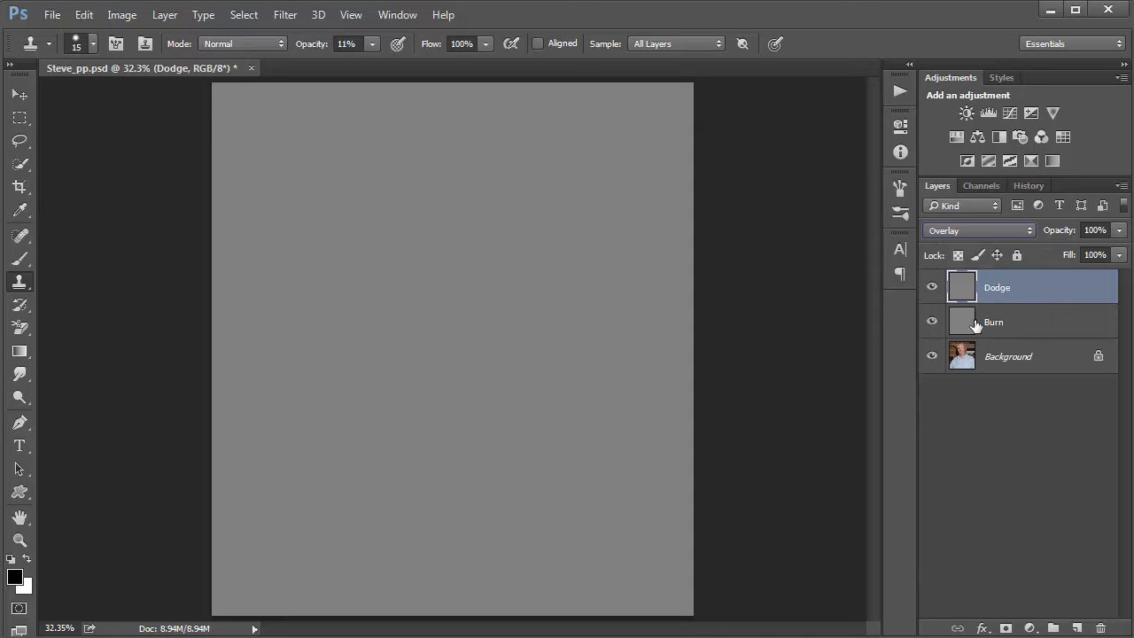
mouse_move(997, 326)
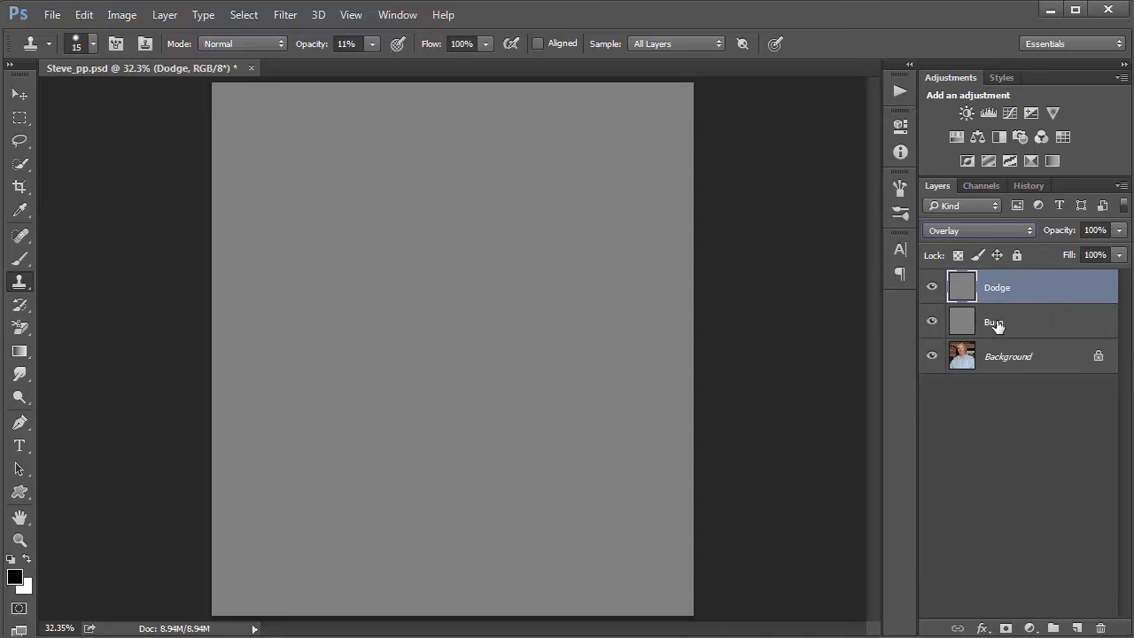
click(994, 321)
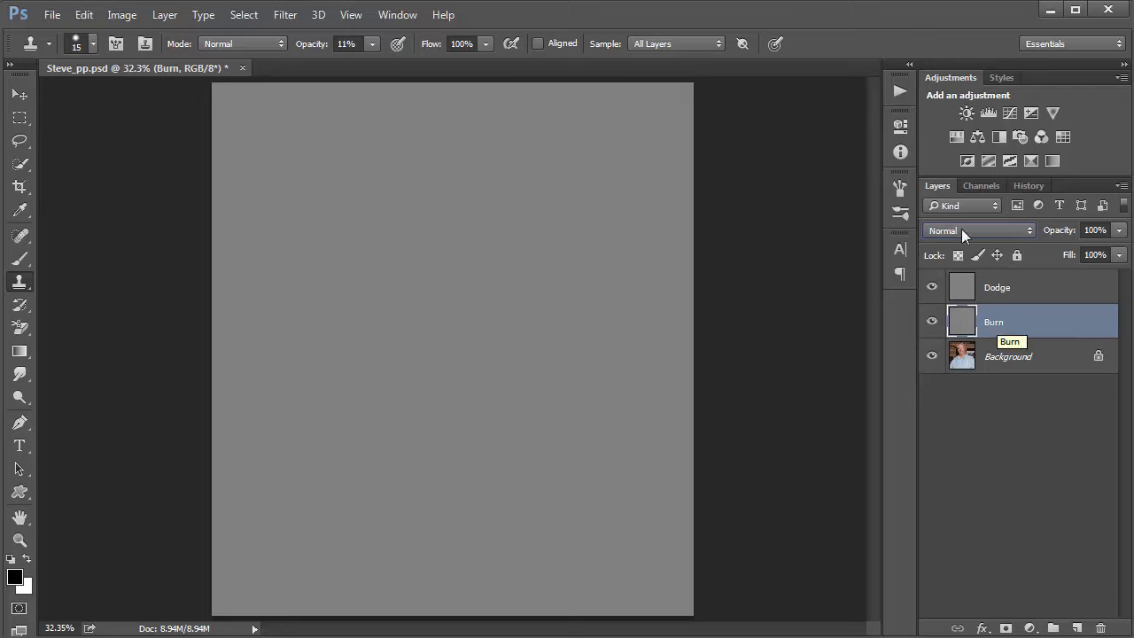
click(978, 230)
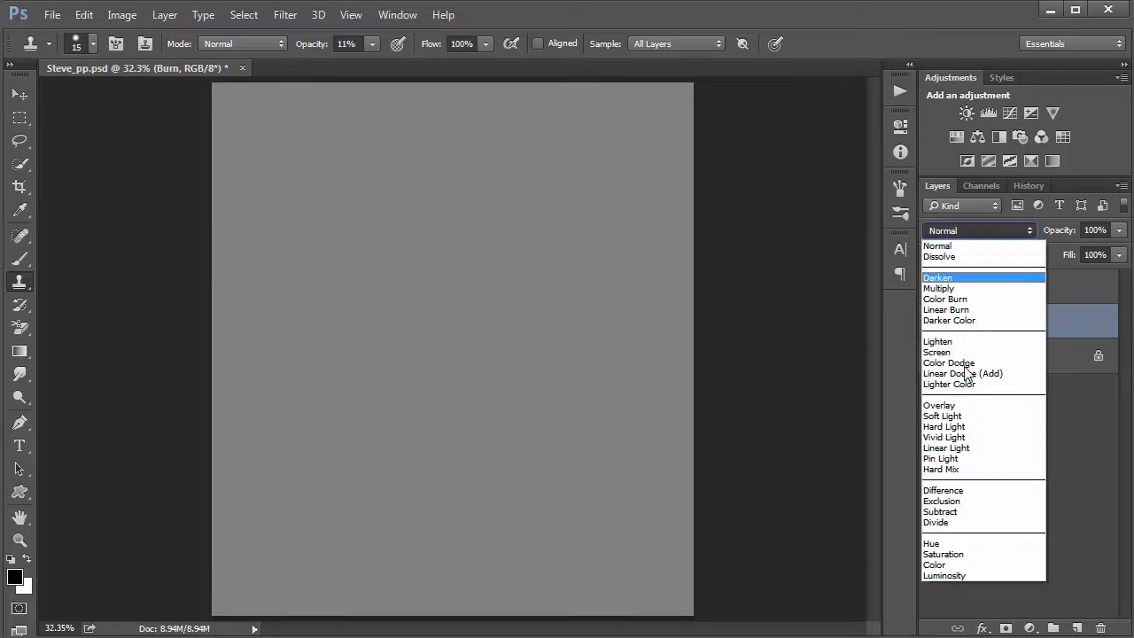
click(938, 405)
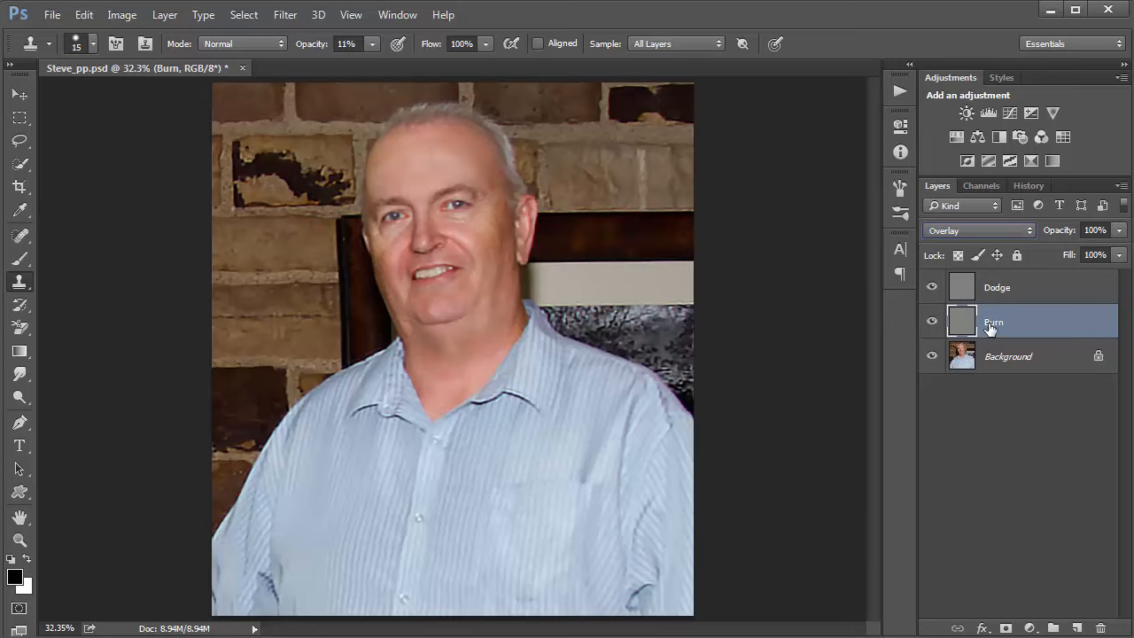
mouse_move(990, 328)
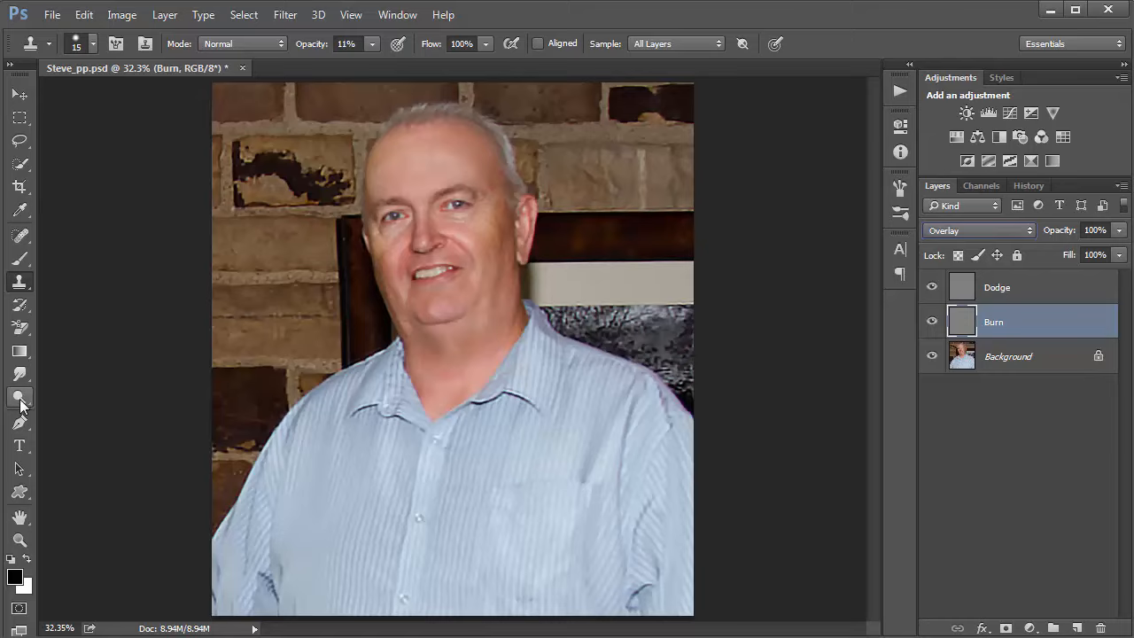
Step: Reveal the grouped Dodge, Burn and Sponge tool options
right_click(20, 397)
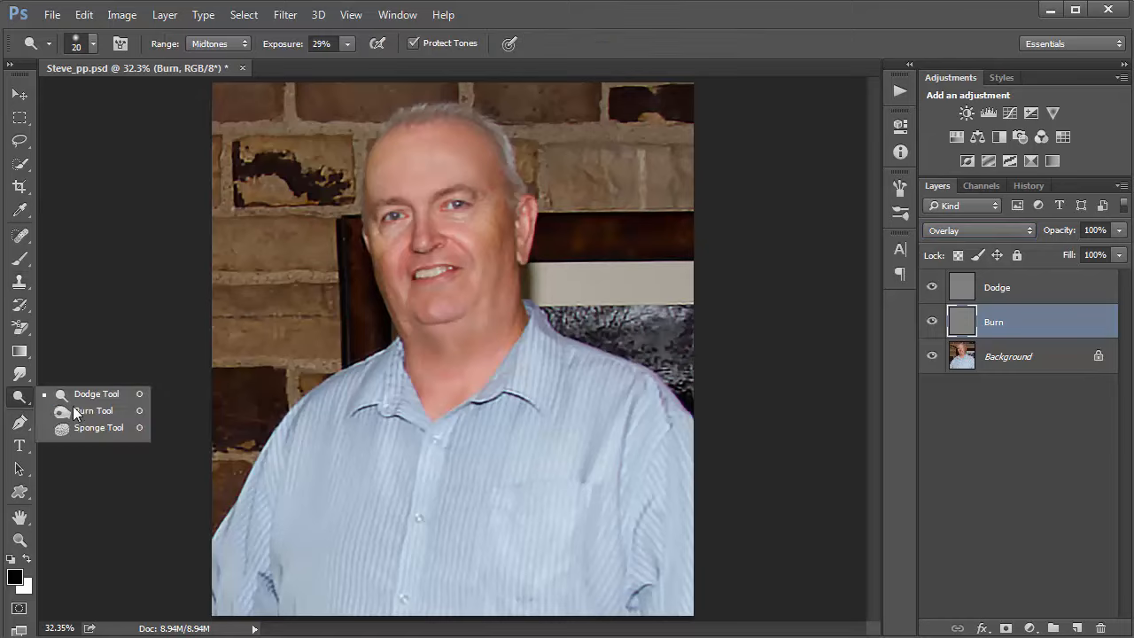
mouse_move(93, 410)
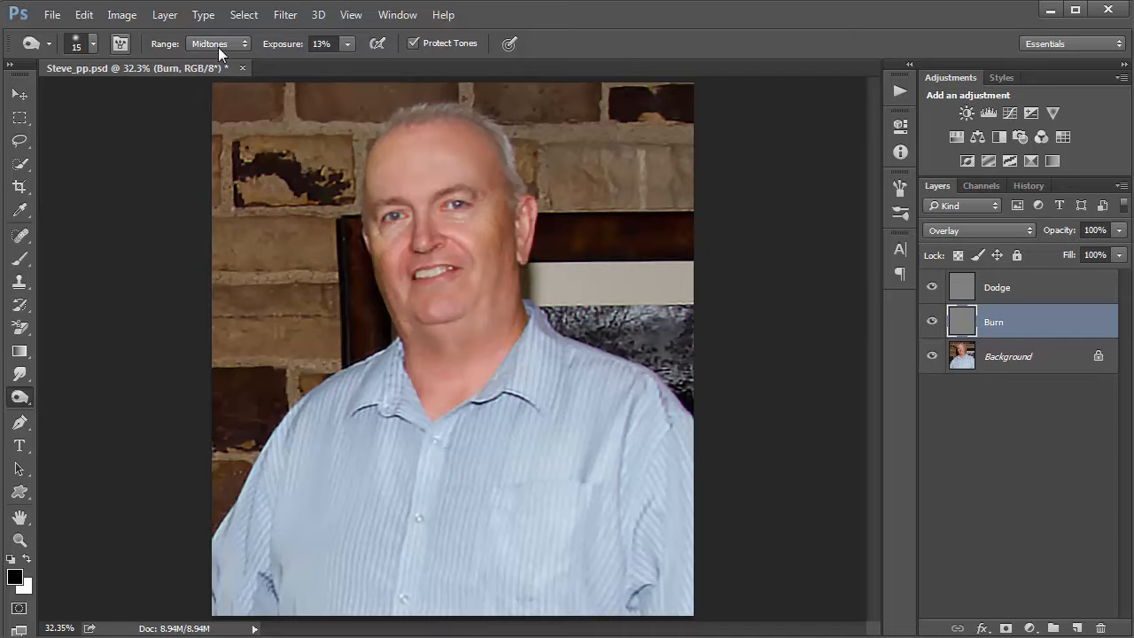
mouse_move(195, 56)
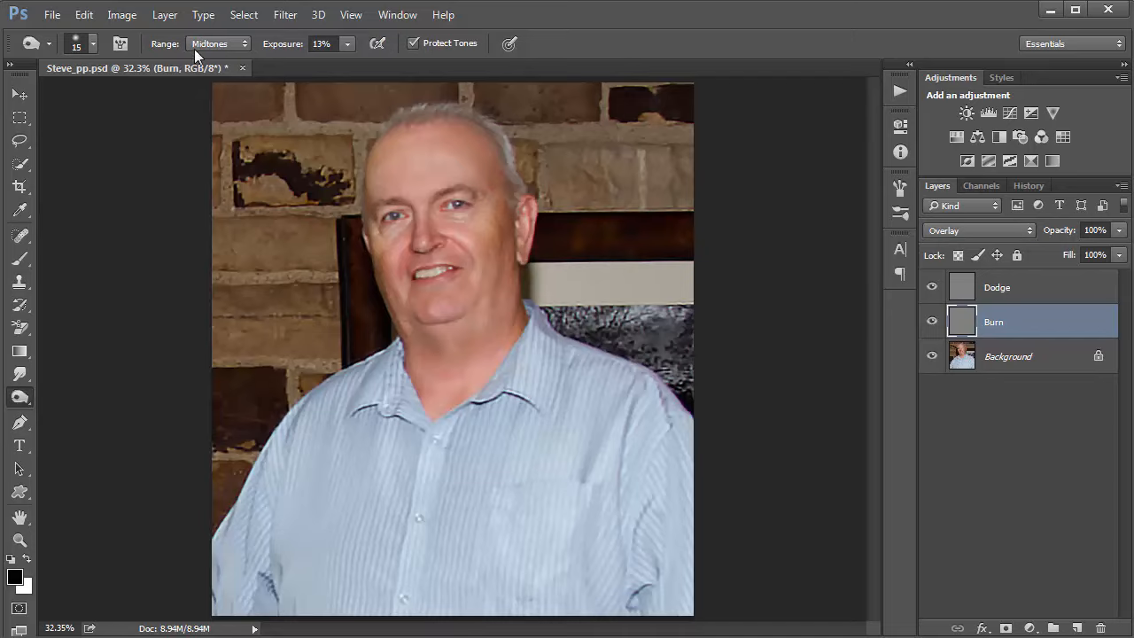
mouse_move(197, 56)
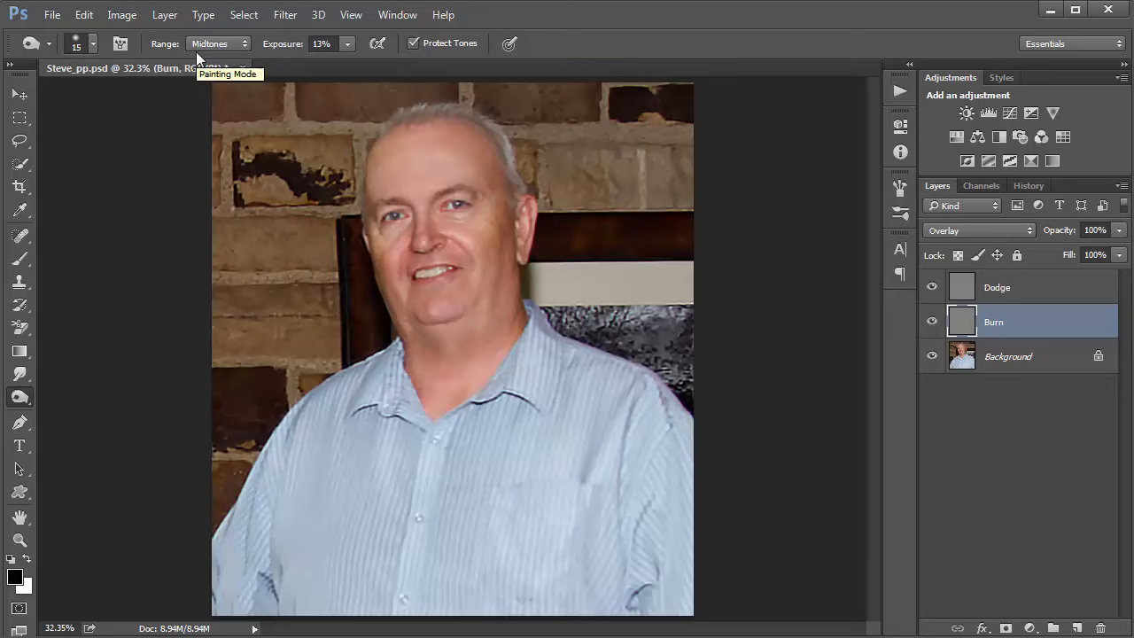
mouse_move(228, 49)
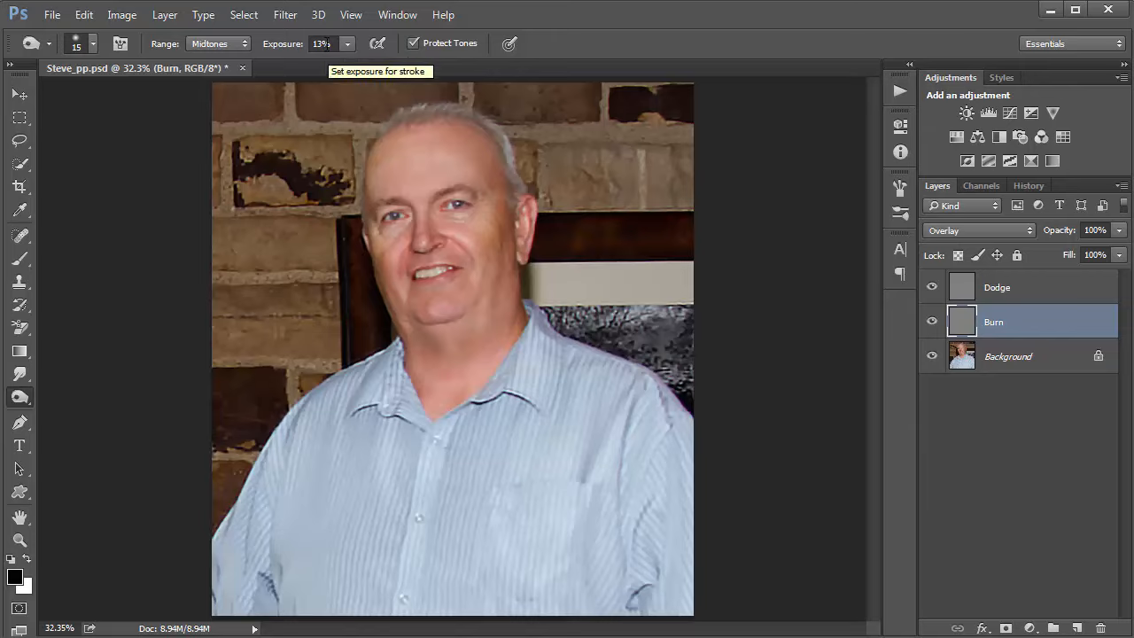
mouse_move(452, 197)
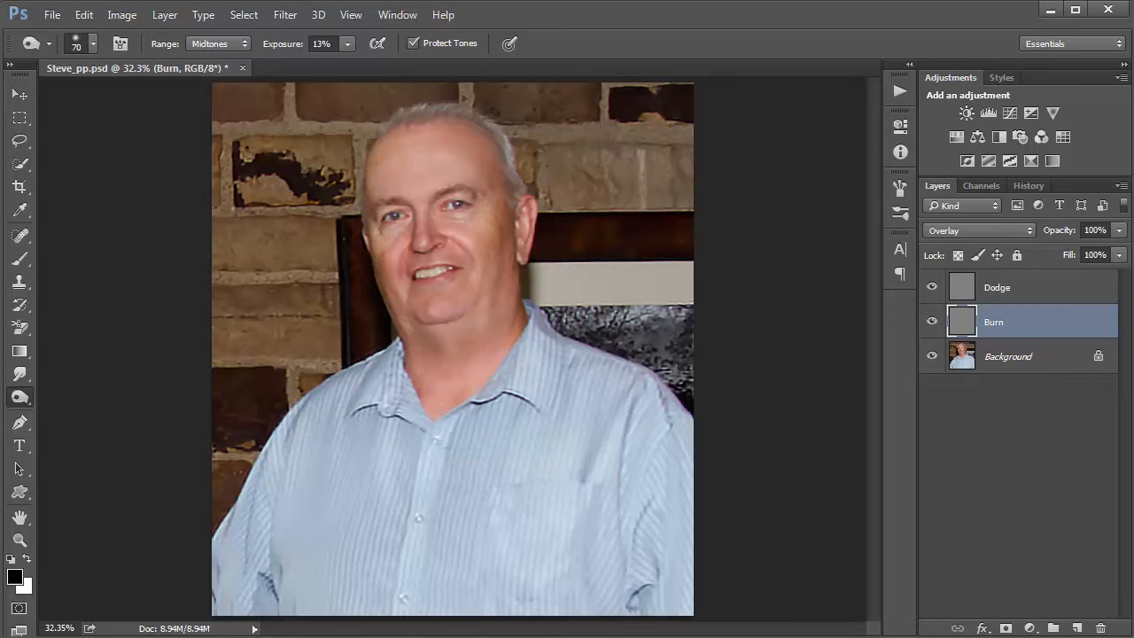
mouse_move(378, 46)
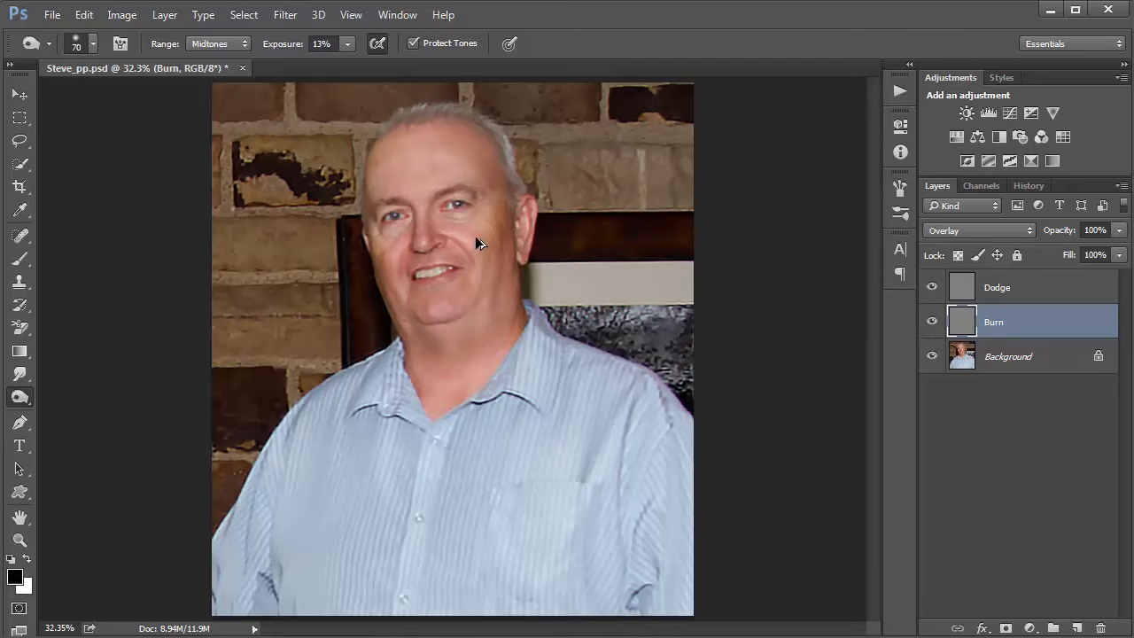
mouse_move(999, 228)
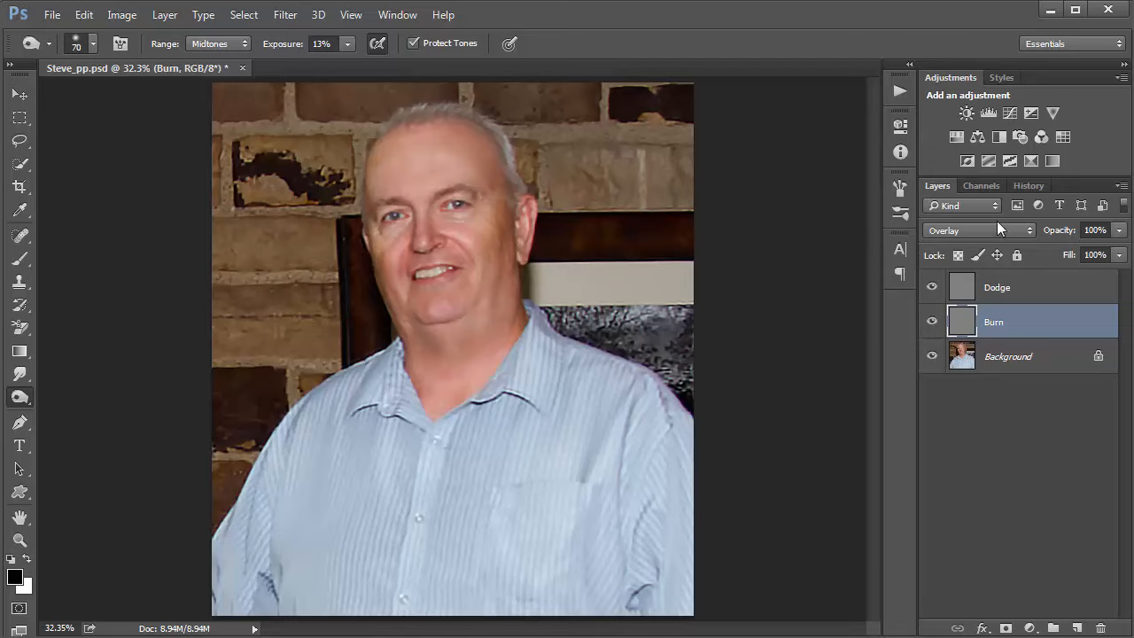
Step: Step History back to the last Blending Change, discarding the burn strokes
click(1028, 185)
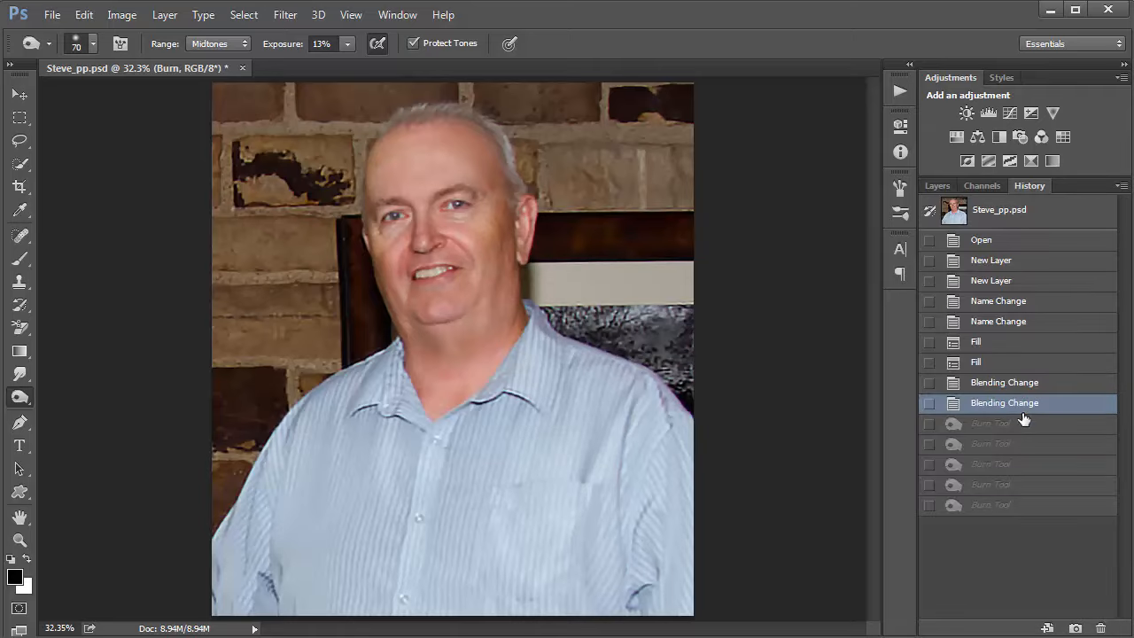
mouse_move(382, 80)
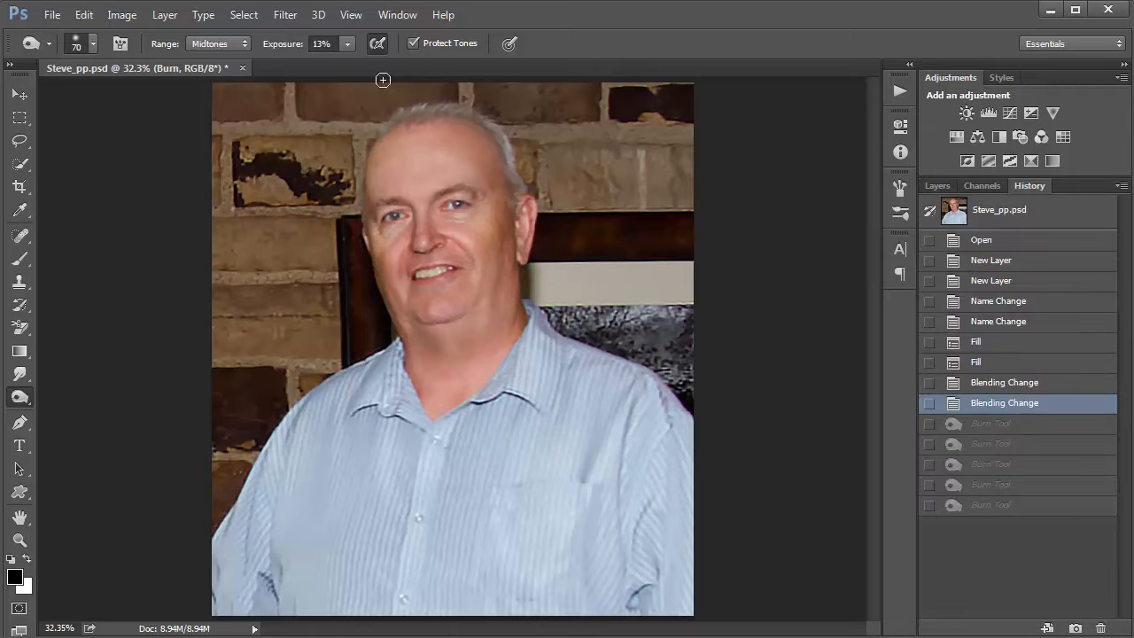
click(937, 185)
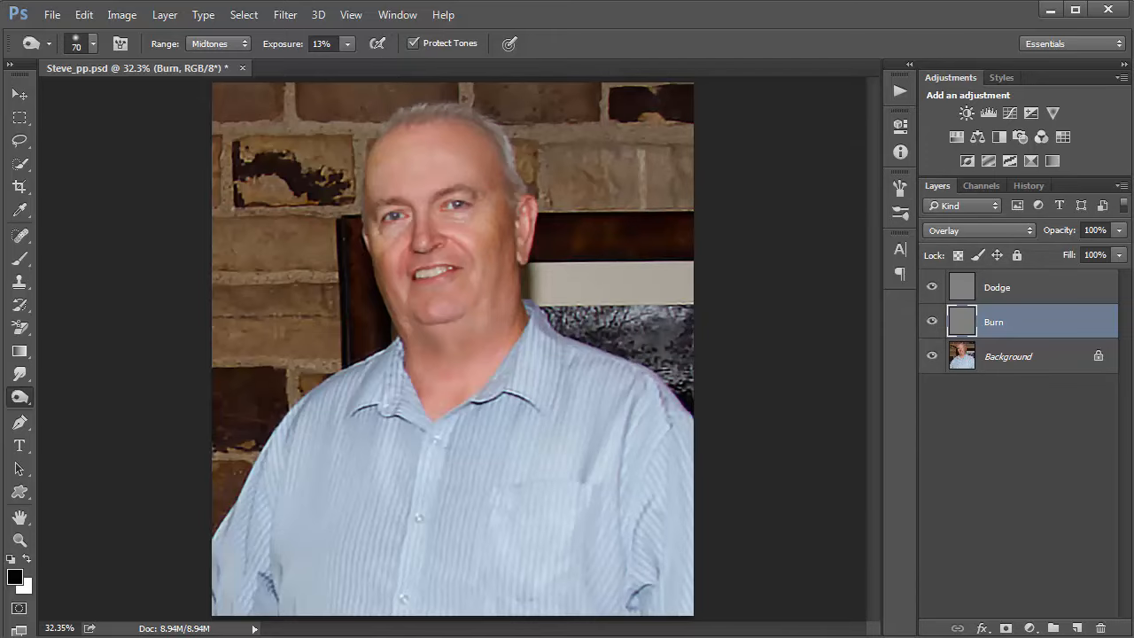
mouse_move(853, 208)
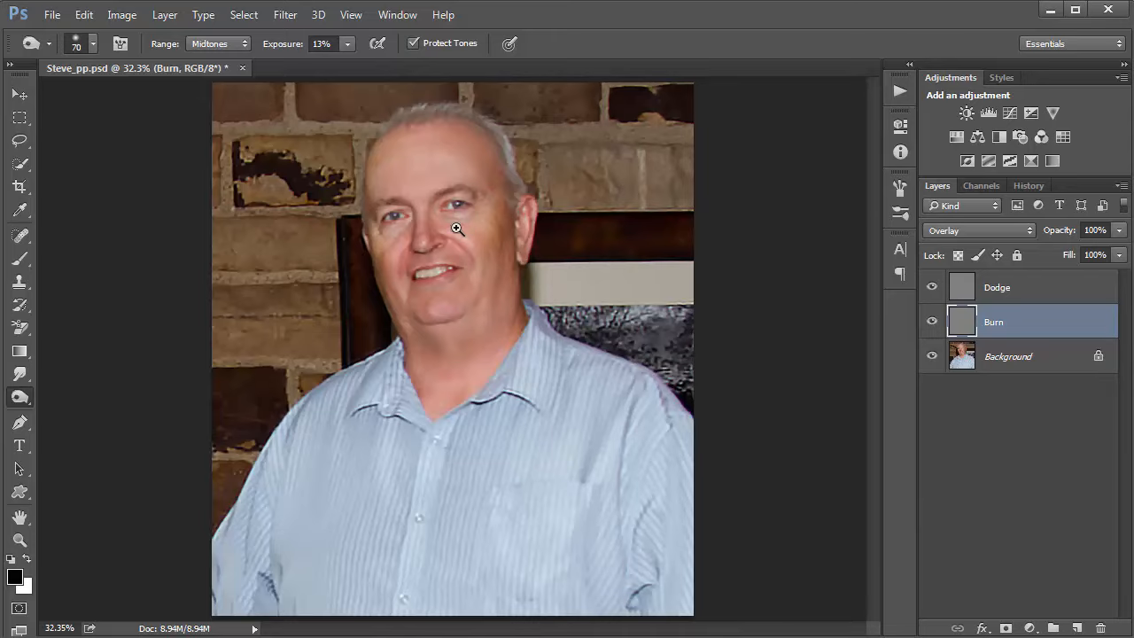
mouse_move(461, 225)
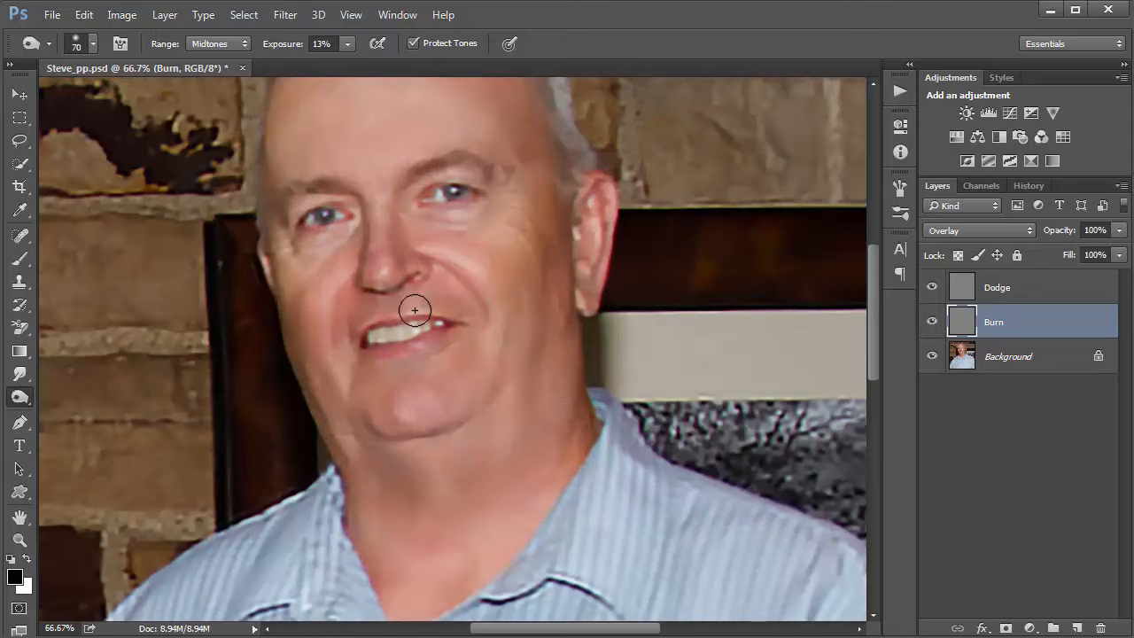
Step: Burn the cheek shading beside the mouth at 10% exposure, then pan down to the shirt
drag(414, 310, 471, 332)
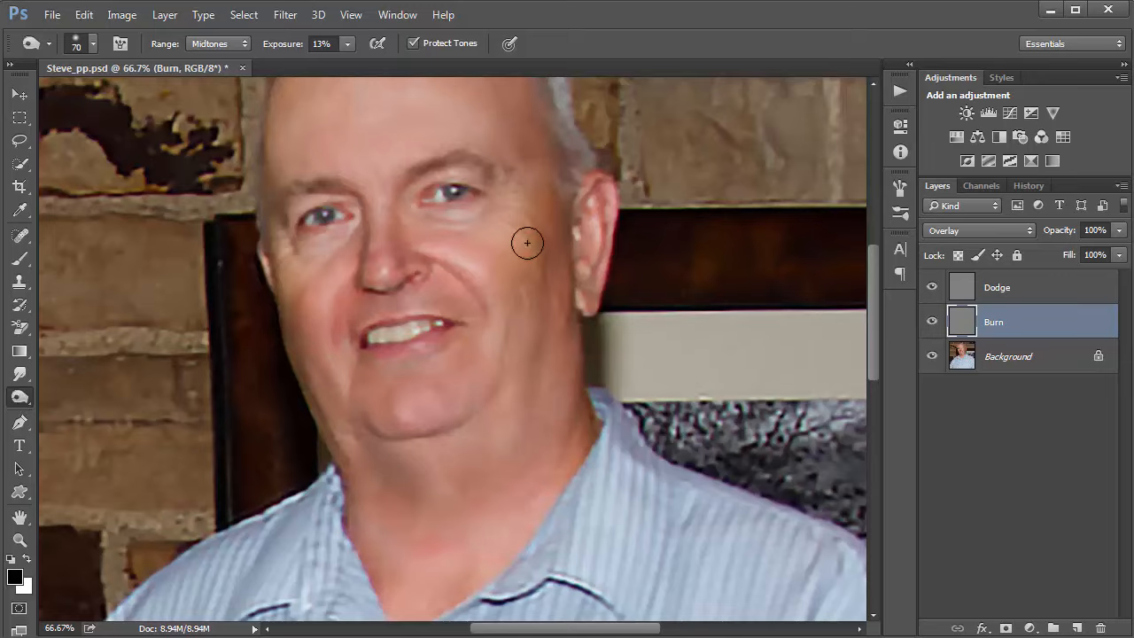
mouse_move(528, 298)
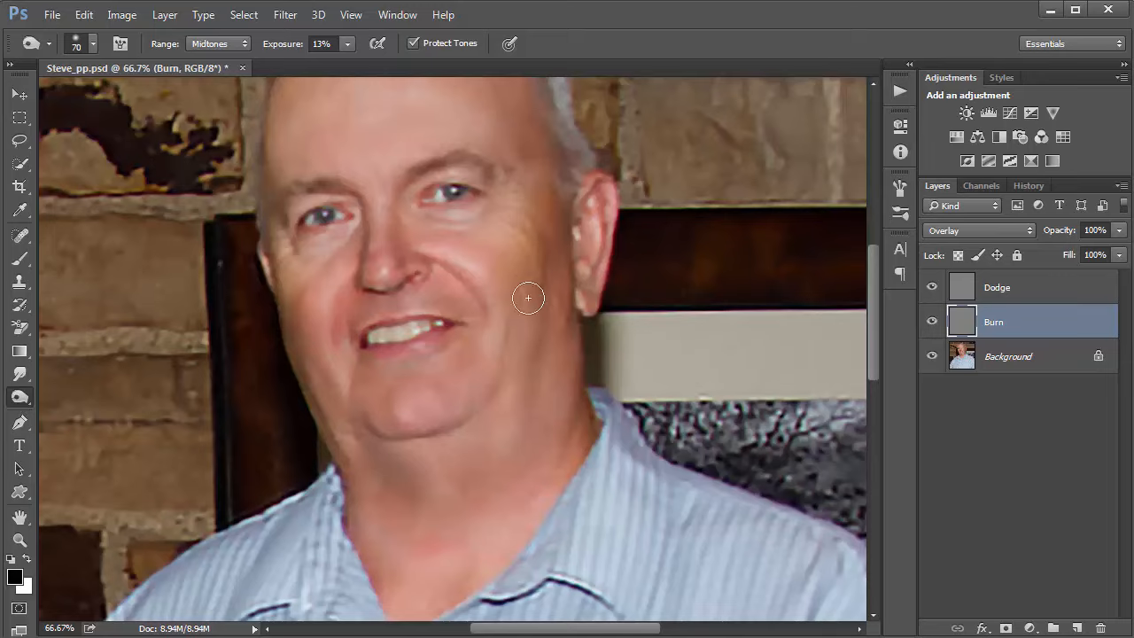
mouse_move(494, 339)
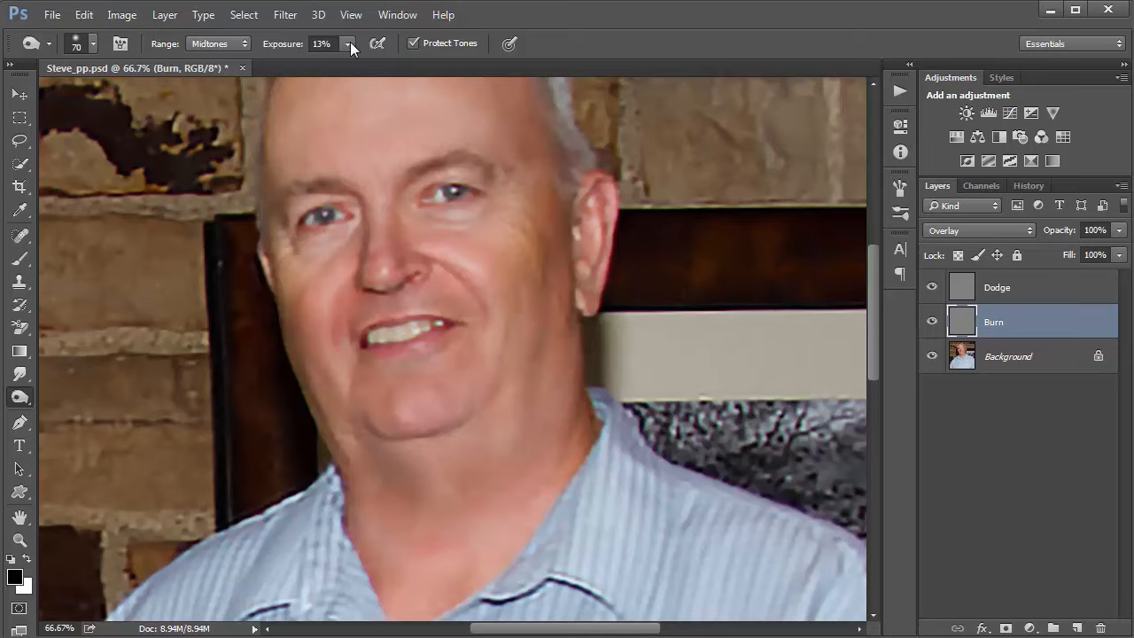
click(346, 43)
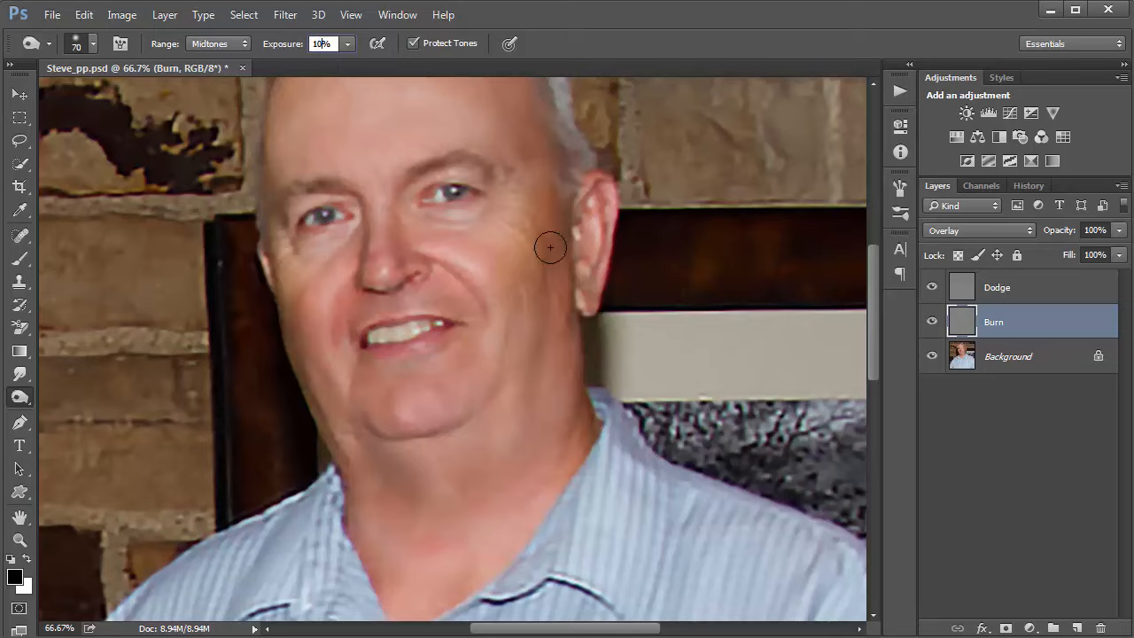
mouse_move(504, 210)
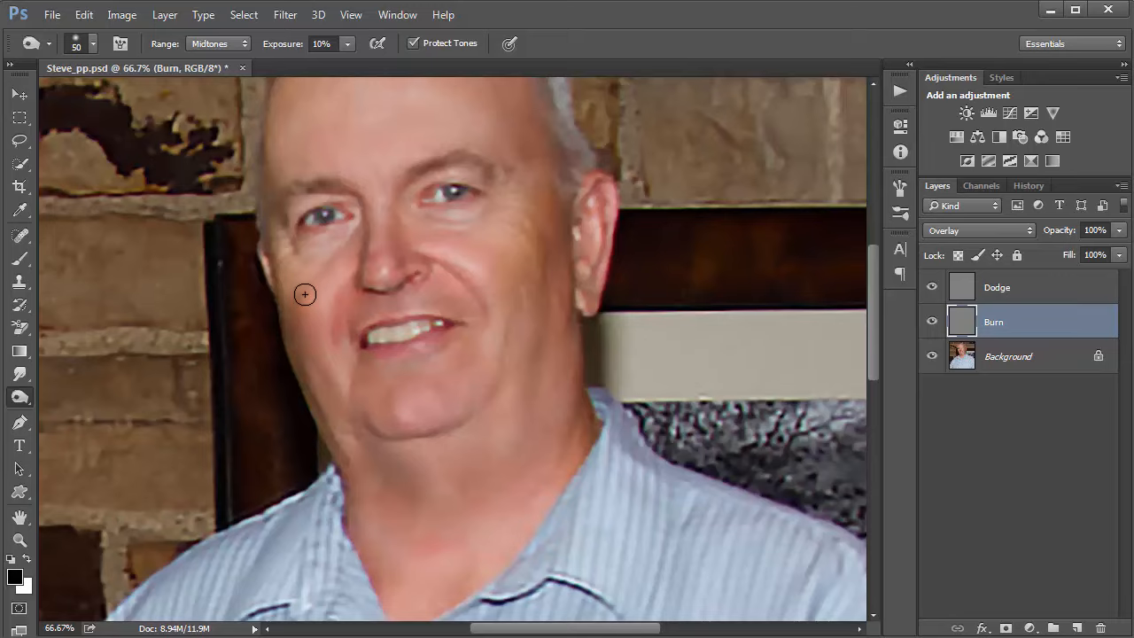
mouse_move(344, 458)
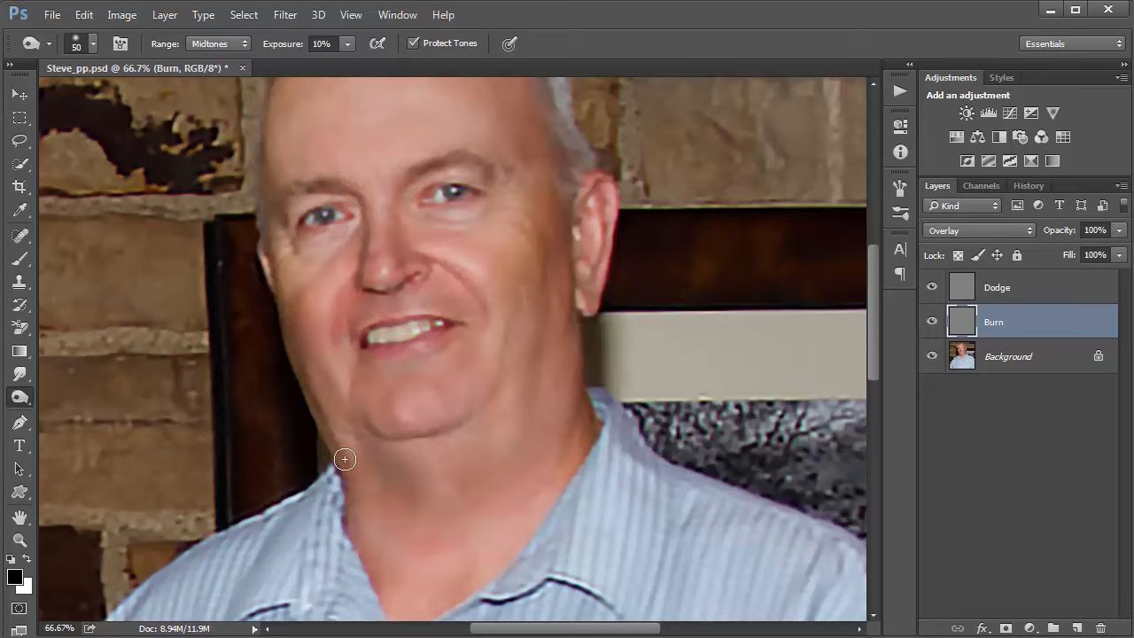
mouse_move(462, 279)
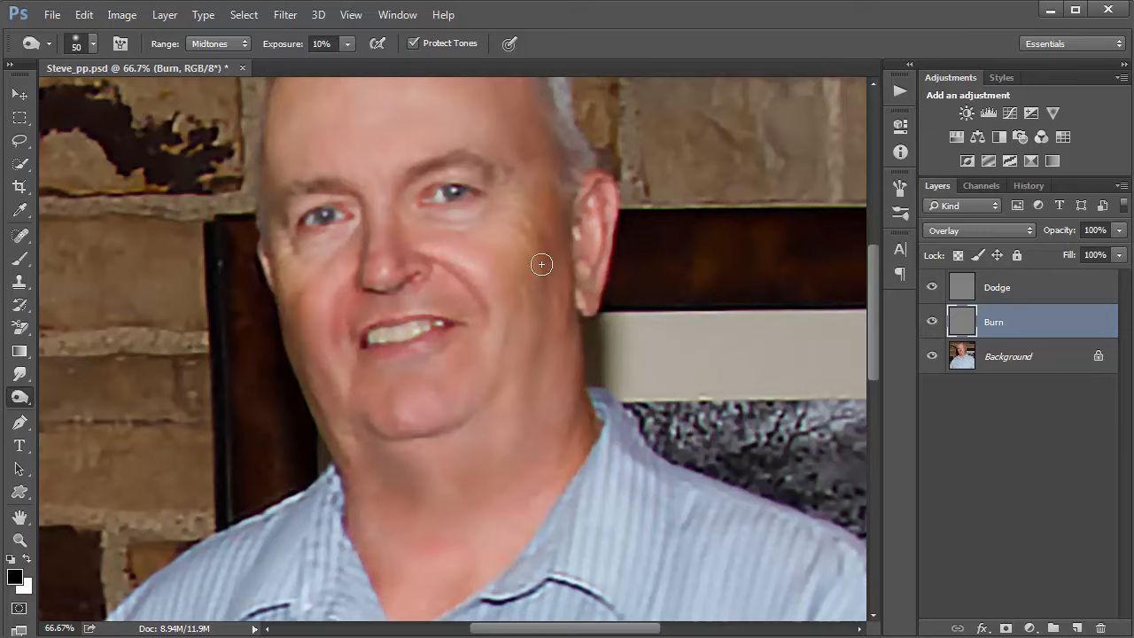
mouse_move(485, 161)
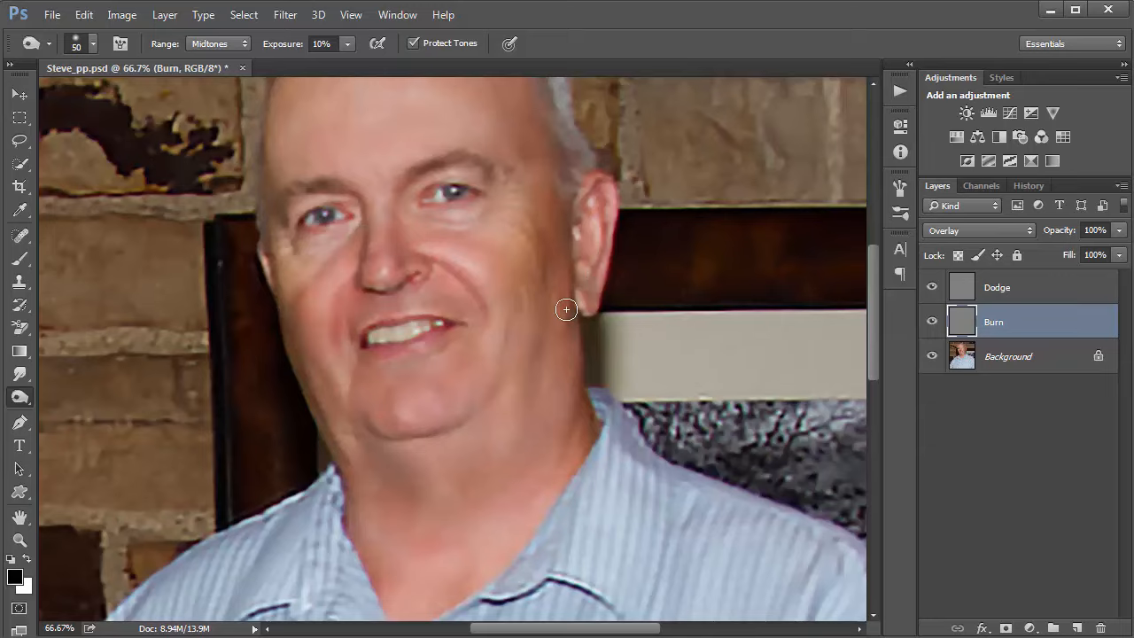
mouse_move(478, 425)
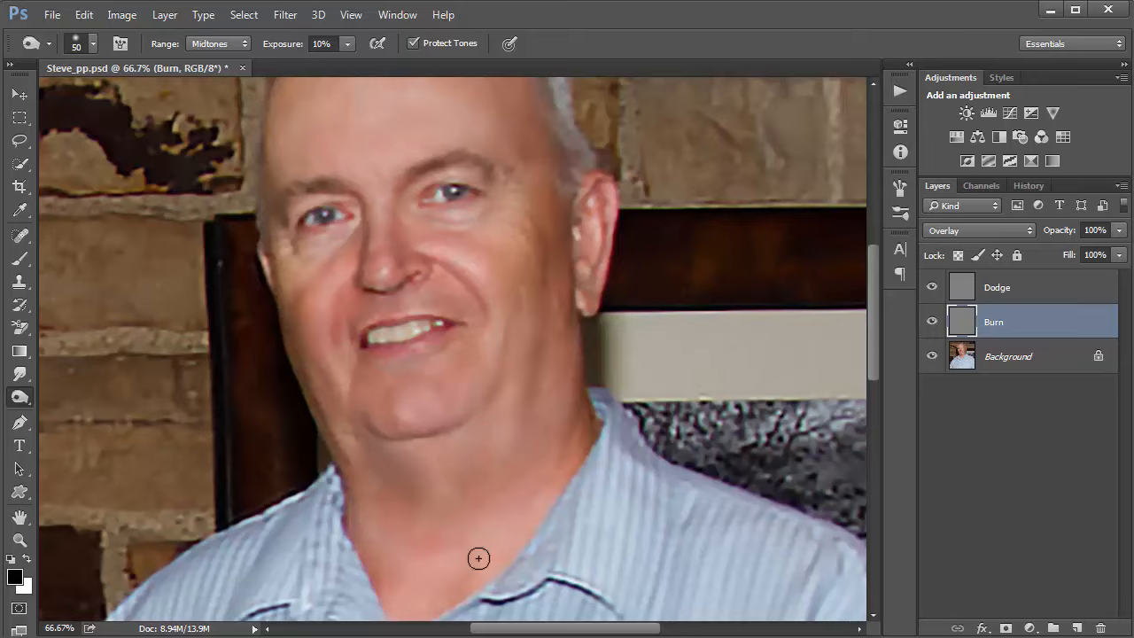
mouse_move(445, 242)
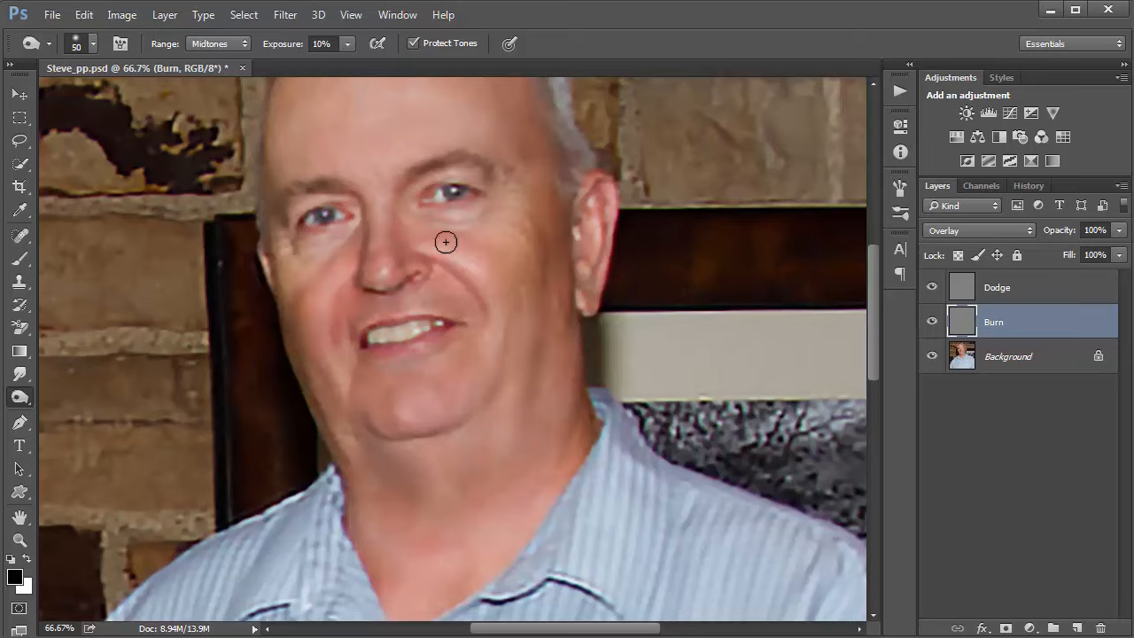
mouse_move(603, 223)
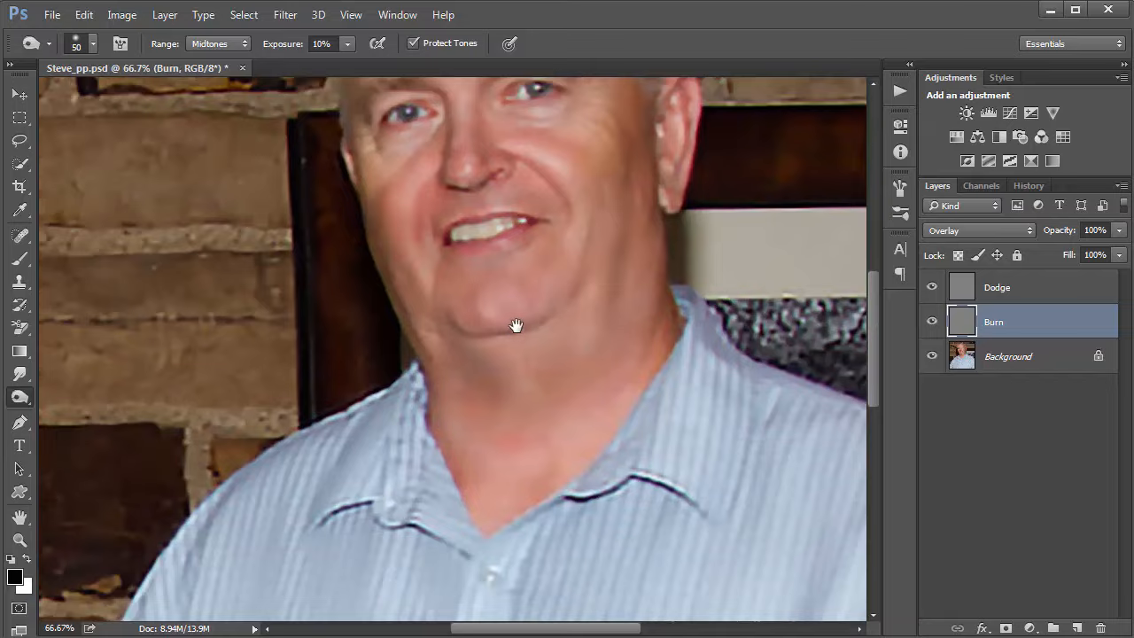
drag(516, 322, 505, 272)
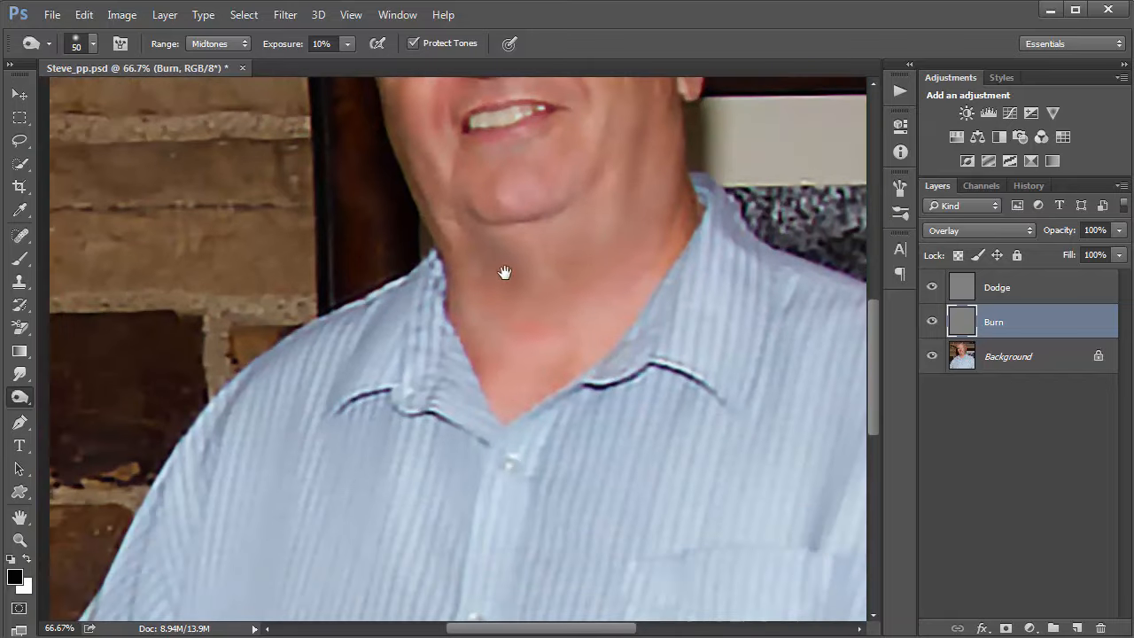
mouse_move(545, 453)
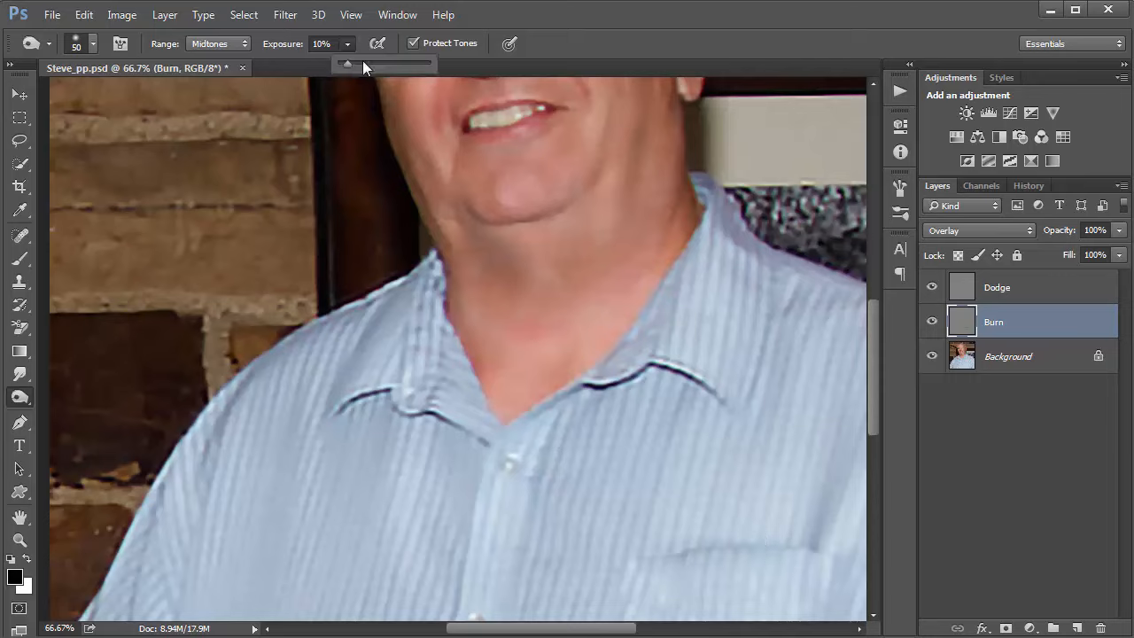
Step: Raise Burn exposure to 27% and darken the shadows under both collar sides
drag(345, 62, 363, 63)
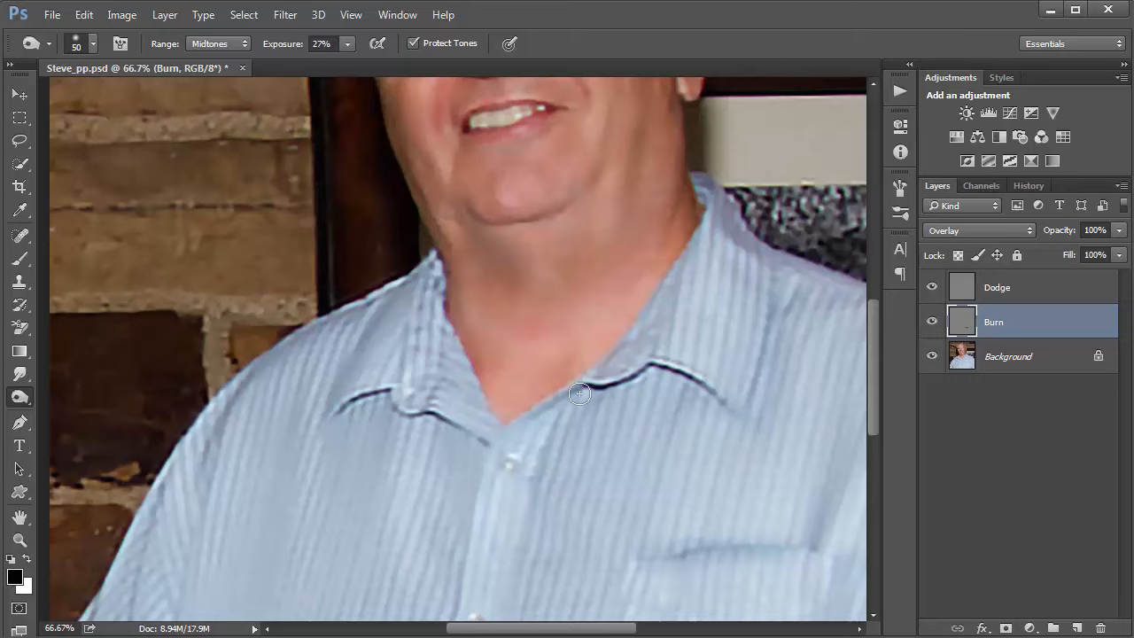
drag(578, 393, 423, 407)
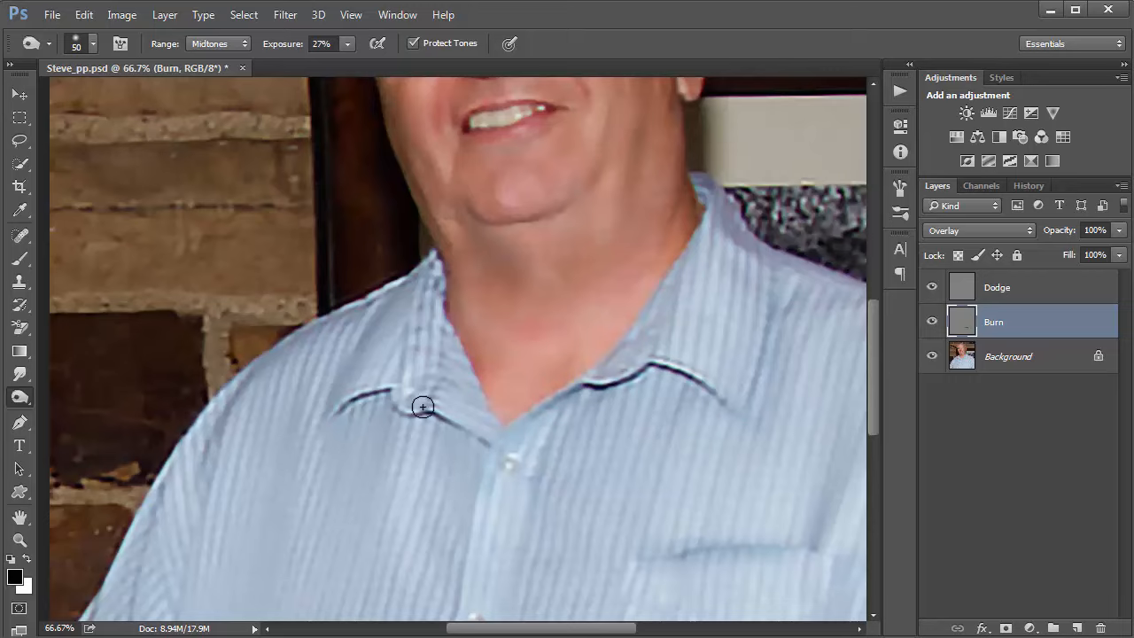
drag(423, 406, 371, 360)
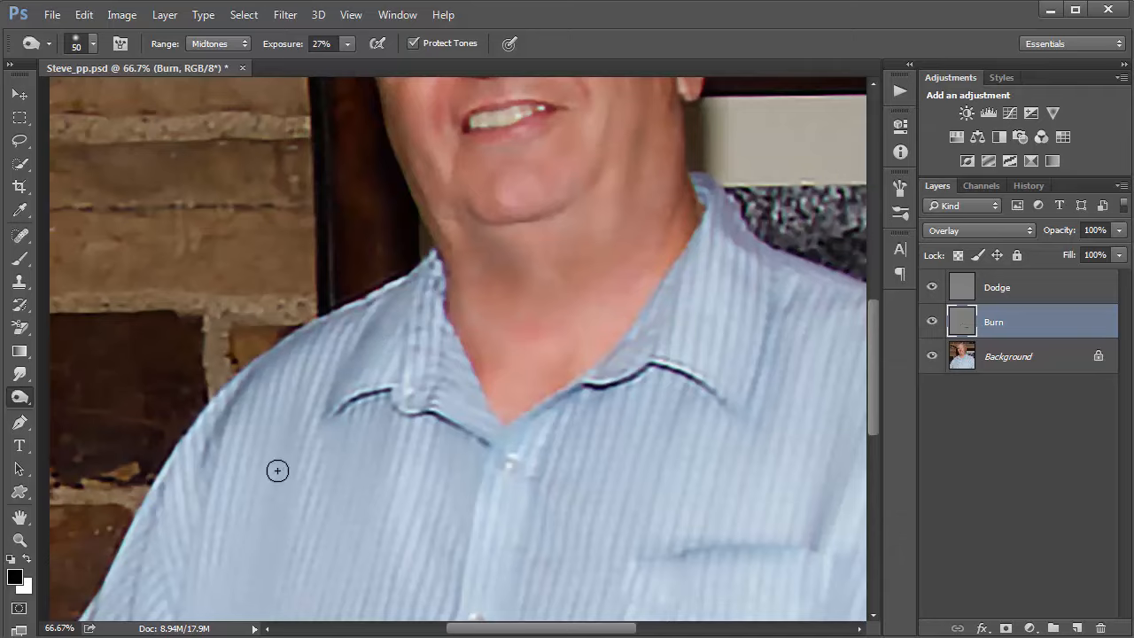
Step: Burn the shirt's left side, sleeve fold, pocket crease, shoulder seam and button placket
scroll(down, 3)
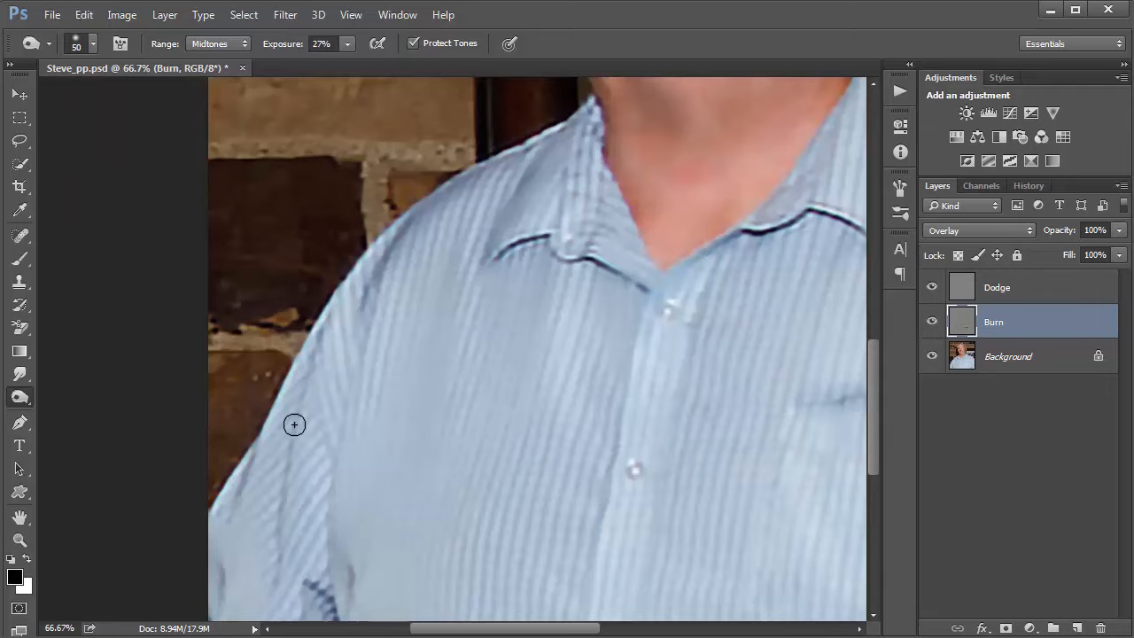
drag(294, 424, 258, 494)
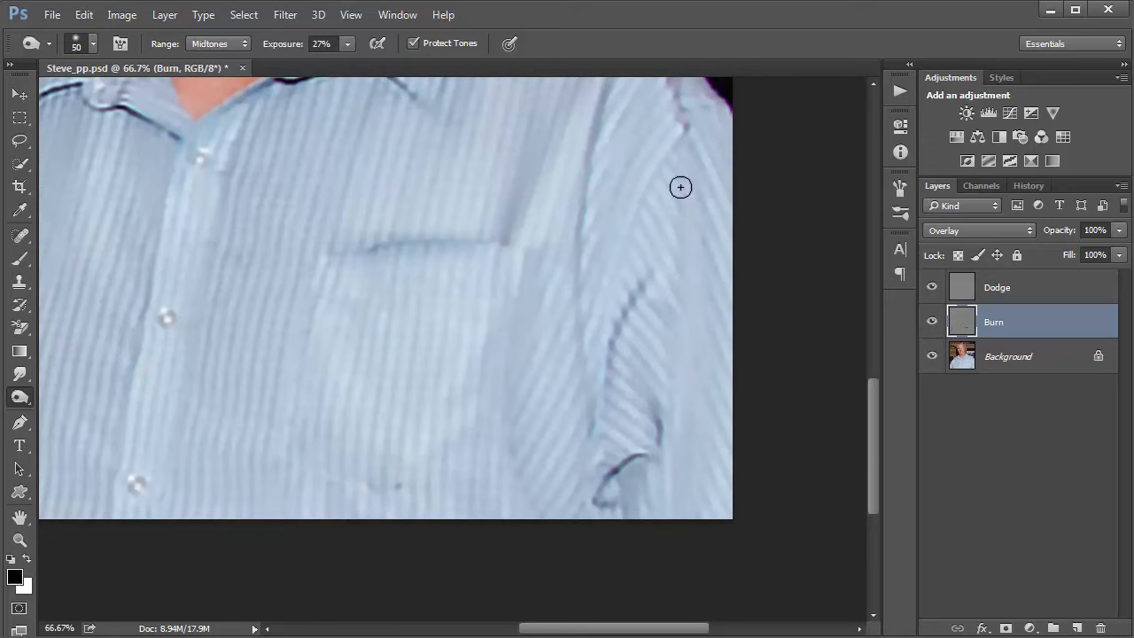
drag(680, 187, 587, 172)
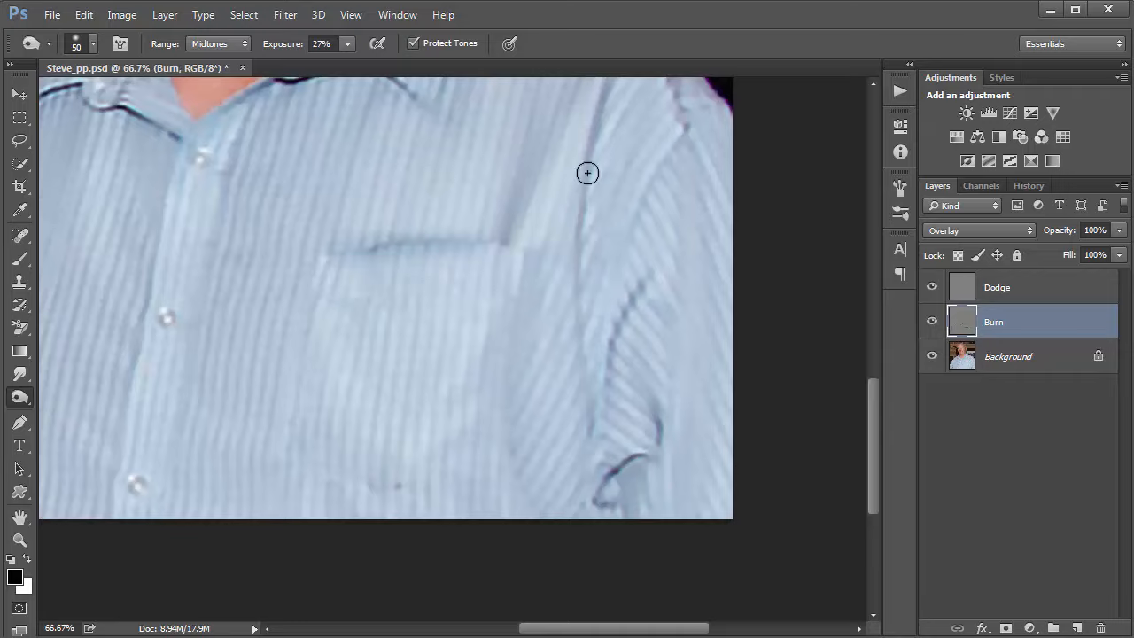
drag(587, 172, 567, 275)
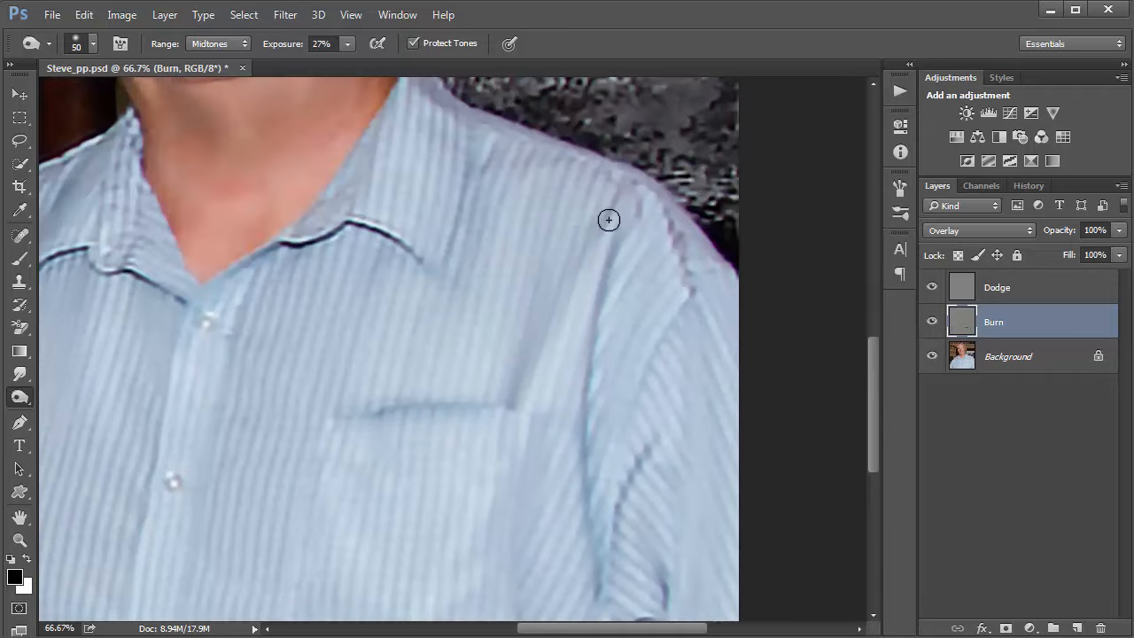
drag(608, 220, 529, 410)
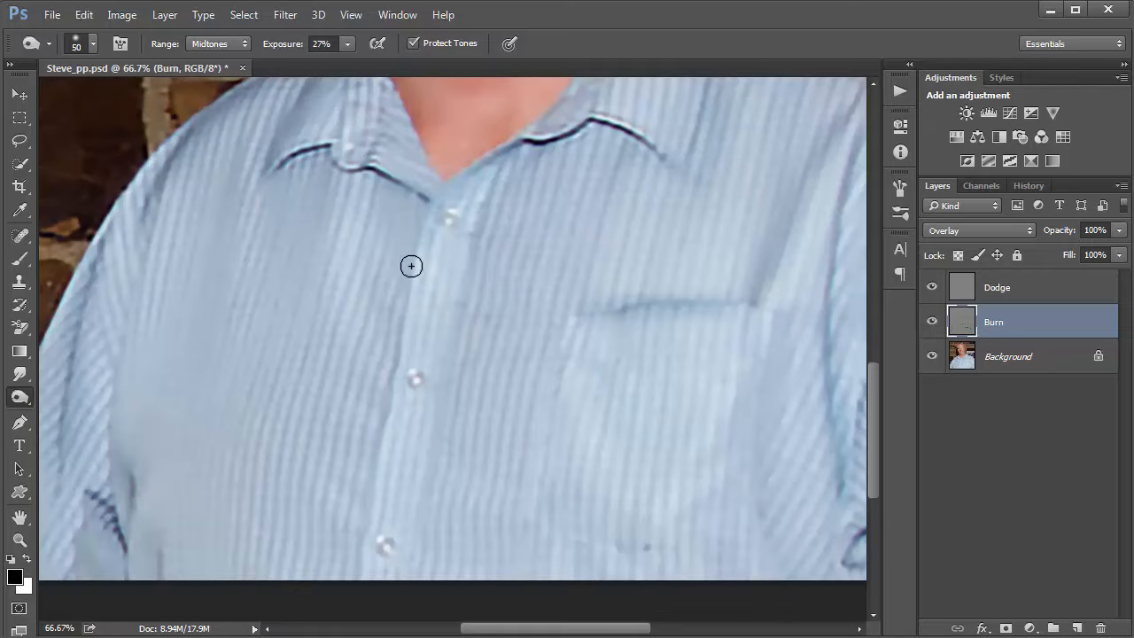
drag(411, 265, 573, 428)
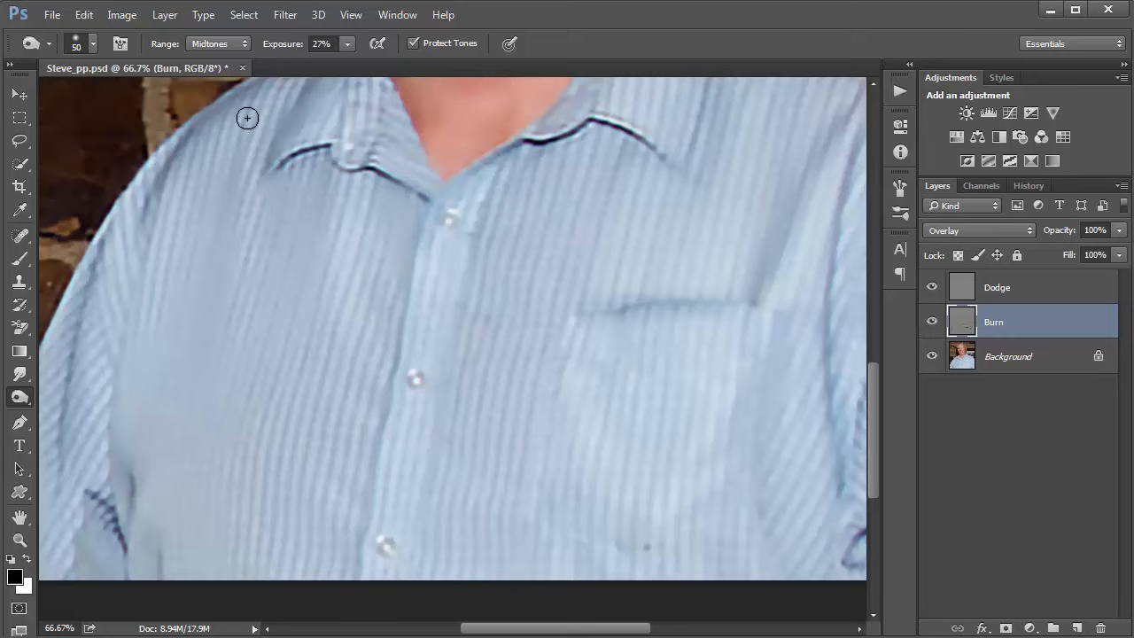
mouse_move(19, 401)
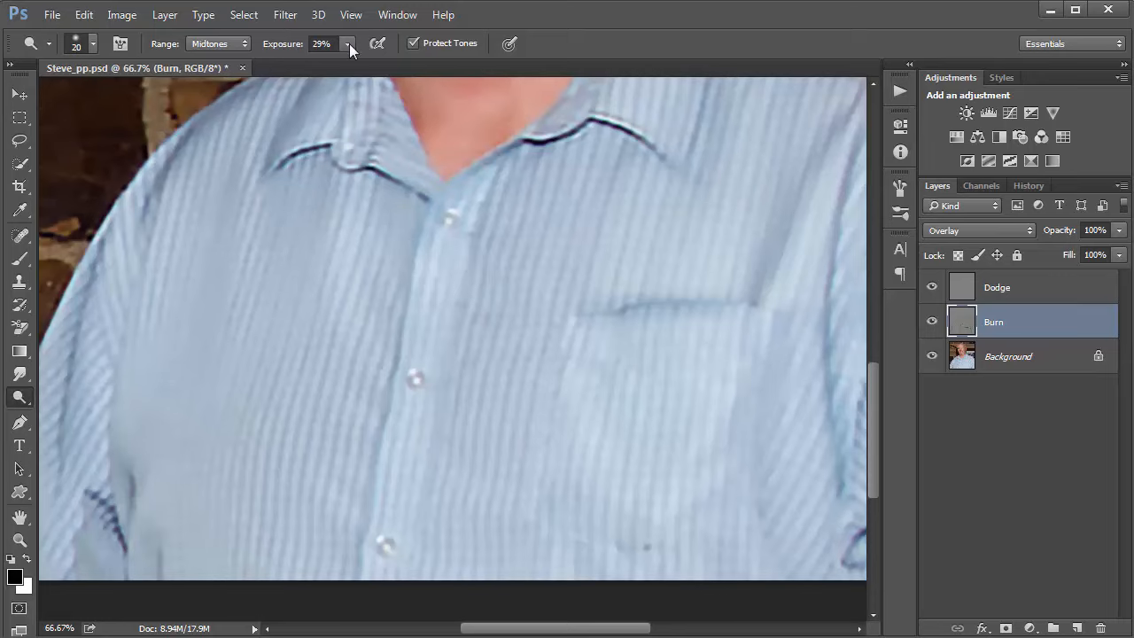
click(346, 44)
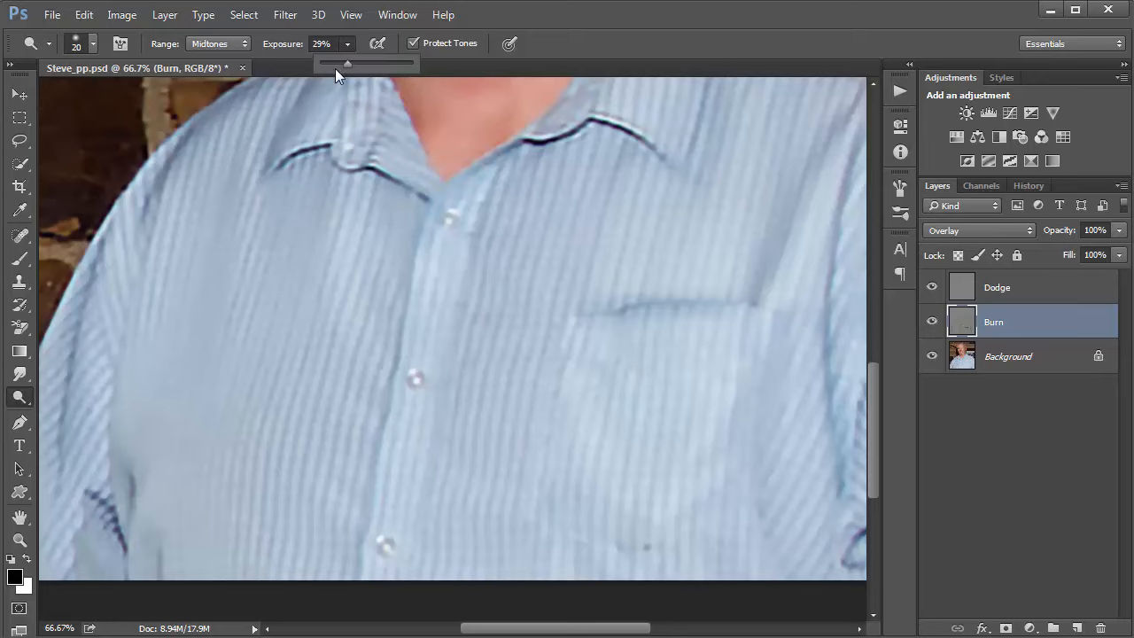
drag(390, 63, 345, 62)
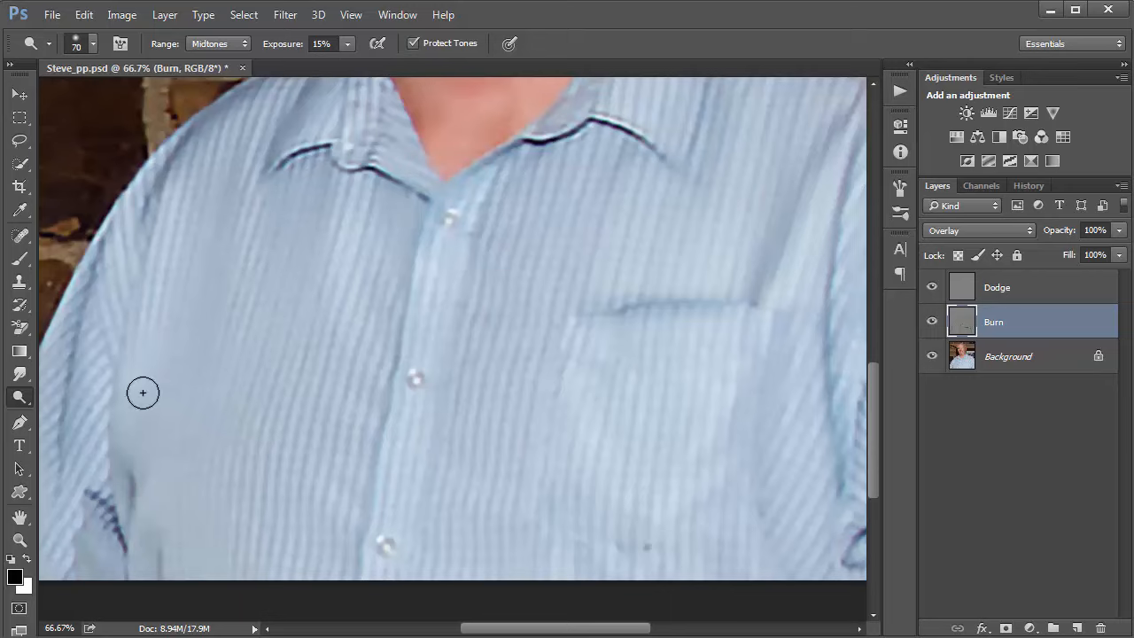
drag(144, 392, 95, 290)
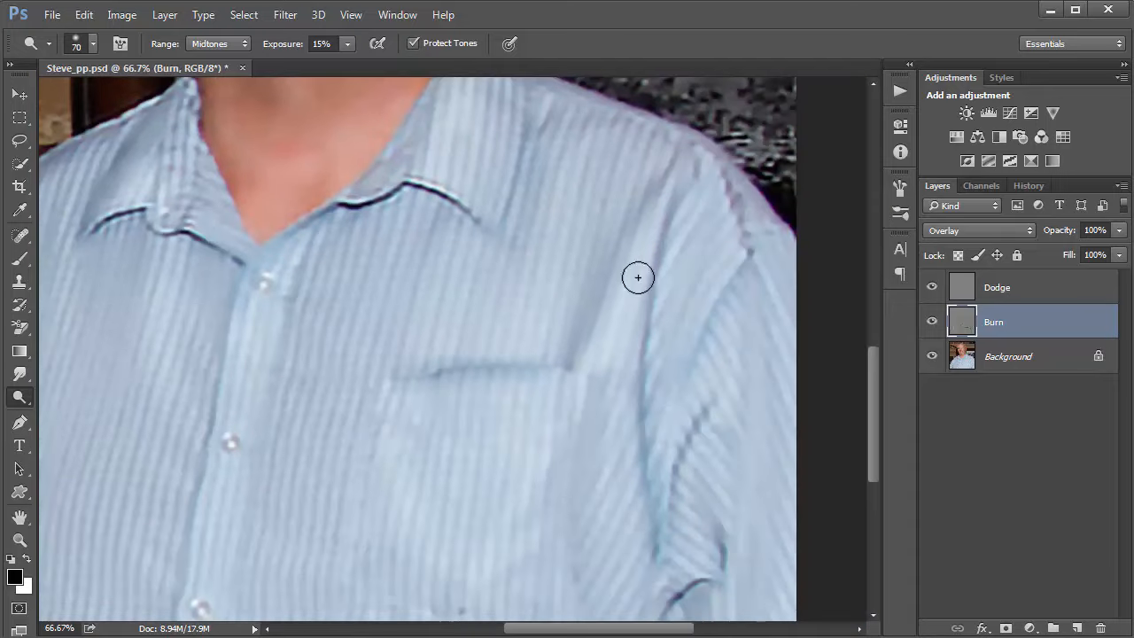
mouse_move(428, 414)
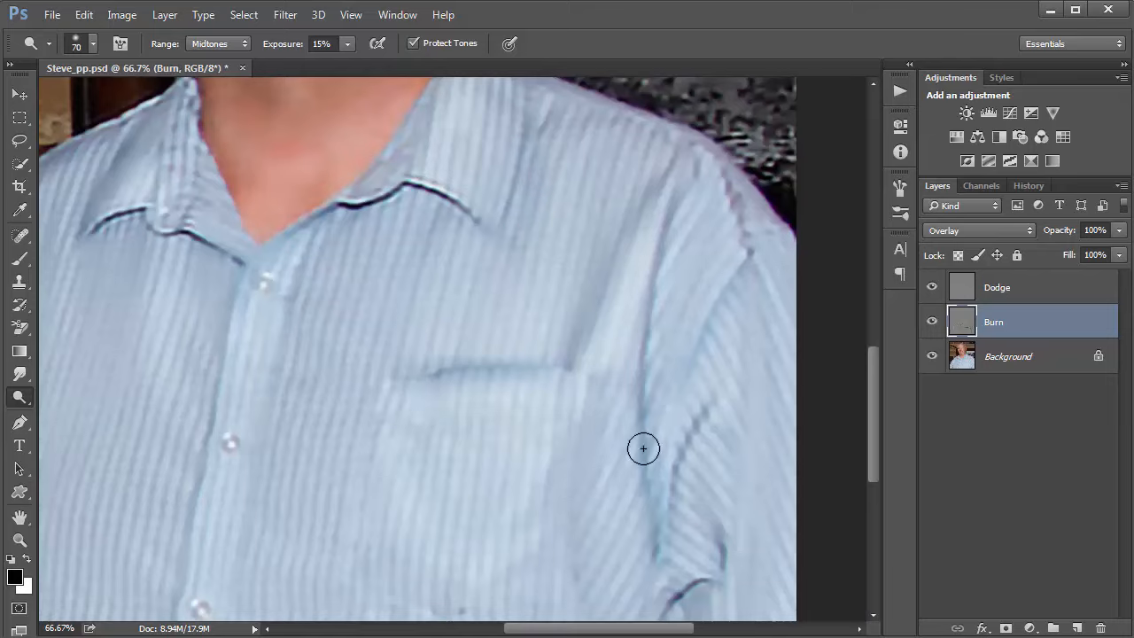
mouse_move(534, 271)
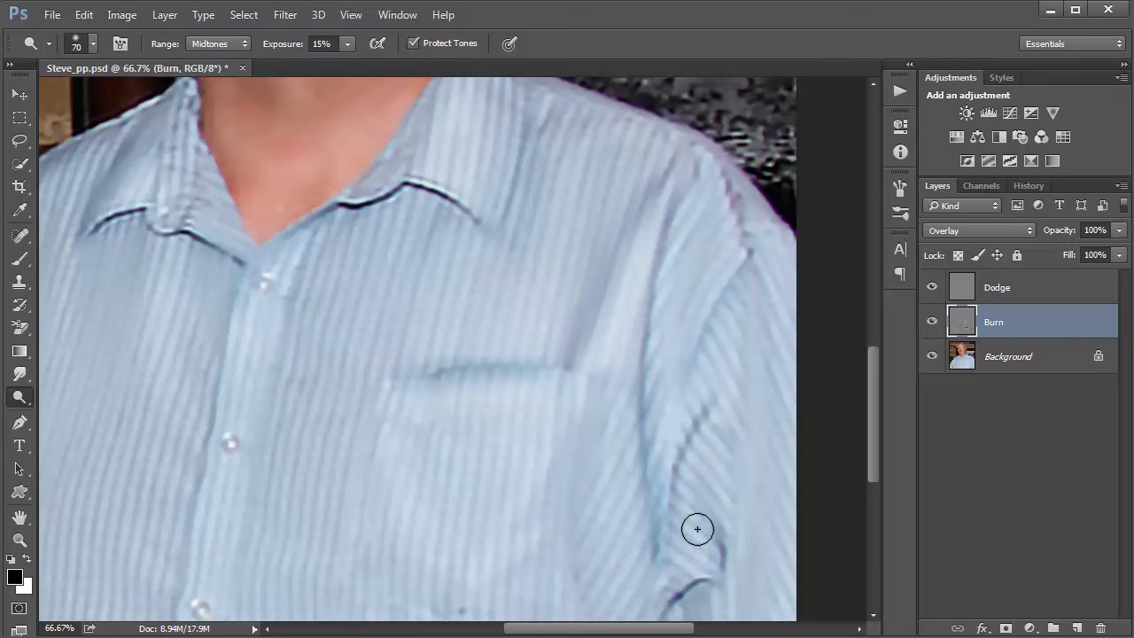
drag(697, 529, 397, 432)
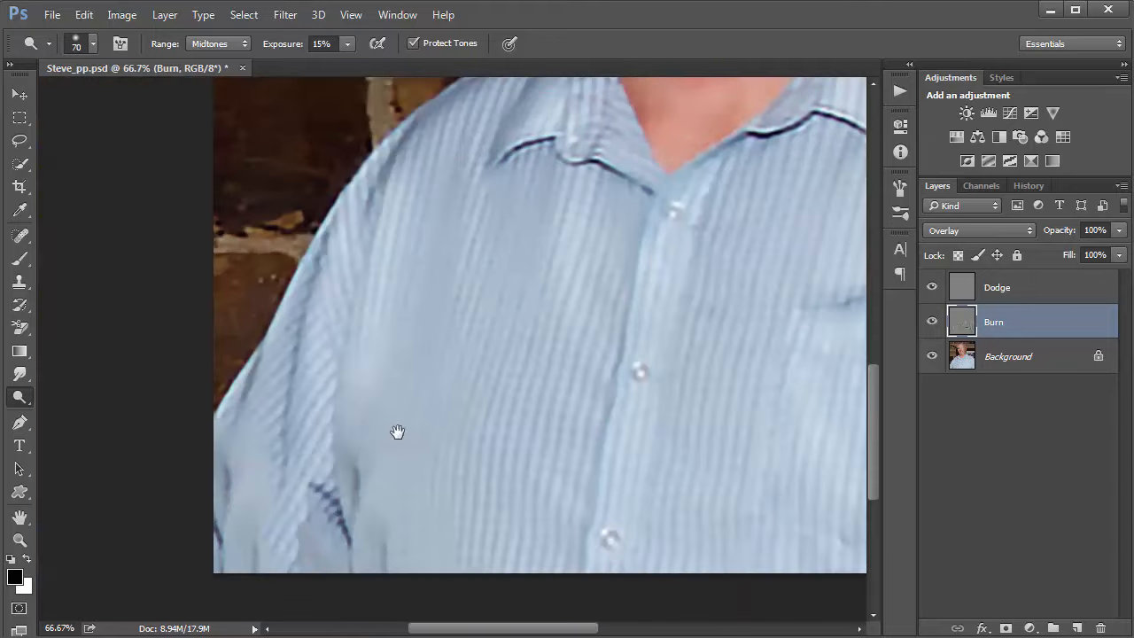
mouse_move(281, 379)
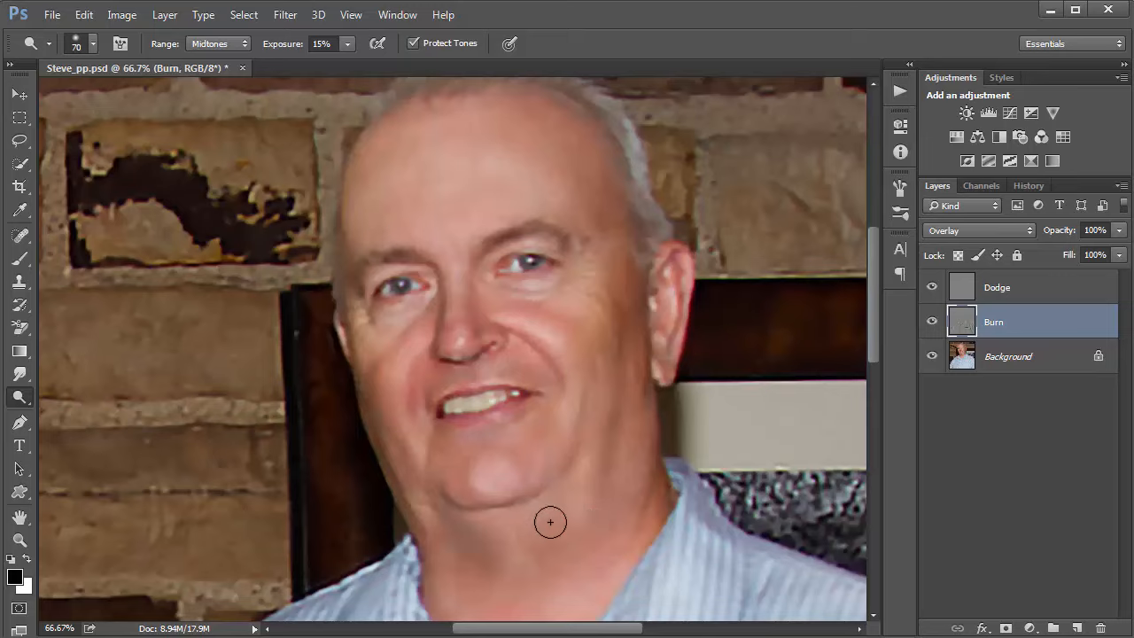
mouse_move(597, 509)
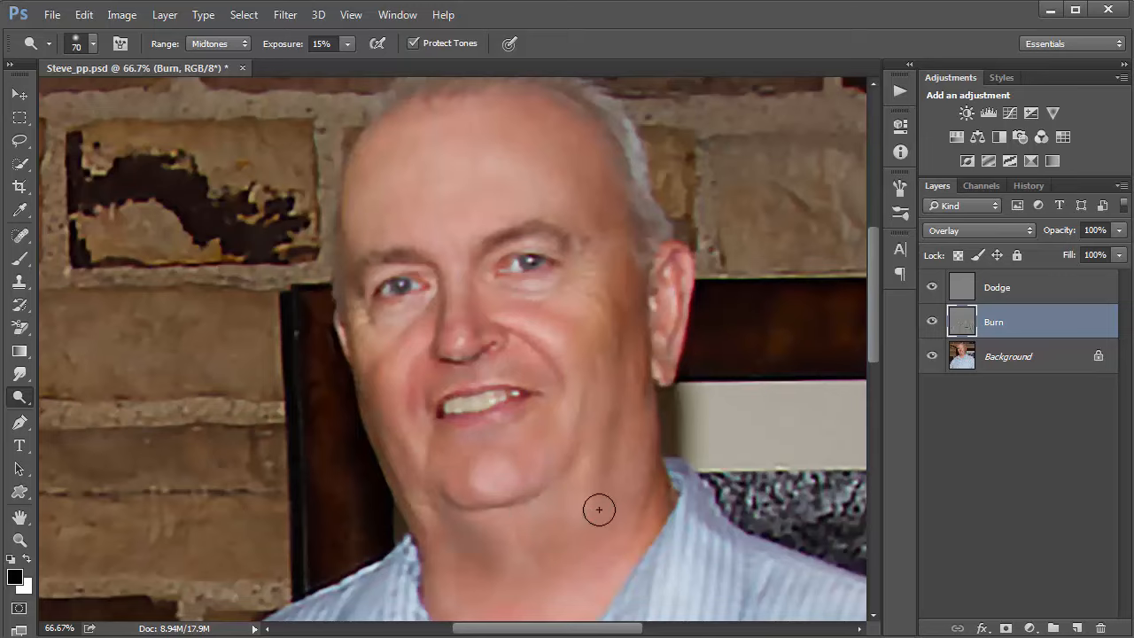
mouse_move(995, 295)
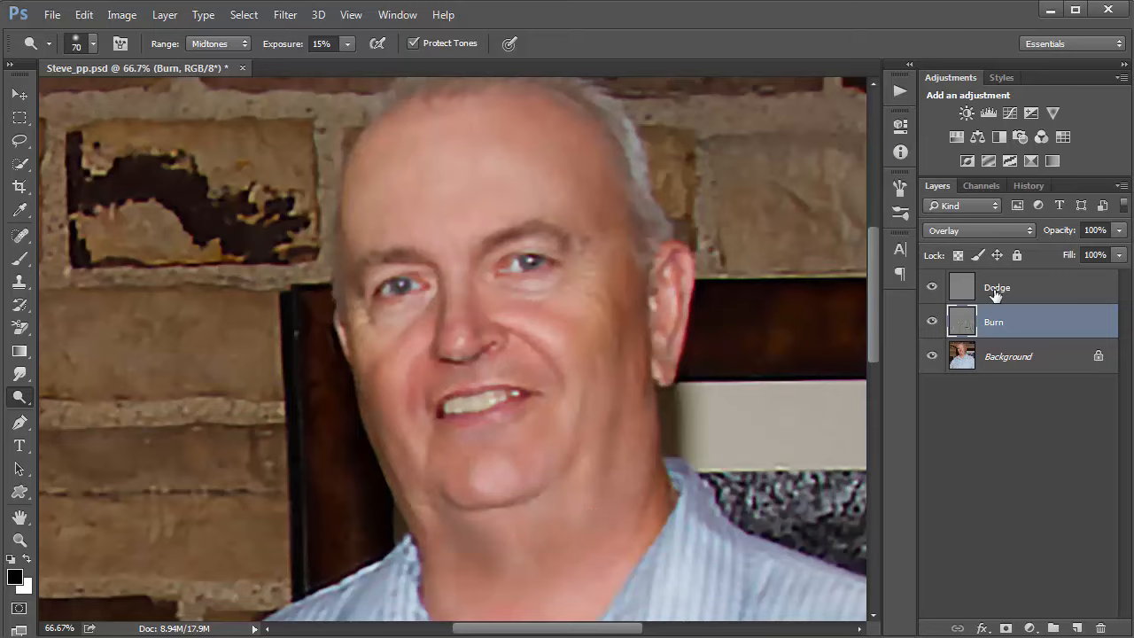
mouse_move(1003, 299)
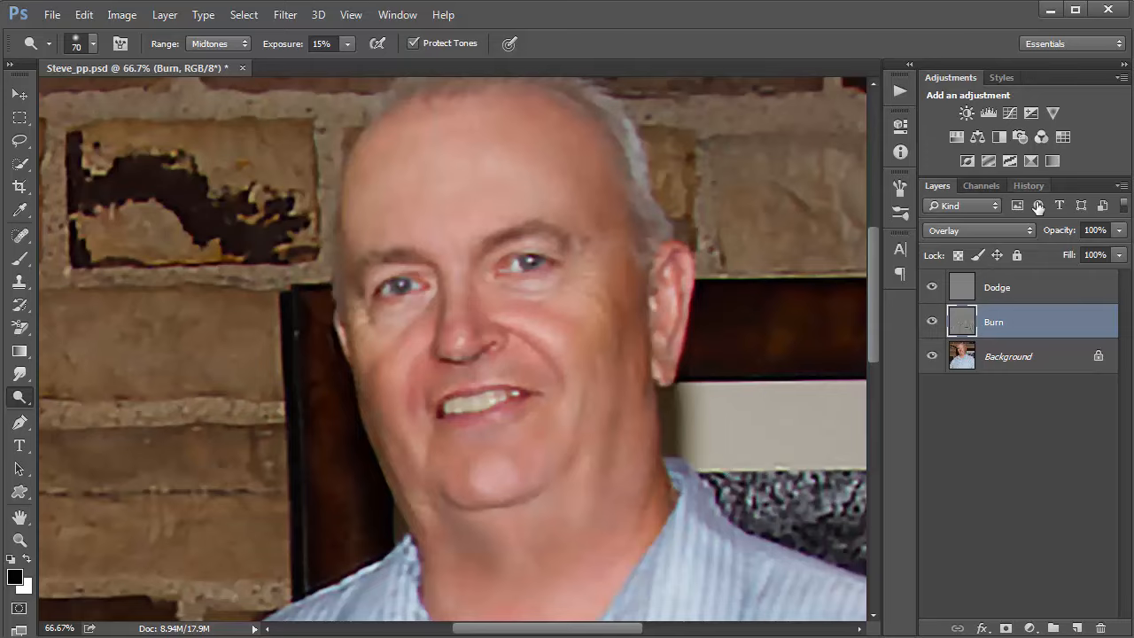
Step: Step through the History panel's Dodge Tool states and revert to the last Burn Tool state
click(1028, 185)
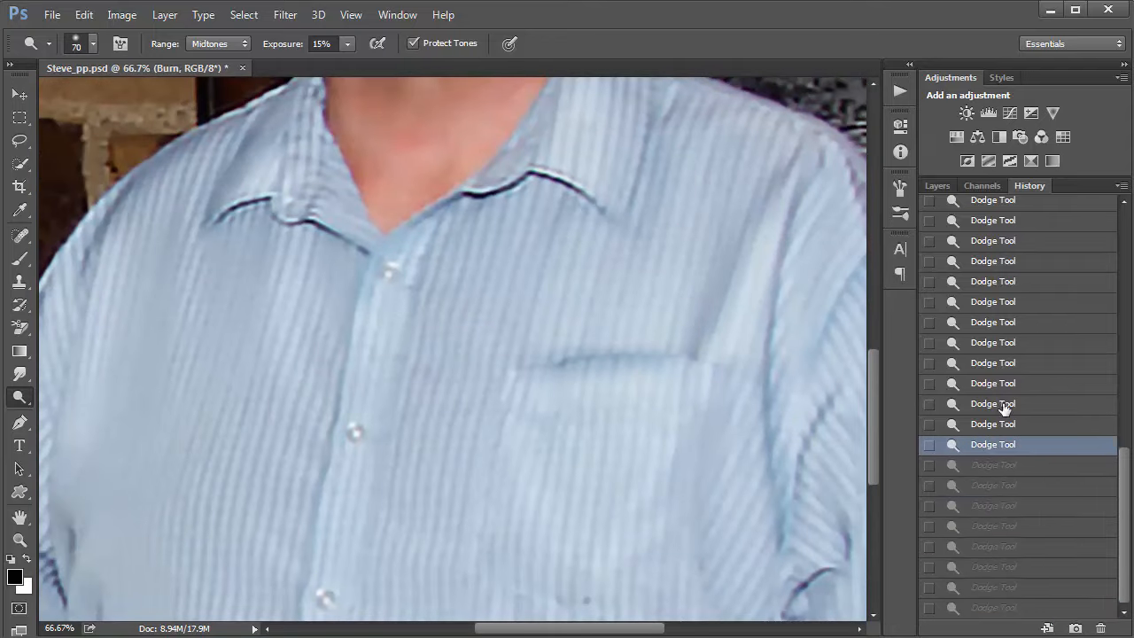
click(991, 383)
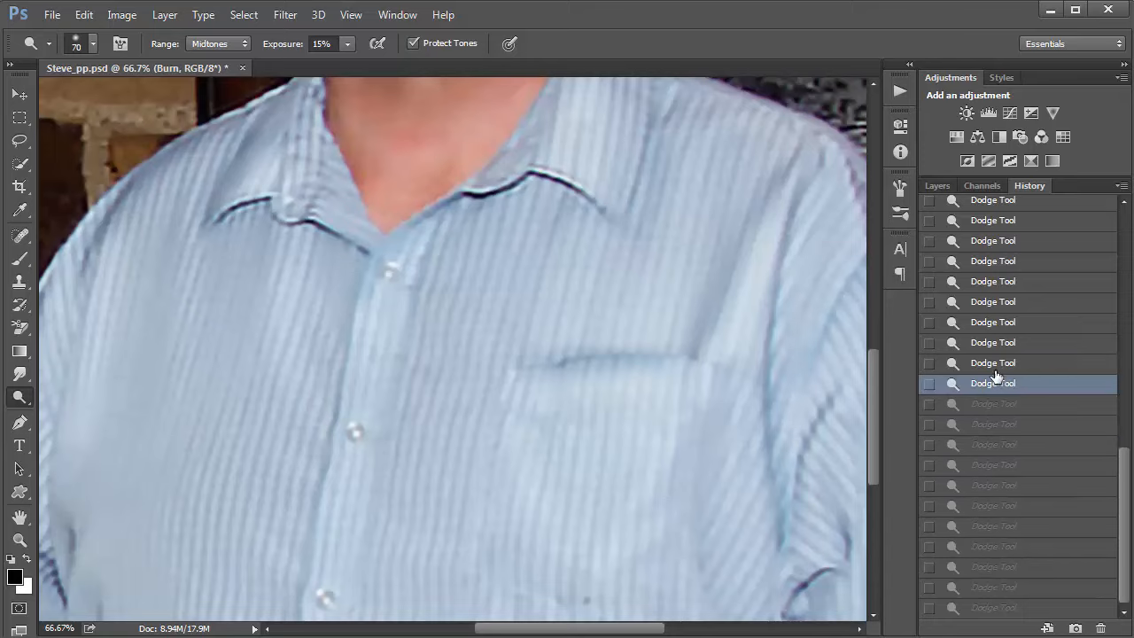
click(992, 362)
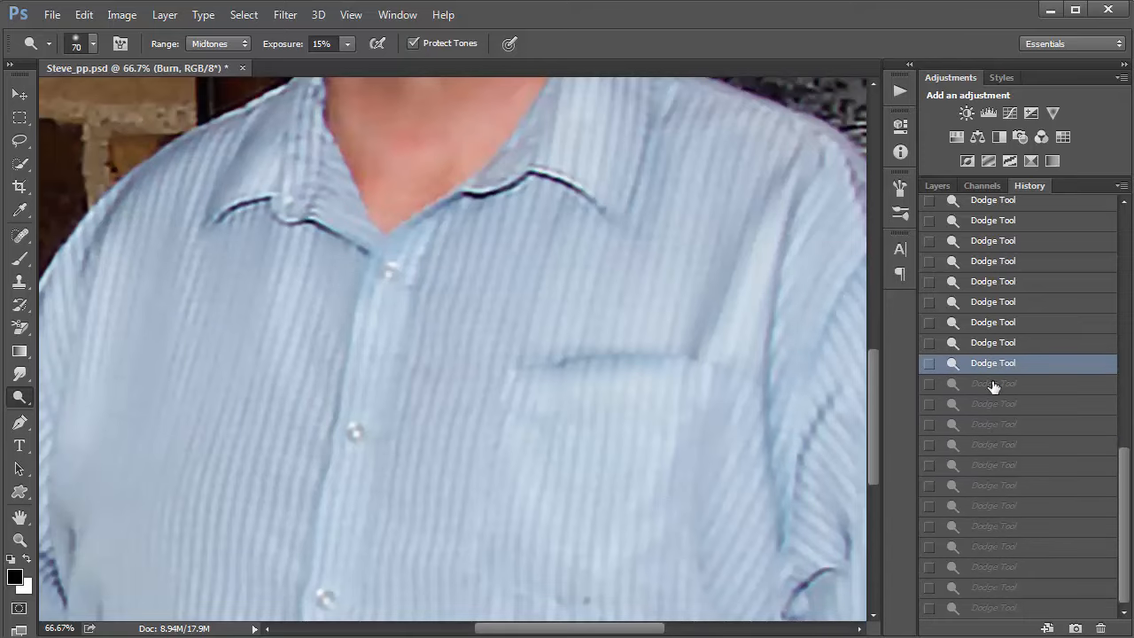
click(991, 423)
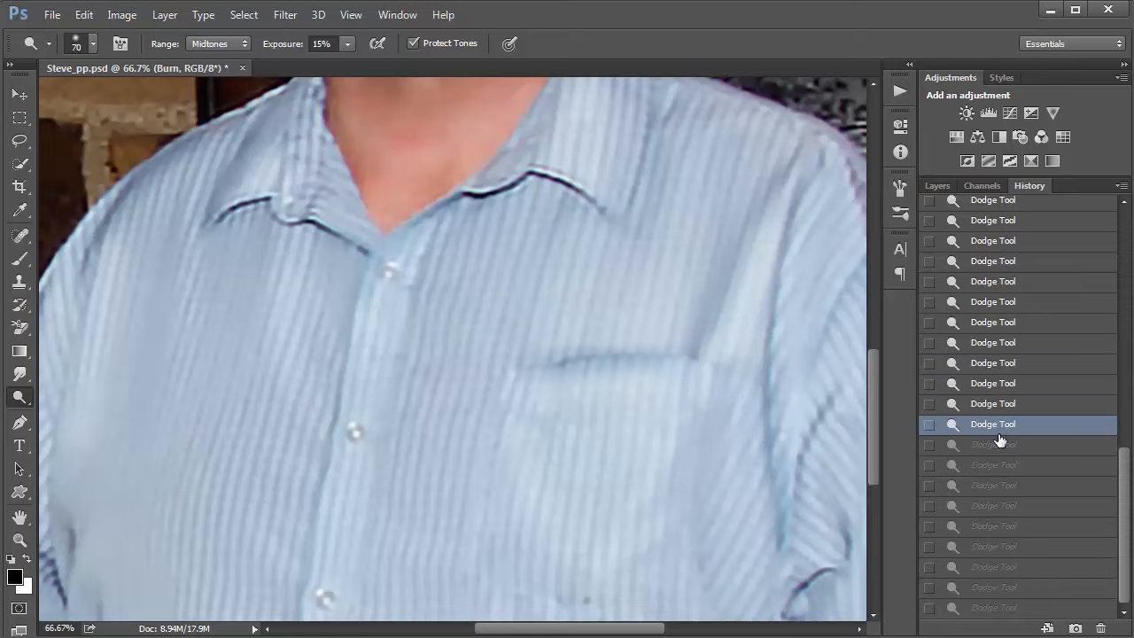
click(992, 444)
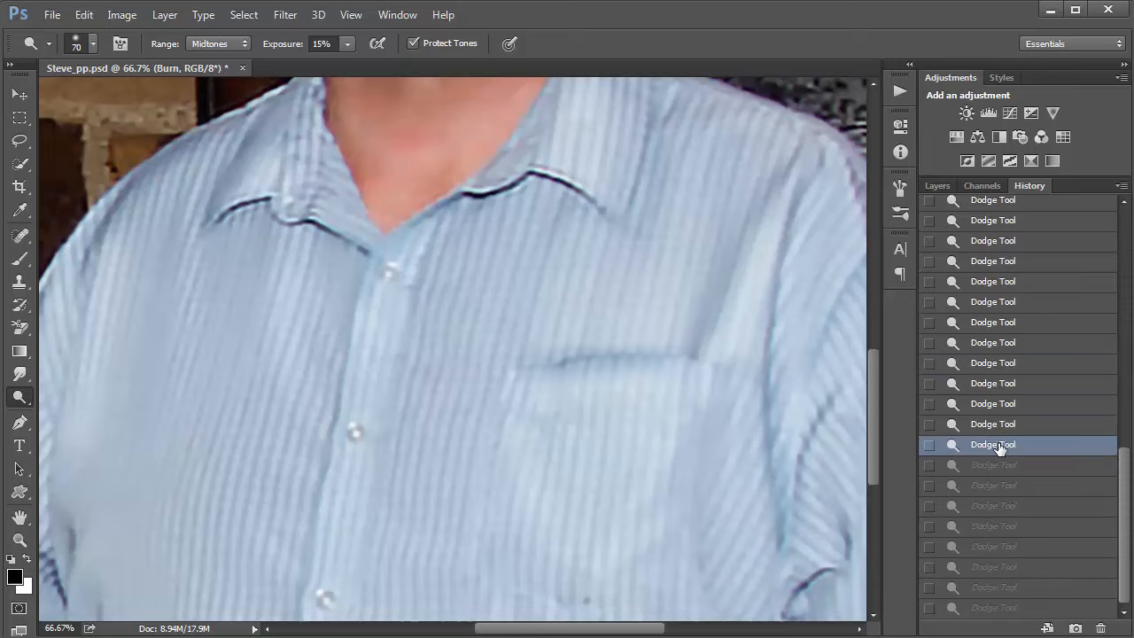
mouse_move(1001, 469)
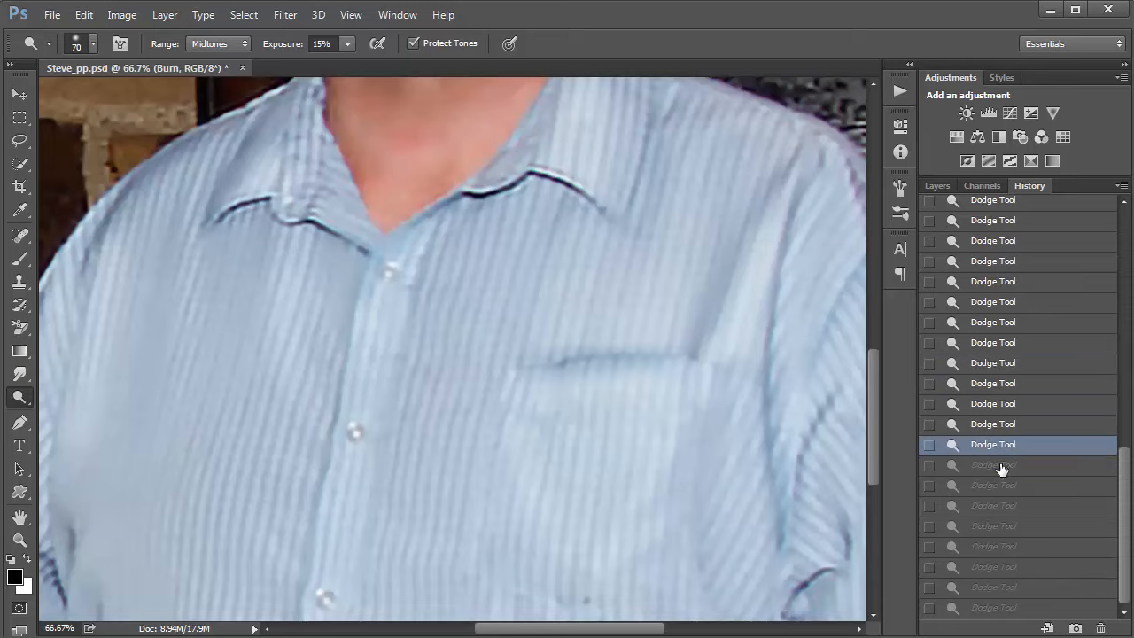
click(992, 464)
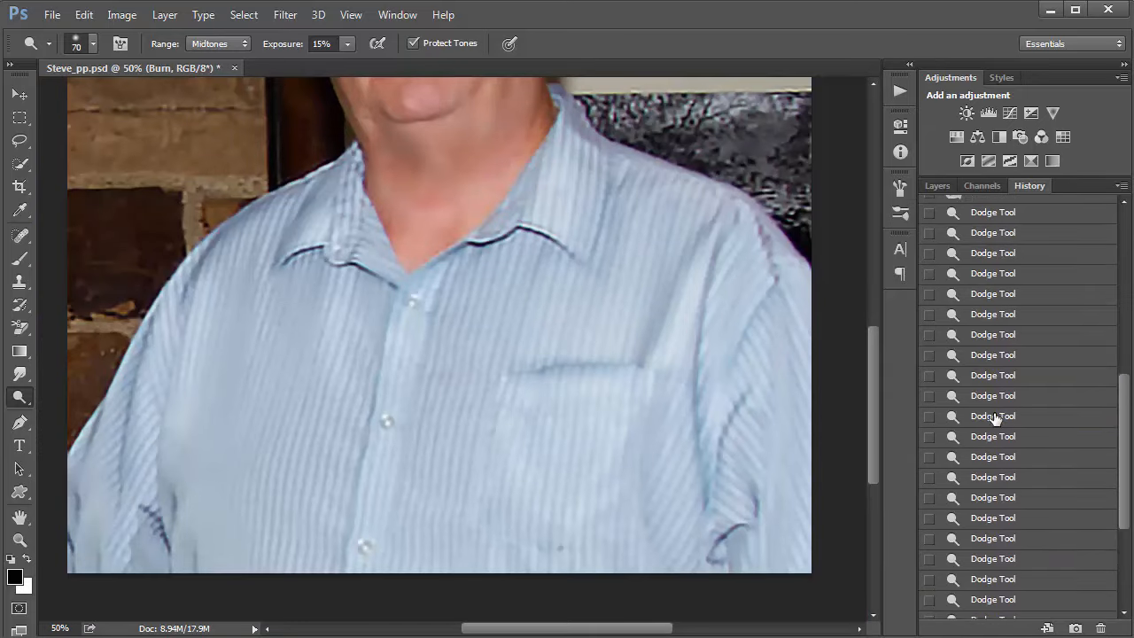
click(991, 416)
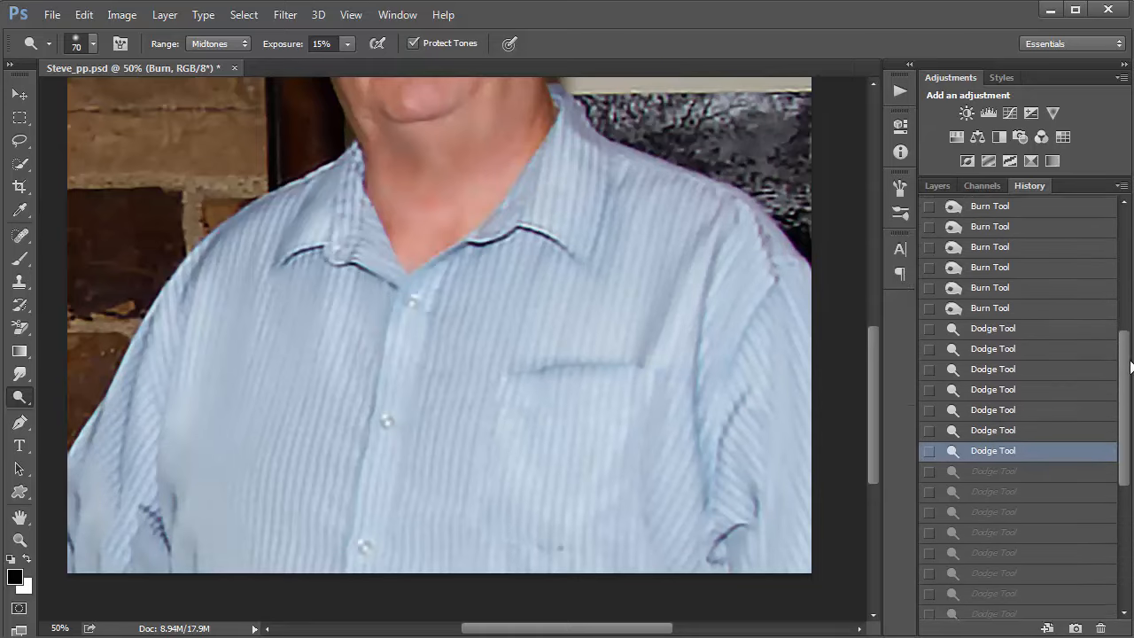
scroll(down, 3)
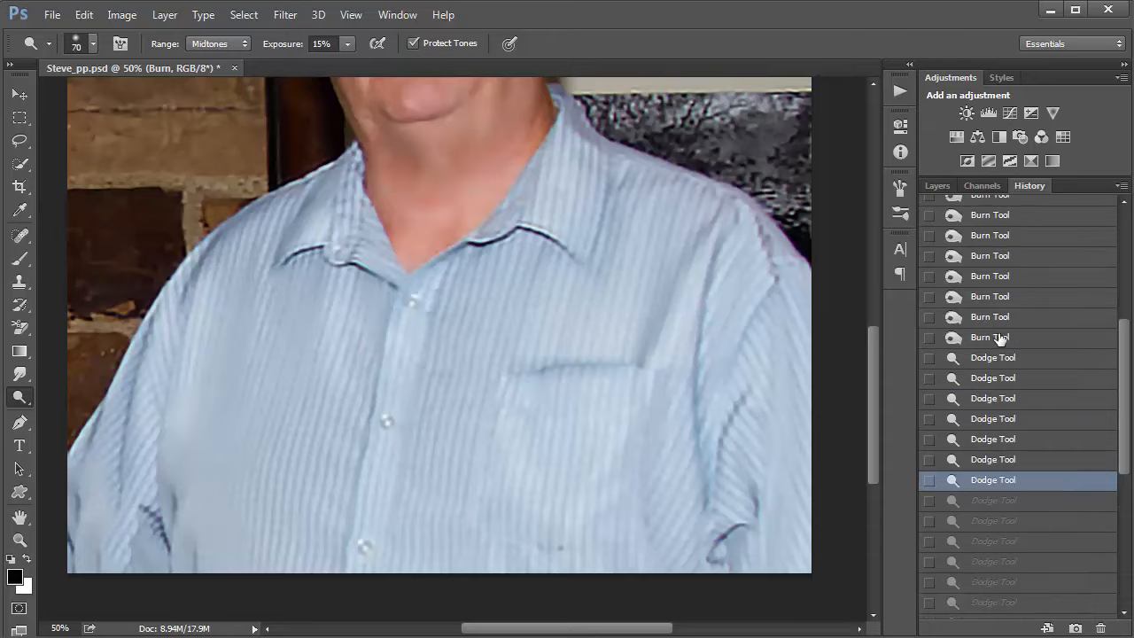
click(989, 336)
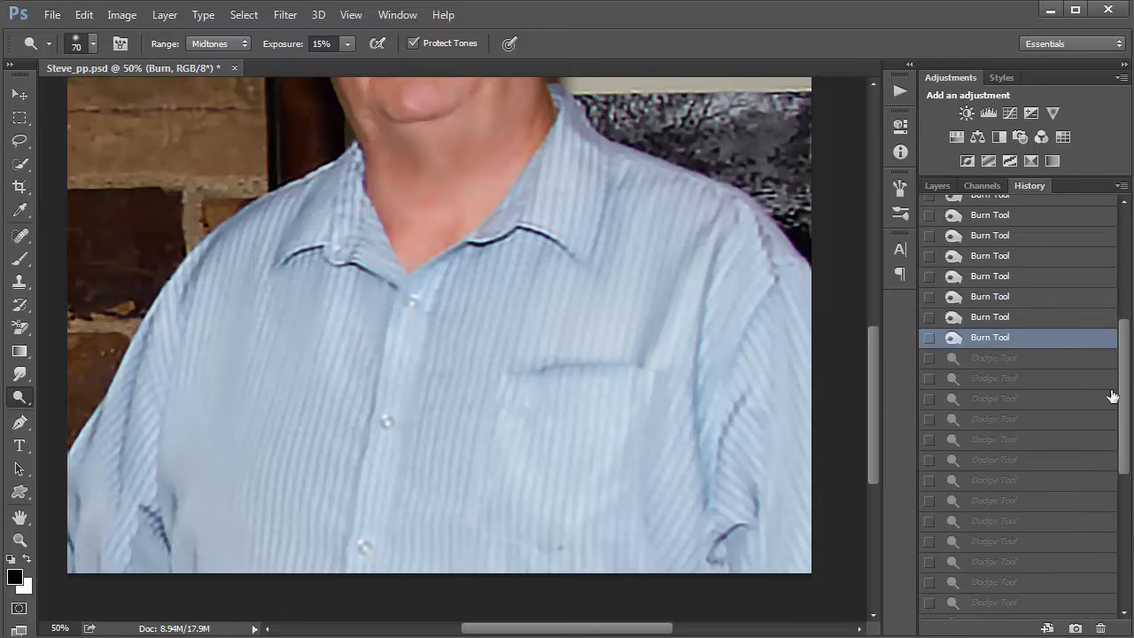
mouse_move(1118, 391)
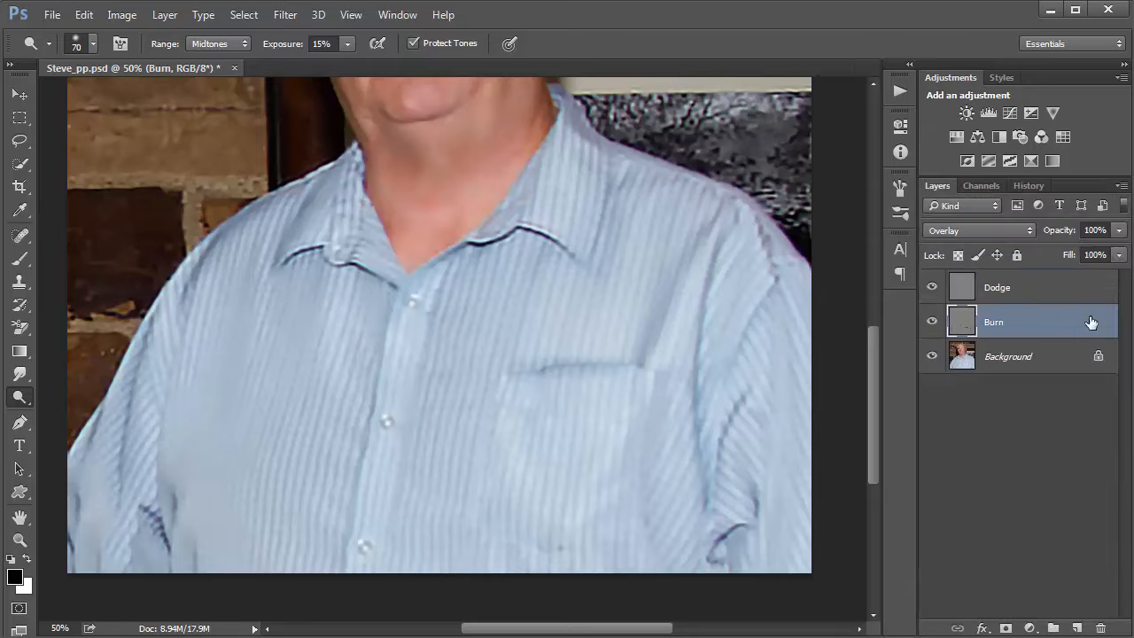
Step: On the Dodge layer, lighten both shoulders, the left sleeve, button placket and collar highlights
click(996, 287)
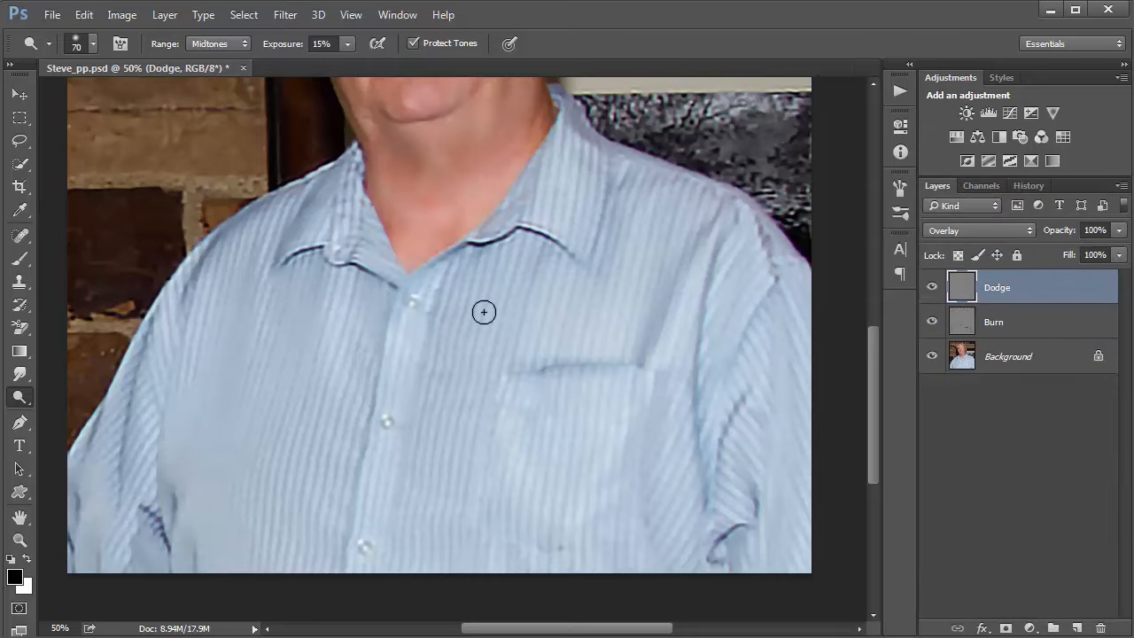
mouse_move(19, 398)
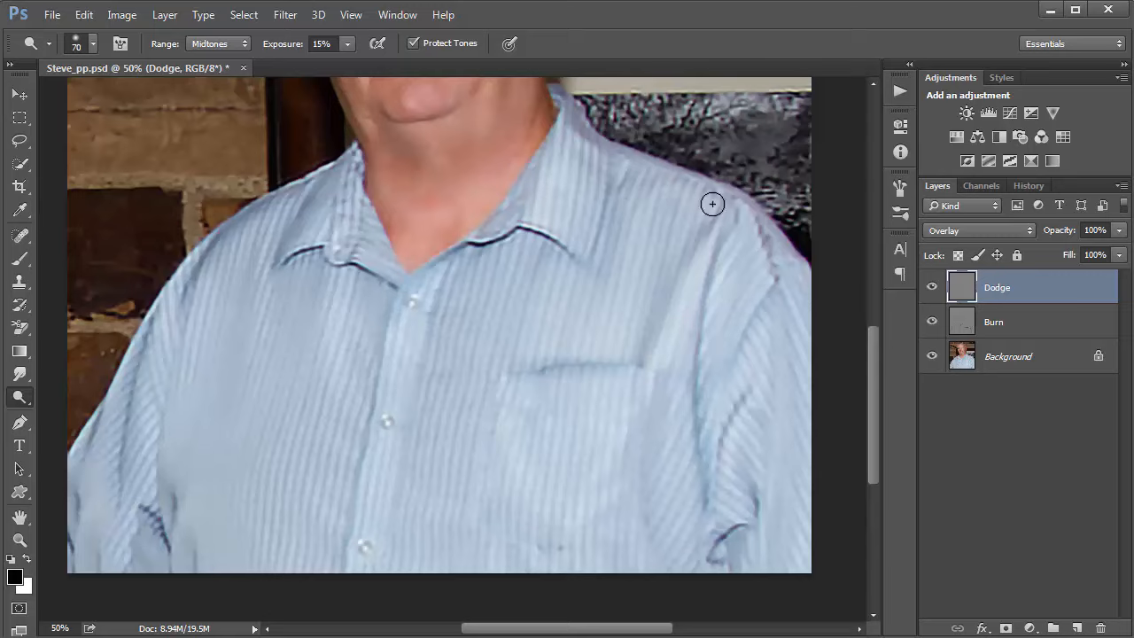
drag(712, 204, 508, 473)
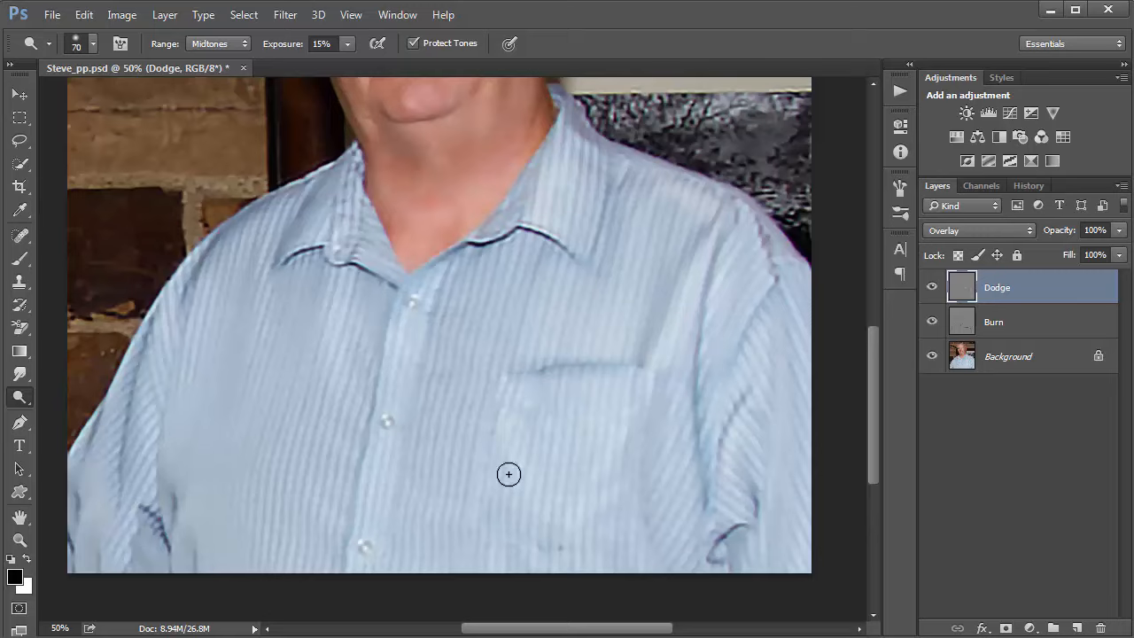
mouse_move(338, 188)
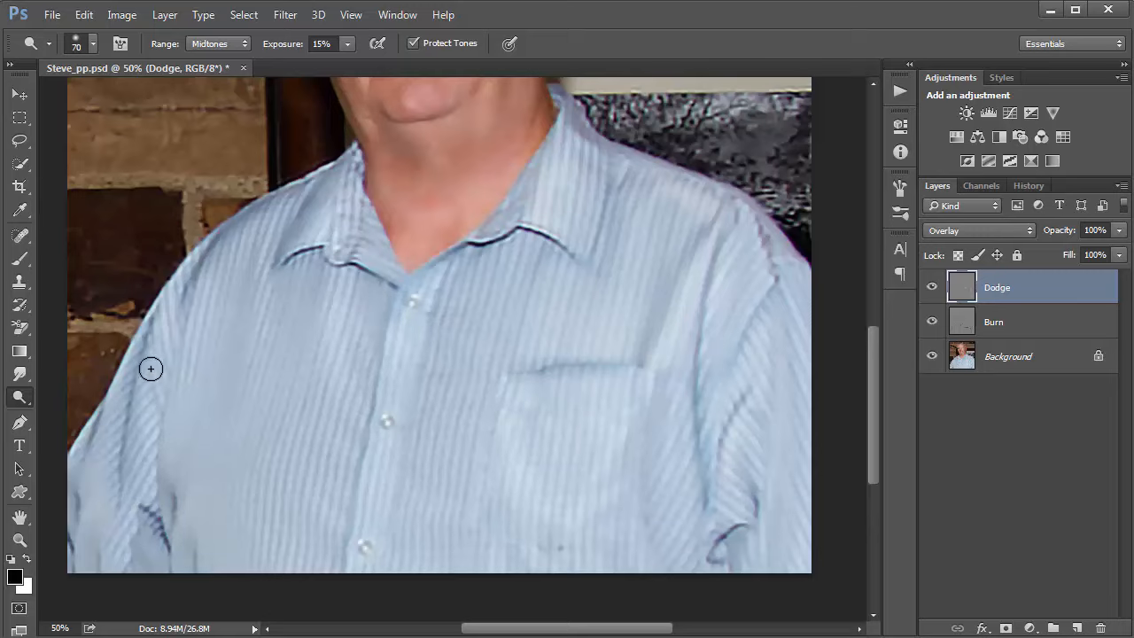
drag(150, 368, 136, 439)
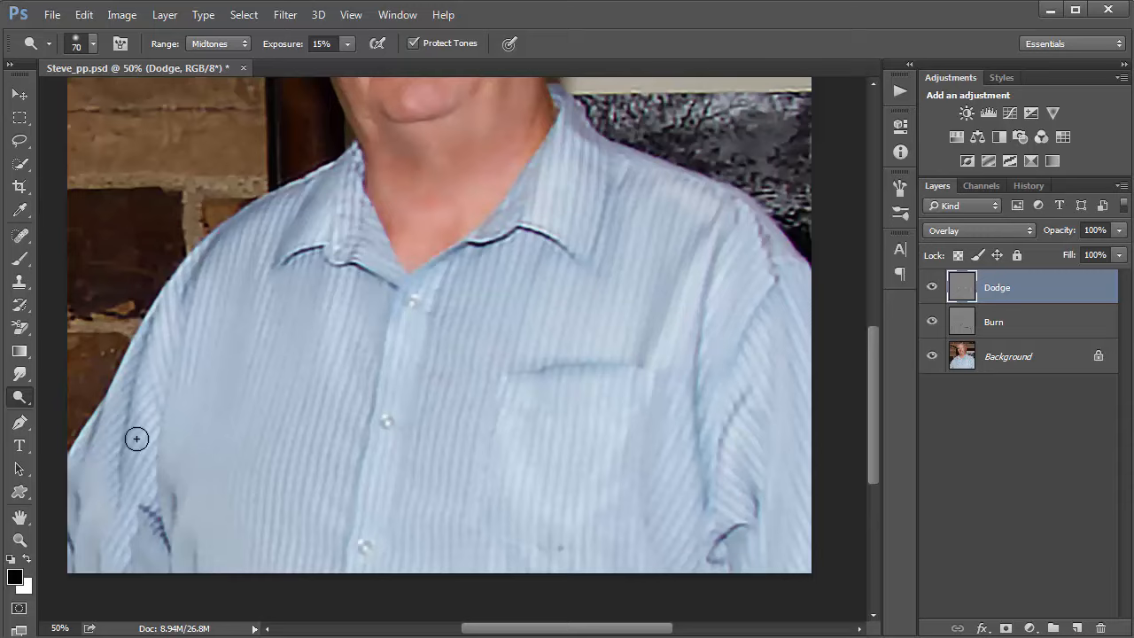
mouse_move(243, 231)
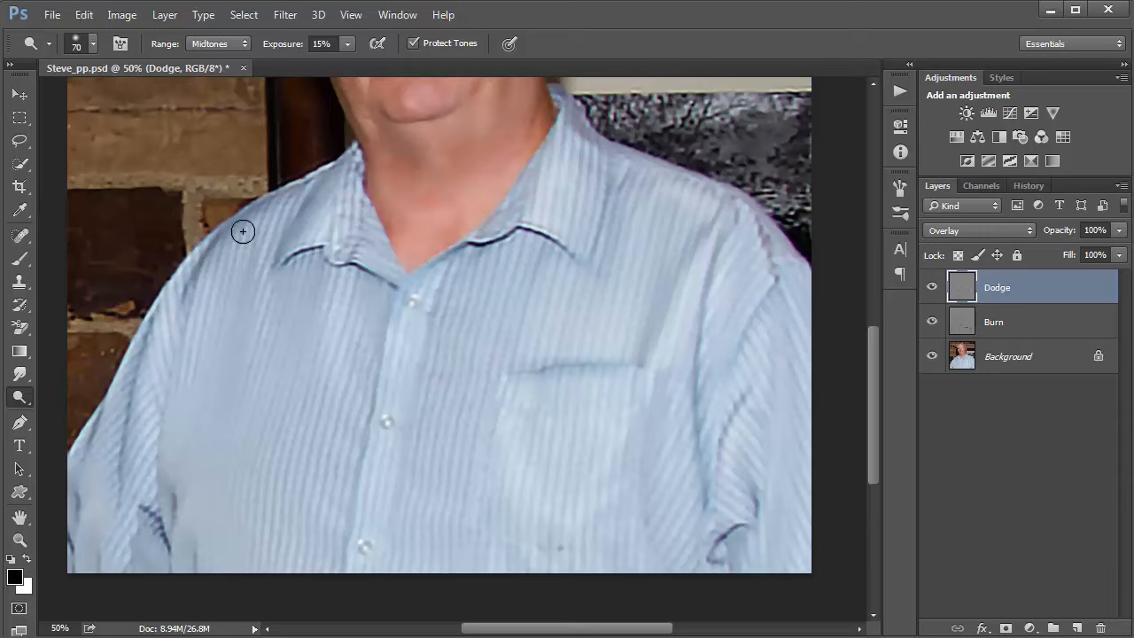
drag(243, 231, 325, 225)
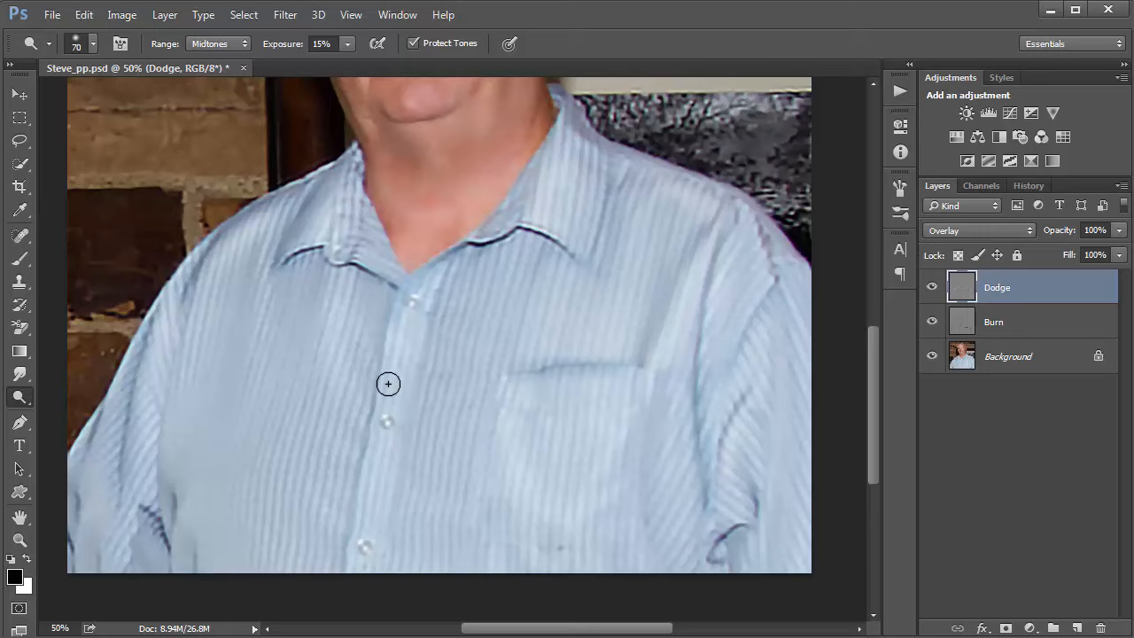
drag(387, 384, 367, 460)
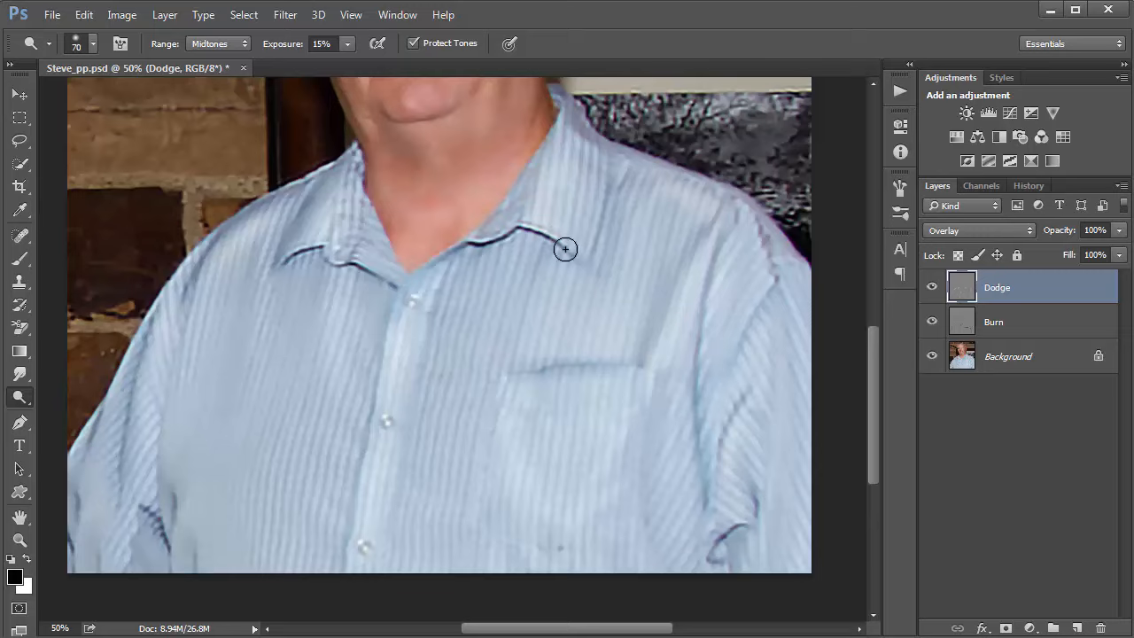
mouse_move(399, 343)
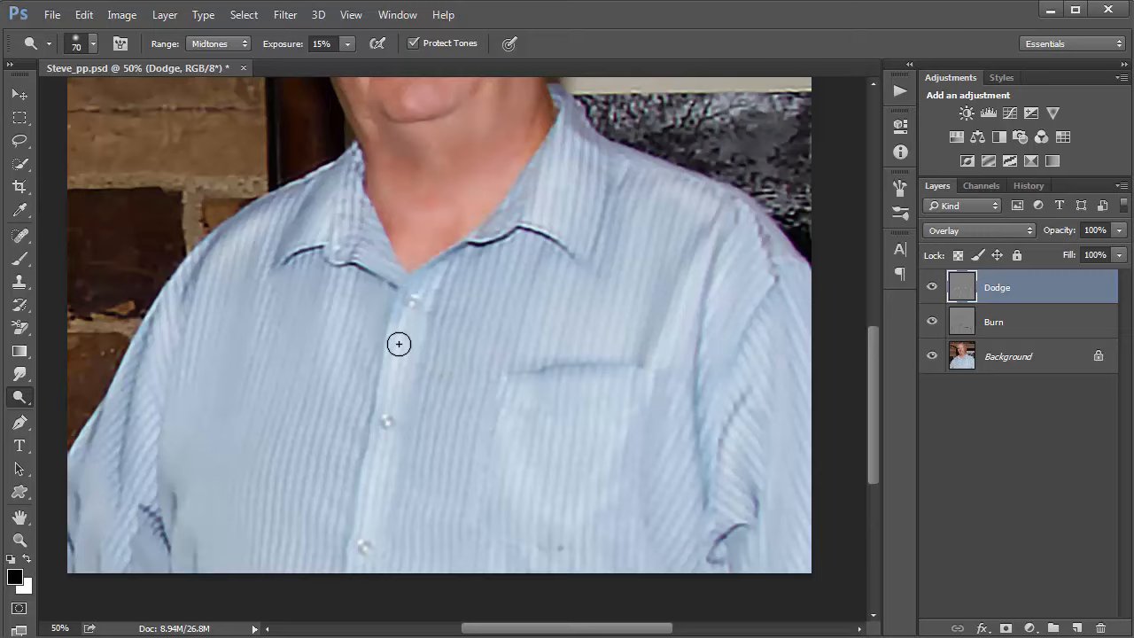
mouse_move(359, 444)
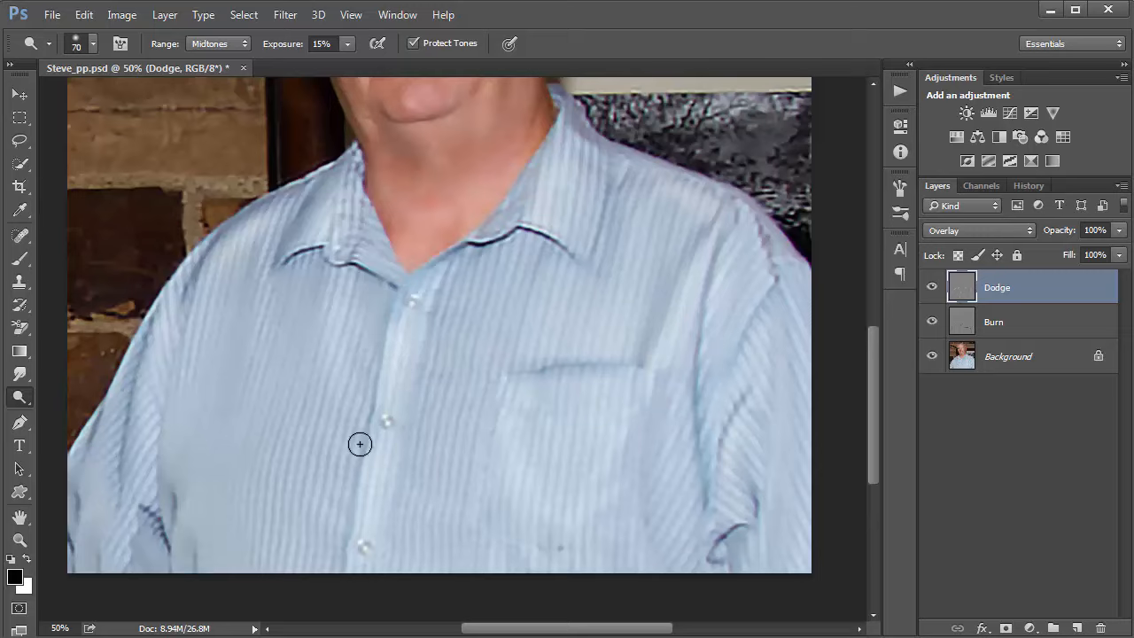
mouse_move(392, 361)
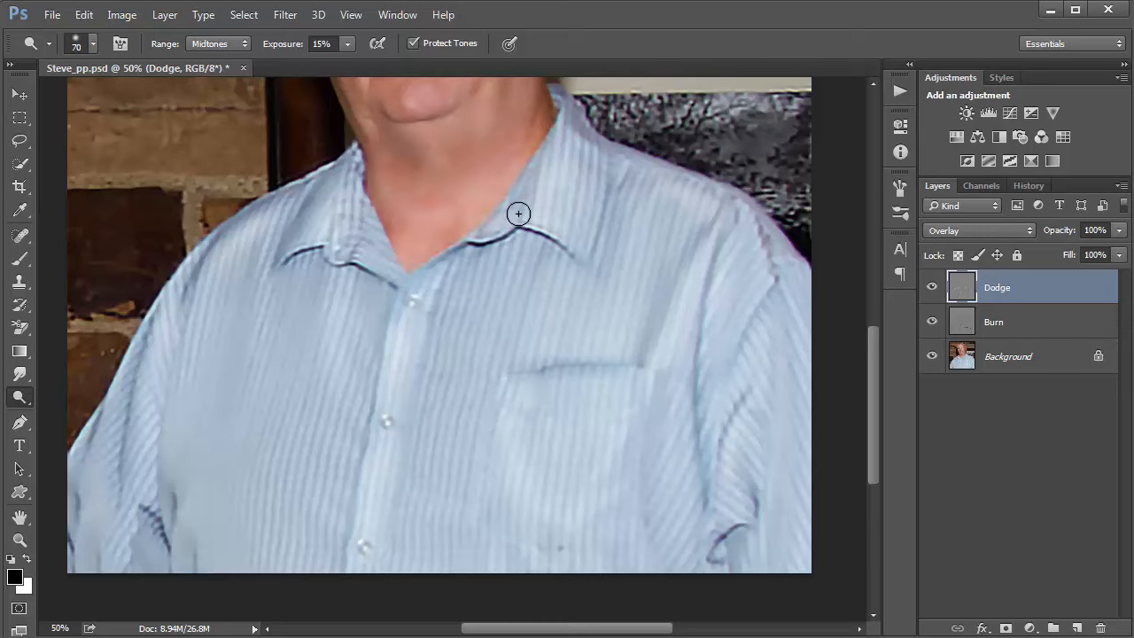
drag(518, 214, 481, 264)
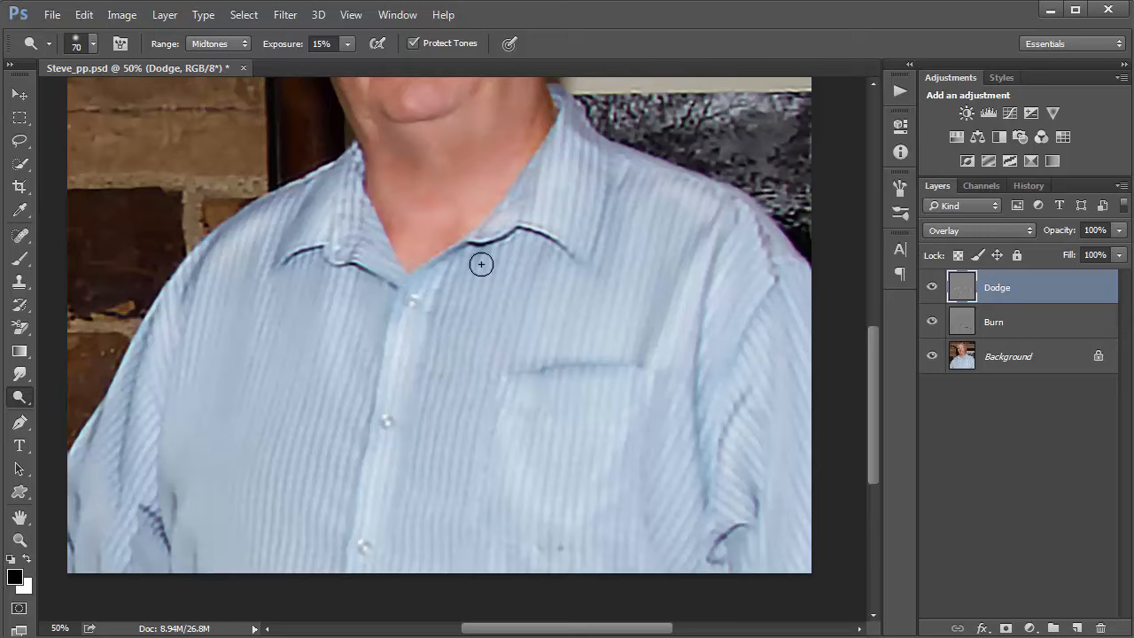
mouse_move(361, 234)
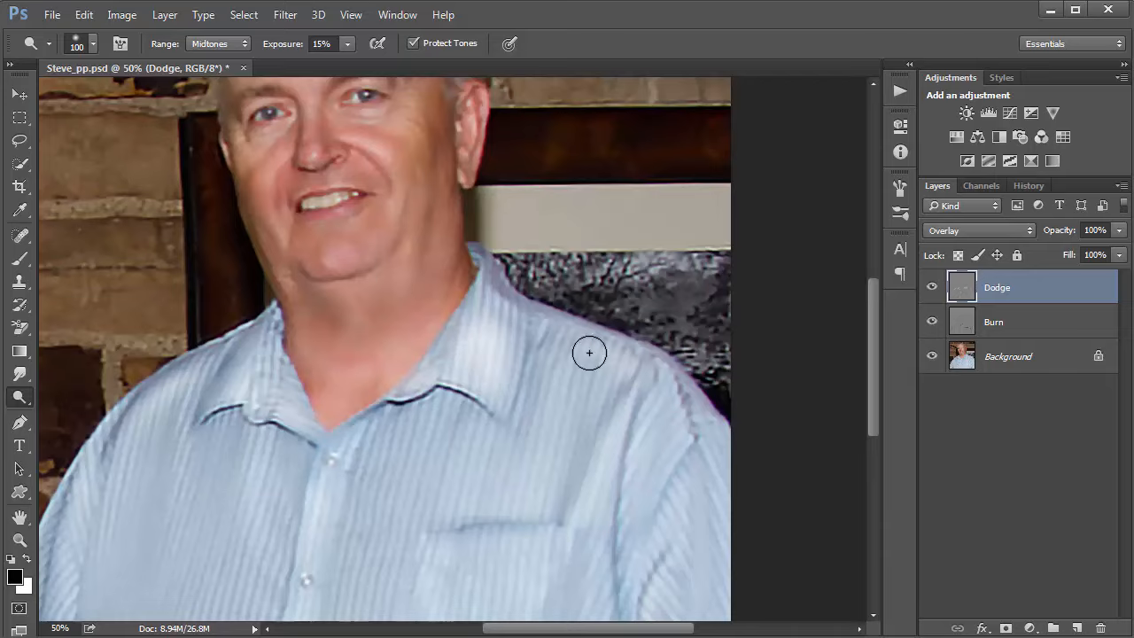
drag(589, 354, 694, 448)
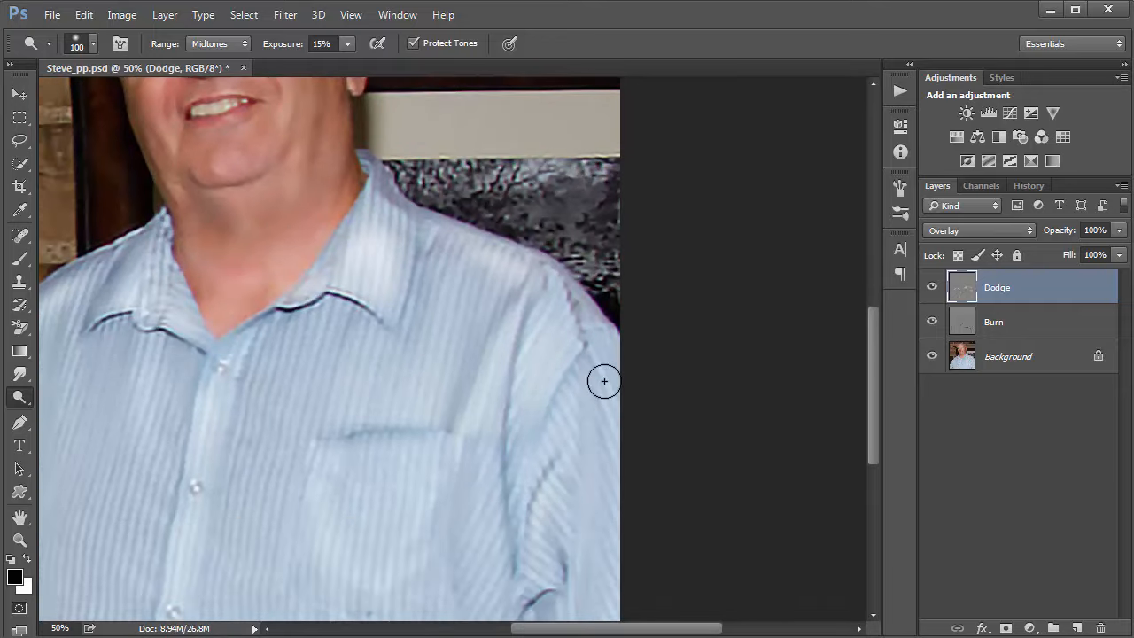
mouse_move(466, 375)
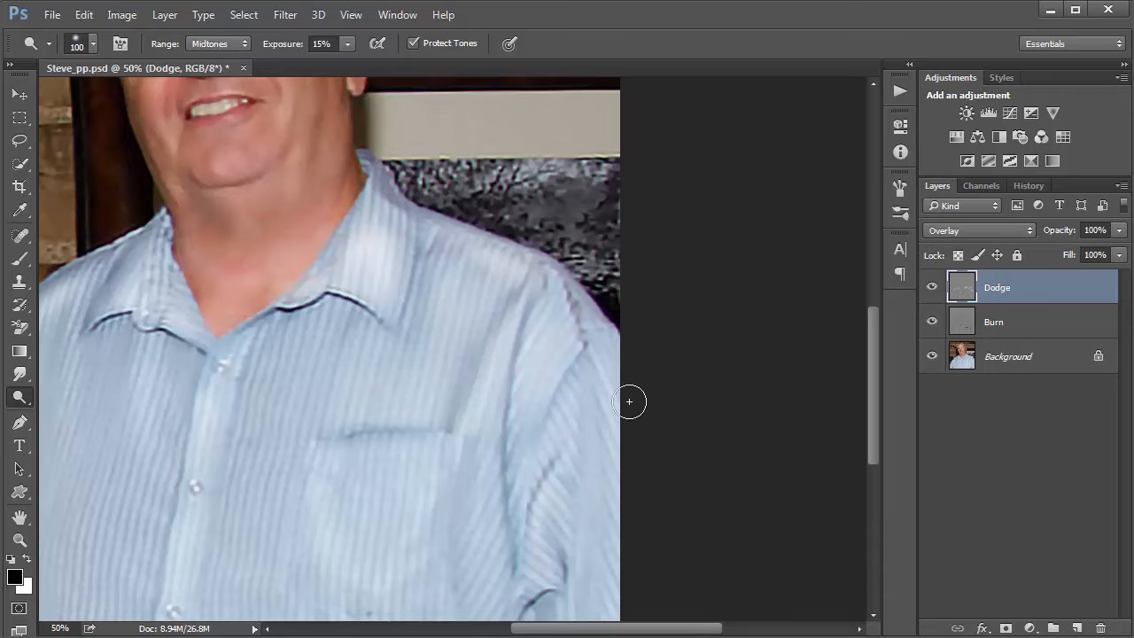
mouse_move(973, 304)
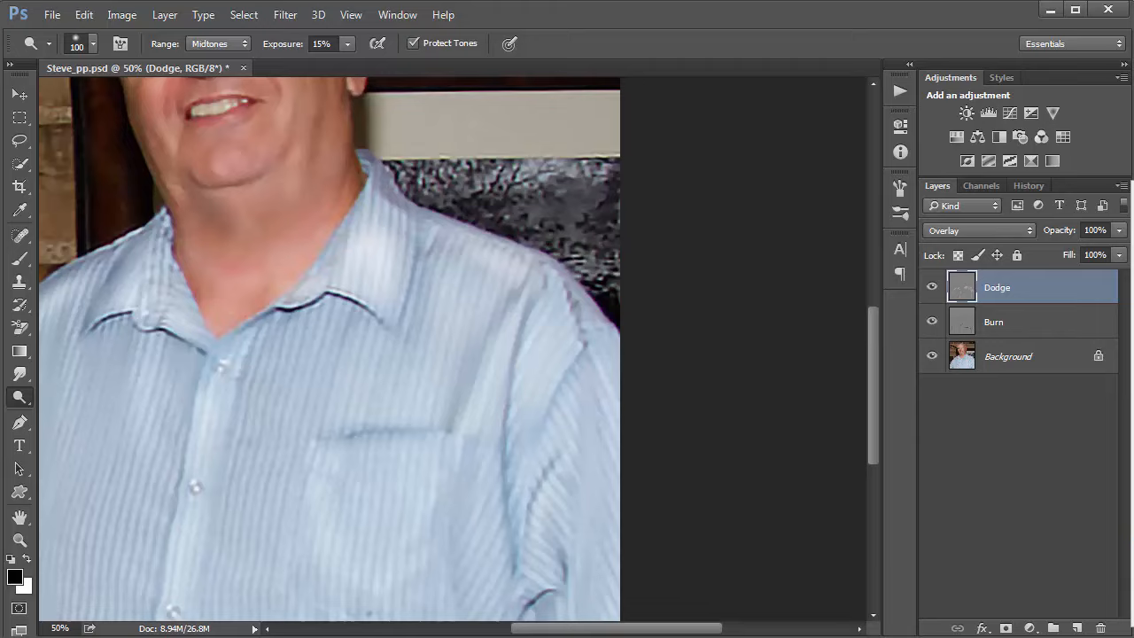
Step: Set the Layers panel thumbnails to the largest preview size via Panel Options
click(1123, 185)
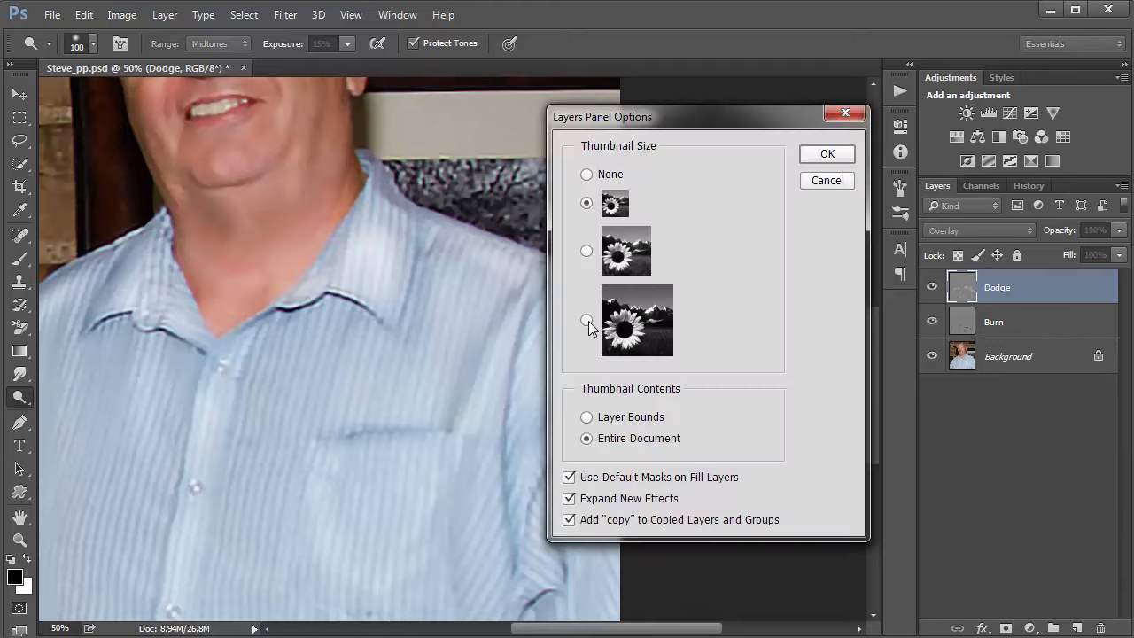
click(826, 153)
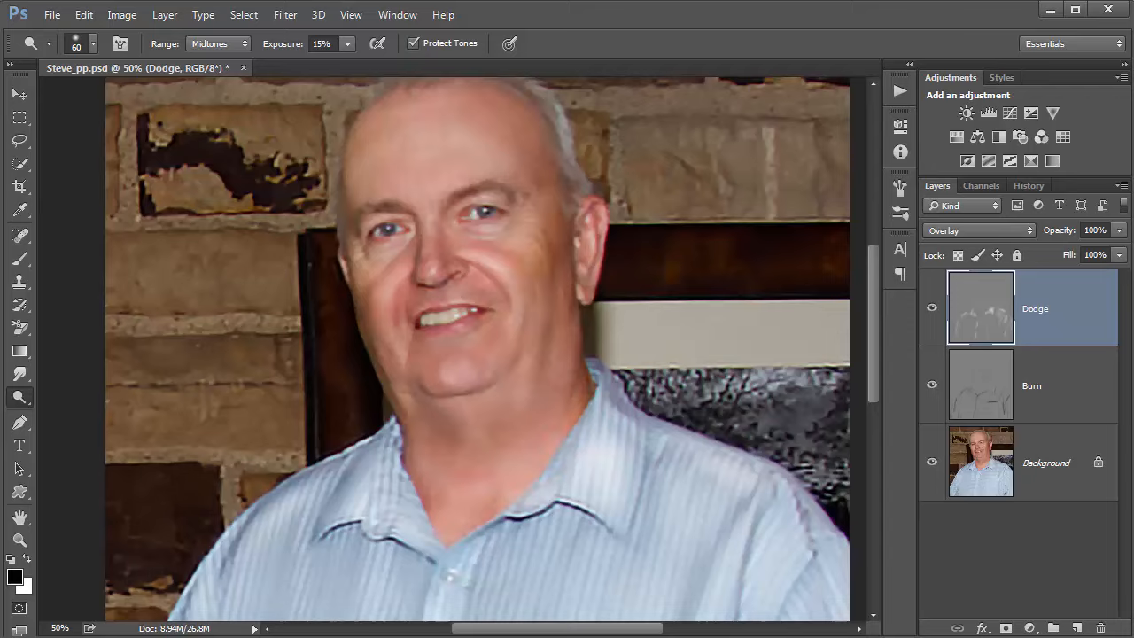
mouse_move(597, 207)
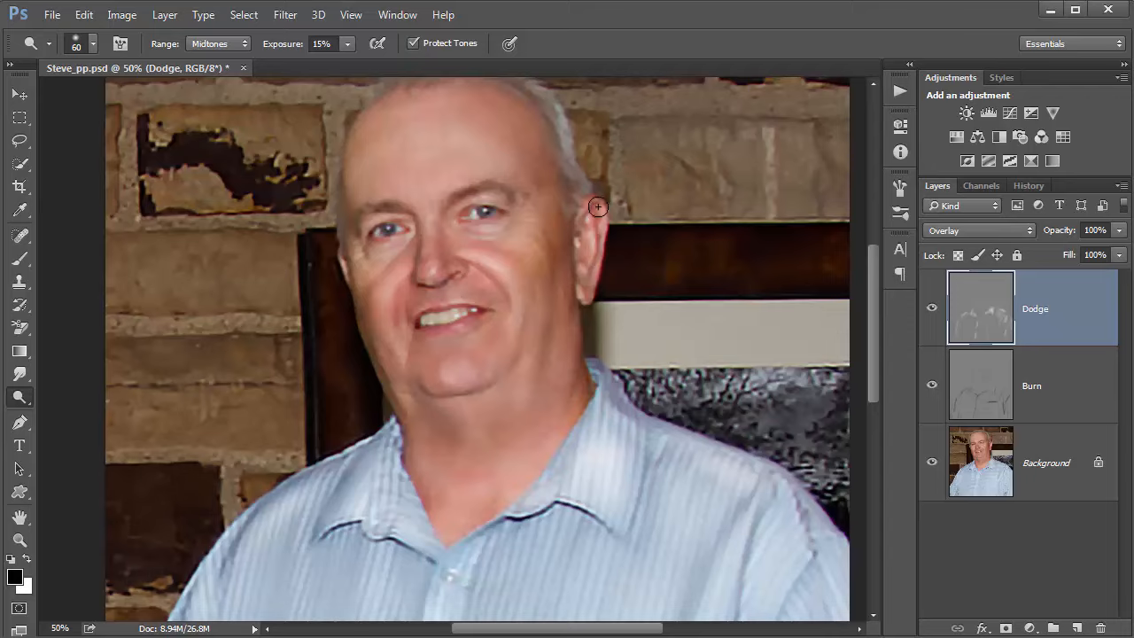
mouse_move(472, 237)
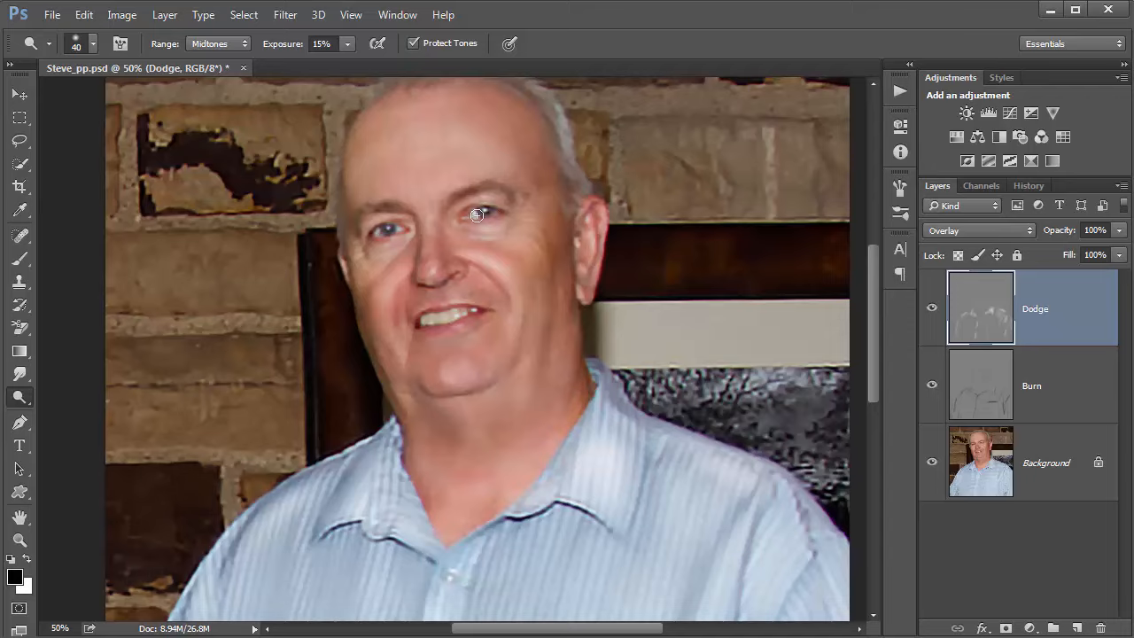
mouse_move(400, 230)
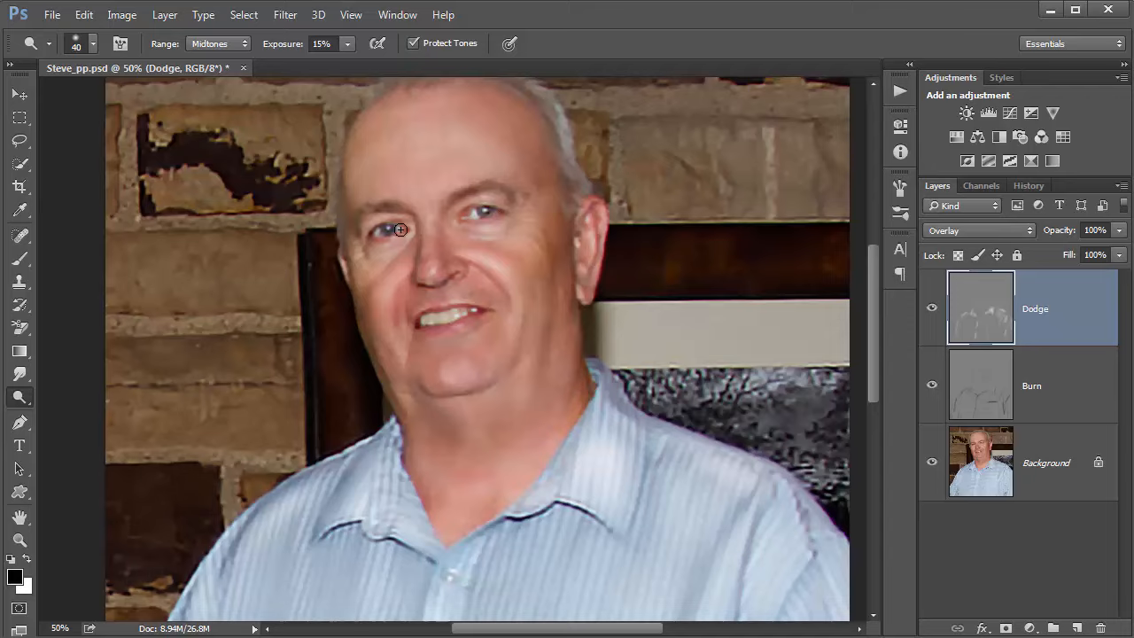
mouse_move(477, 333)
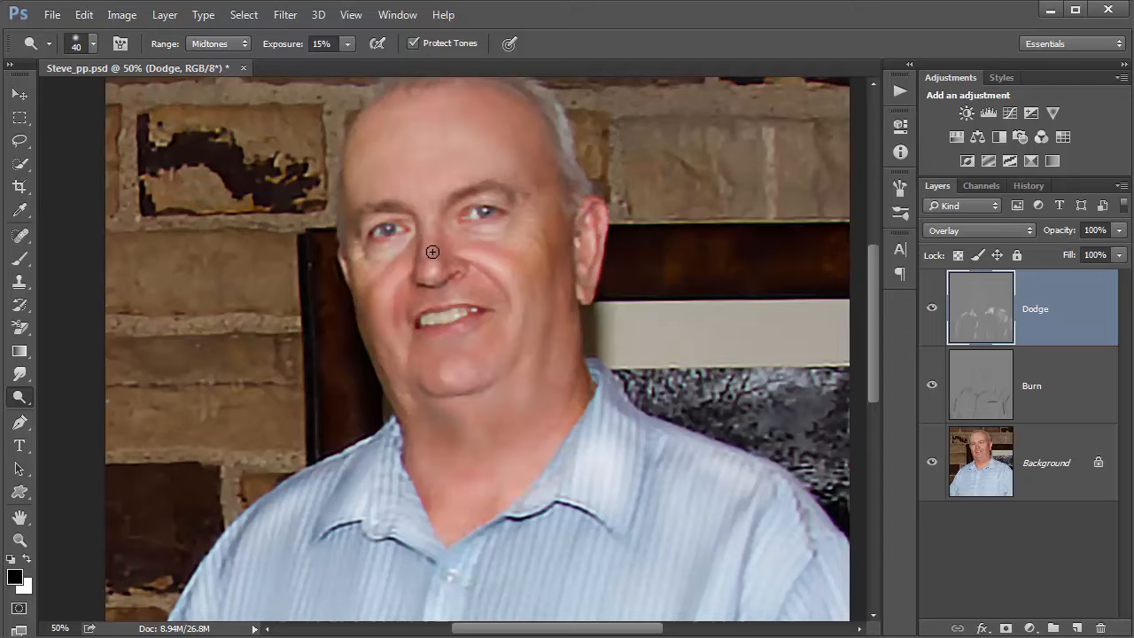
mouse_move(433, 226)
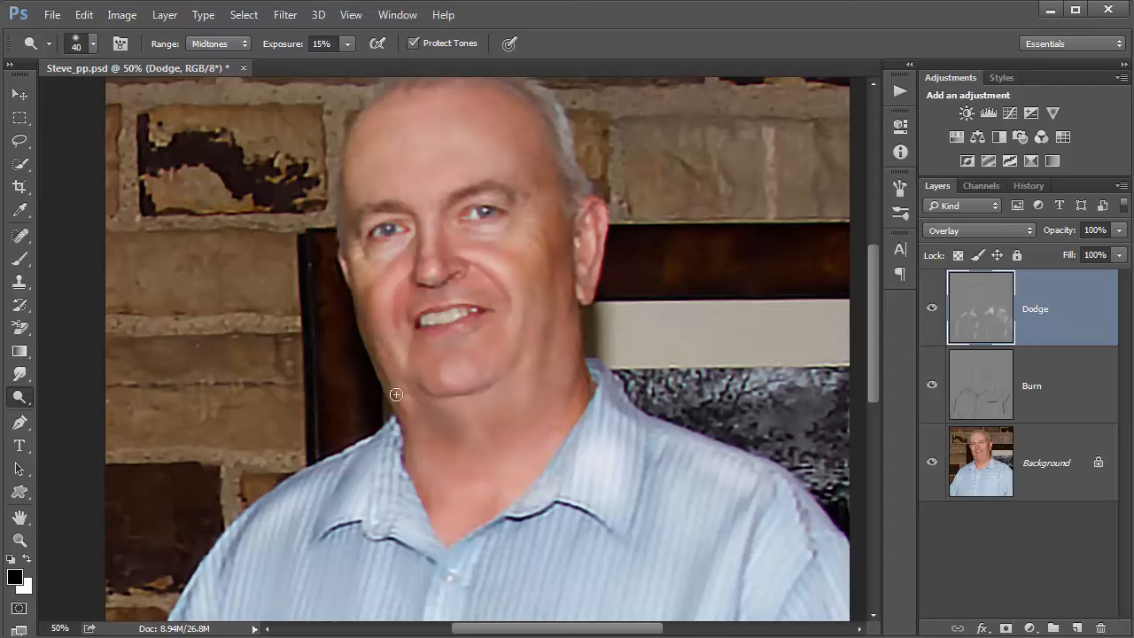
mouse_move(552, 380)
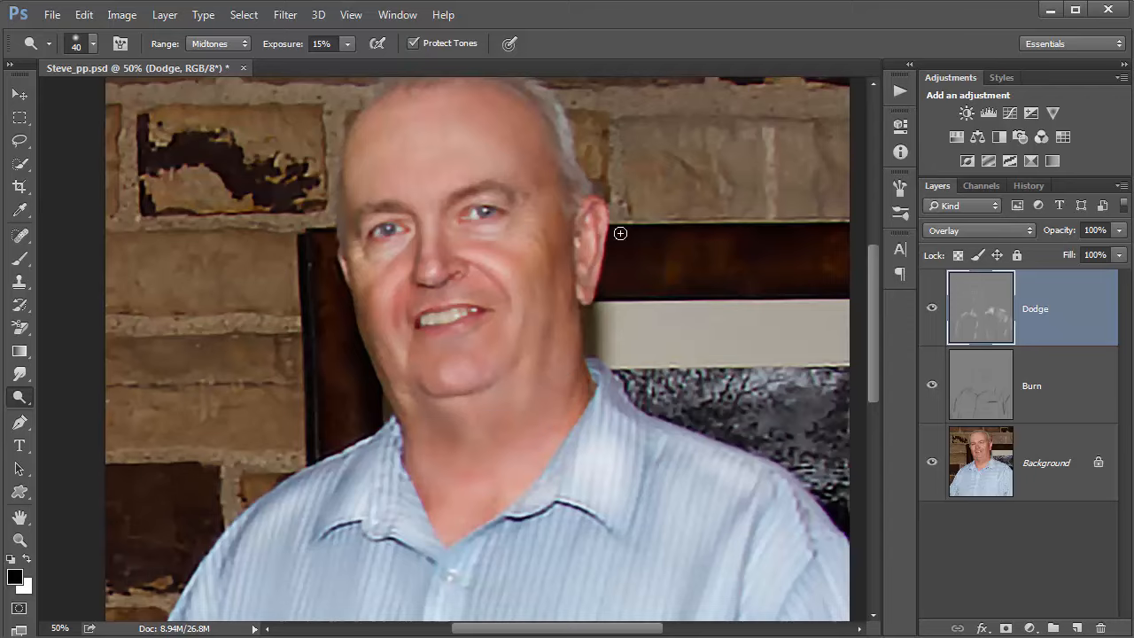
mouse_move(541, 235)
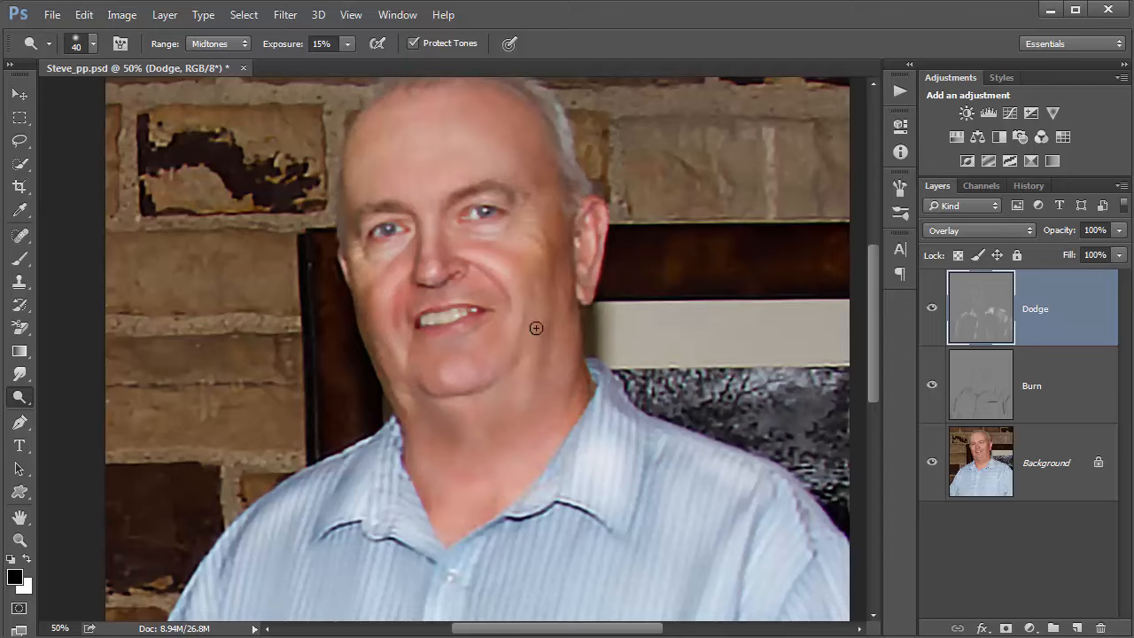
mouse_move(558, 328)
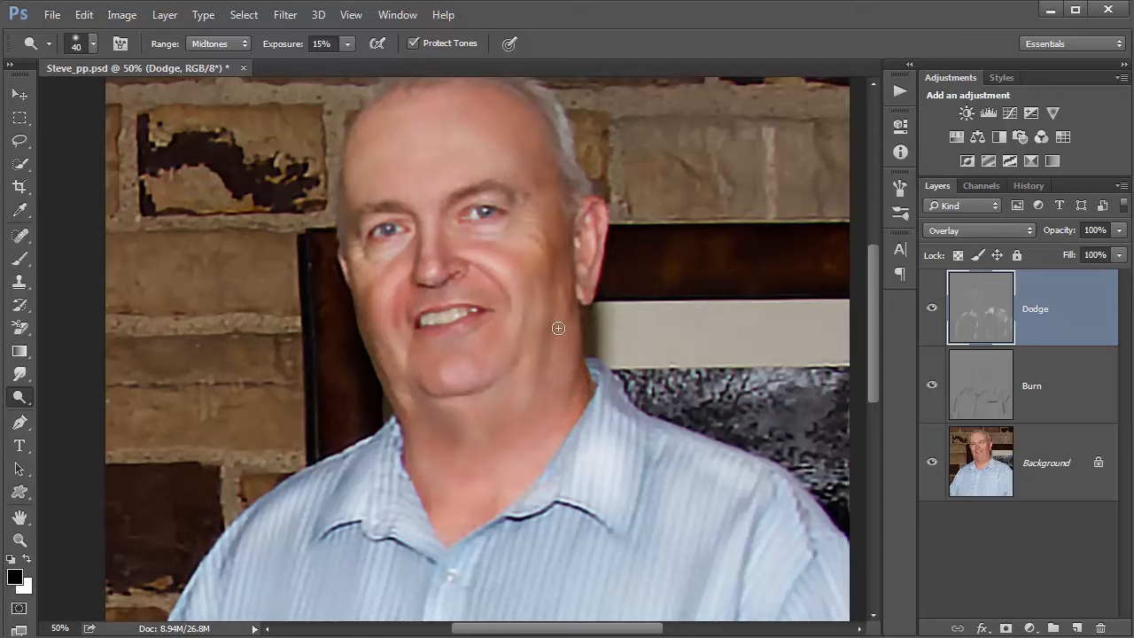
mouse_move(568, 229)
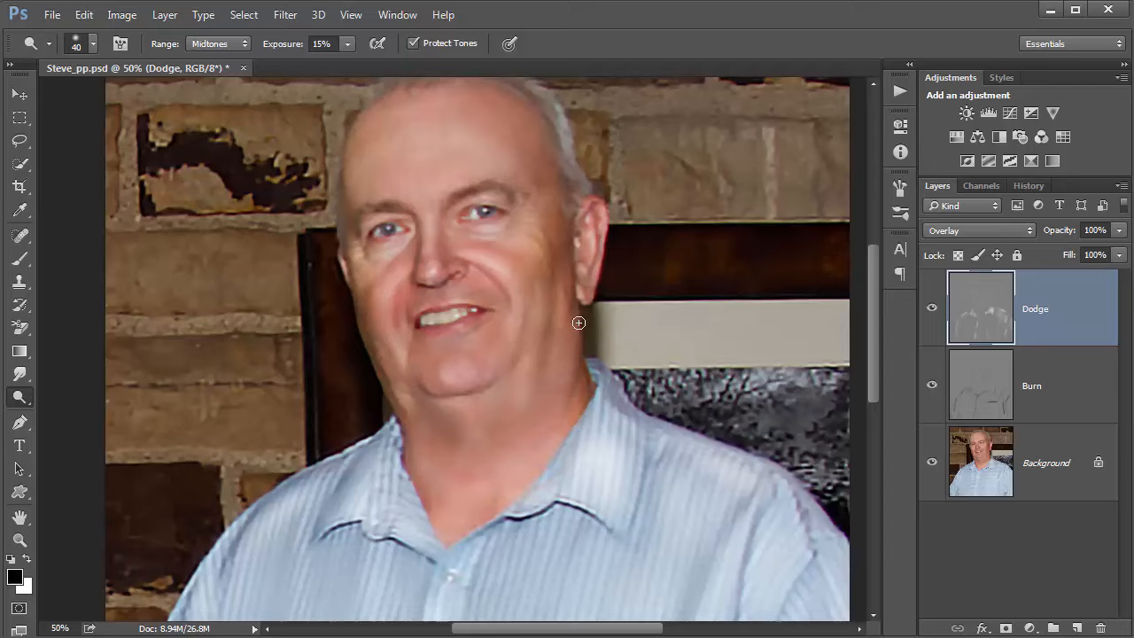
mouse_move(596, 309)
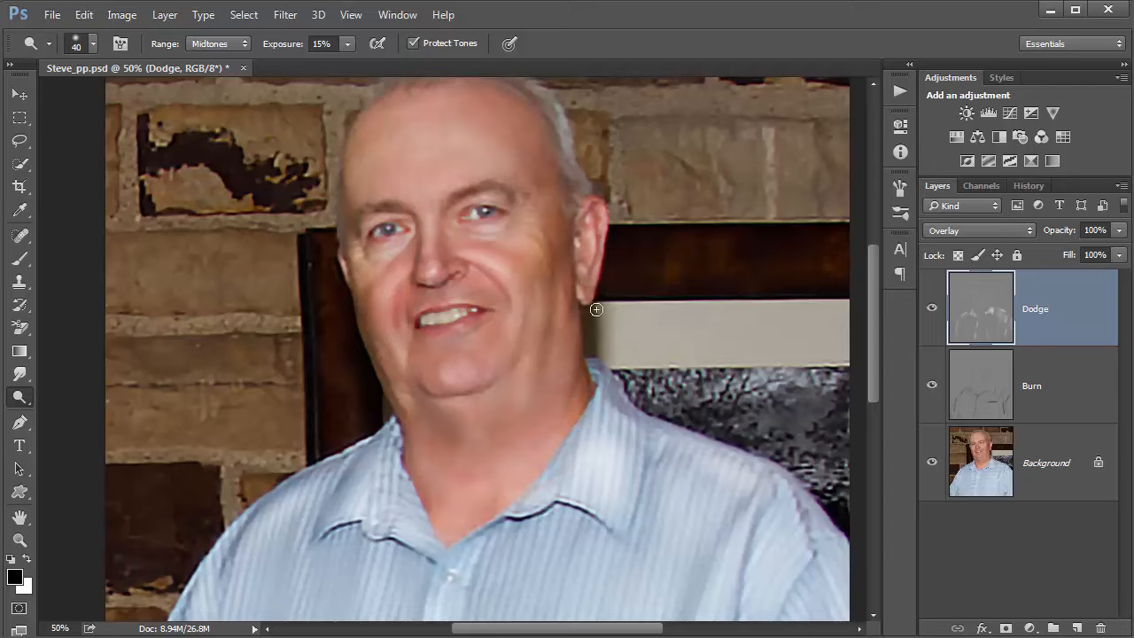
mouse_move(355, 255)
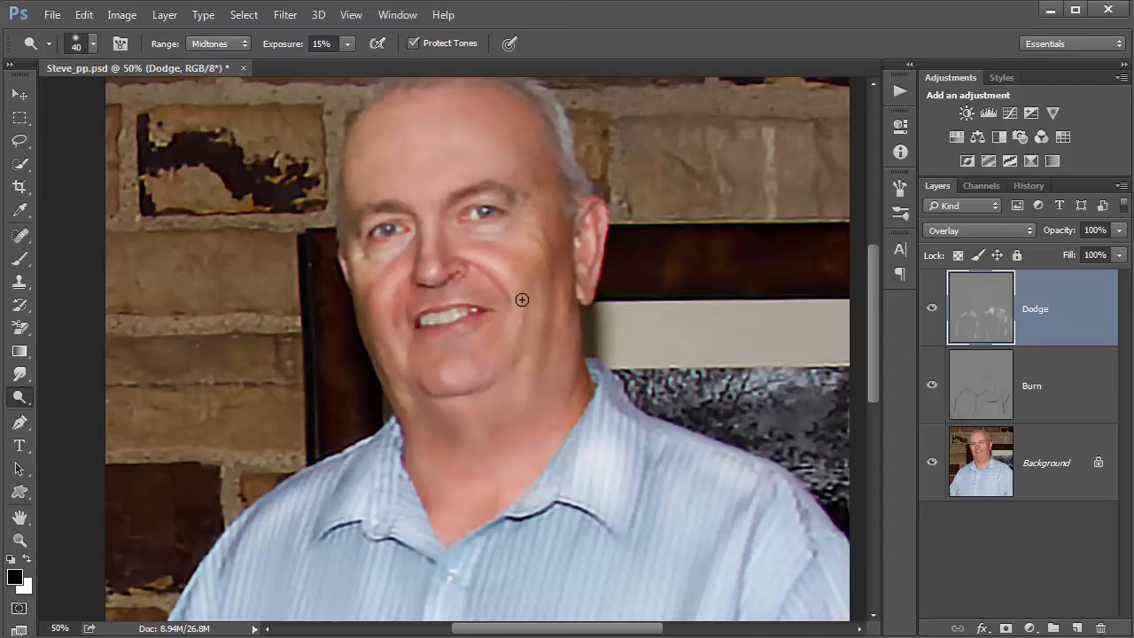
mouse_move(546, 260)
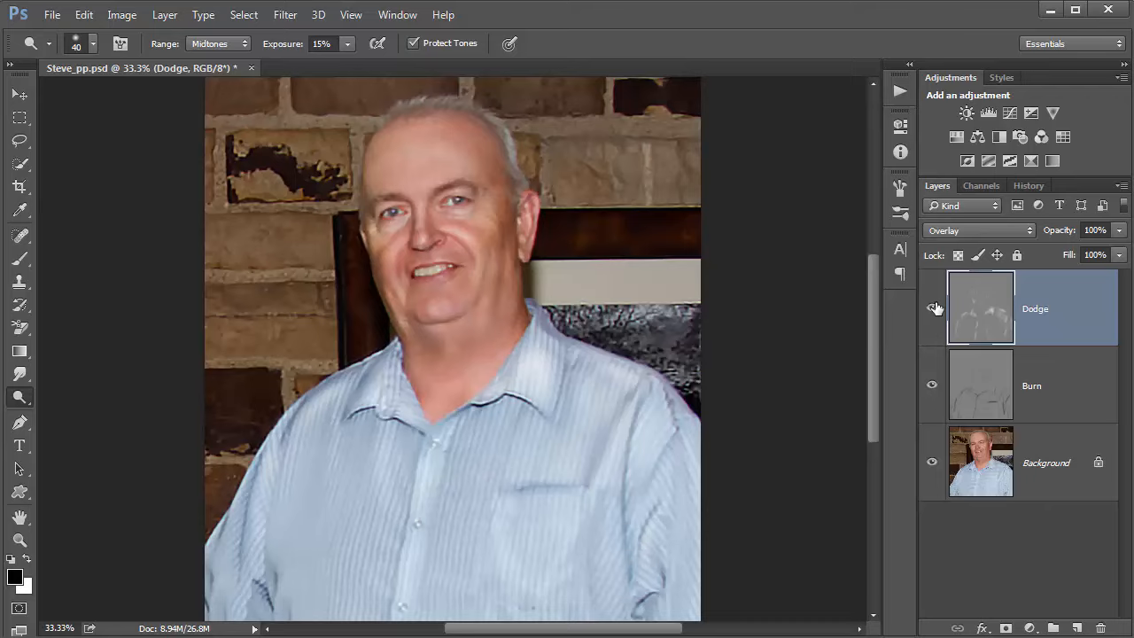
Step: Toggle the Dodge and Burn layers' visibility off and on to compare before and after
click(930, 308)
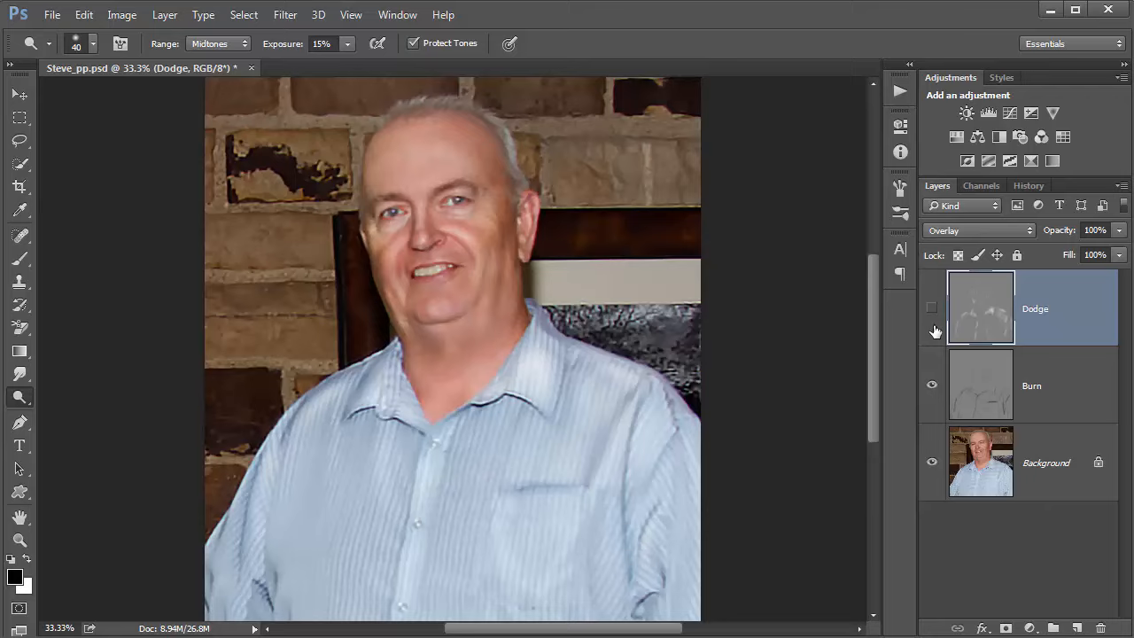
click(930, 385)
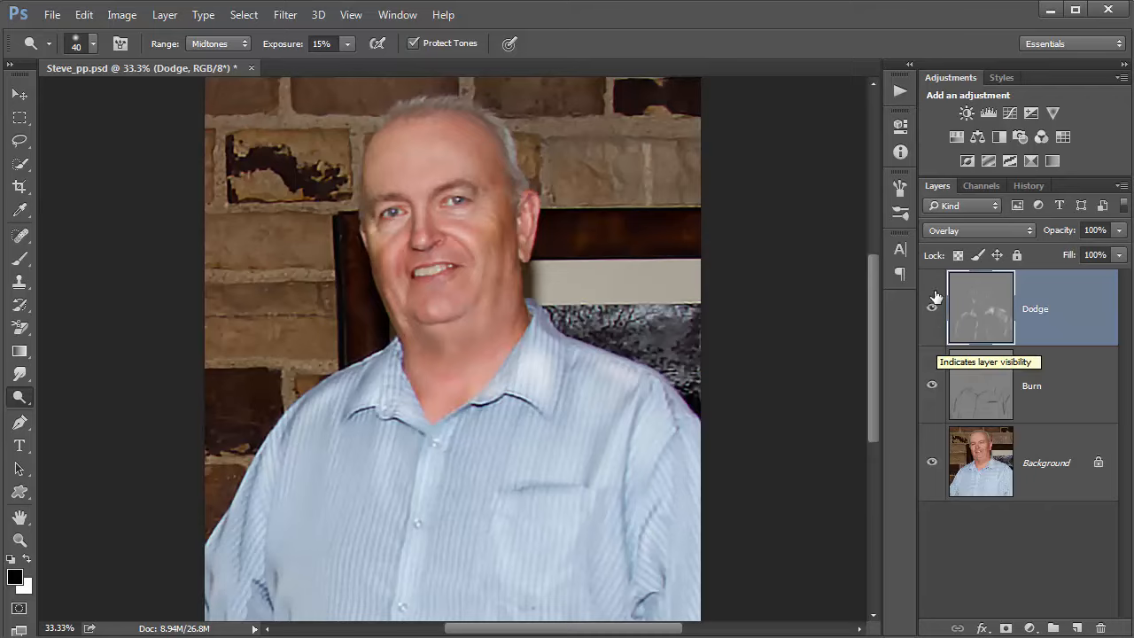
click(930, 308)
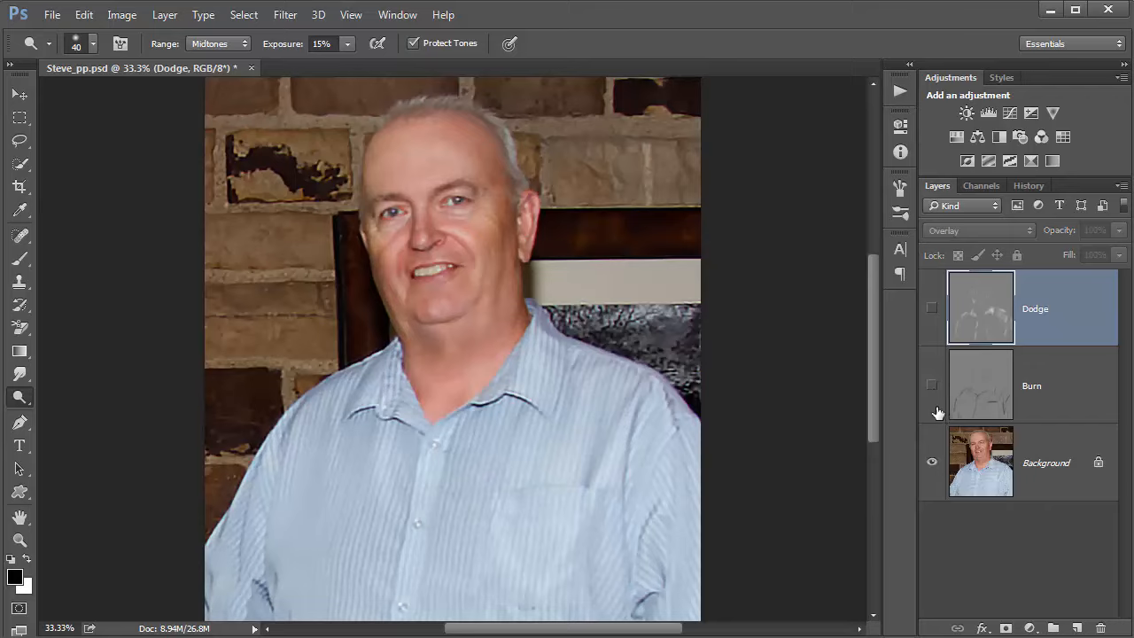
click(931, 307)
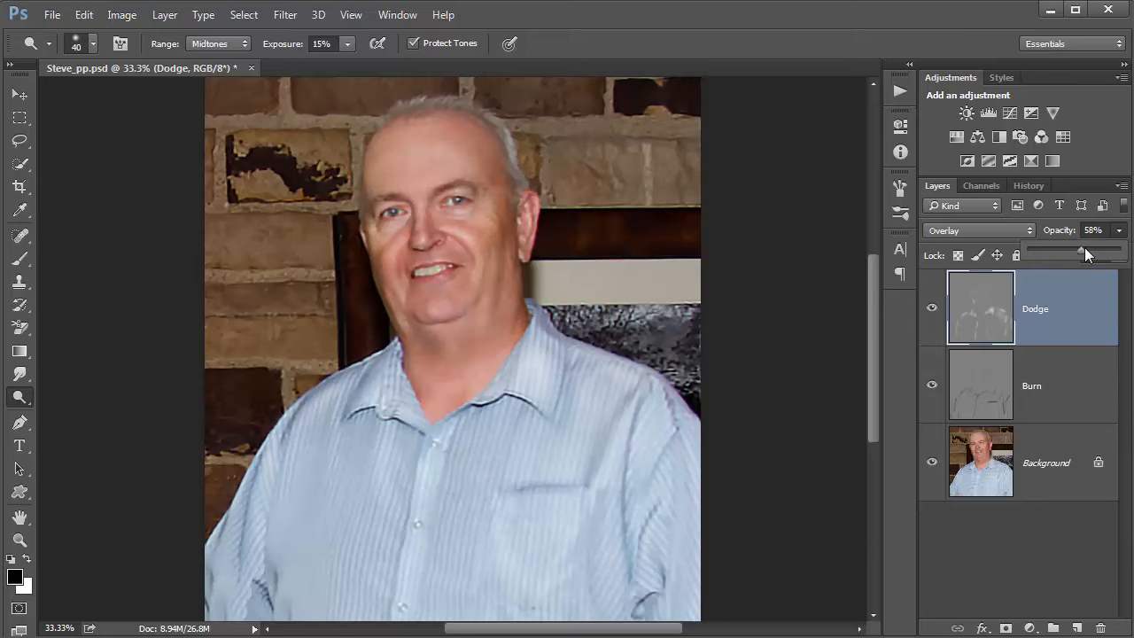
Step: Set Dodge layer opacity to 74% and Burn layer opacity to 66%, then show both layers
drag(1080, 255, 1097, 255)
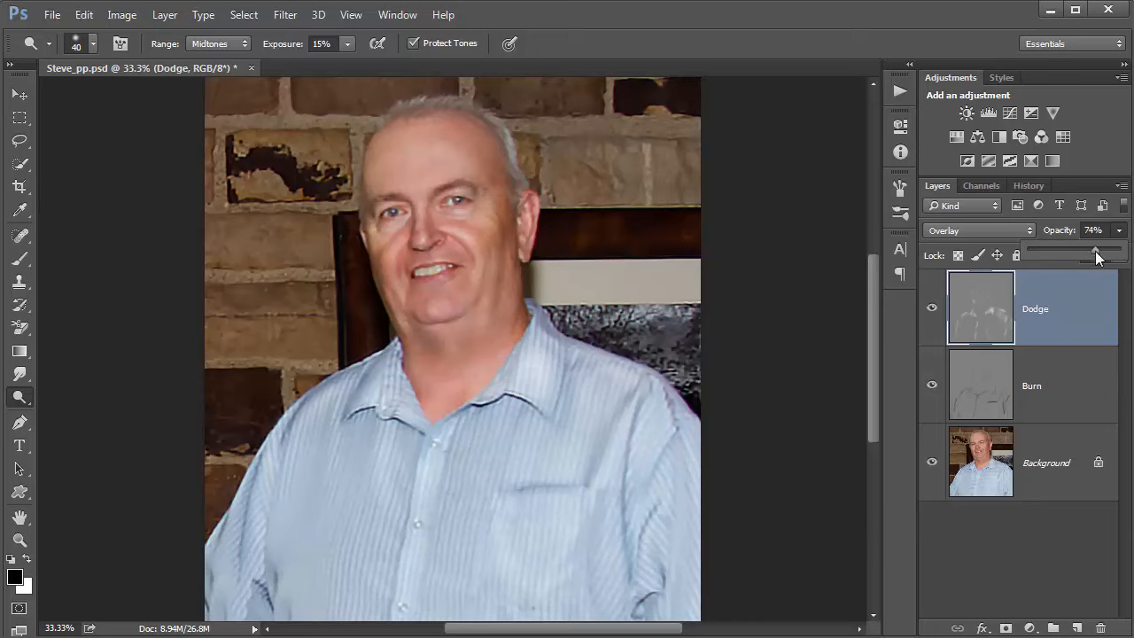
click(1031, 384)
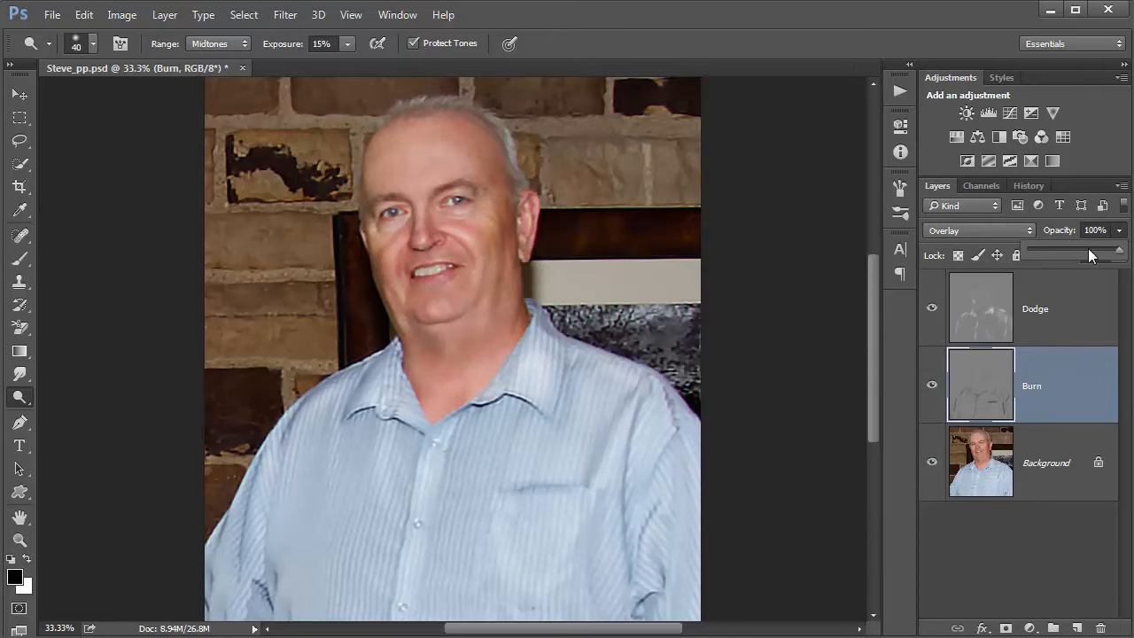
drag(1119, 251, 1087, 251)
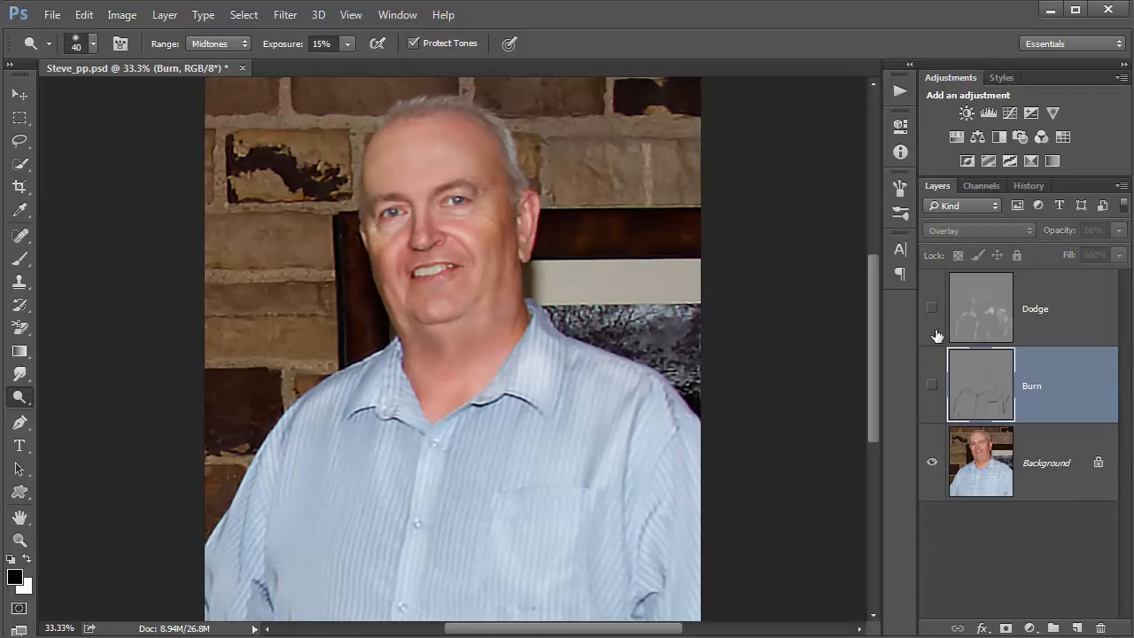
click(931, 308)
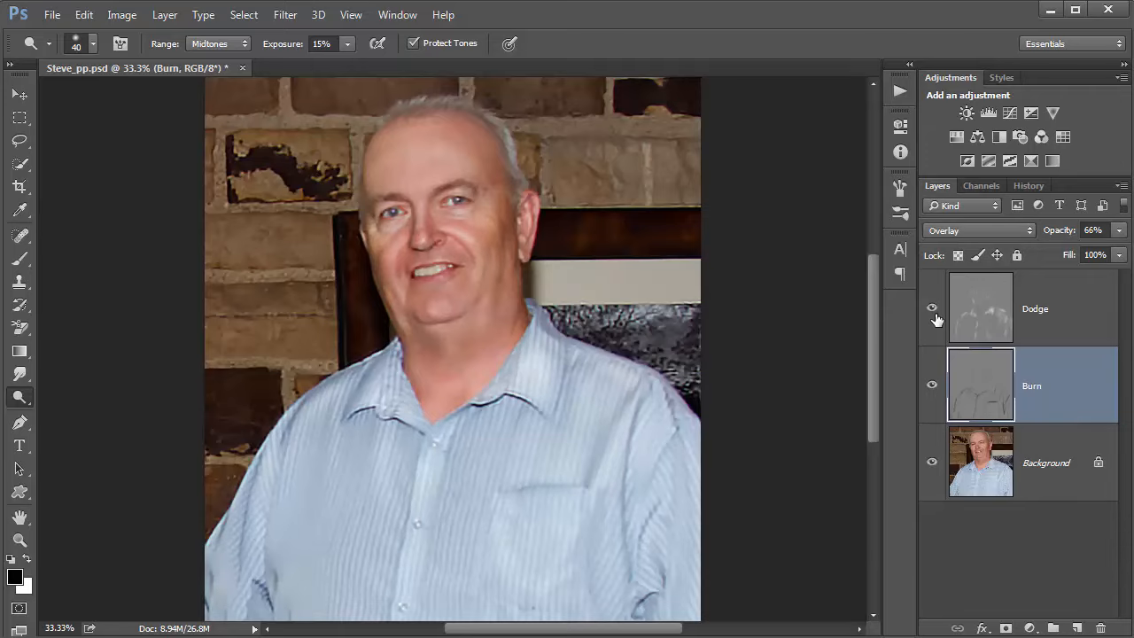
mouse_move(999, 404)
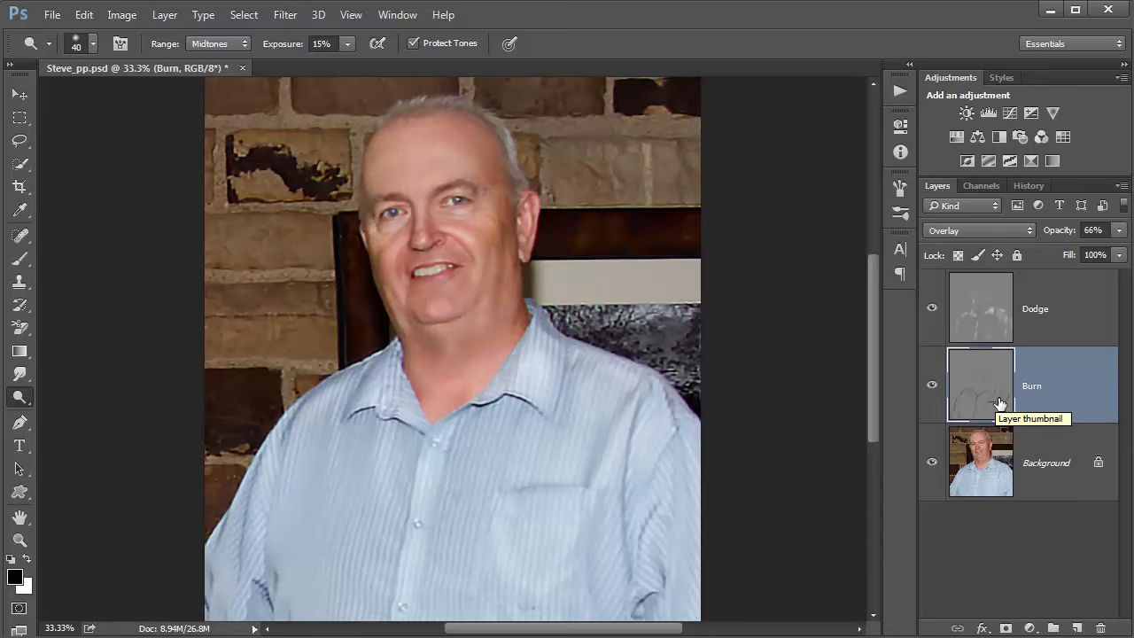
mouse_move(999, 403)
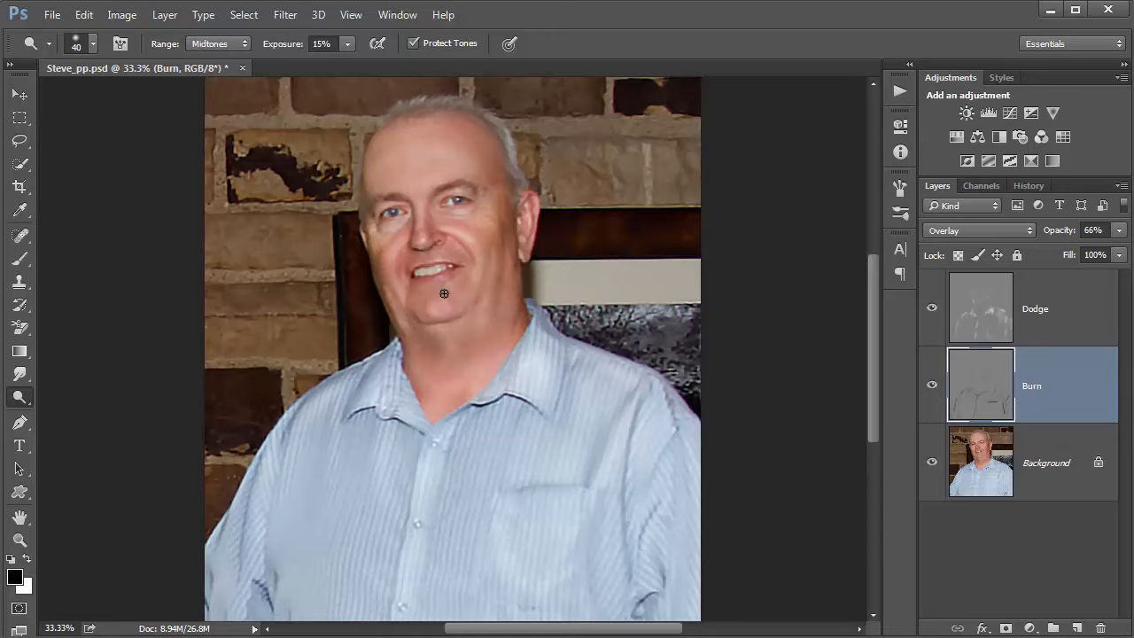
mouse_move(454, 278)
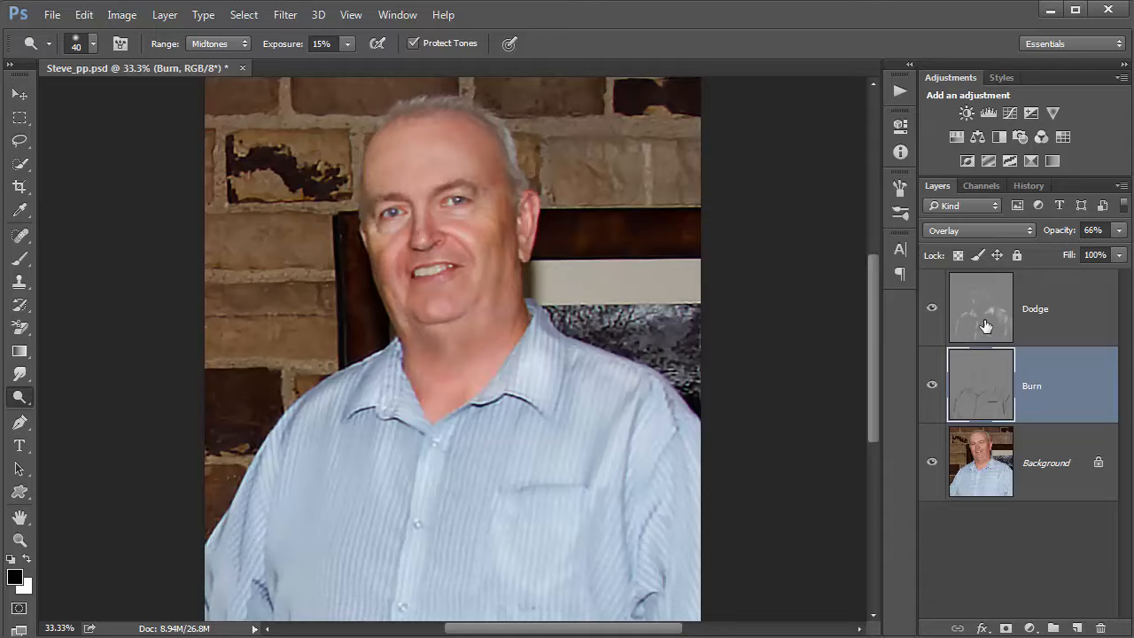
Step: Make the Dodge layer active again
click(1035, 308)
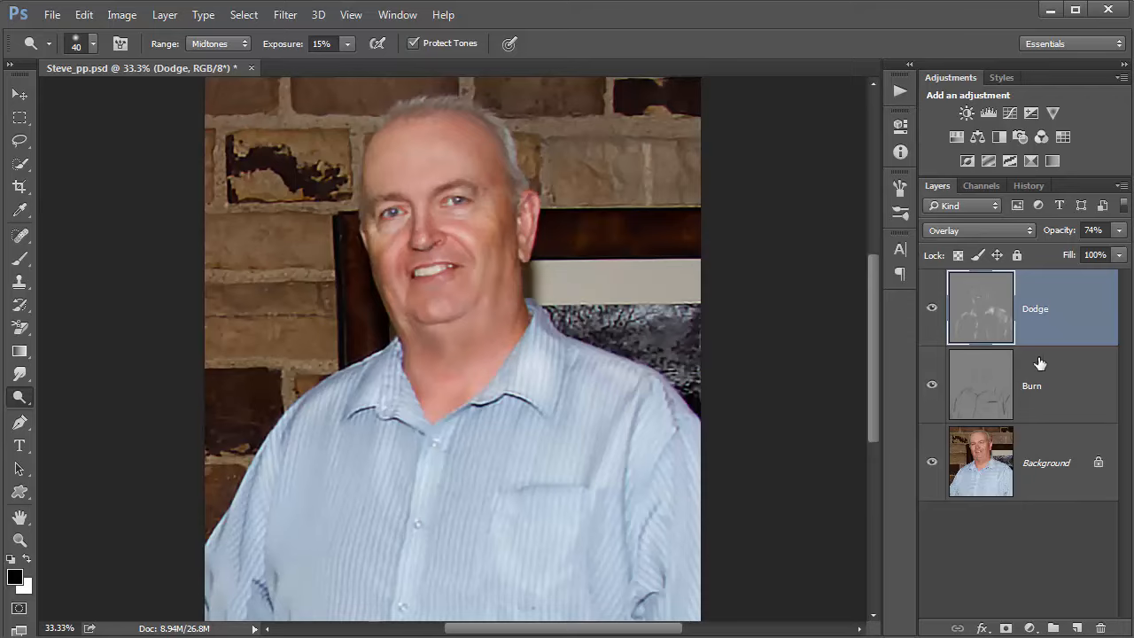
mouse_move(1062, 374)
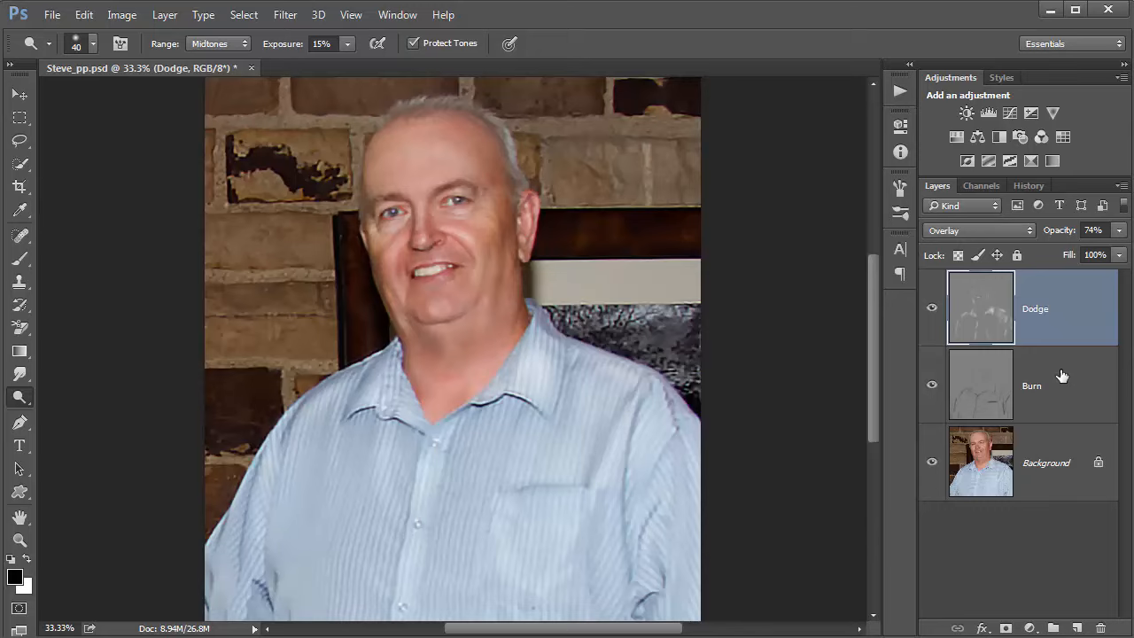